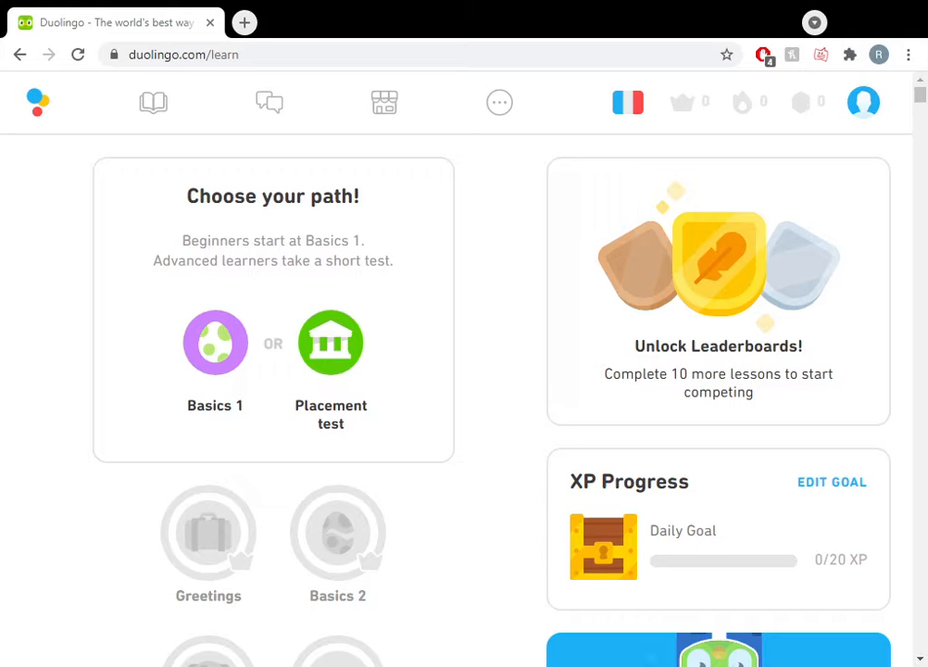
pyautogui.moveTo(121, 283)
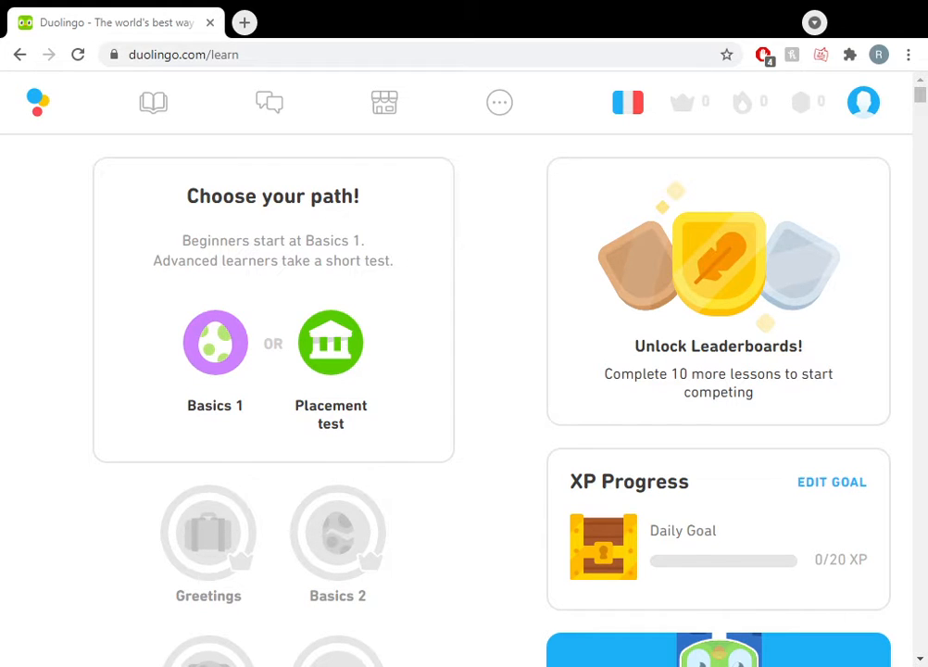
# Begin the Basics 1 lesson and answer le garçon for the boy and le chat for the cat
pyautogui.scroll(-3)
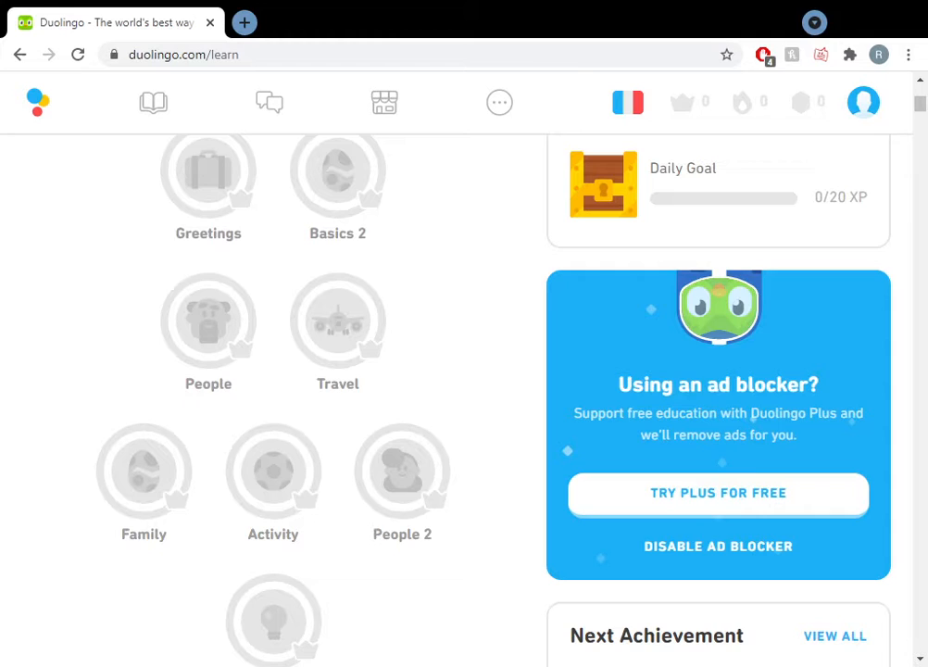
pyautogui.scroll(3)
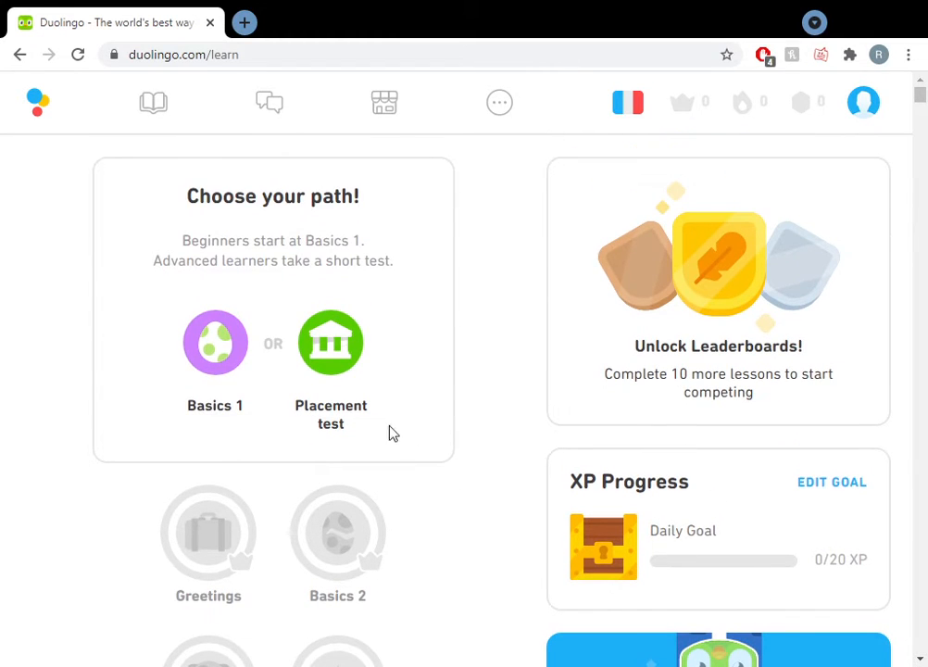
pyautogui.click(215, 342)
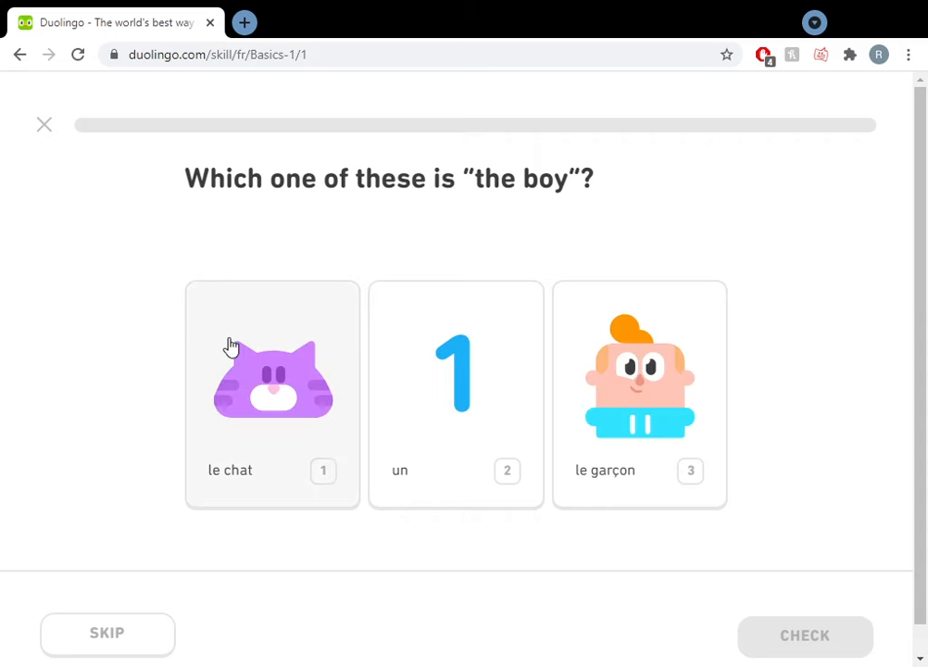
pyautogui.moveTo(304, 307)
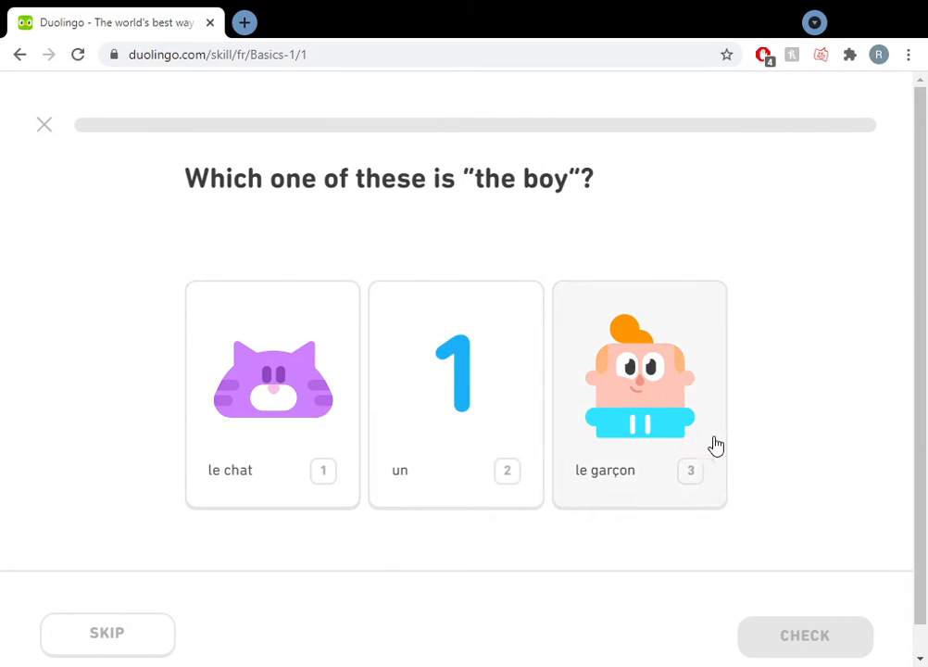
pyautogui.click(639, 389)
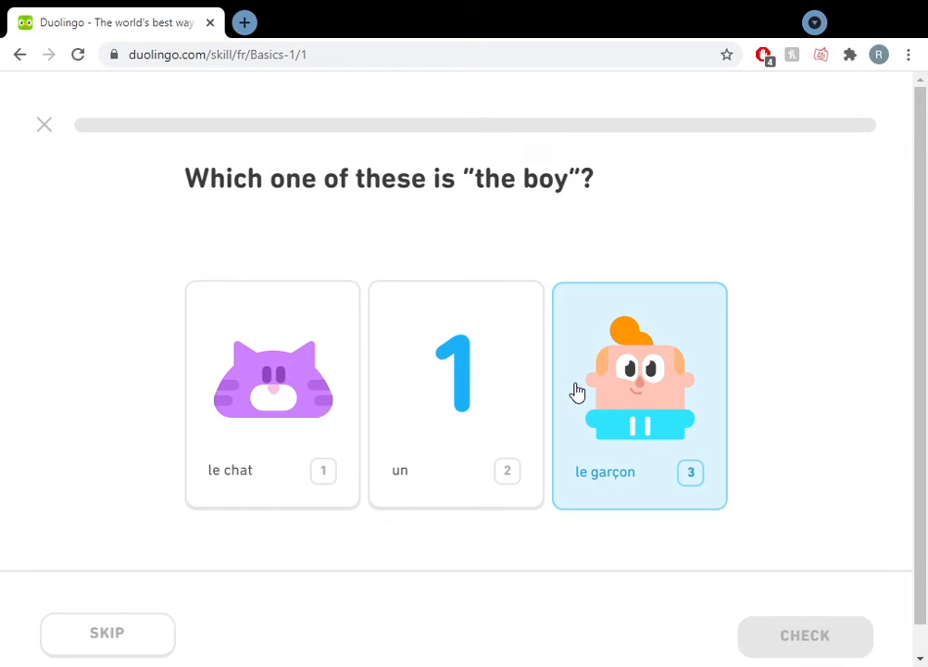
pyautogui.click(804, 636)
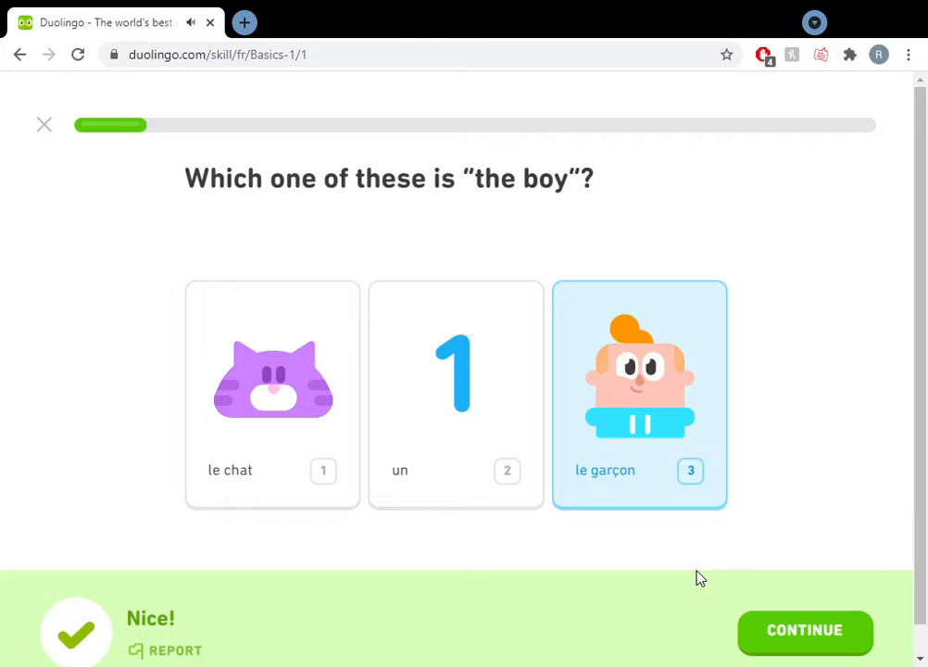
pyautogui.moveTo(837, 657)
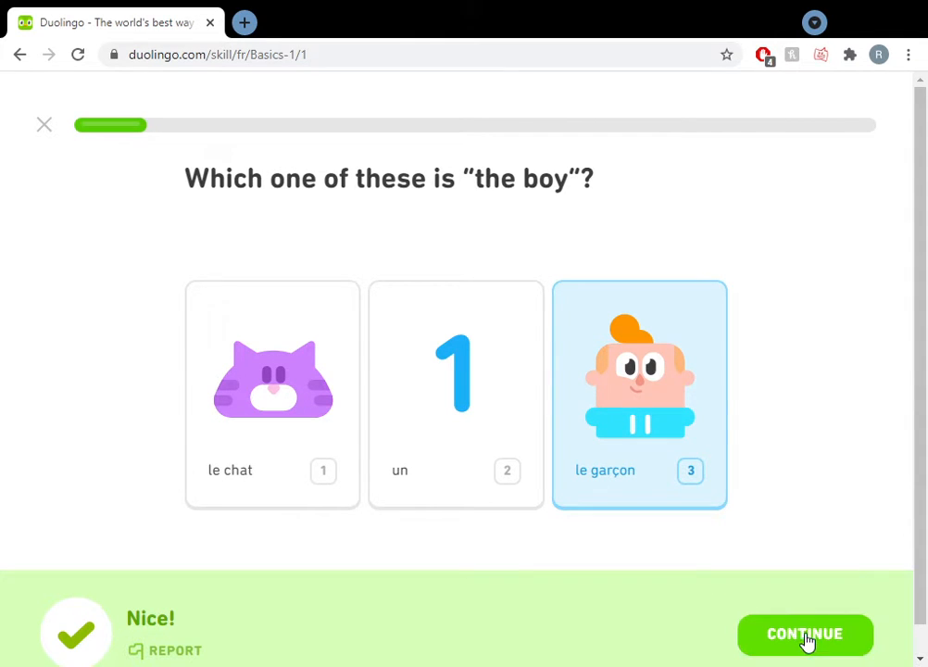
pyautogui.click(804, 633)
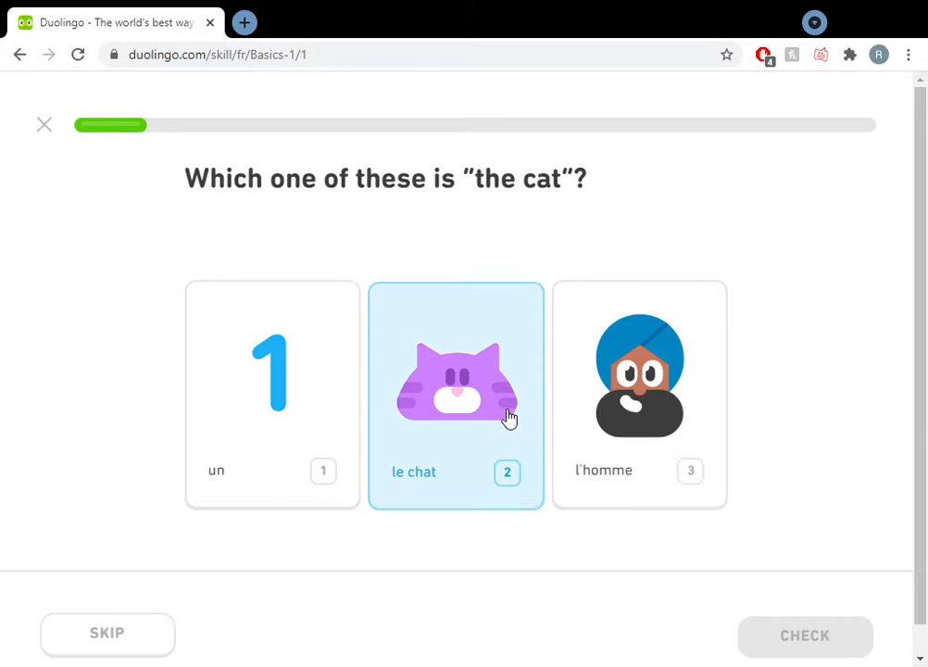
pyautogui.click(804, 635)
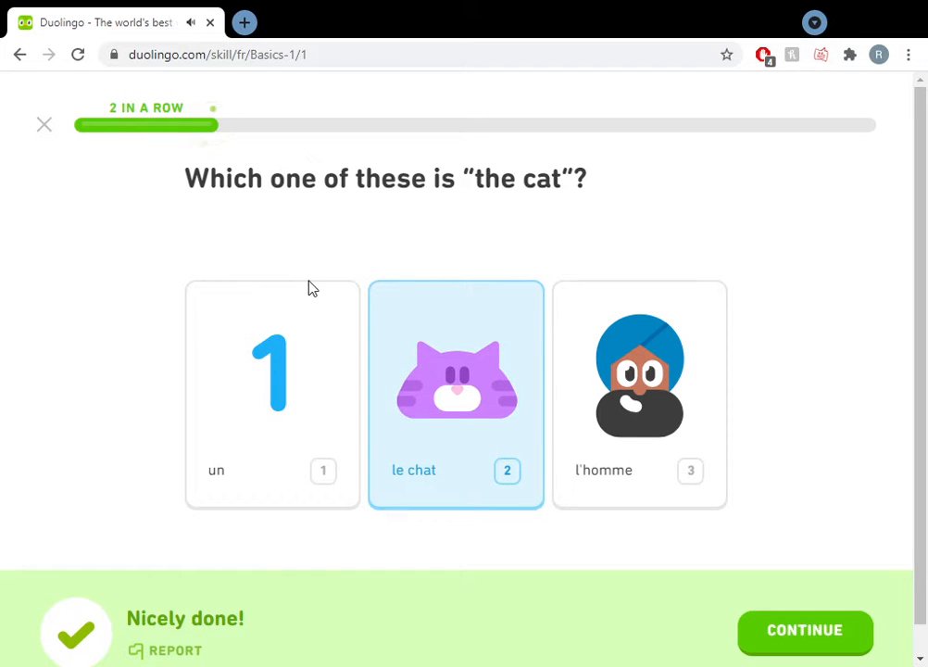
pyautogui.moveTo(324, 156)
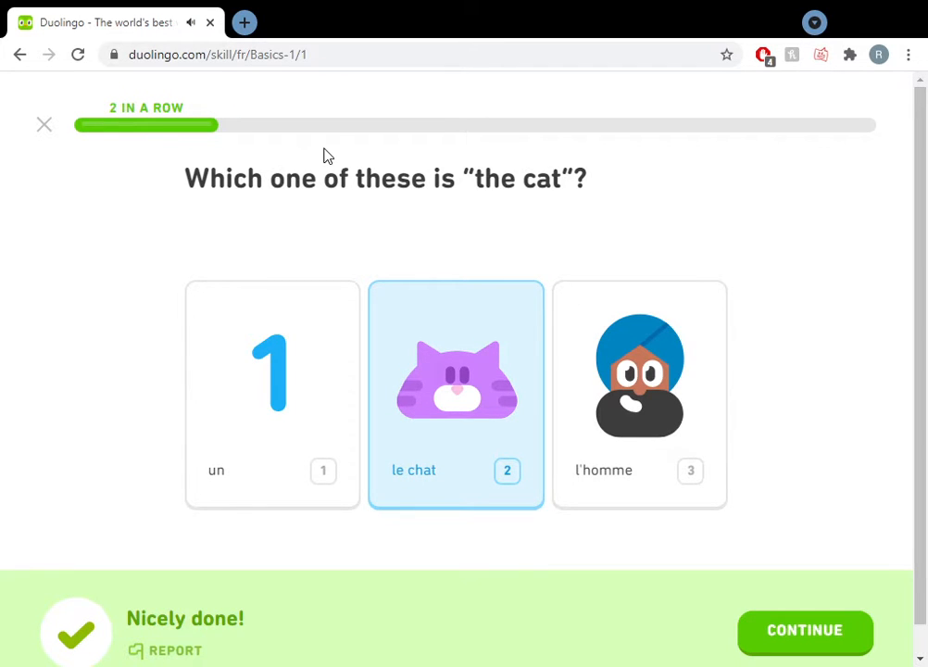
pyautogui.click(804, 630)
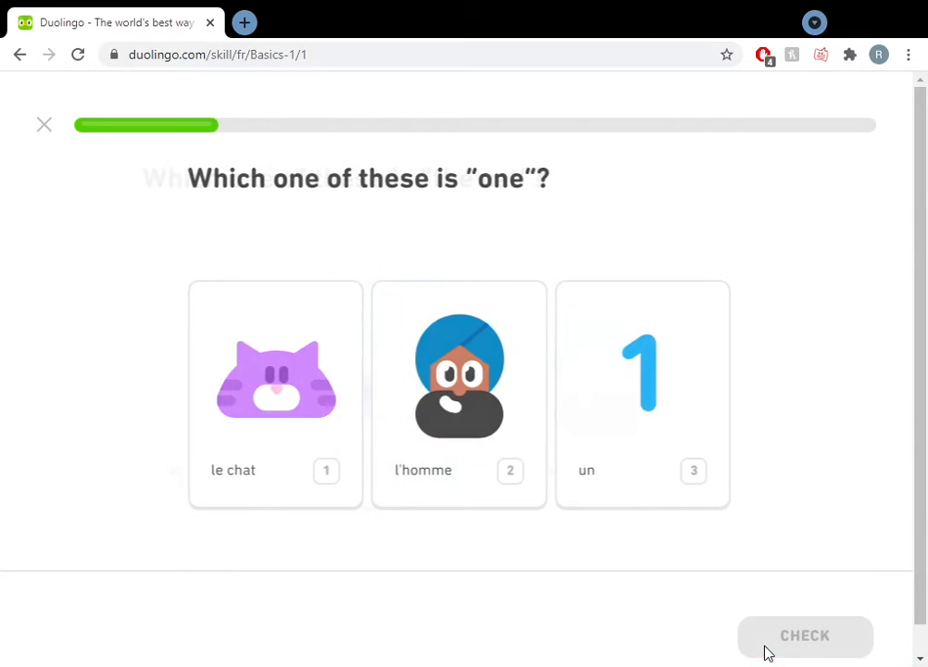
# Answer un for one and l'homme for the man, reaching four in a row
pyautogui.click(639, 393)
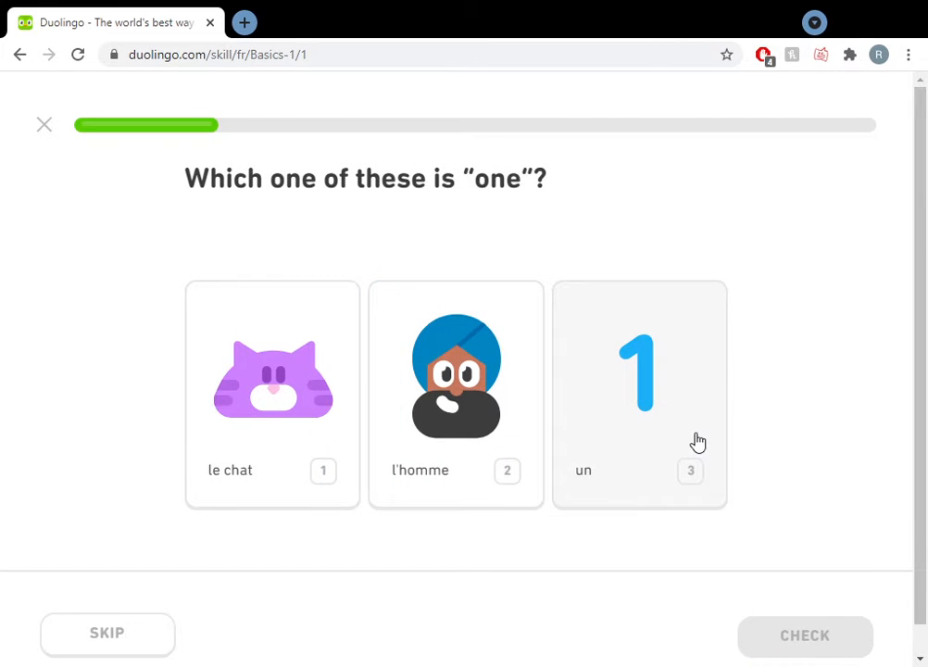
pyautogui.click(639, 392)
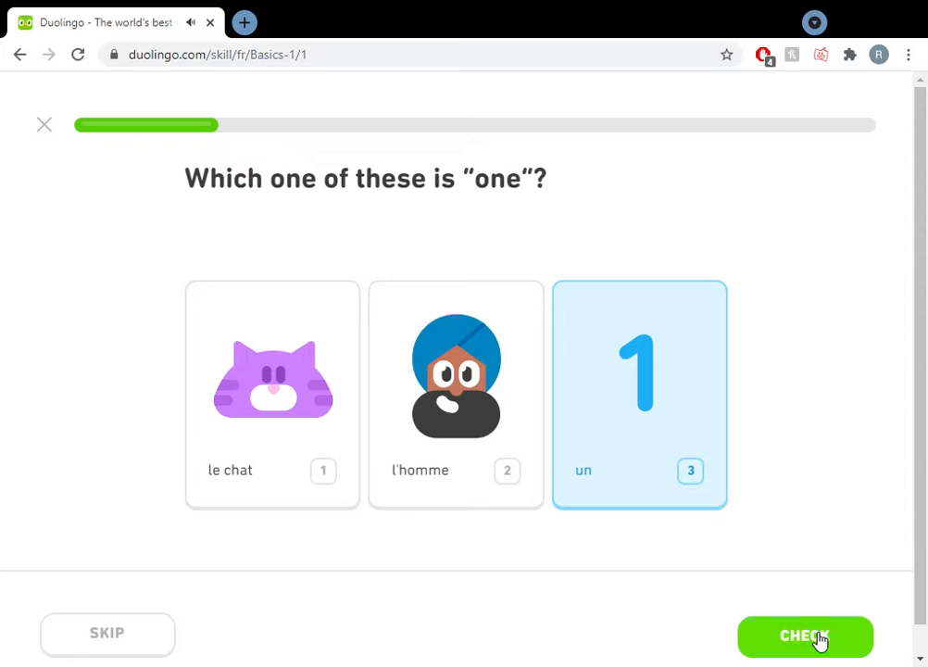
pyautogui.click(804, 637)
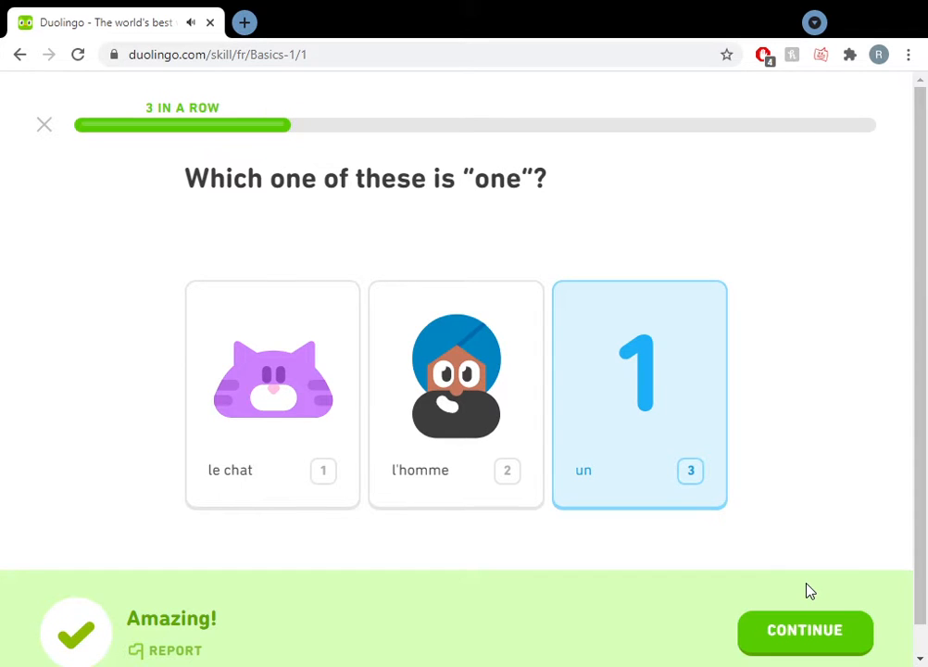
pyautogui.click(804, 629)
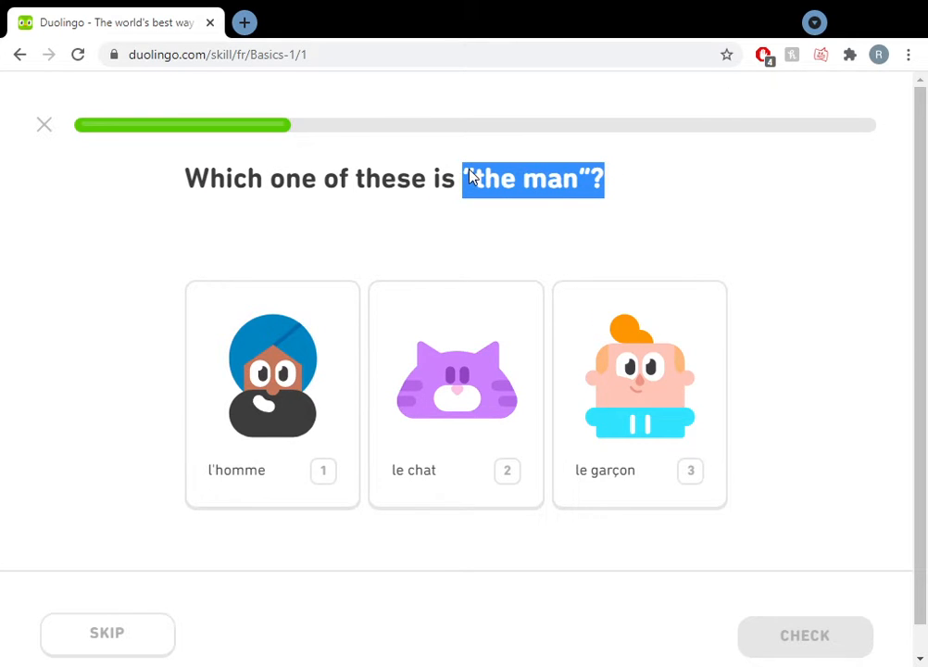
pyautogui.moveTo(547, 262)
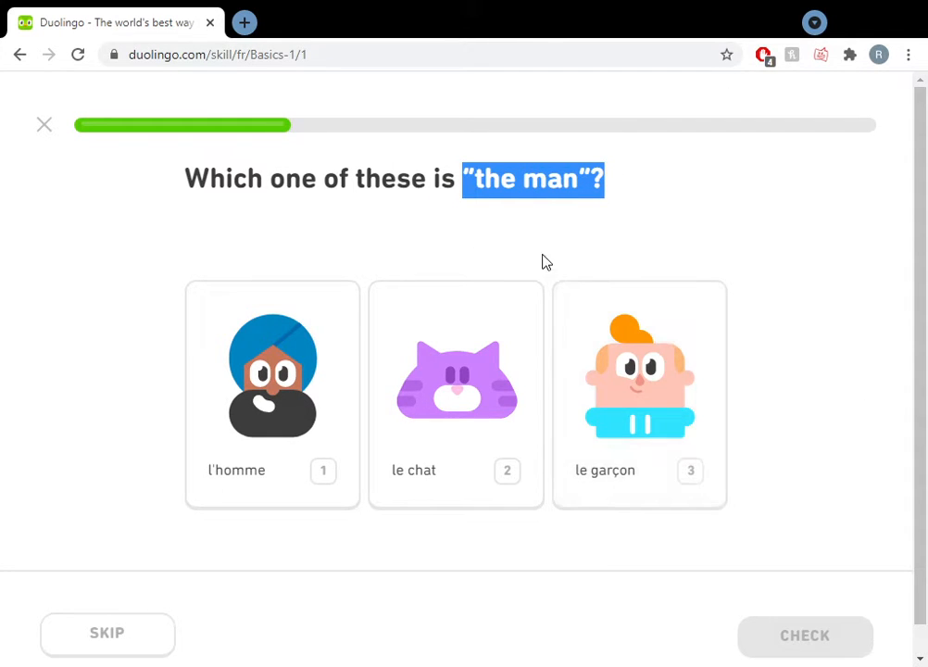
pyautogui.click(272, 393)
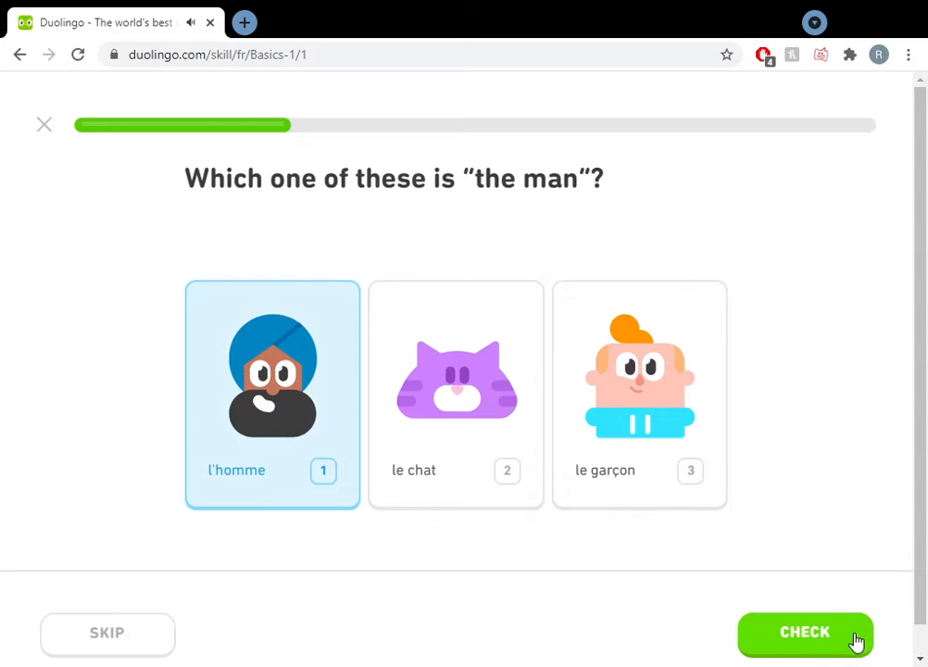
pyautogui.moveTo(278, 383)
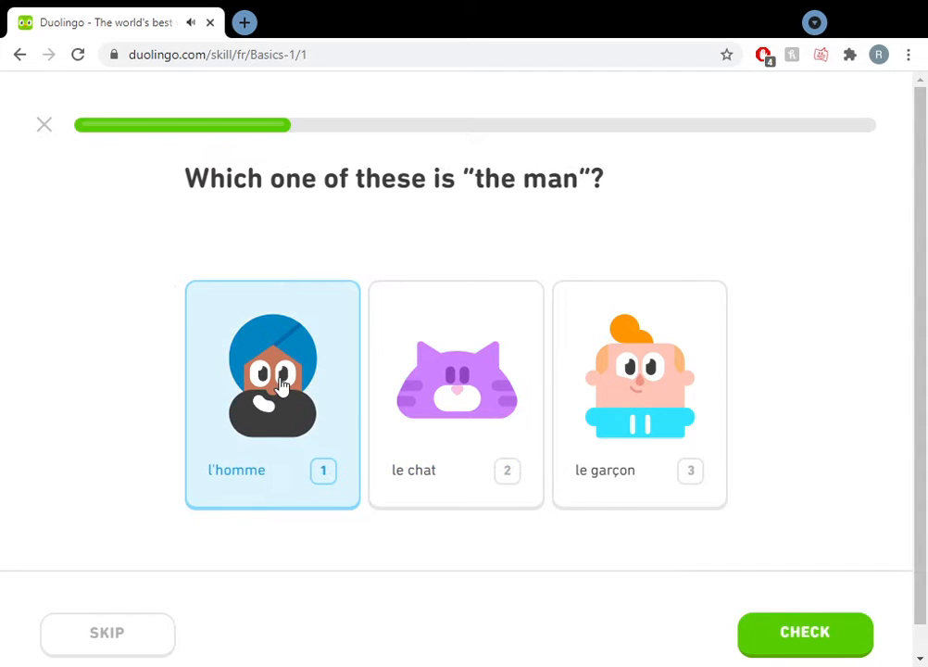
pyautogui.click(804, 632)
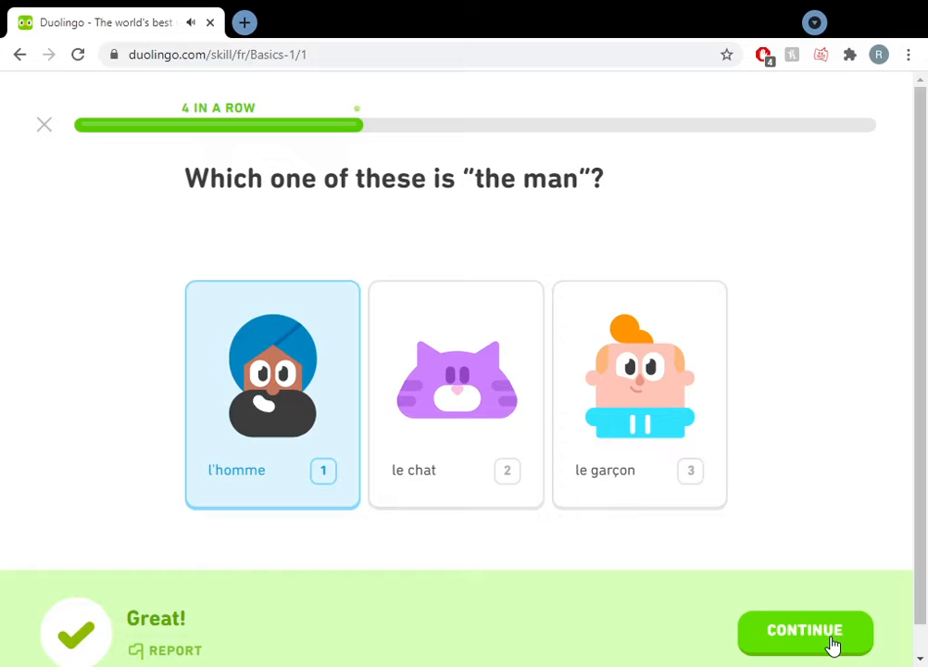
# Complete the first tile translation and continue past the encouragement message
pyautogui.click(804, 630)
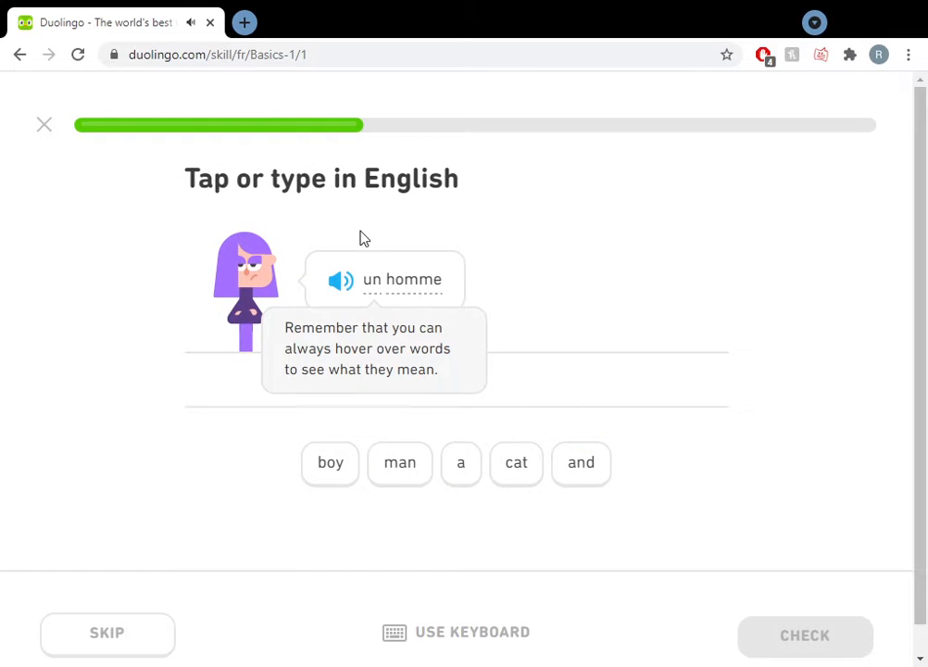
pyautogui.moveTo(400, 463)
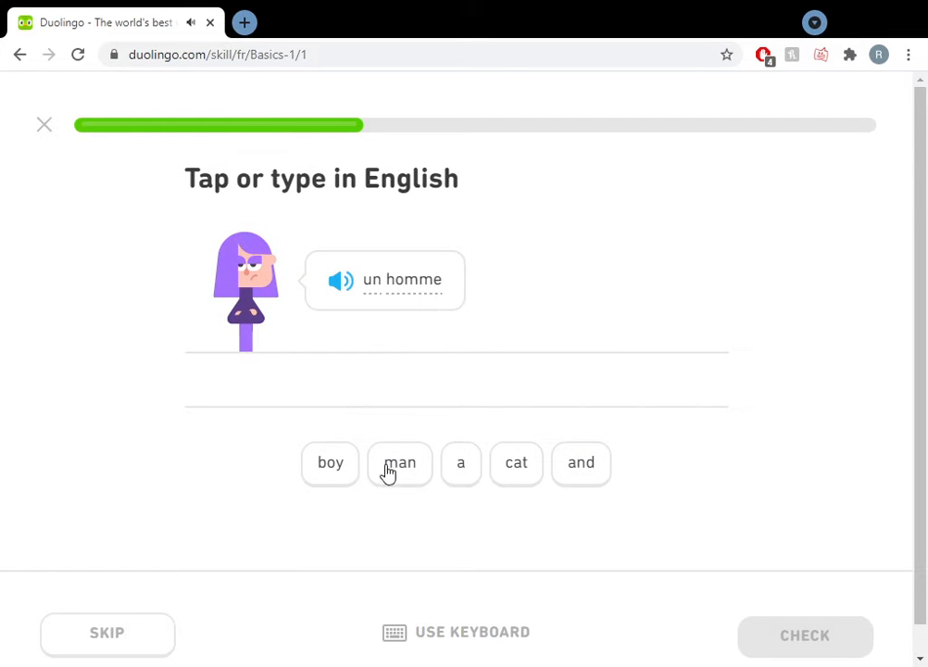
pyautogui.moveTo(459, 471)
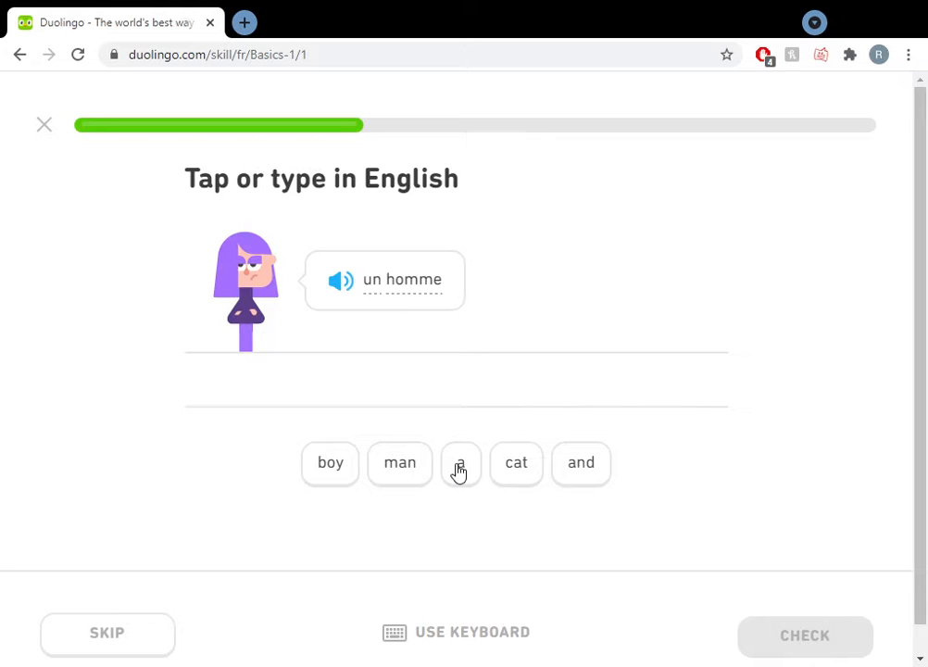
pyautogui.click(461, 464)
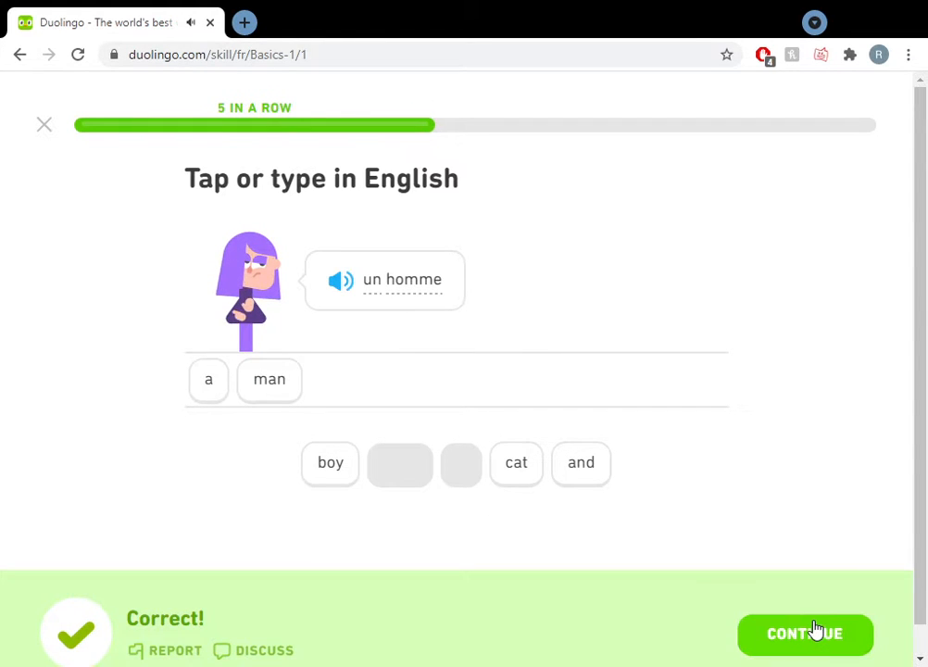
pyautogui.click(804, 634)
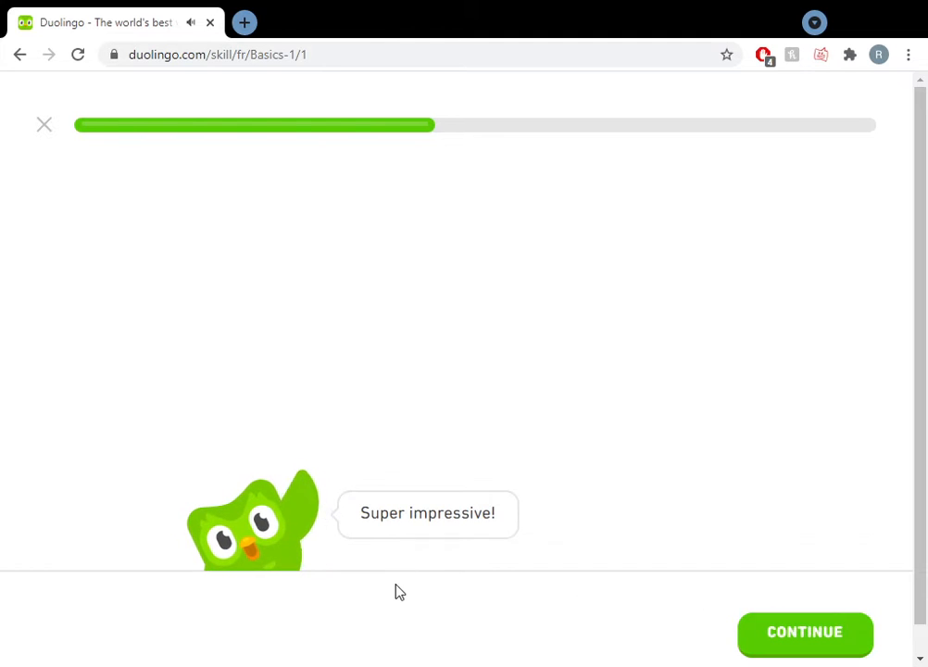
pyautogui.moveTo(804, 631)
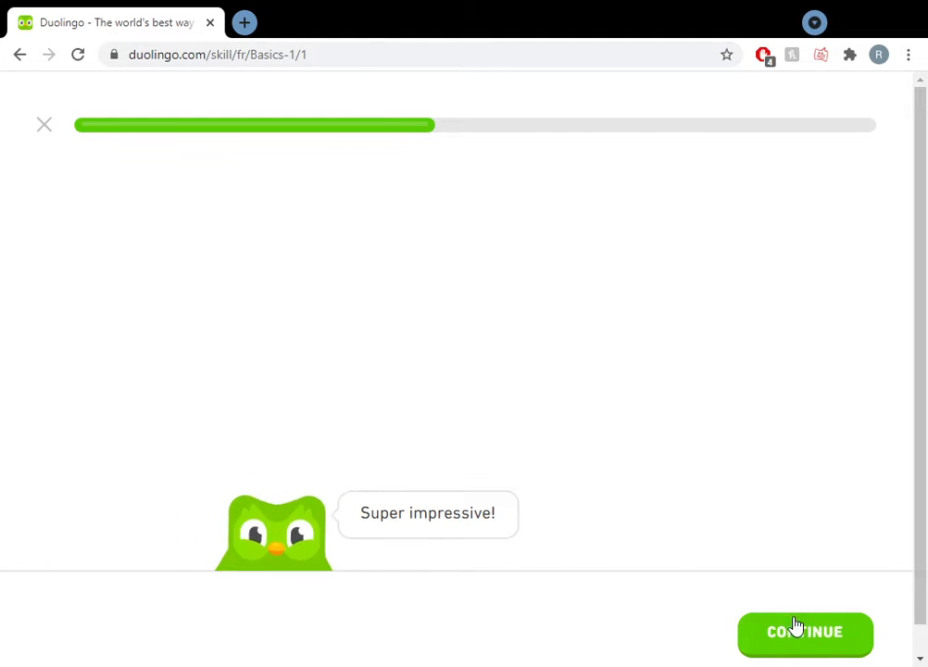
pyautogui.click(804, 632)
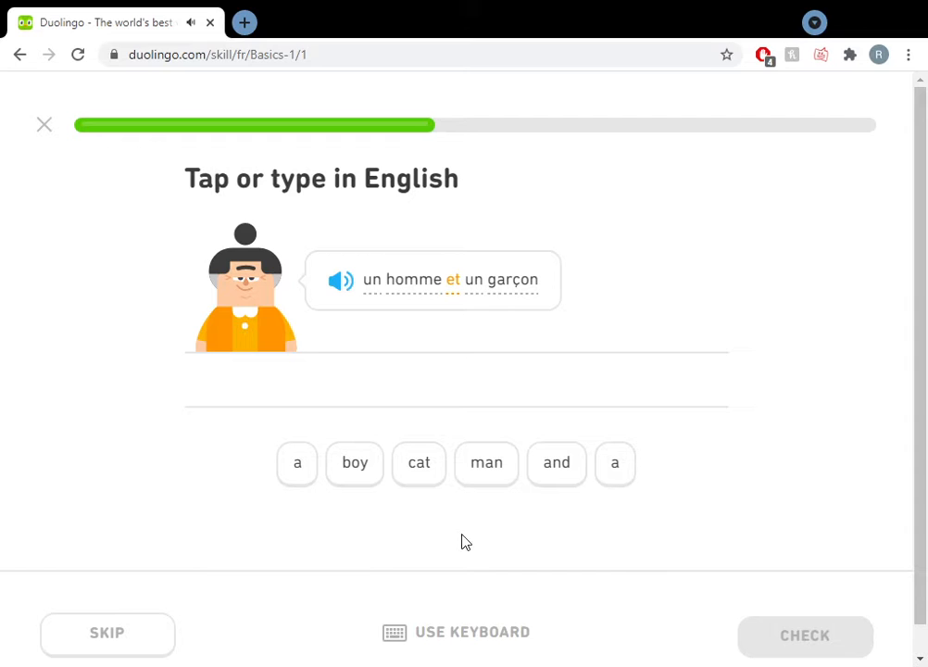
pyautogui.moveTo(296, 464)
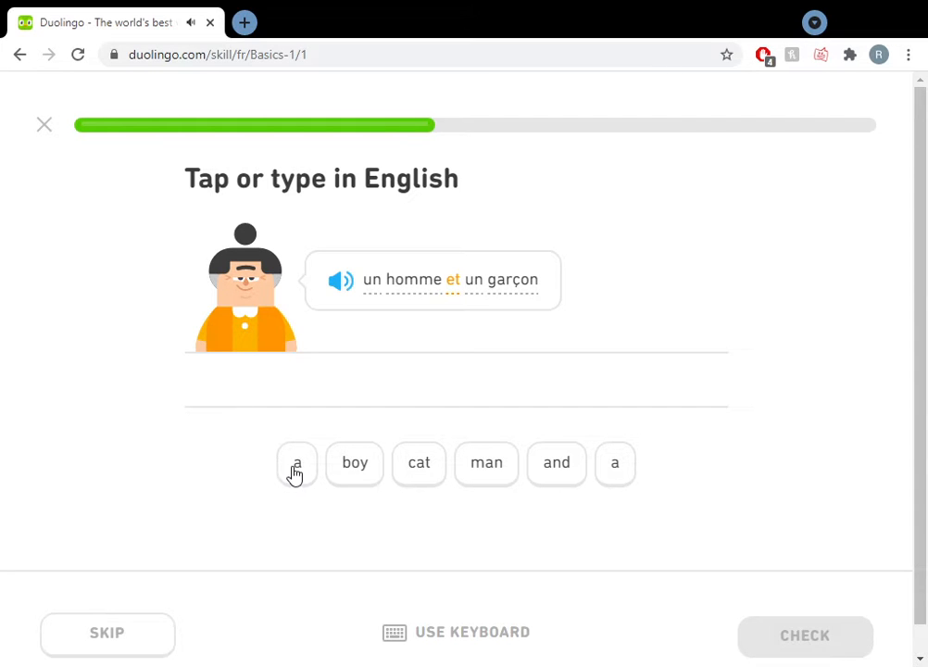
# Build 'a man and a boy' from the word tiles for un homme et un garçon and submit it
pyautogui.click(354, 464)
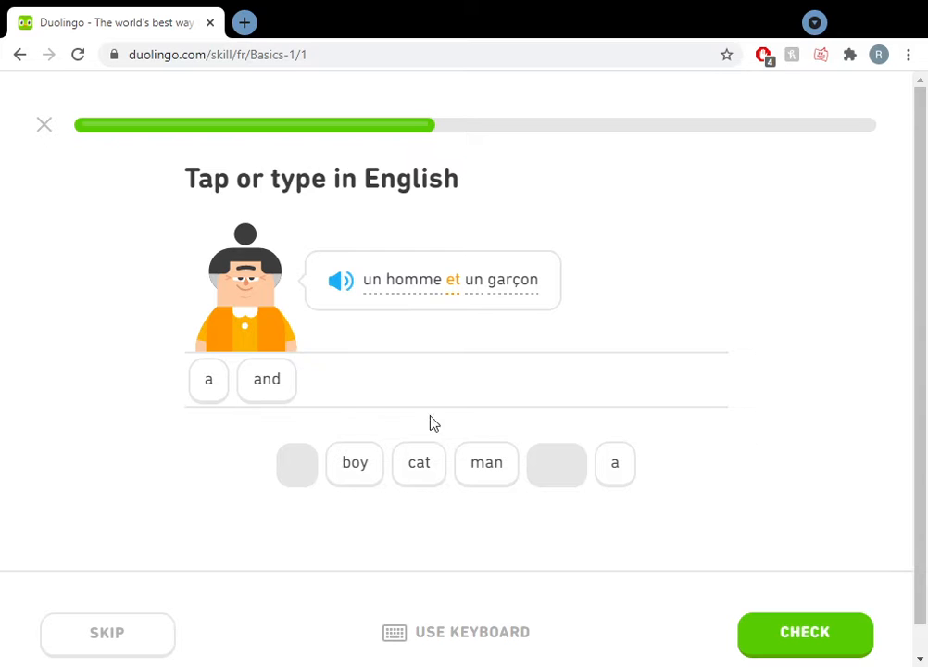
pyautogui.click(485, 463)
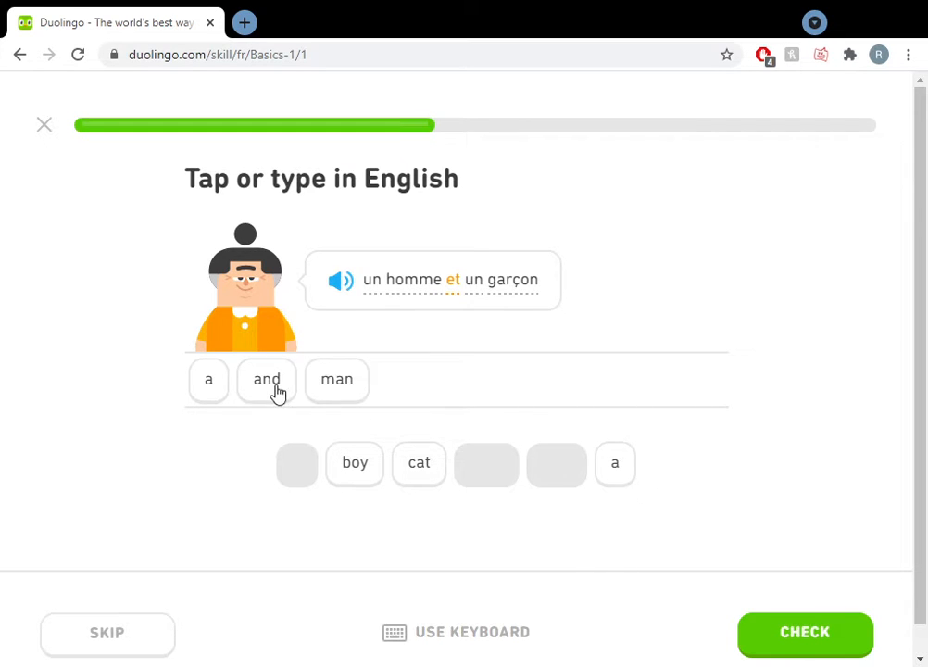
pyautogui.click(267, 380)
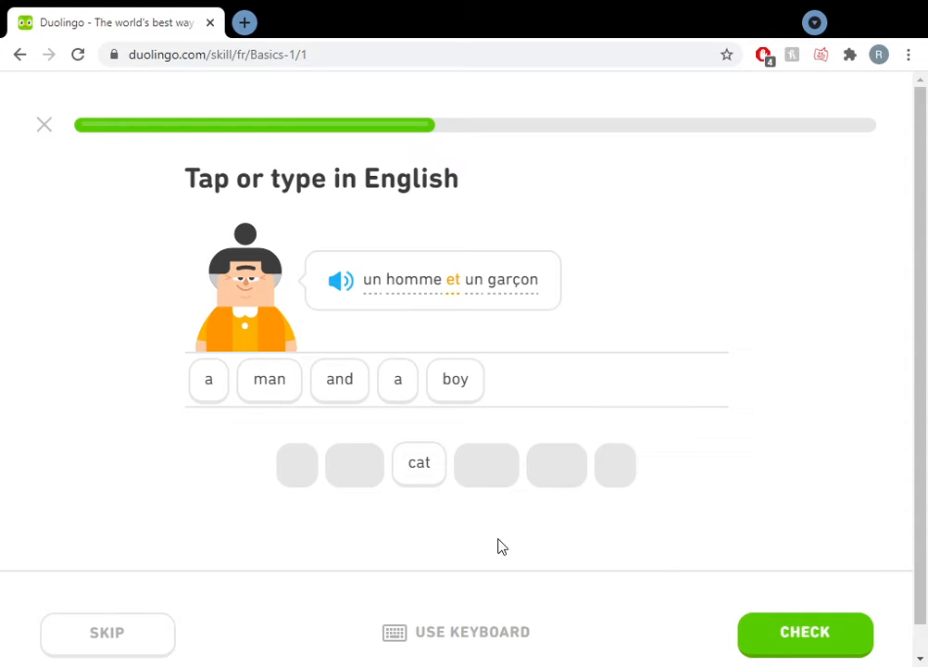
pyautogui.click(804, 632)
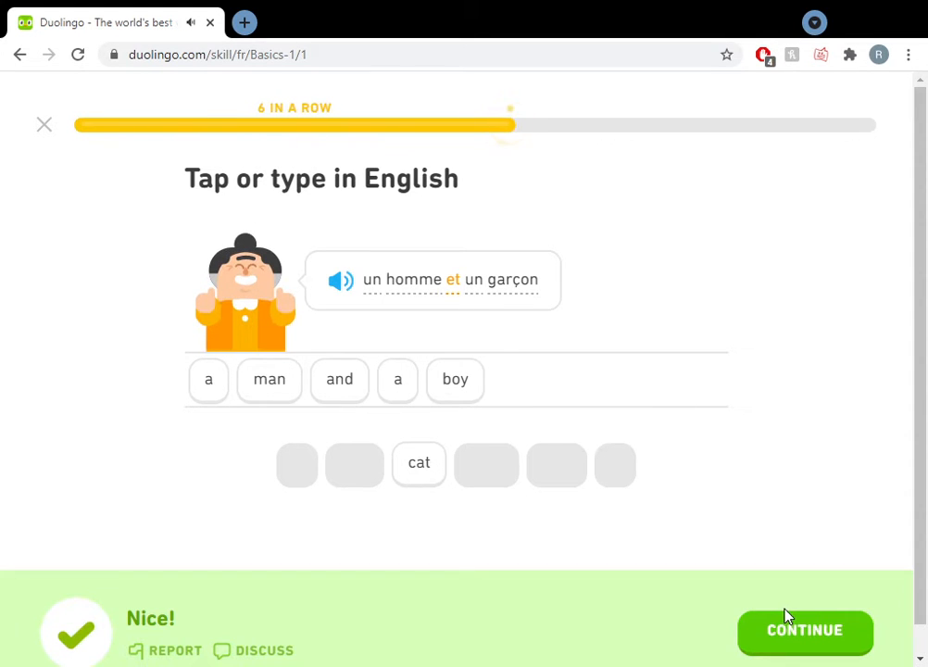
# Answer the listening exercise with option 2 'un' and move on, seven in a row
pyautogui.click(804, 630)
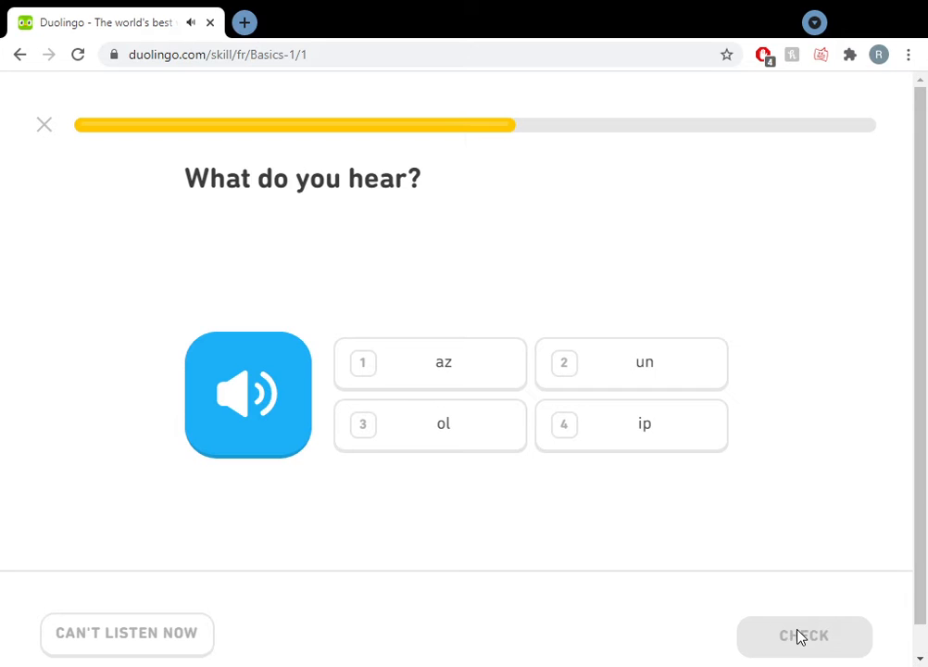
pyautogui.moveTo(671, 355)
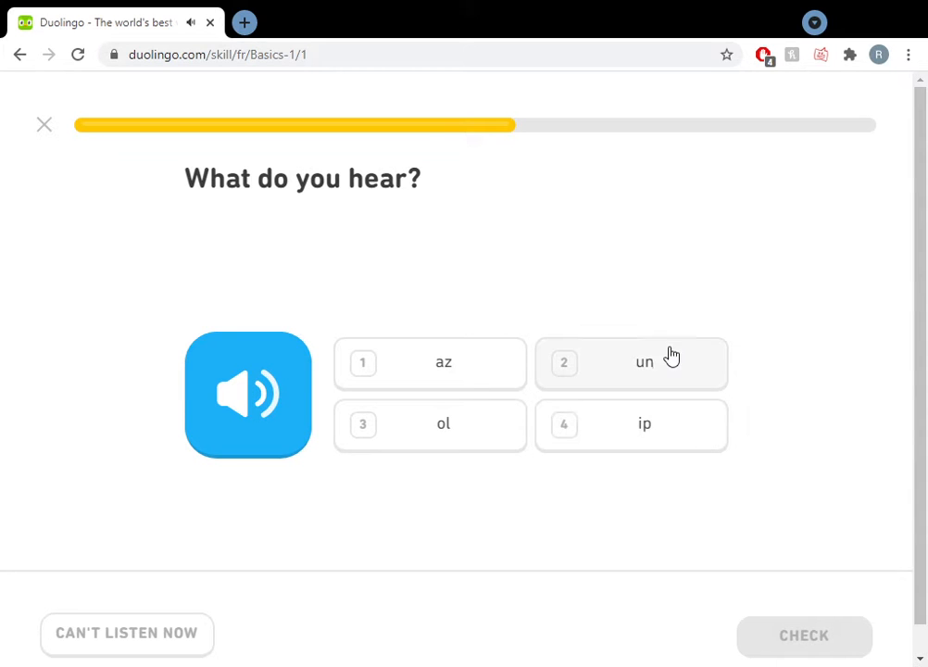
pyautogui.click(630, 361)
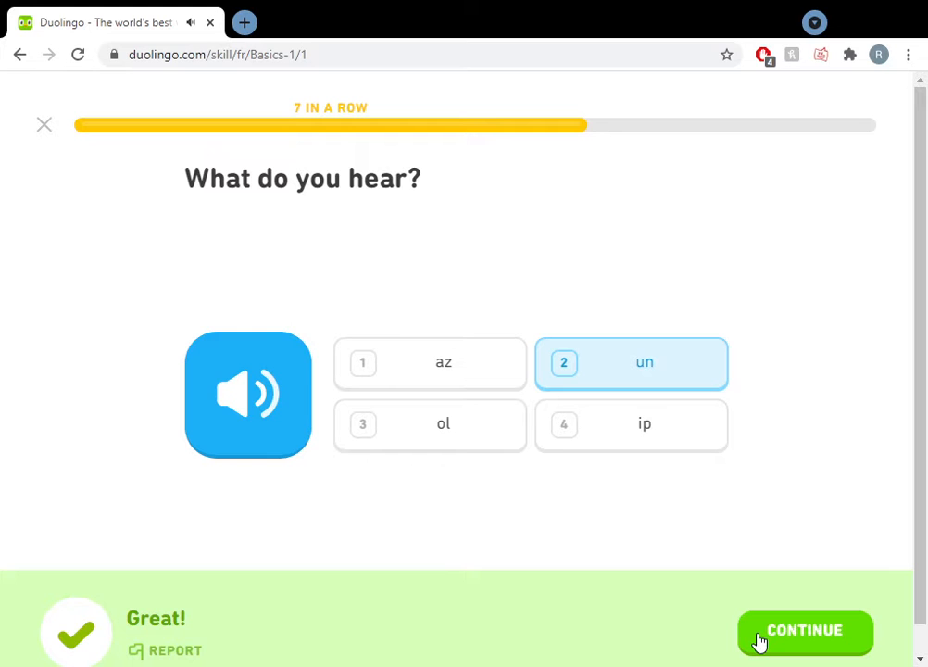
pyautogui.moveTo(382, 75)
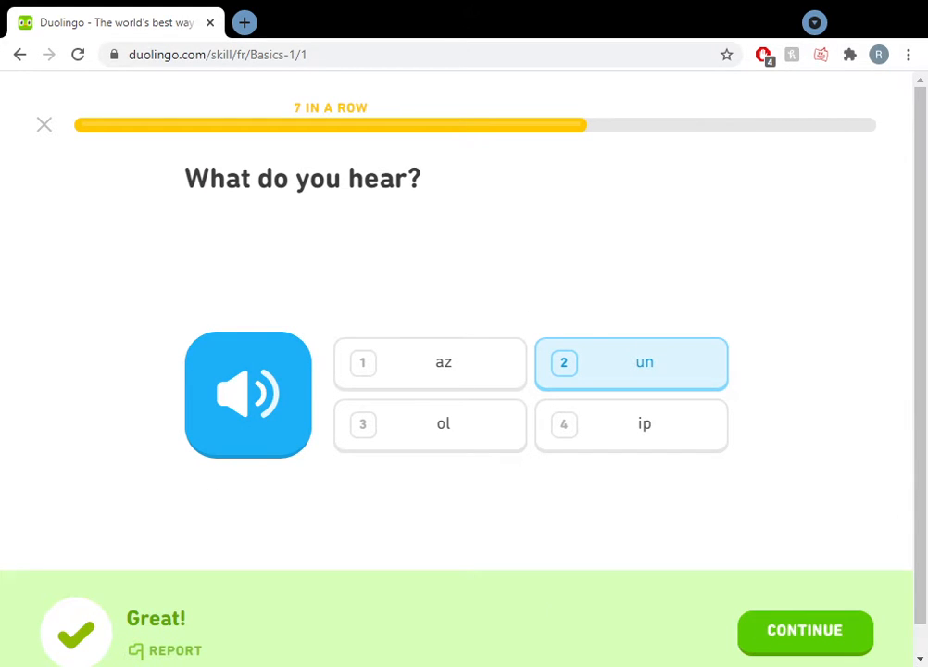
pyautogui.click(804, 630)
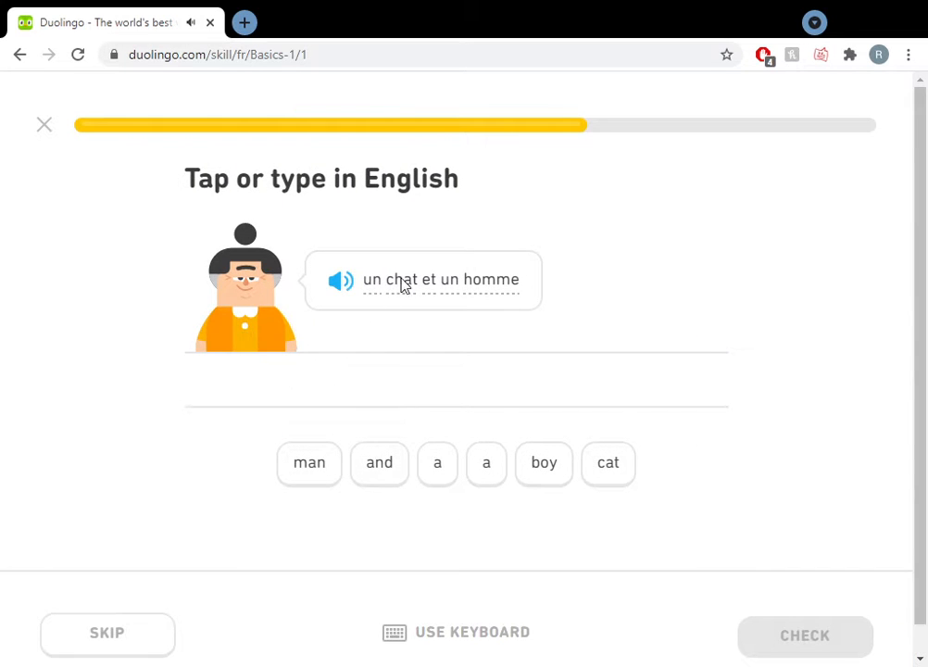
pyautogui.moveTo(309, 463)
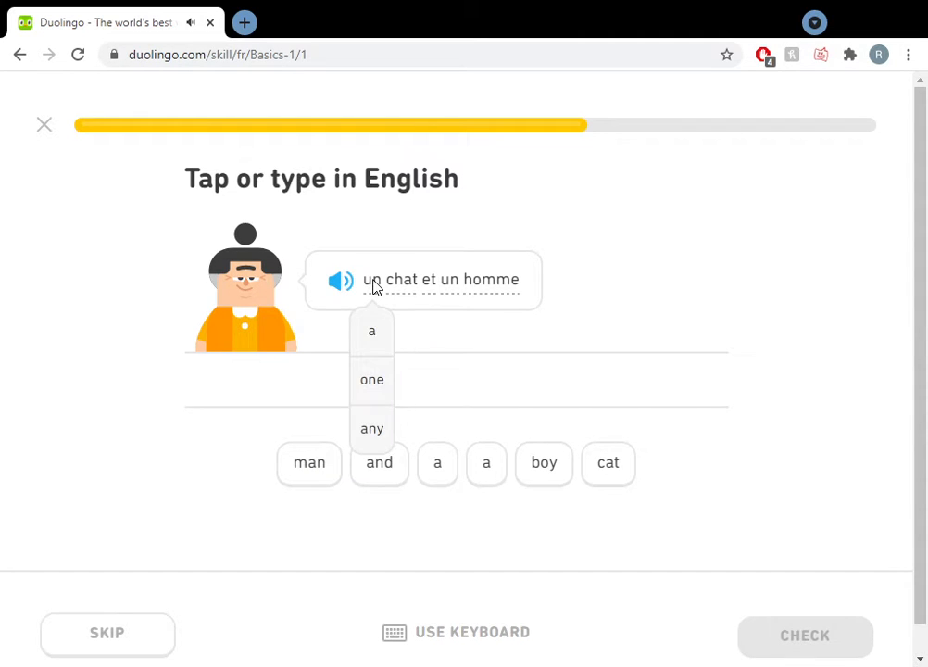
pyautogui.moveTo(454, 482)
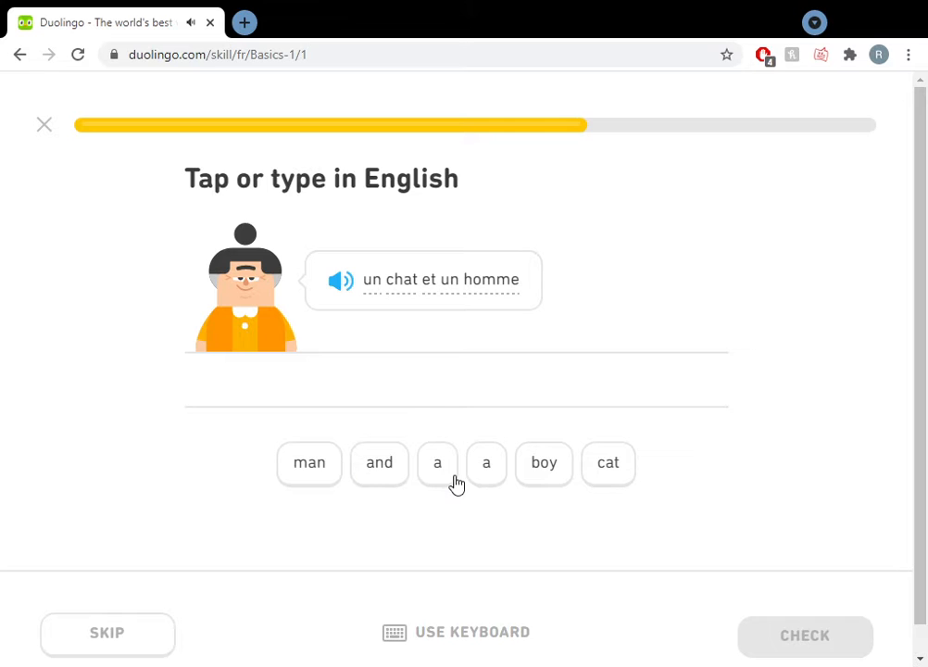
# Build 'a cat and a man' from the tiles a, cat, and, a, man and check it
pyautogui.click(437, 463)
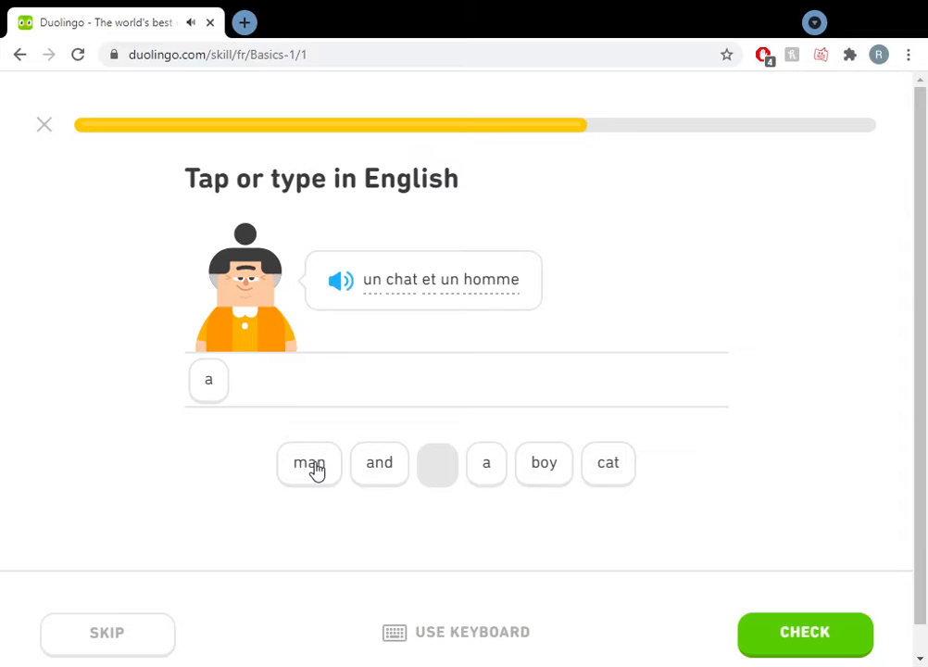
pyautogui.click(308, 463)
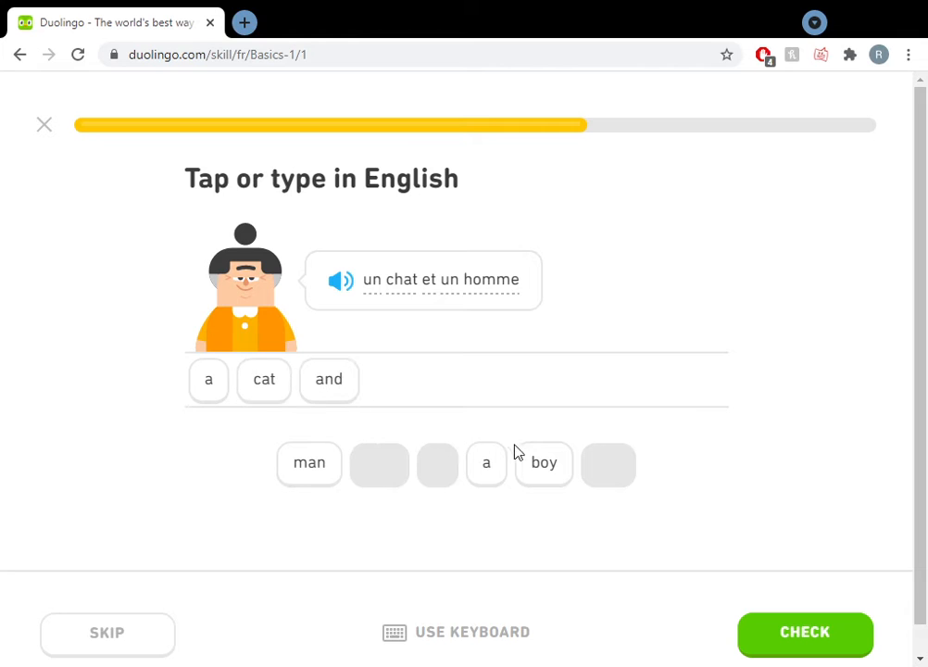
pyautogui.click(485, 463)
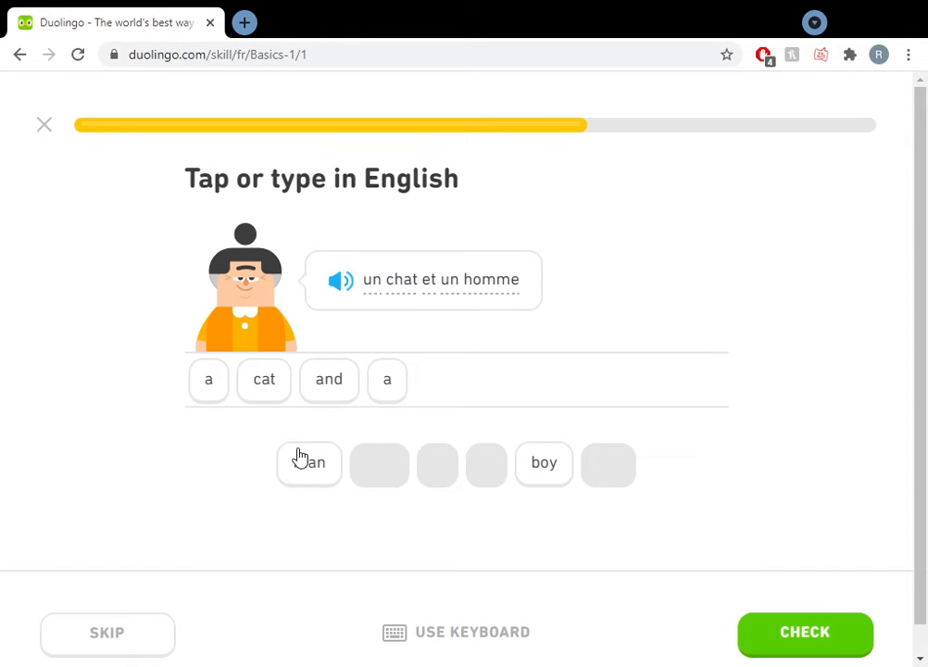
pyautogui.click(804, 632)
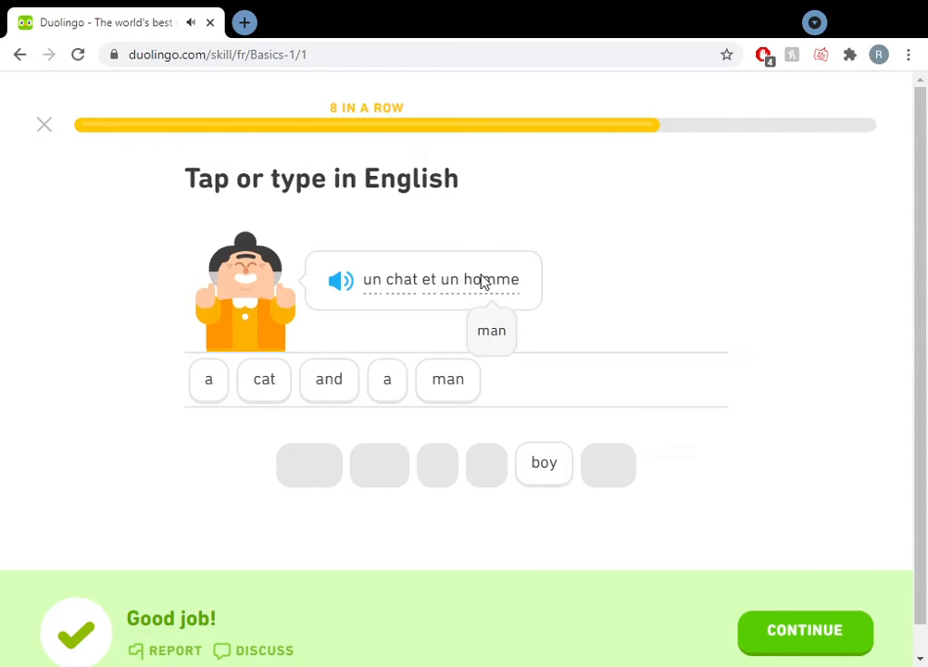
# Answer the listening exercise with option 4 'chat', nine in a row, reaching the harder-exercises message
pyautogui.click(804, 630)
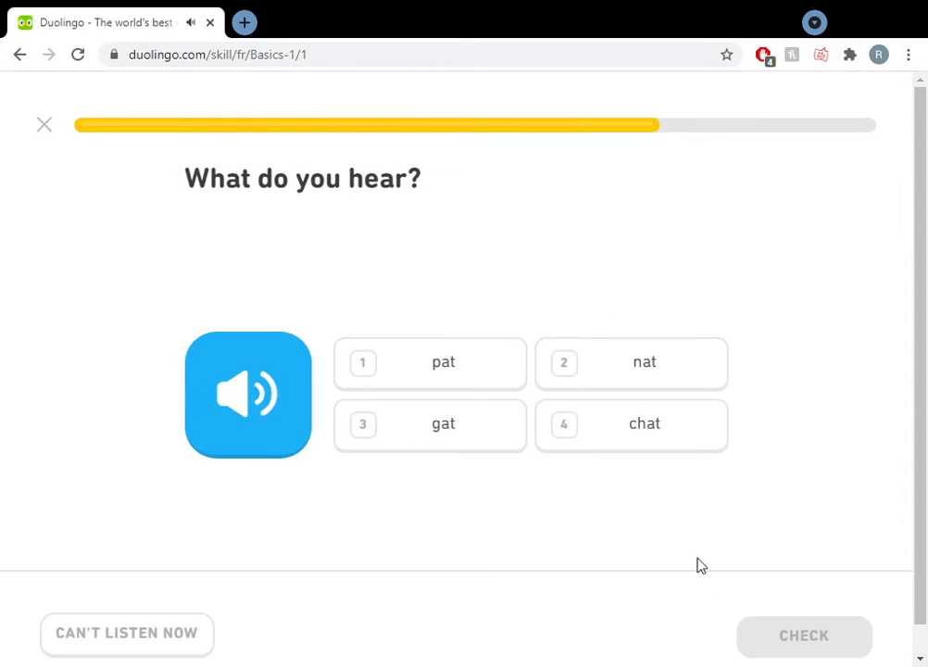
pyautogui.click(630, 423)
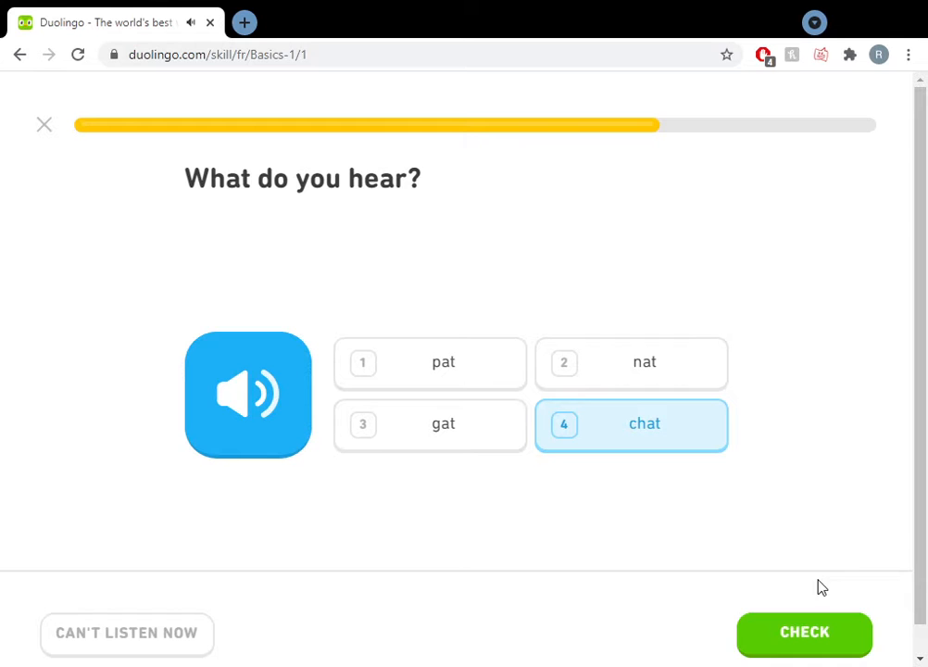
pyautogui.click(804, 634)
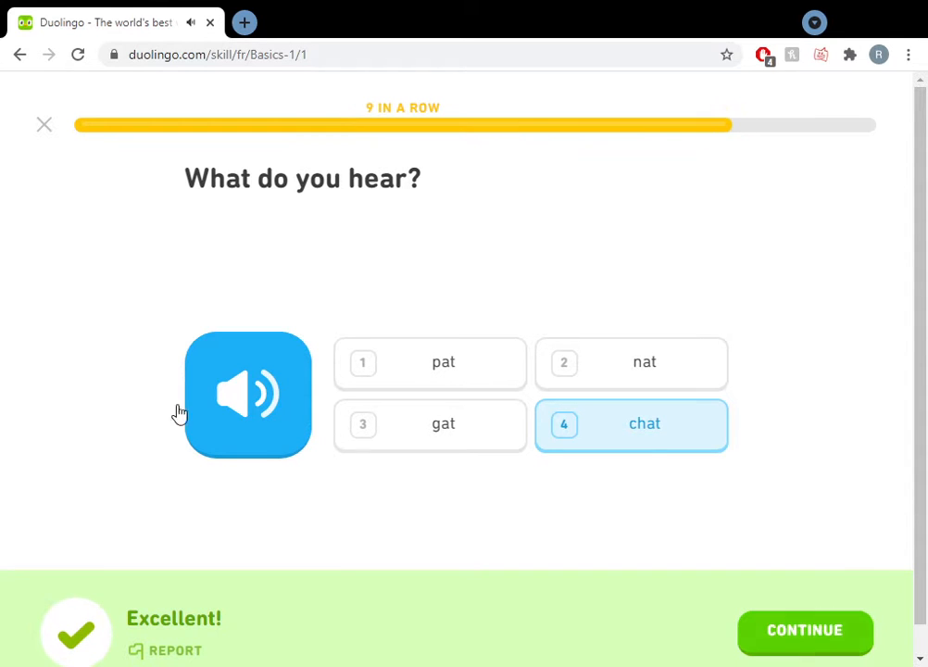
pyautogui.click(804, 630)
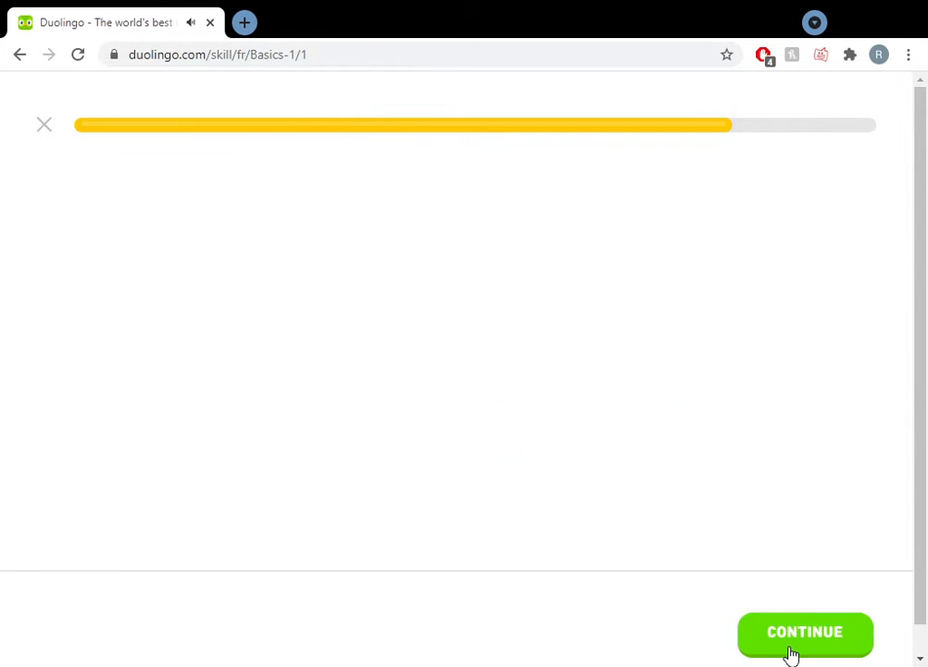
pyautogui.click(804, 632)
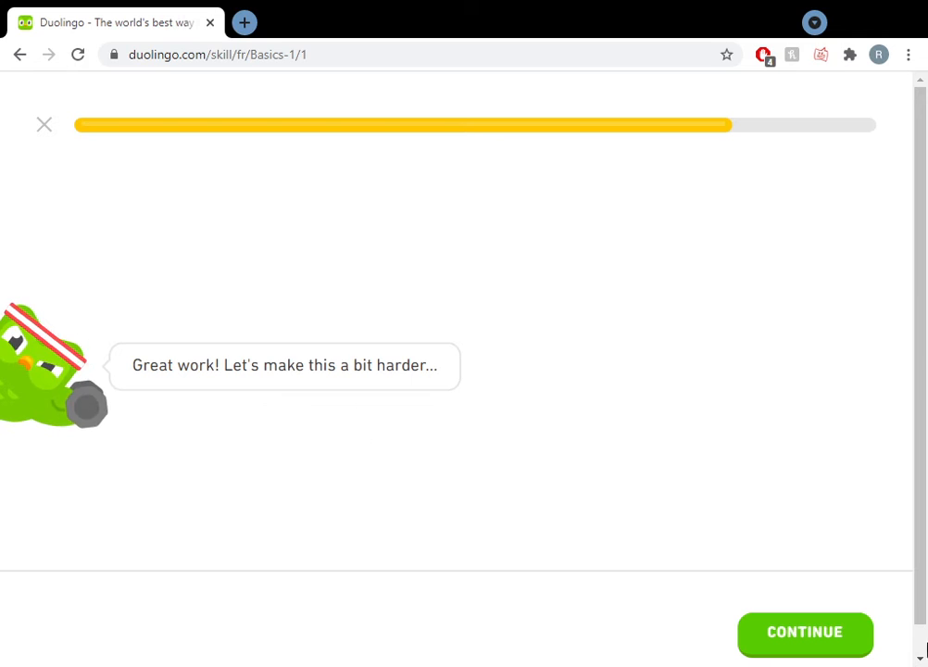
# Translate into French as un homme et un garçon using the tiles and celebrate ten in a row
pyautogui.click(804, 632)
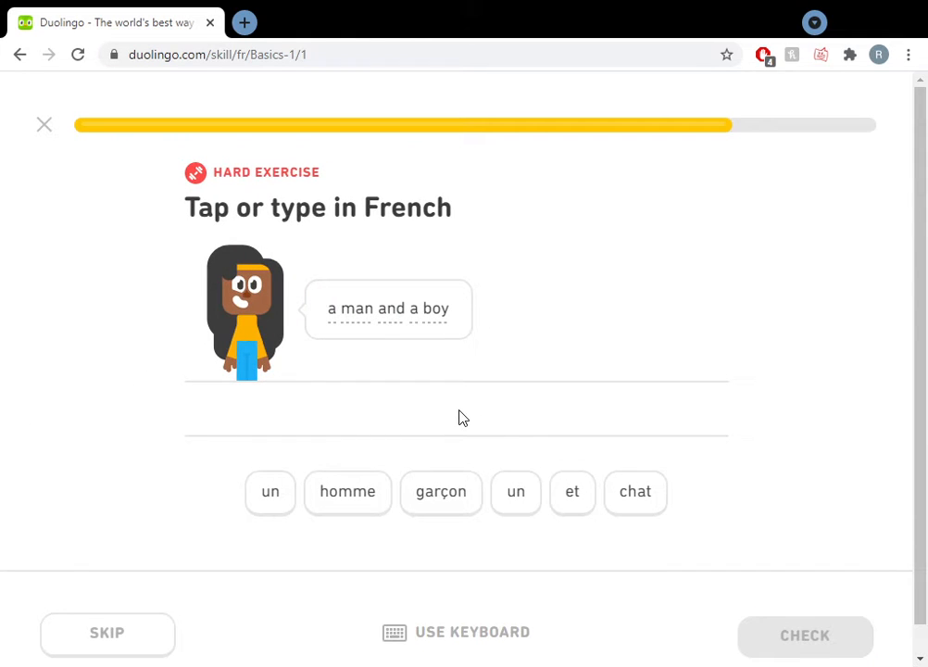
pyautogui.moveTo(496, 504)
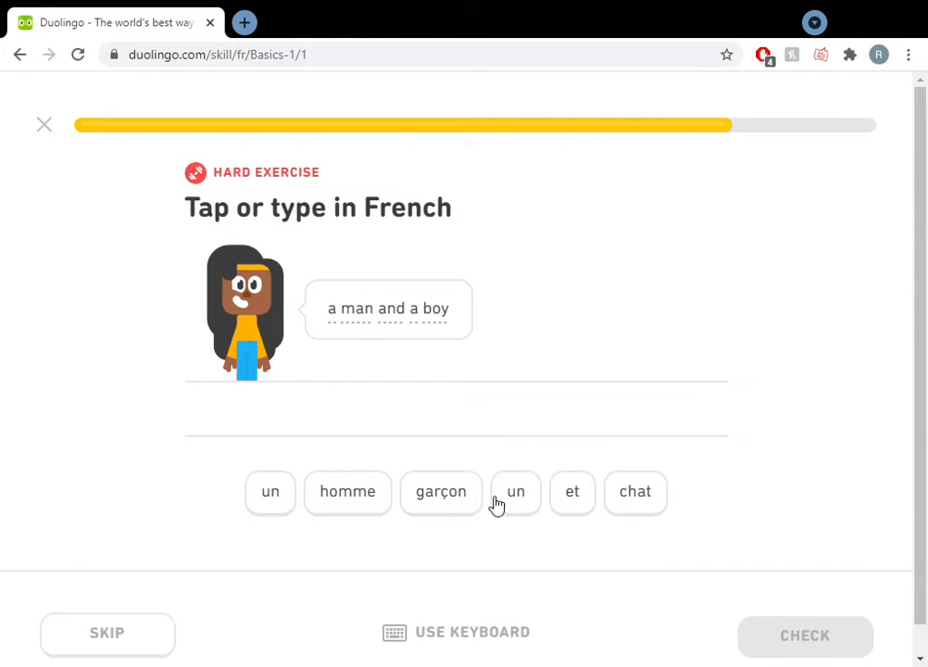
pyautogui.moveTo(515, 511)
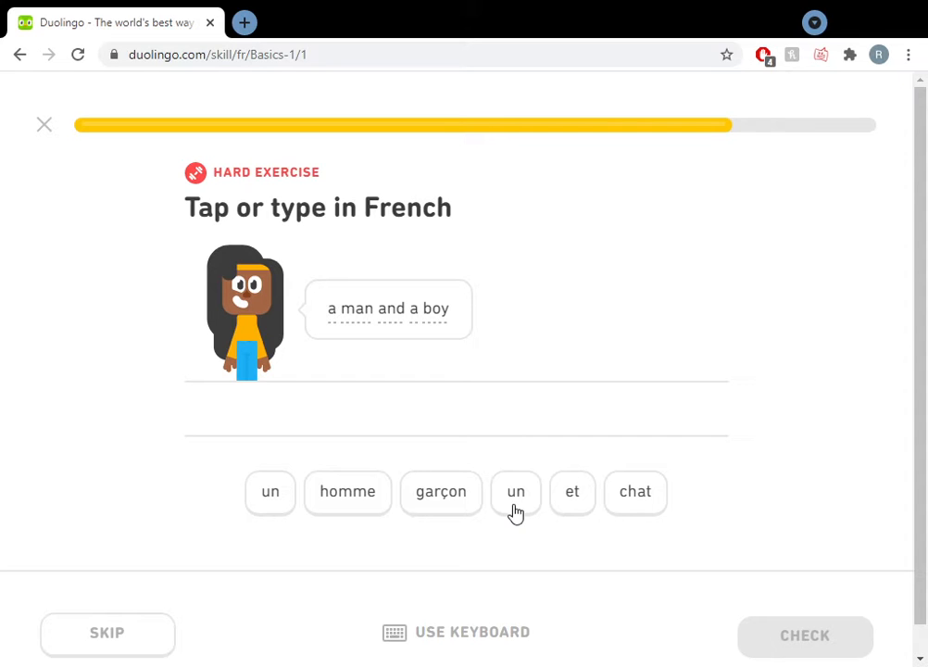
pyautogui.click(515, 491)
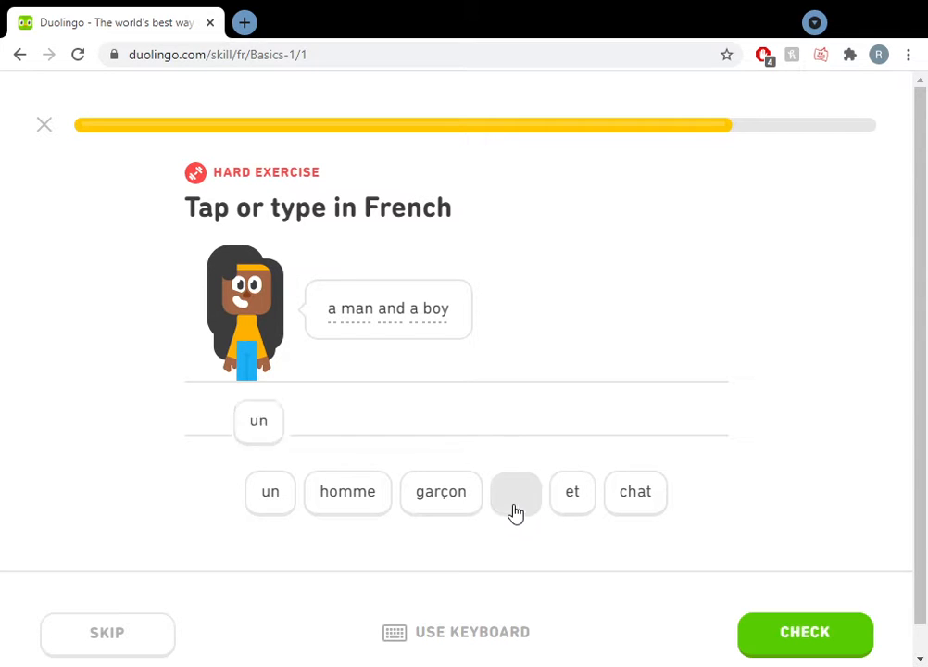
pyautogui.click(348, 493)
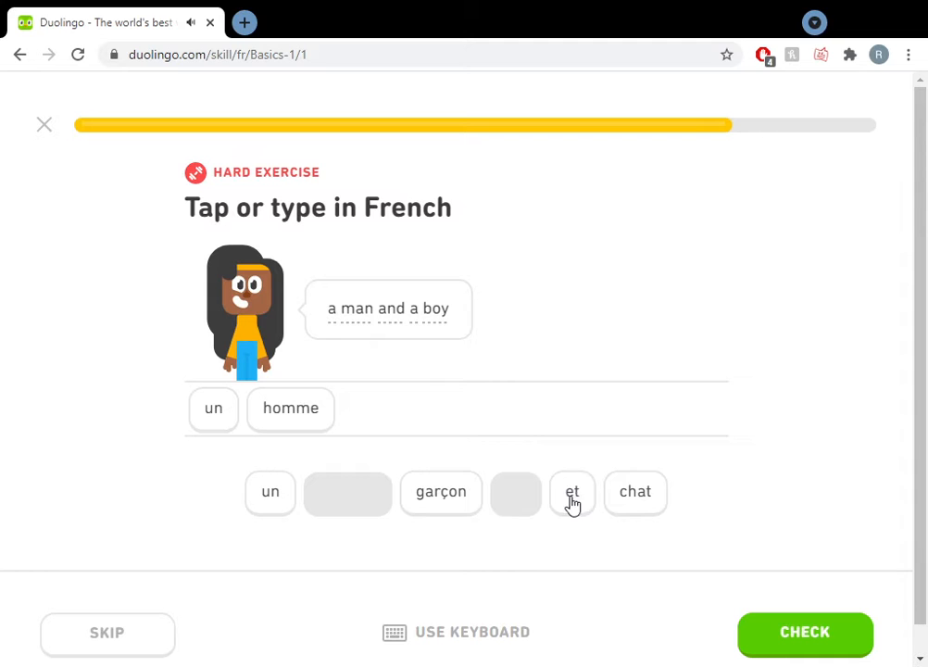
pyautogui.click(573, 493)
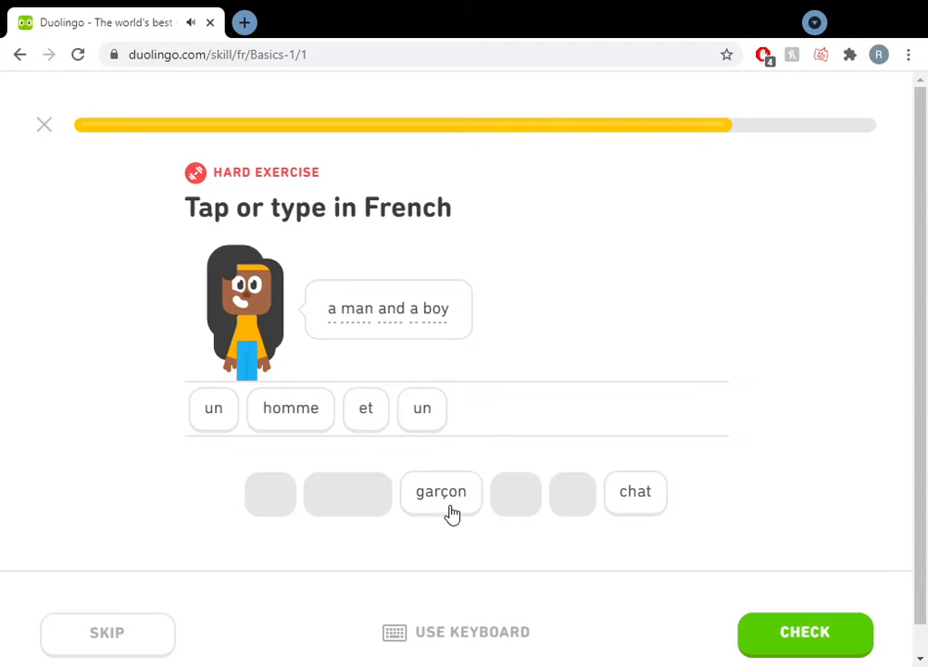
pyautogui.click(441, 493)
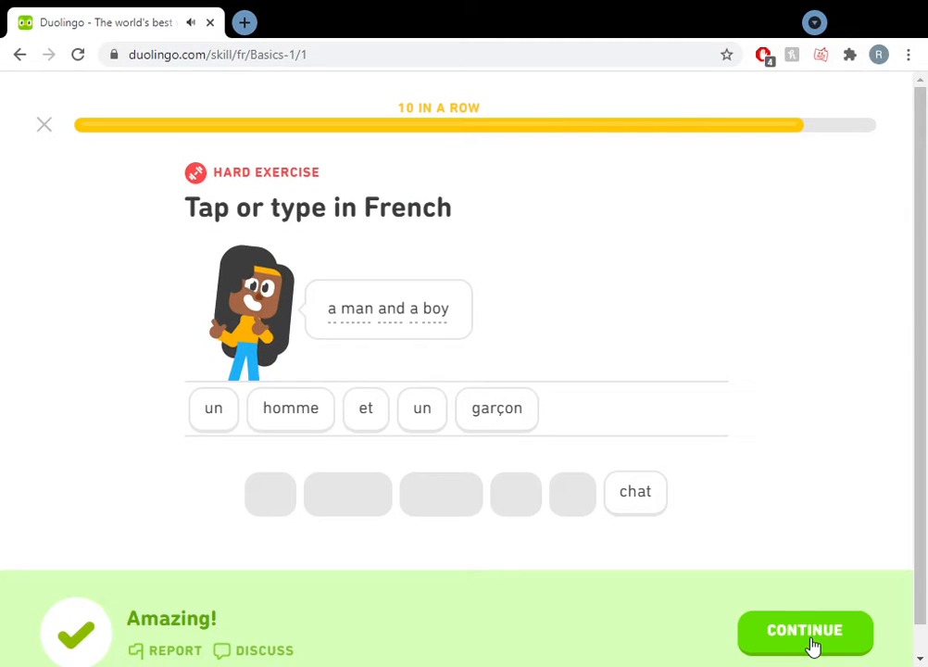
pyautogui.click(804, 630)
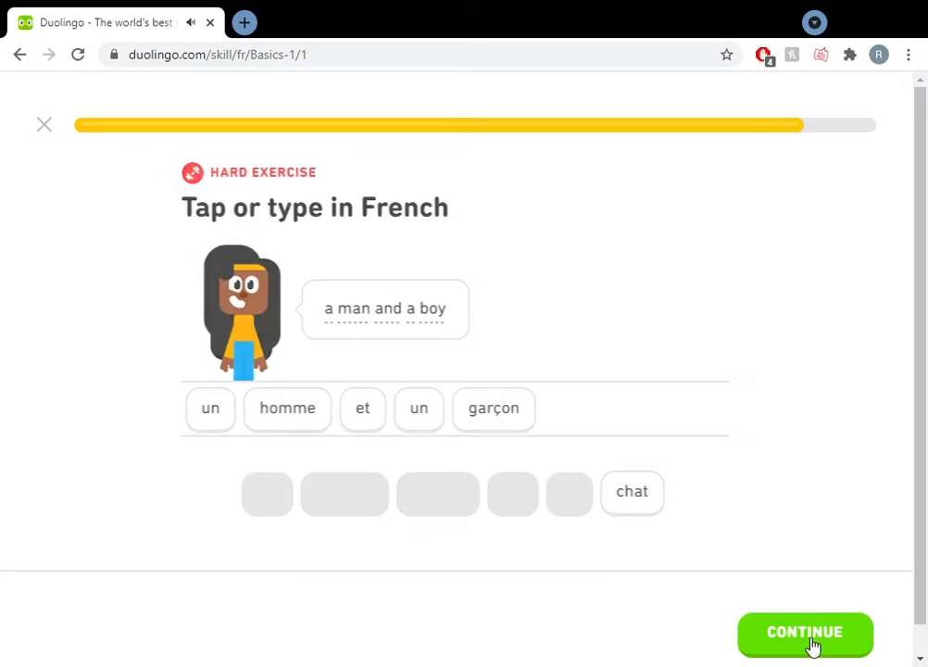
pyautogui.click(804, 632)
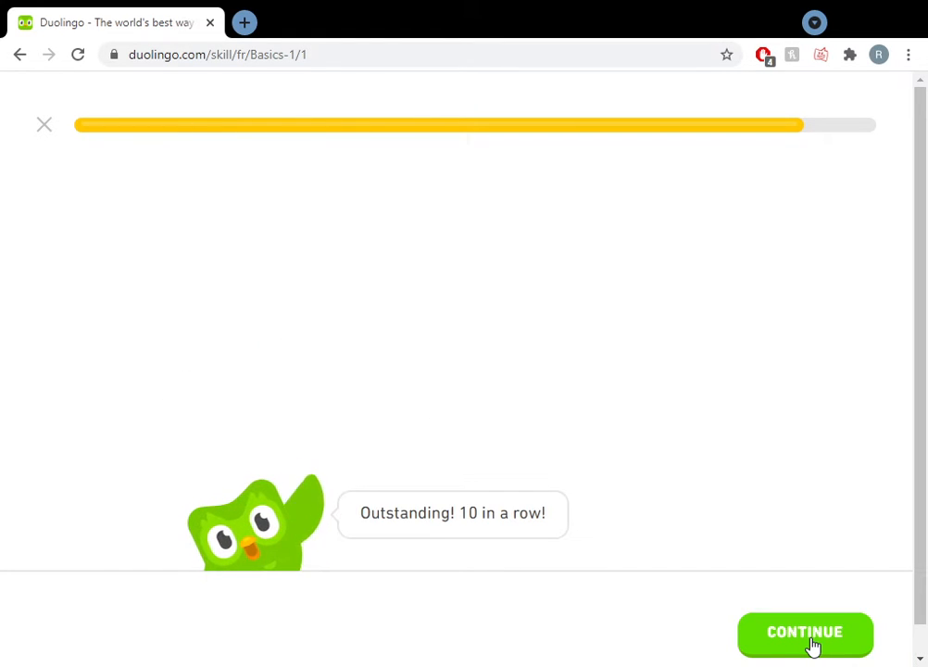
# Translate 'a cat and a boy' as un chat et un garçon and continue after it is accepted
pyautogui.click(804, 632)
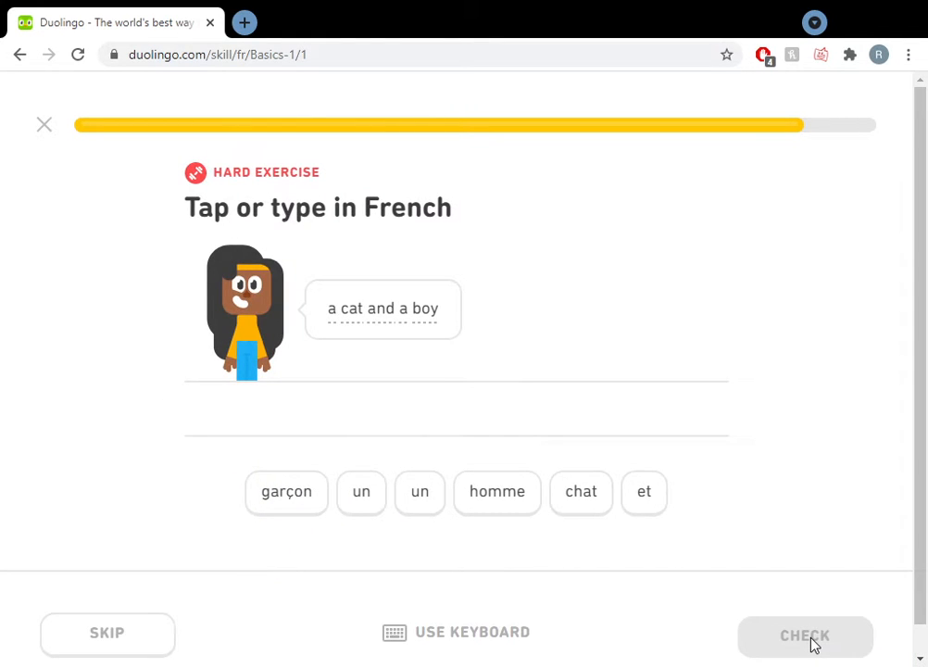
pyautogui.moveTo(398, 504)
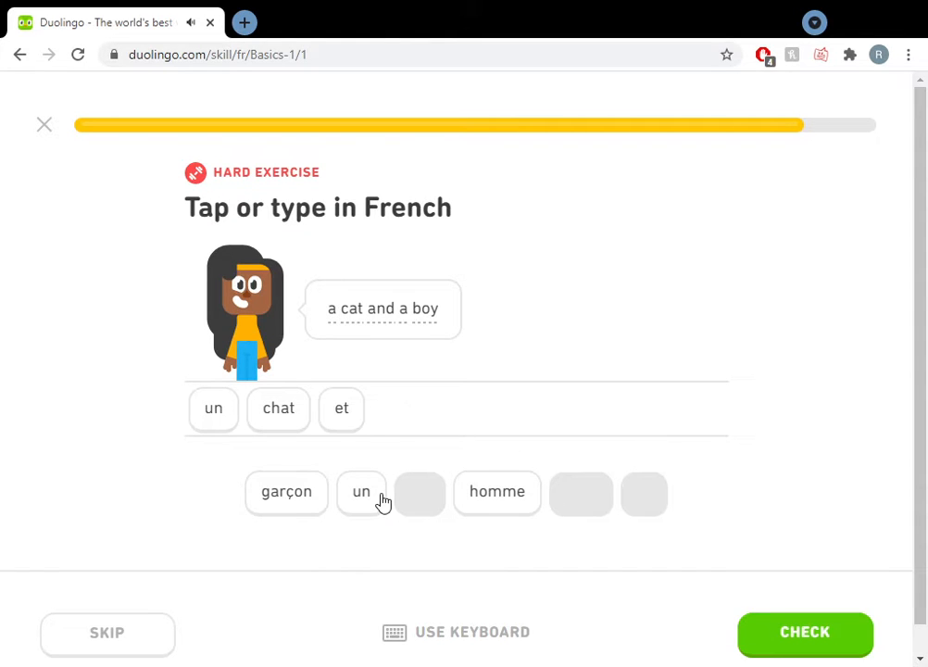
pyautogui.click(361, 491)
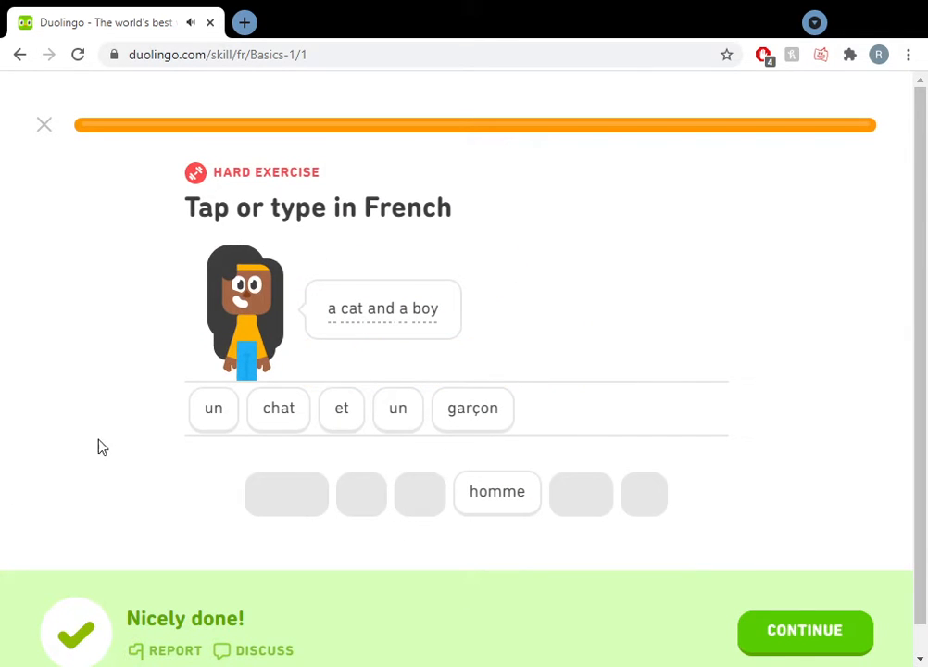
pyautogui.click(804, 632)
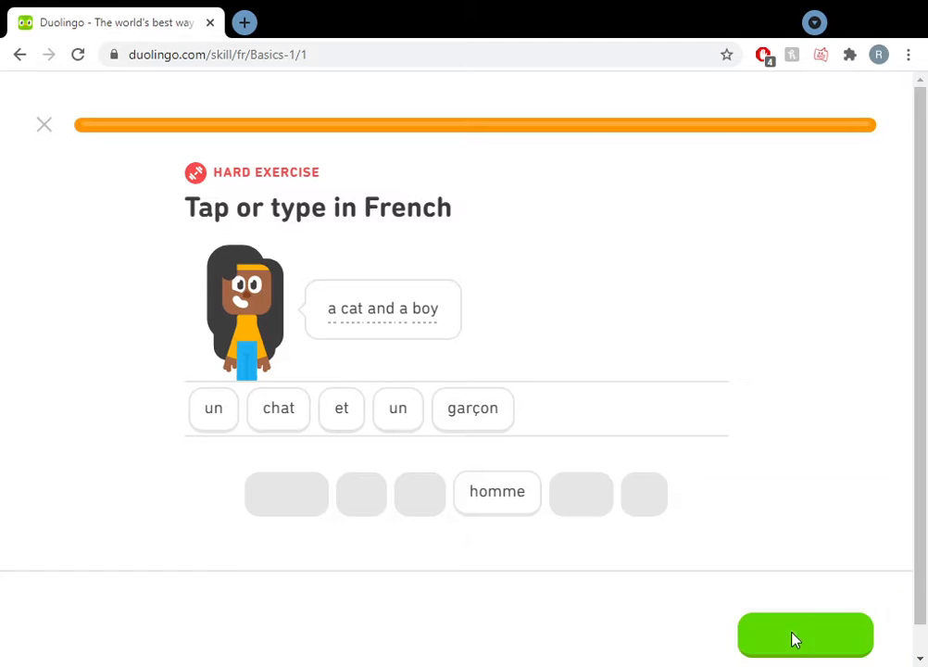
pyautogui.click(804, 636)
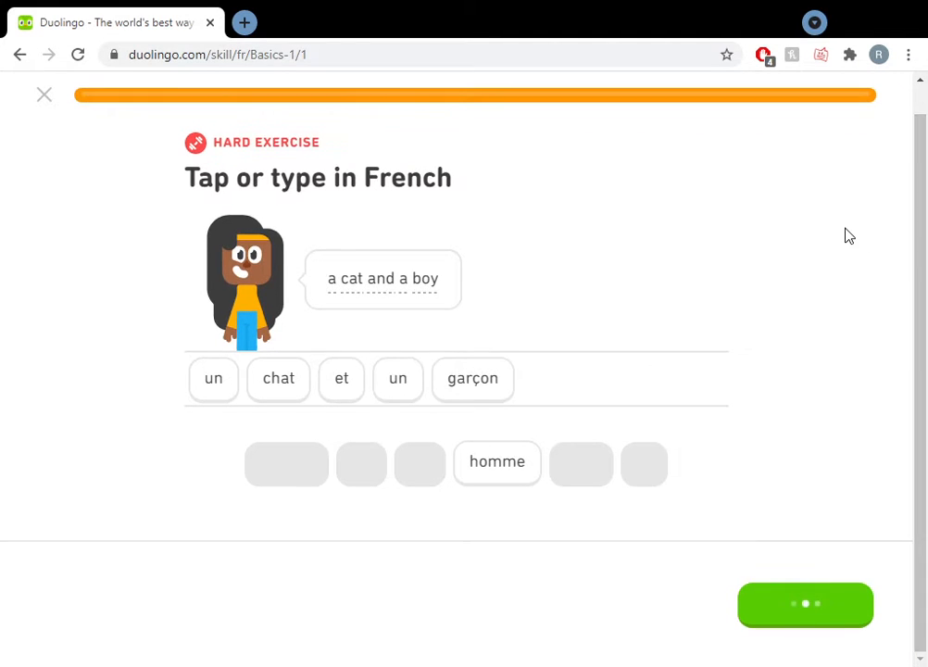
# Finish the lesson, close the scorecard, collect 15 XP and the 1-day streak, reaching the streak freeze gift
pyautogui.click(804, 604)
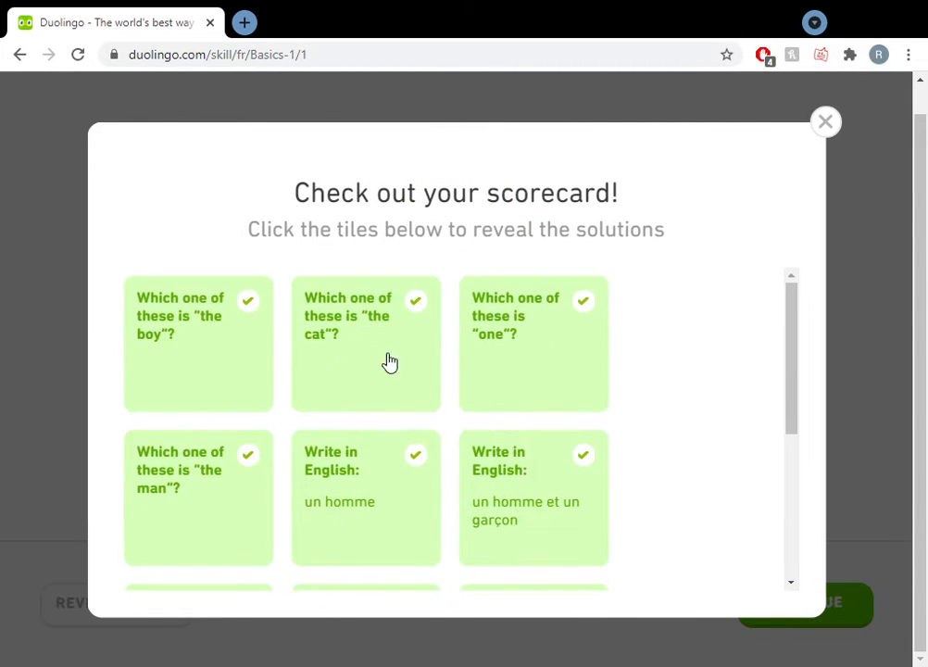
pyautogui.moveTo(535, 401)
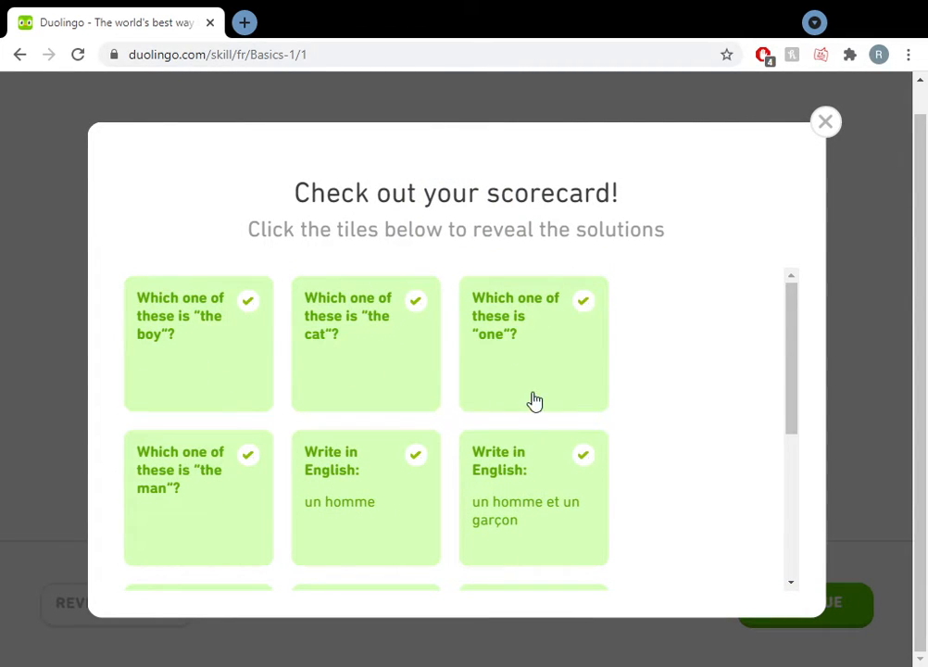
pyautogui.click(824, 122)
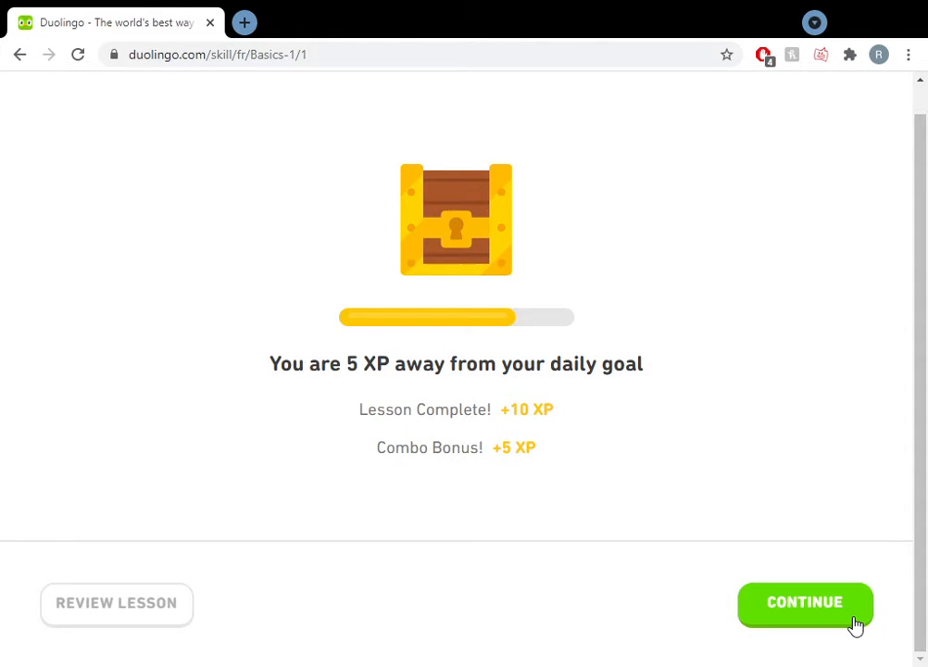
pyautogui.click(804, 602)
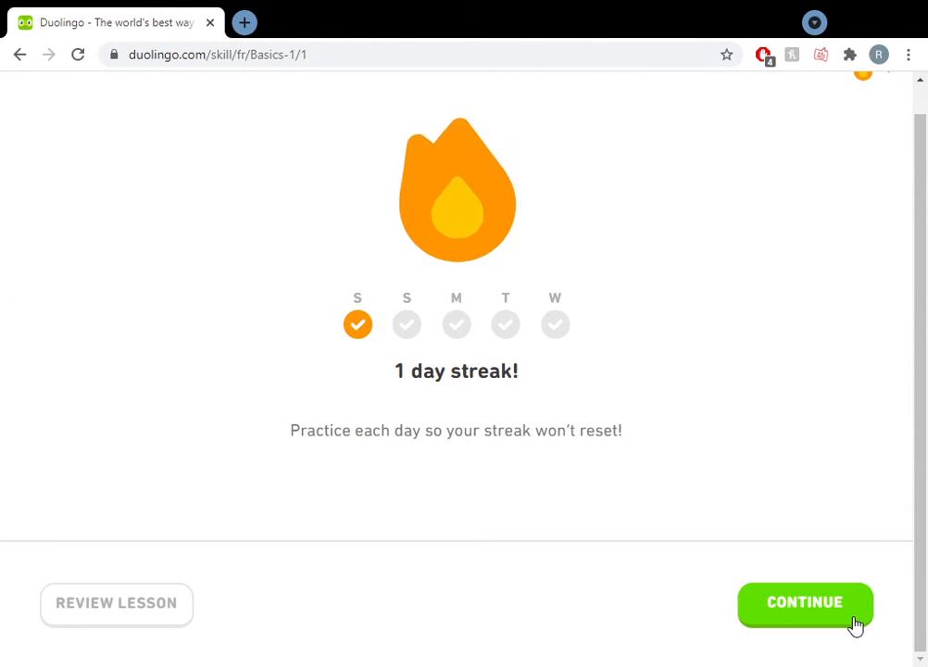
pyautogui.moveTo(697, 622)
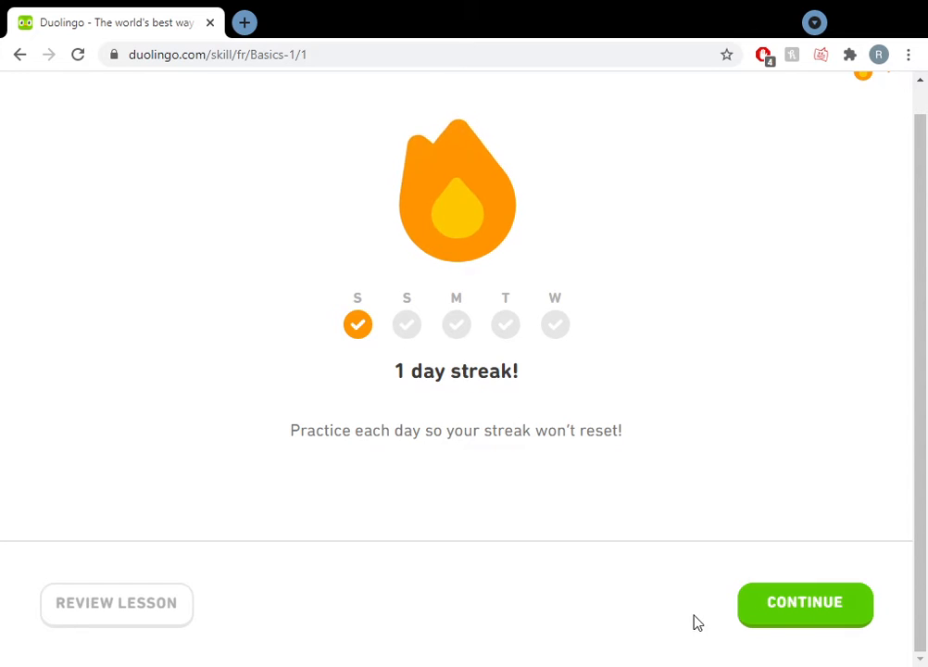
pyautogui.click(804, 604)
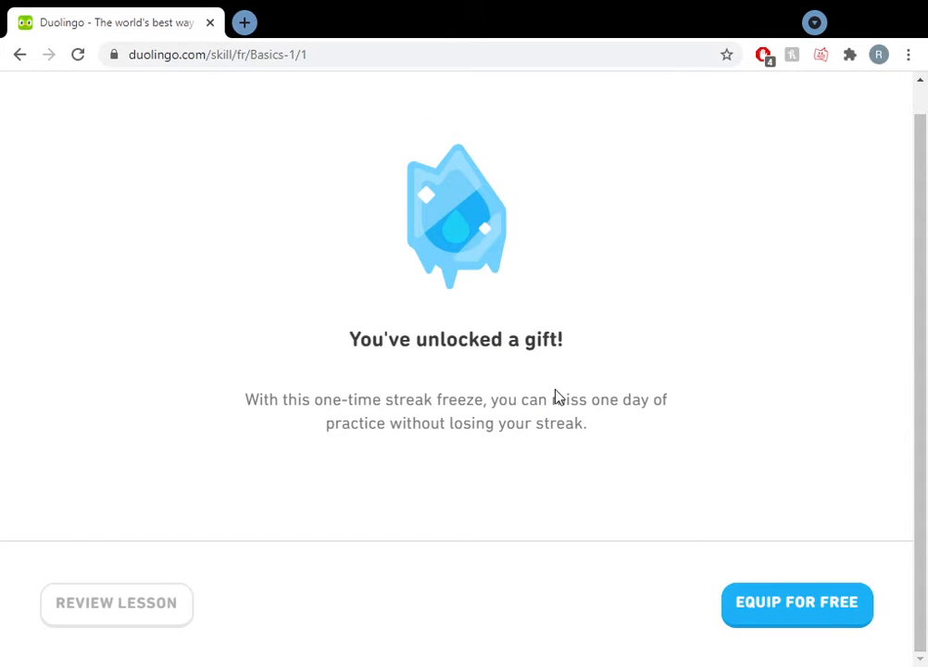
pyautogui.scroll(-3)
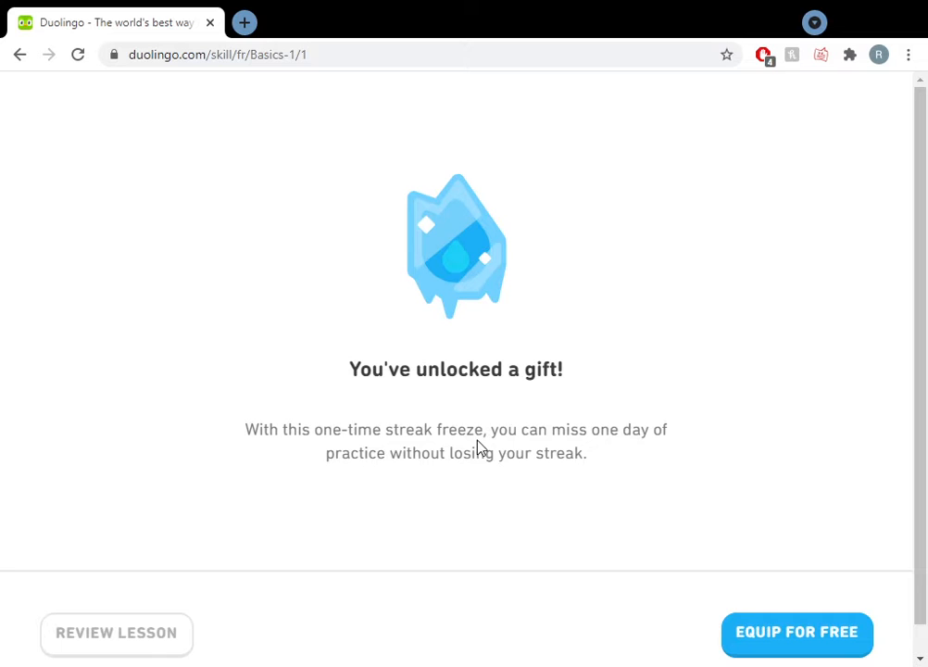
pyautogui.moveTo(665, 430); pyautogui.dragTo(547, 452)
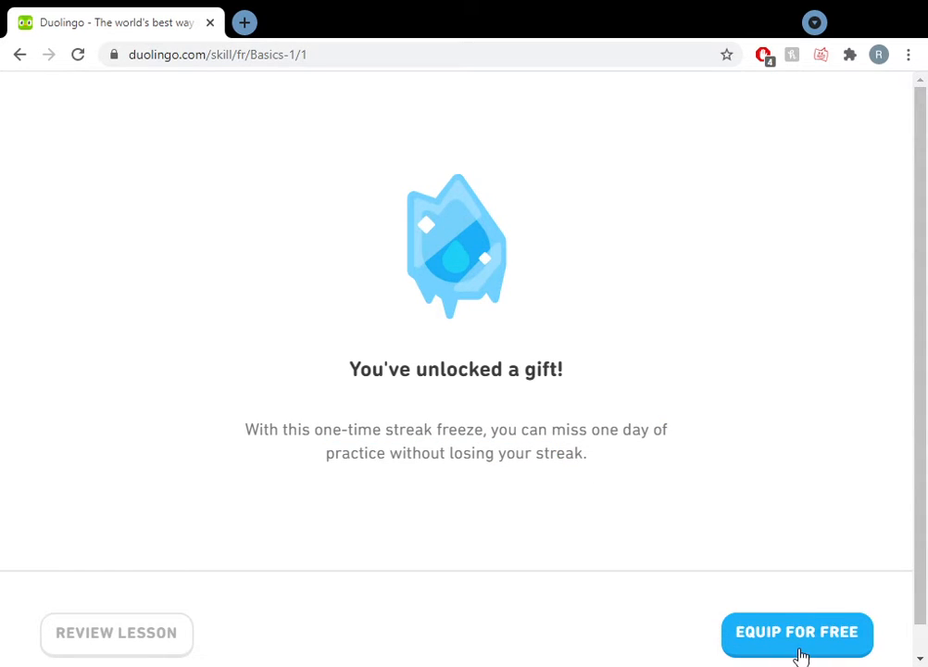
# Equip the free streak freeze and page through the Duolingo Plus slides to offline courses
pyautogui.click(797, 631)
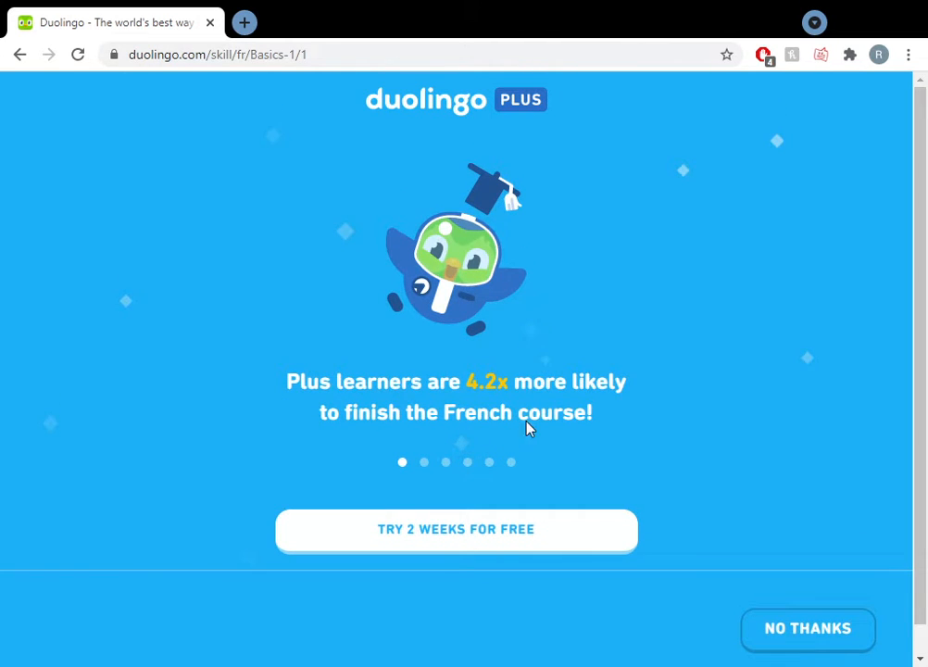
pyautogui.click(422, 463)
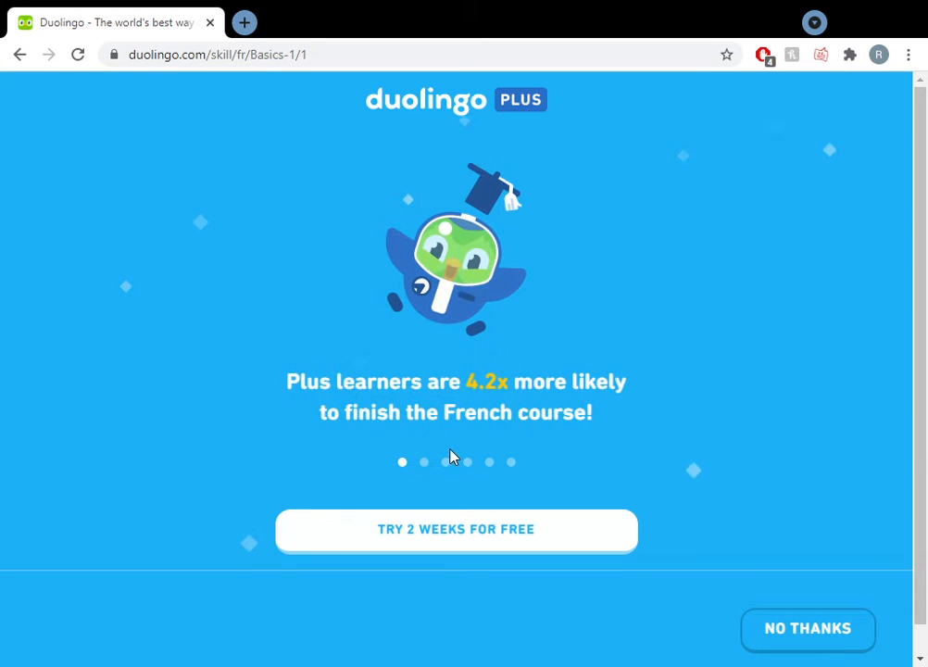
pyautogui.click(422, 463)
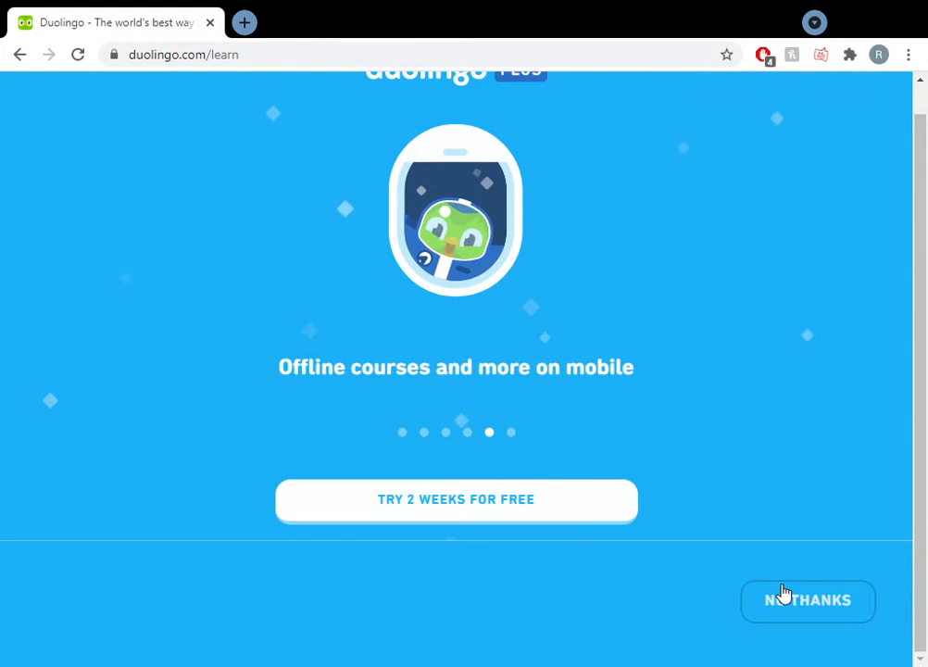
# Decline the Plus trial with No Thanks and review daily XP progress on the course page
pyautogui.click(808, 600)
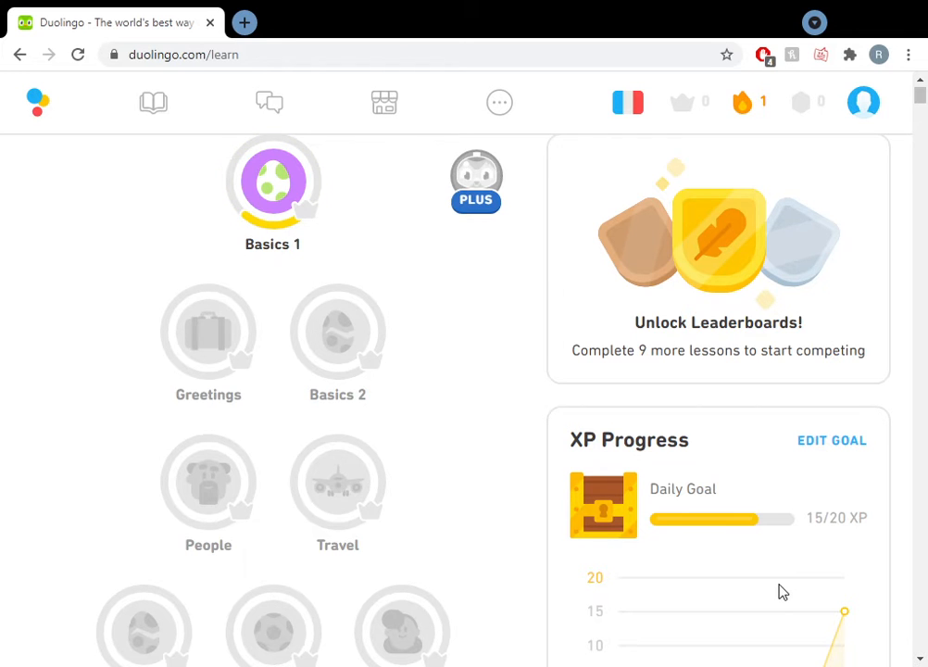
pyautogui.scroll(-3)
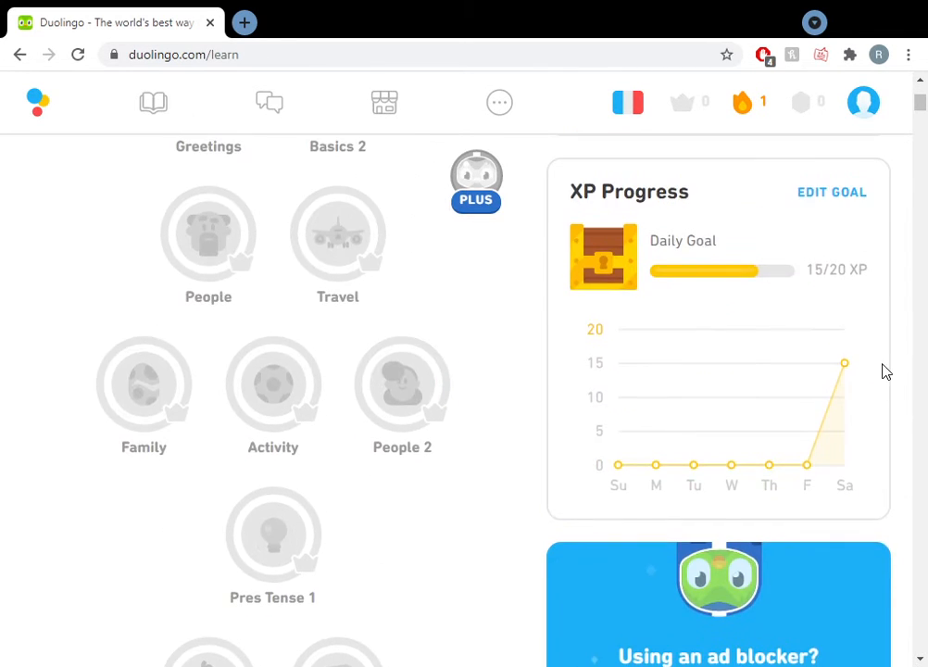
pyautogui.scroll(3)
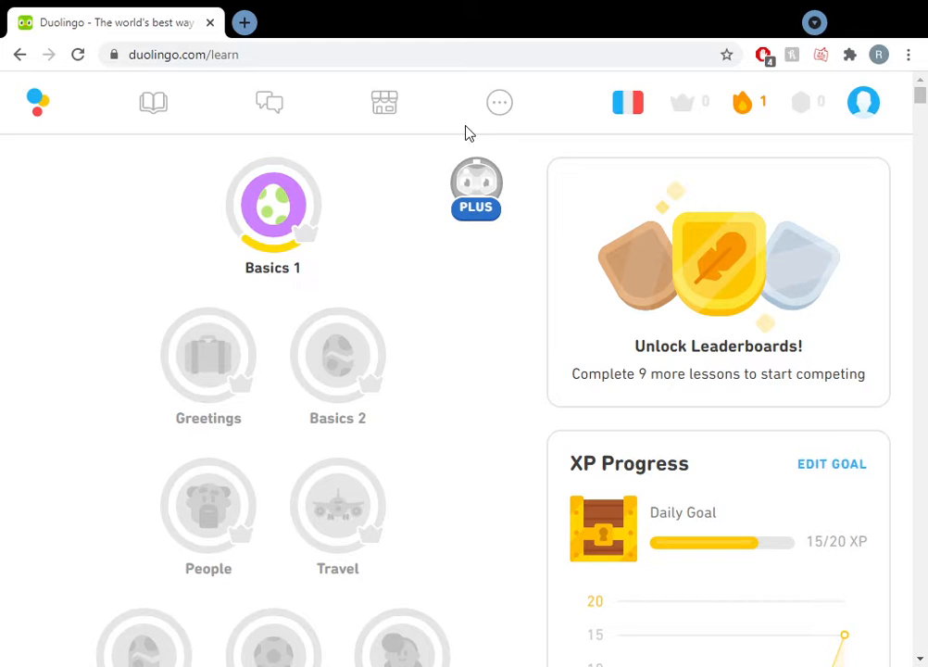
# Bring up Basics 1's lesson options, view the test-out banner and dismiss it
pyautogui.click(273, 203)
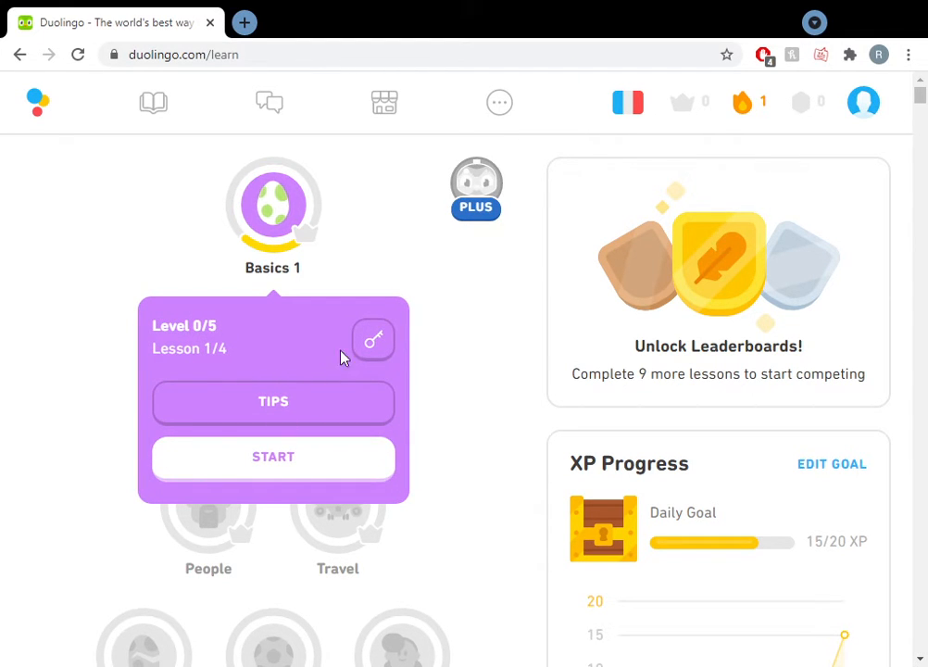
pyautogui.click(374, 341)
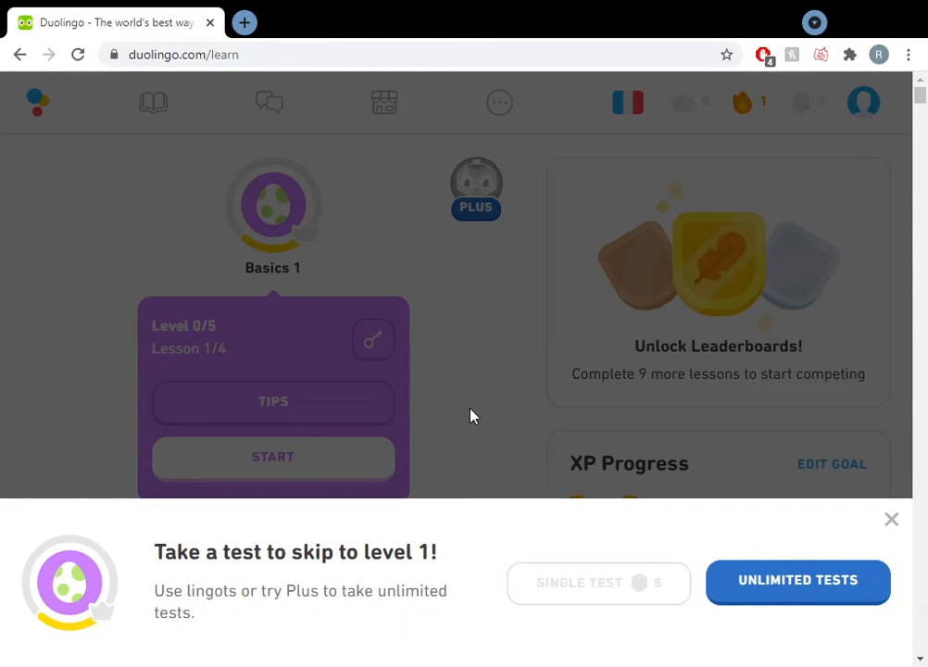
pyautogui.click(889, 519)
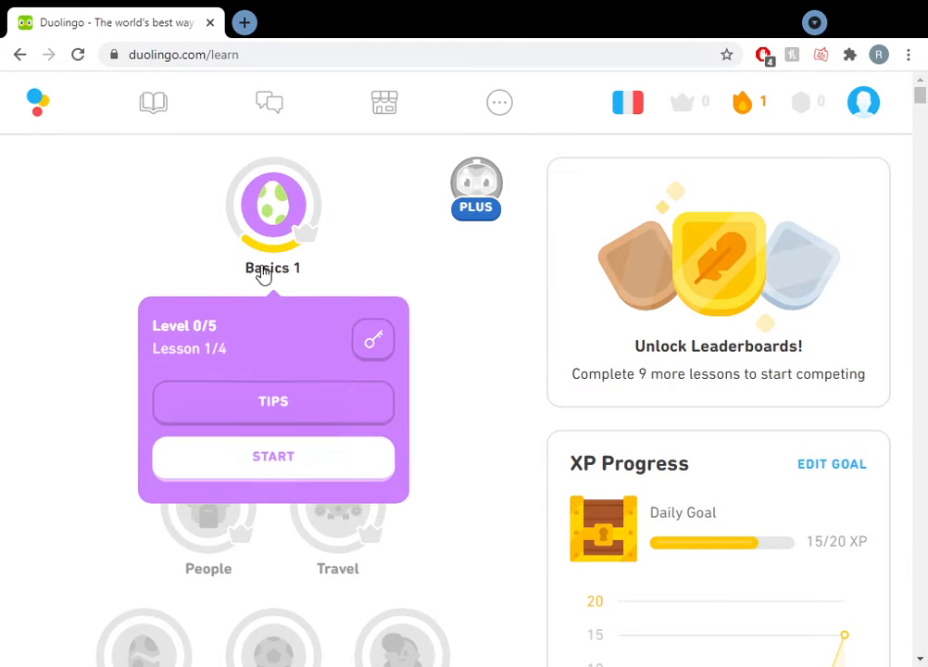
# Start the second Basics 1 lesson and answer la fille for the girl and la femme for the woman
pyautogui.click(274, 456)
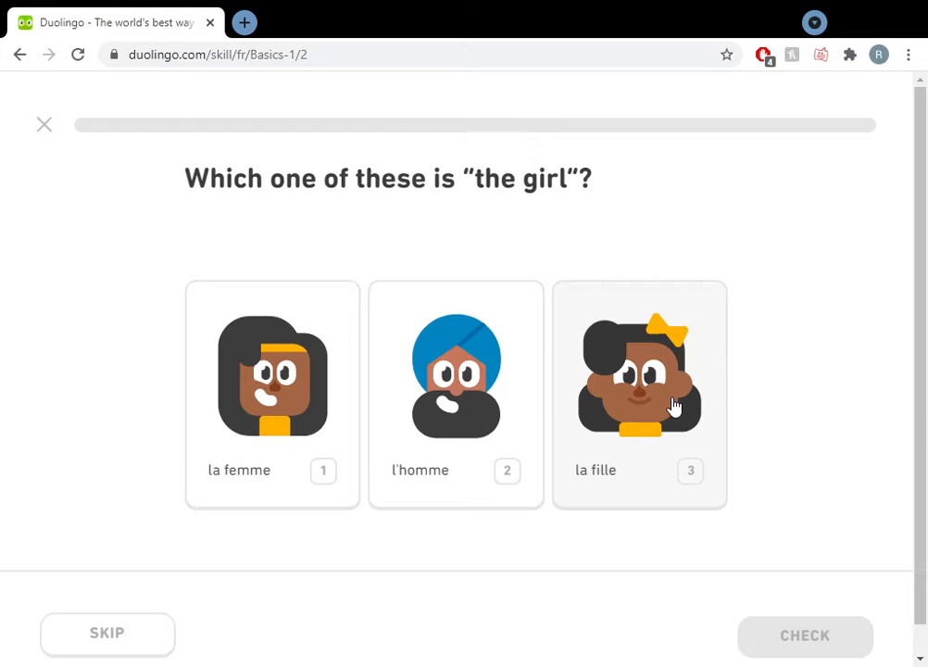
pyautogui.moveTo(258, 393)
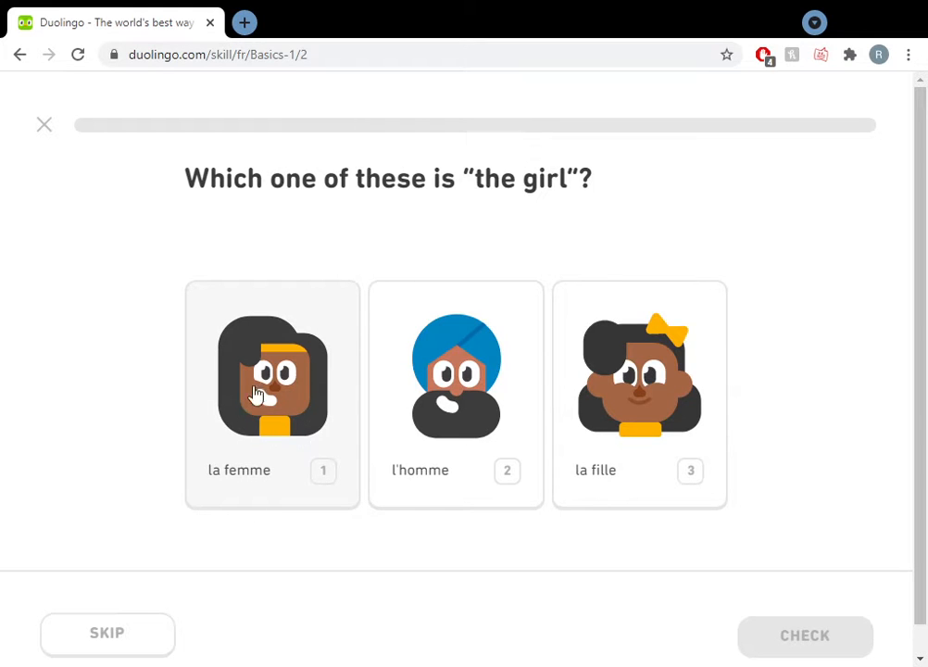
pyautogui.moveTo(695, 371)
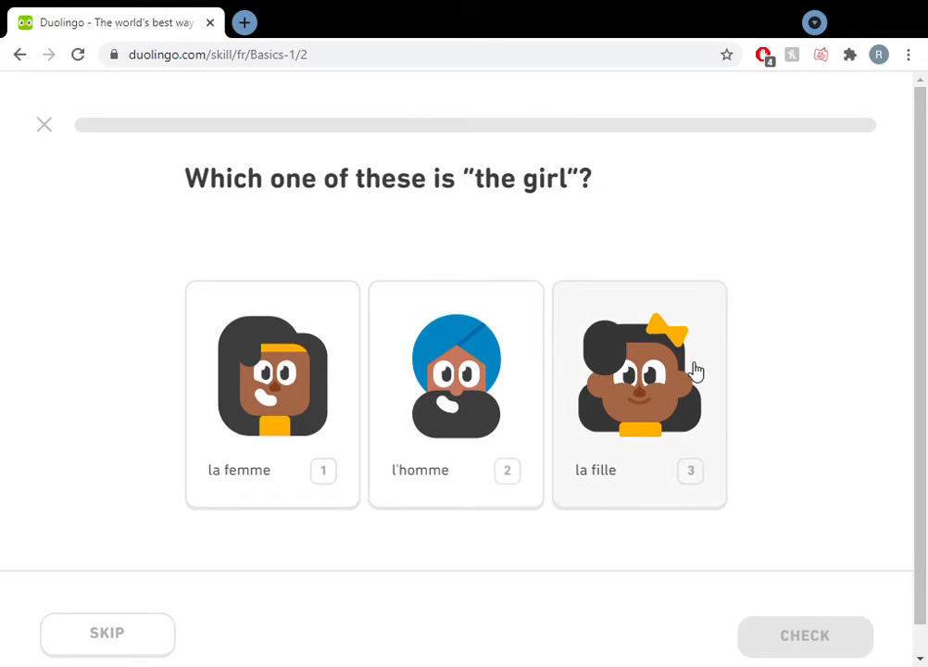
pyautogui.click(639, 374)
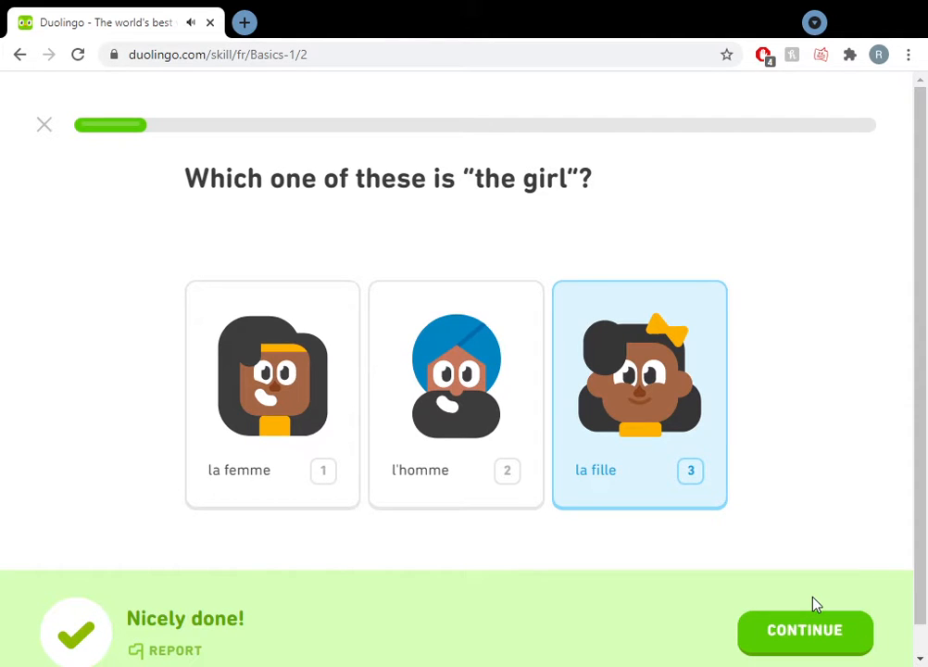
pyautogui.click(804, 630)
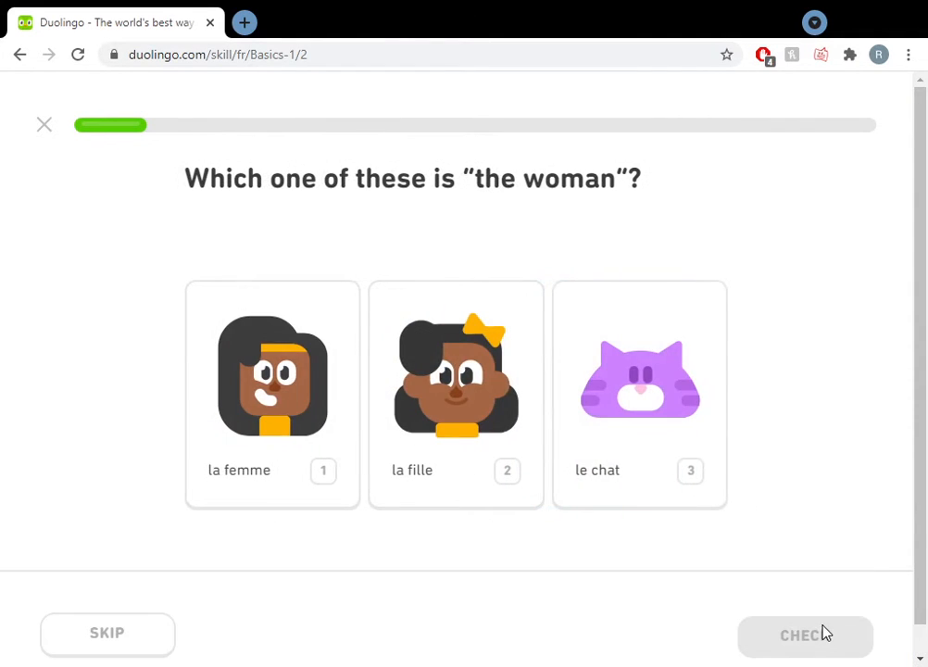
pyautogui.click(271, 393)
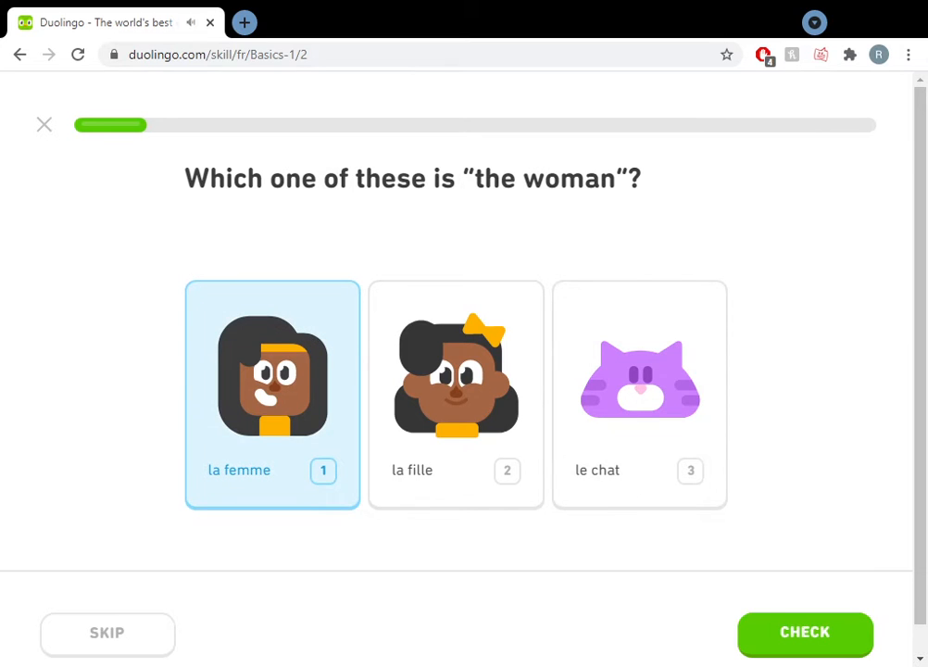
pyautogui.click(804, 632)
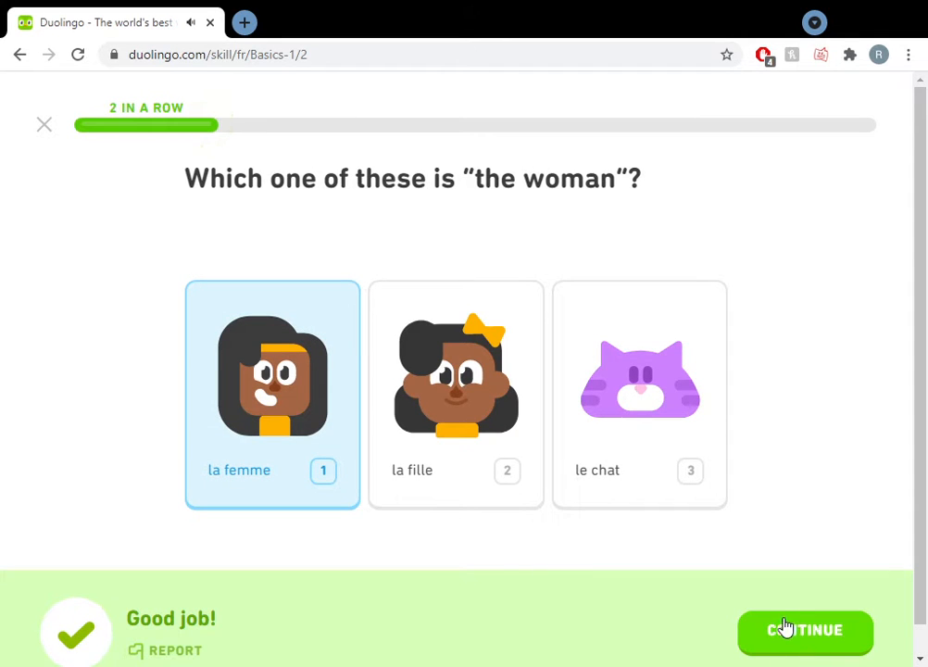
pyautogui.click(804, 629)
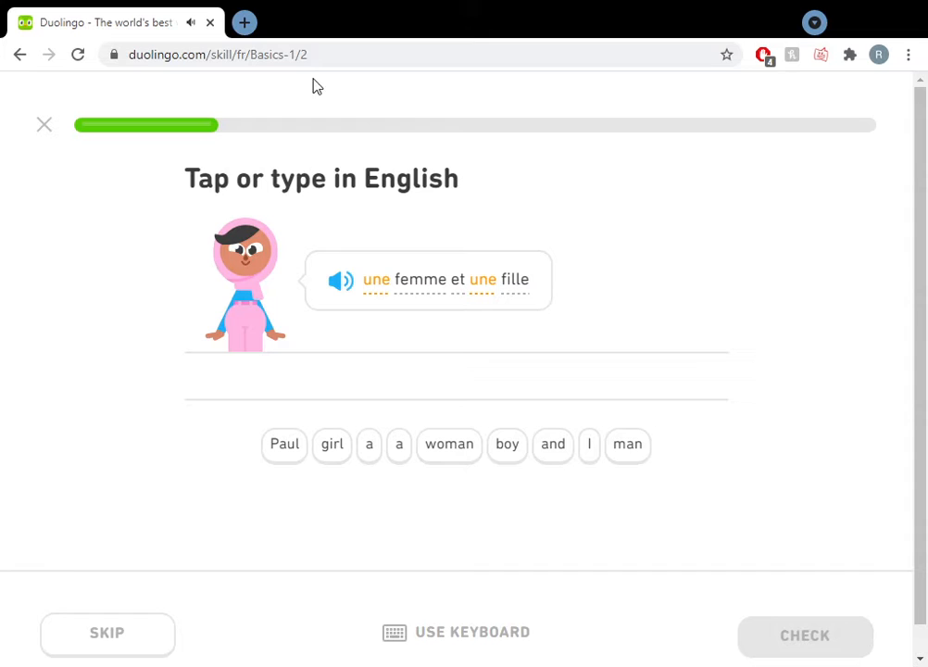
pyautogui.moveTo(376, 400)
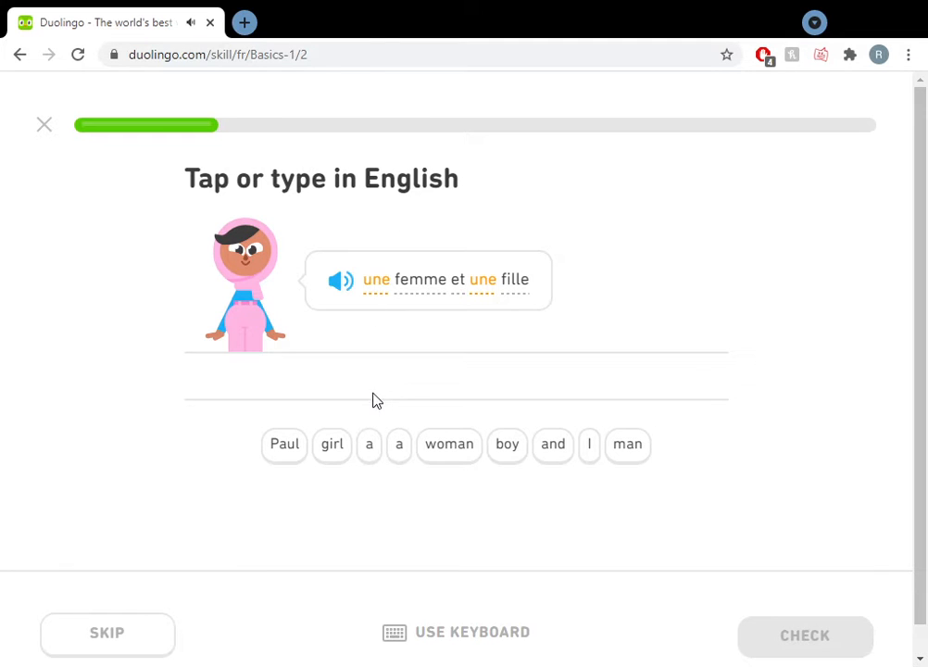
pyautogui.moveTo(600, 460)
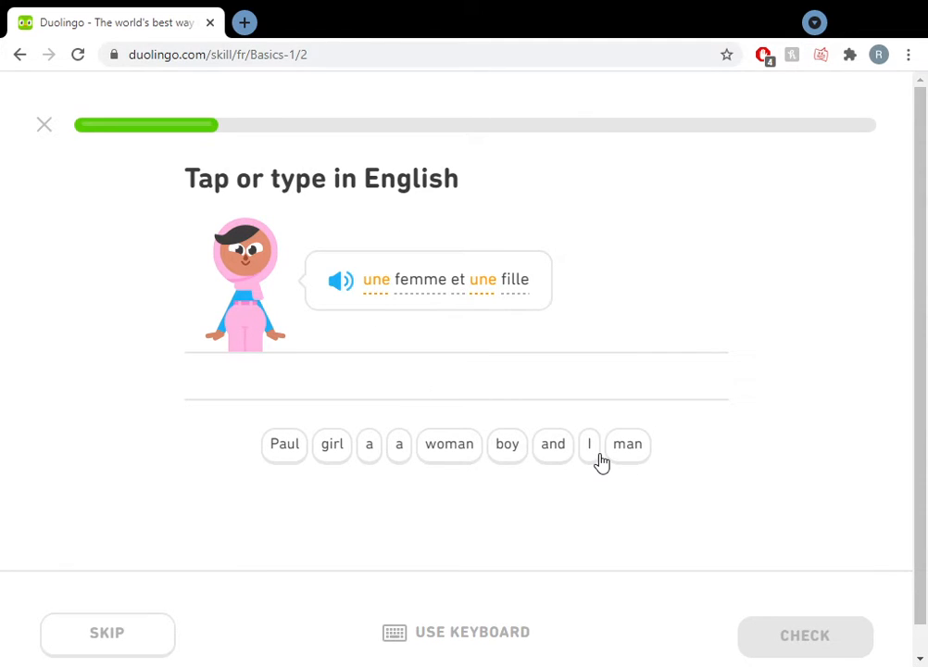
pyautogui.moveTo(592, 456)
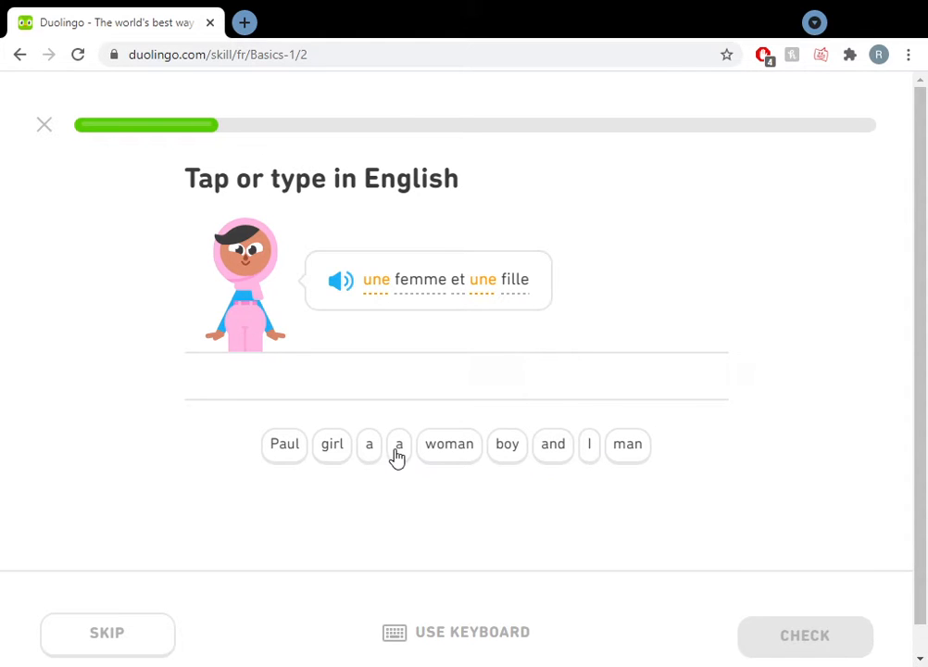
# Check the hint for une, then build 'a woman and a girl' from tiles and submit it
pyautogui.click(398, 445)
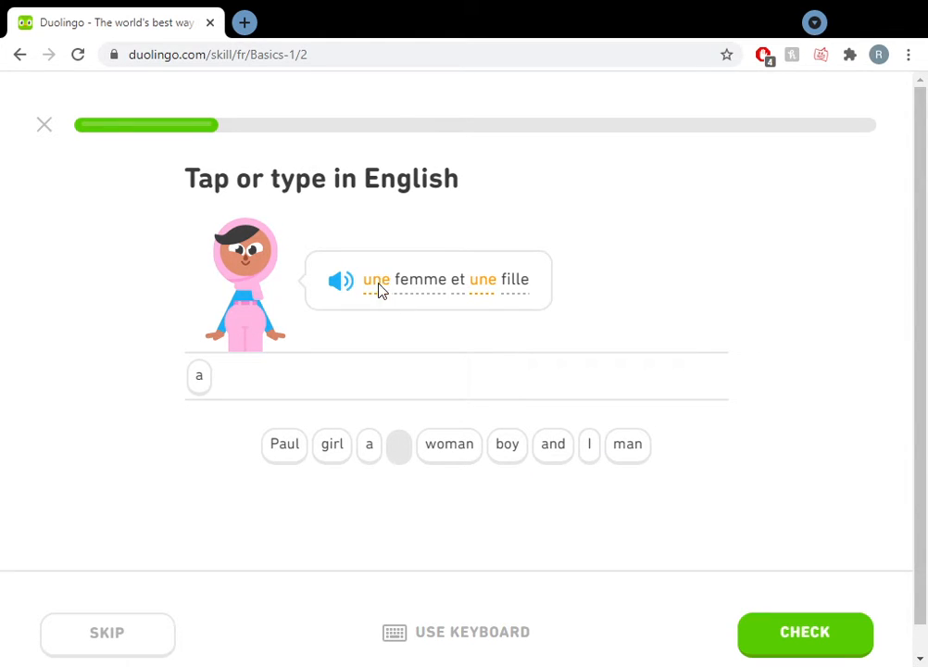
pyautogui.click(341, 280)
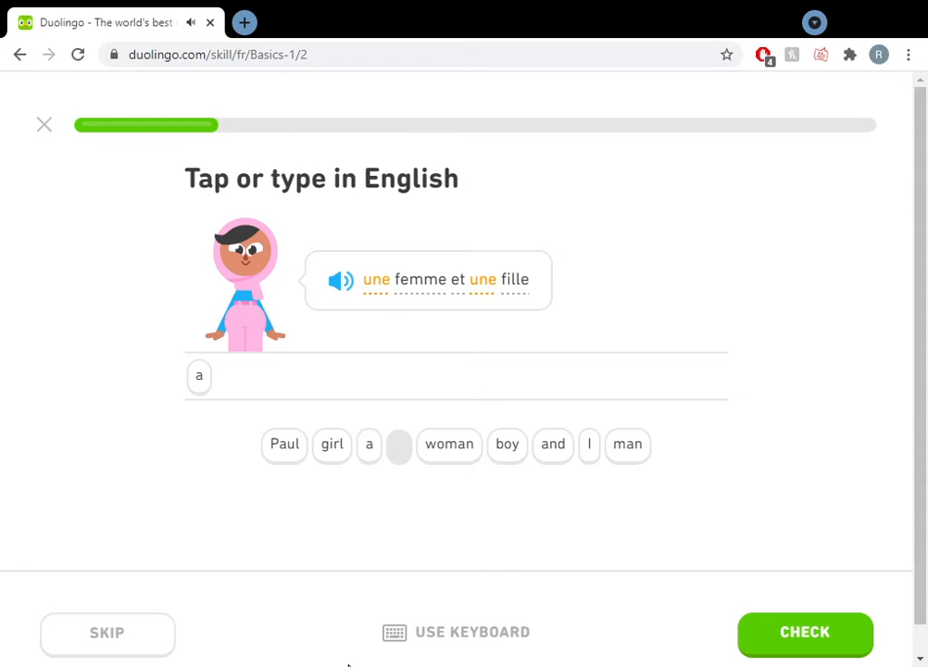
pyautogui.moveTo(444, 480)
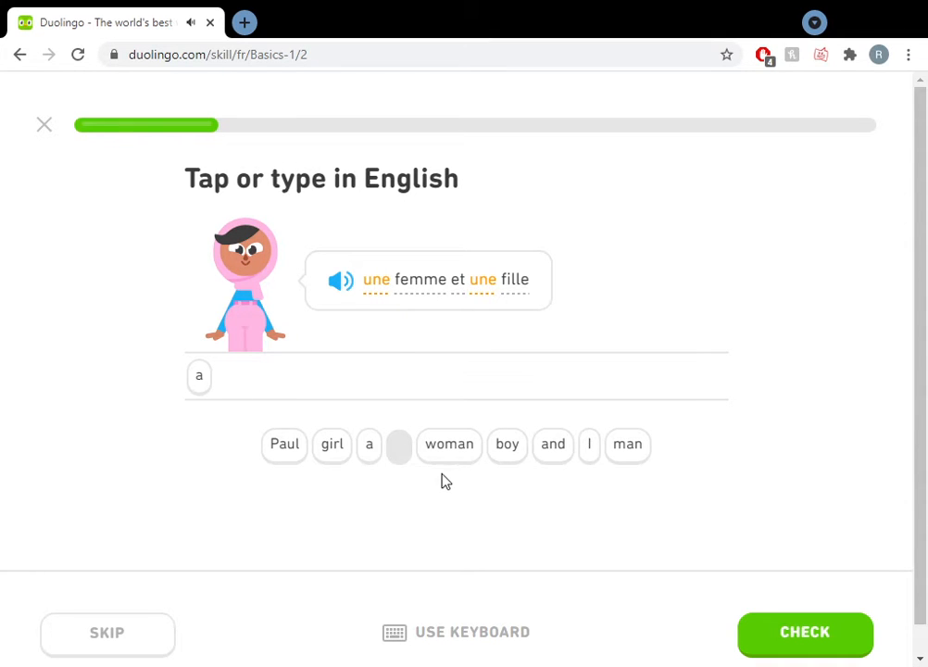
pyautogui.moveTo(426, 478)
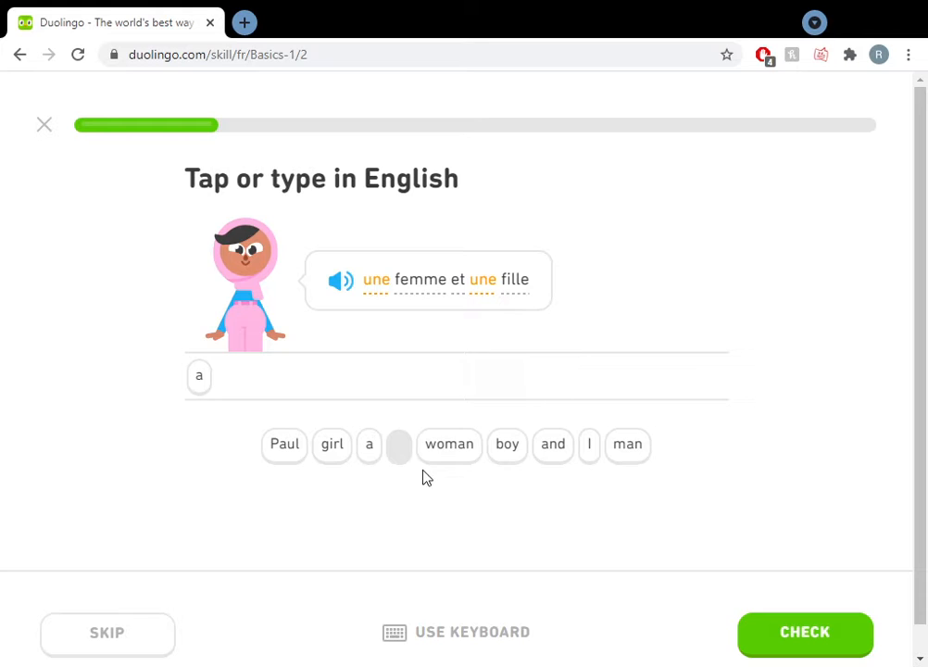
pyautogui.click(448, 445)
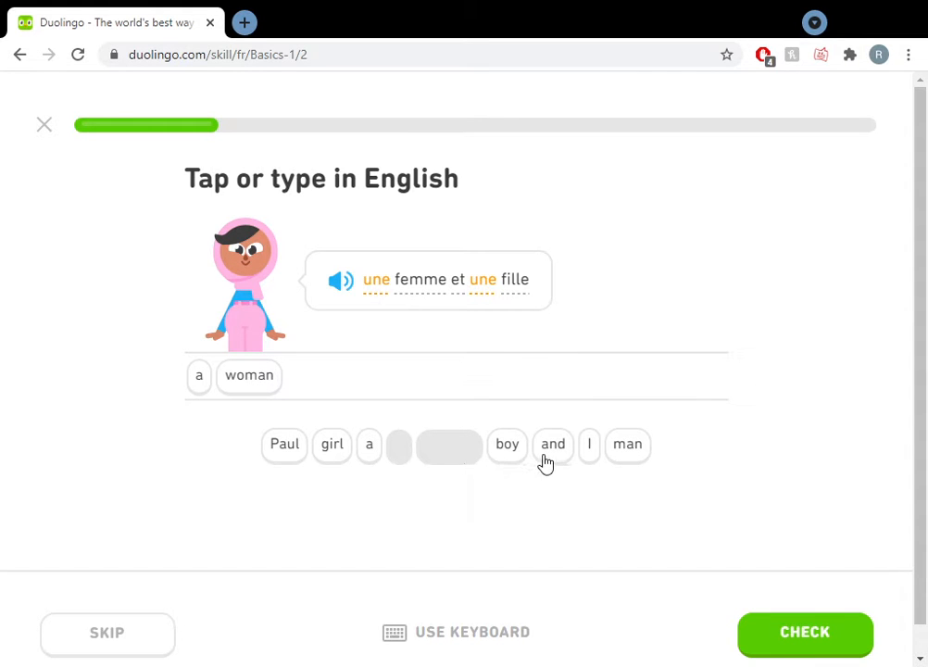
pyautogui.click(553, 444)
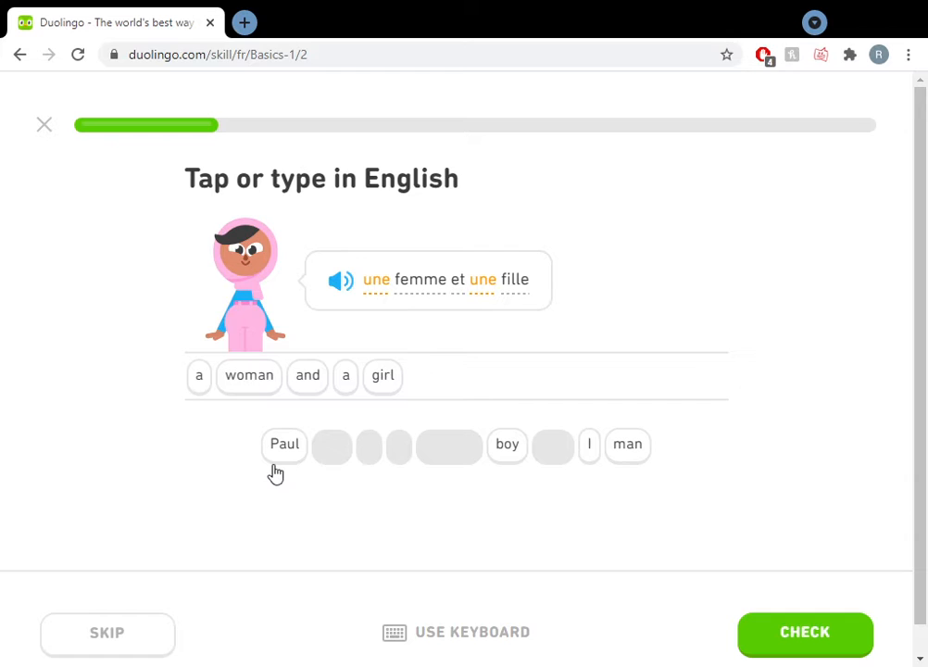
pyautogui.moveTo(313, 347)
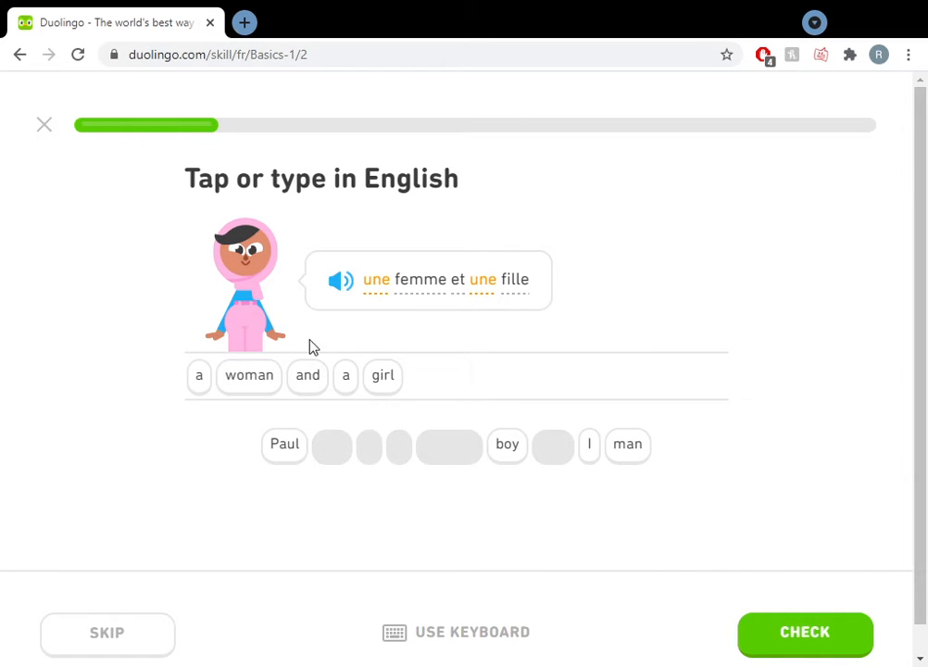
pyautogui.moveTo(819, 611)
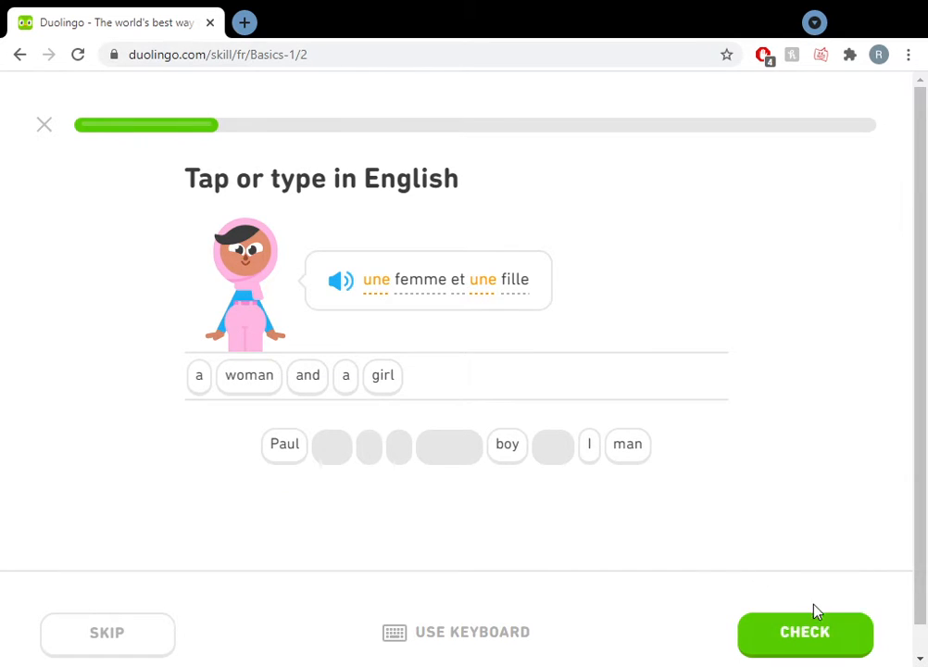
pyautogui.click(804, 634)
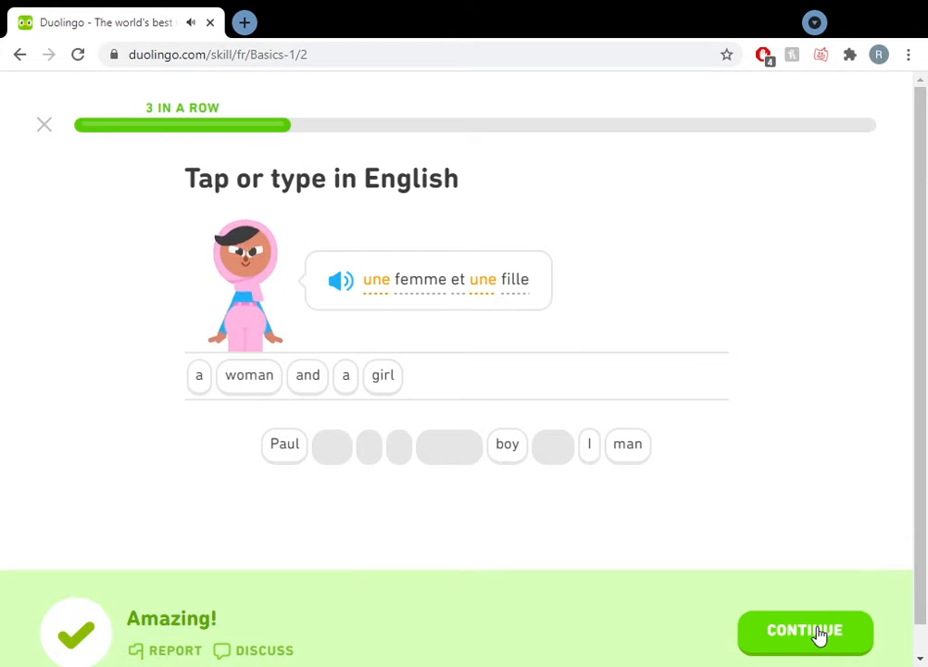
# Answer the listening exercise with 'un femme et homme' and see it corrected to 'une femme et un homme'
pyautogui.click(804, 630)
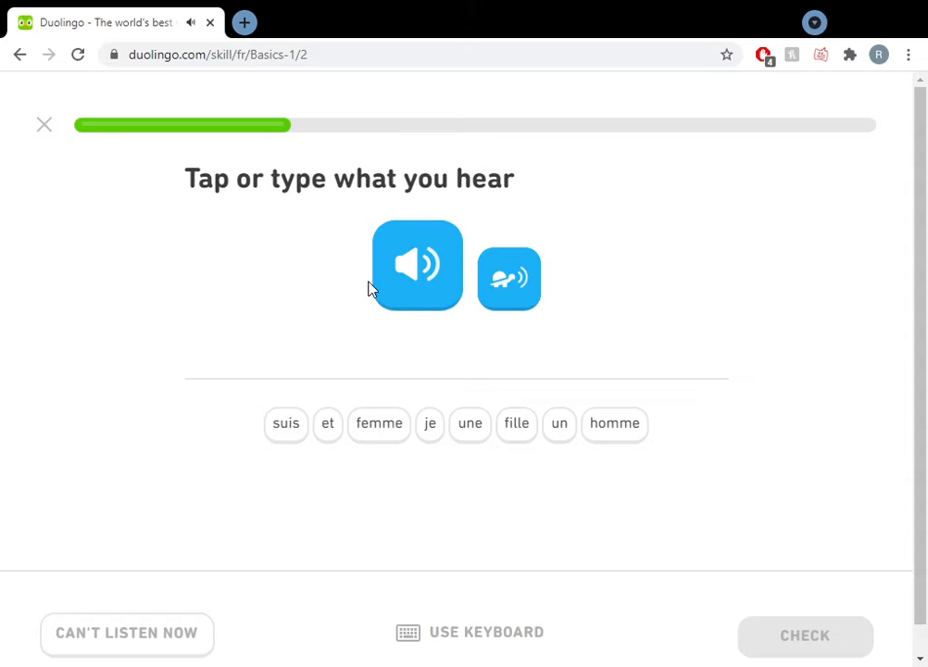
pyautogui.moveTo(560, 425)
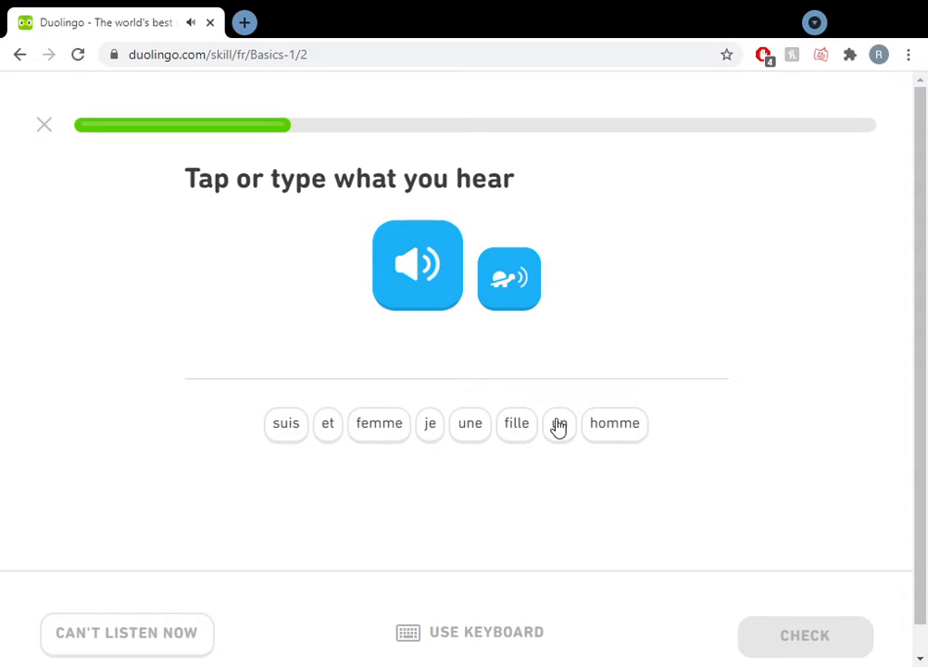
pyautogui.click(378, 424)
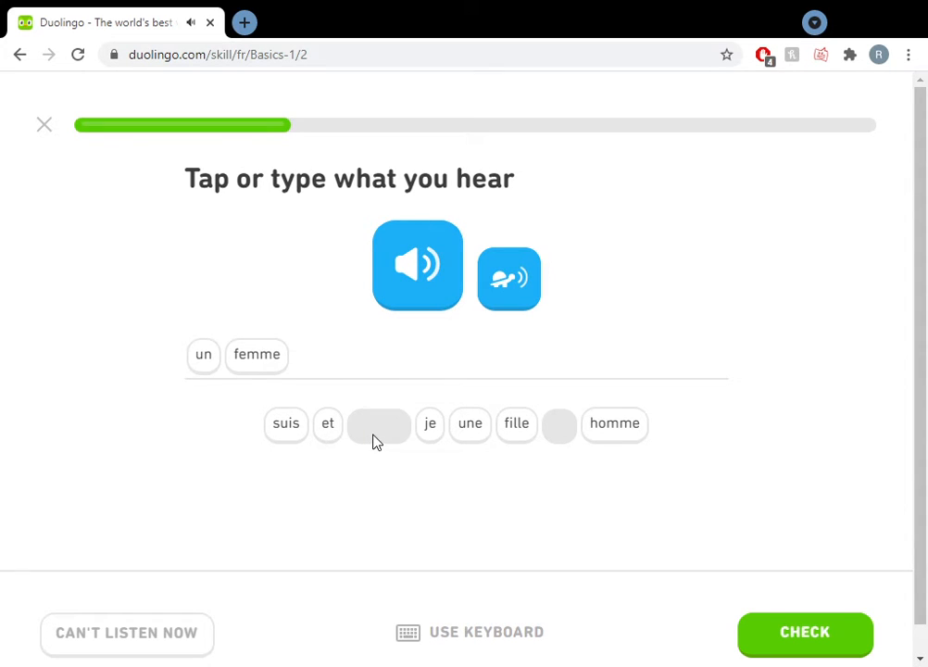
pyautogui.click(326, 424)
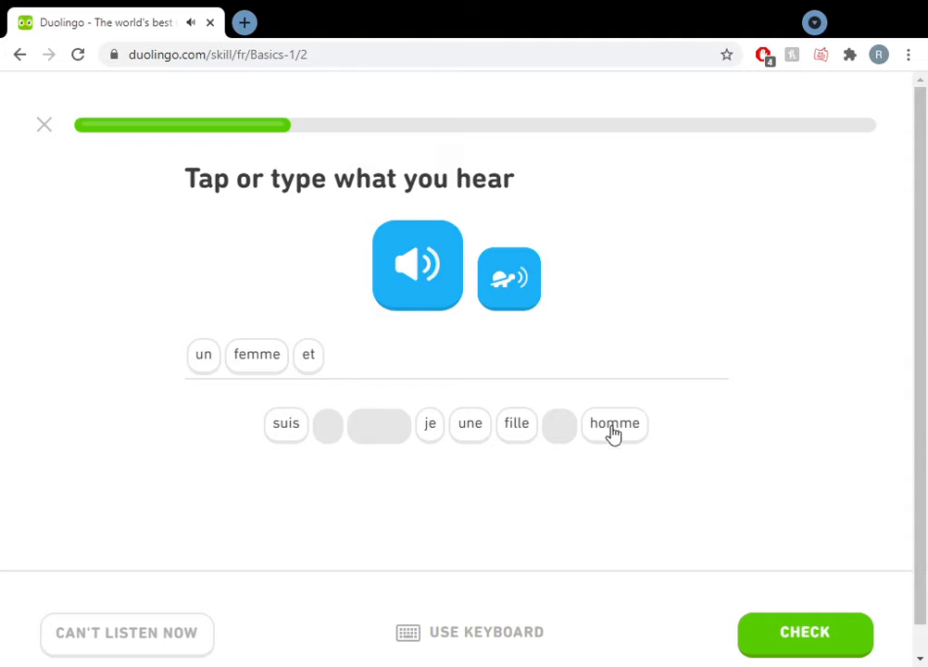
pyautogui.click(615, 422)
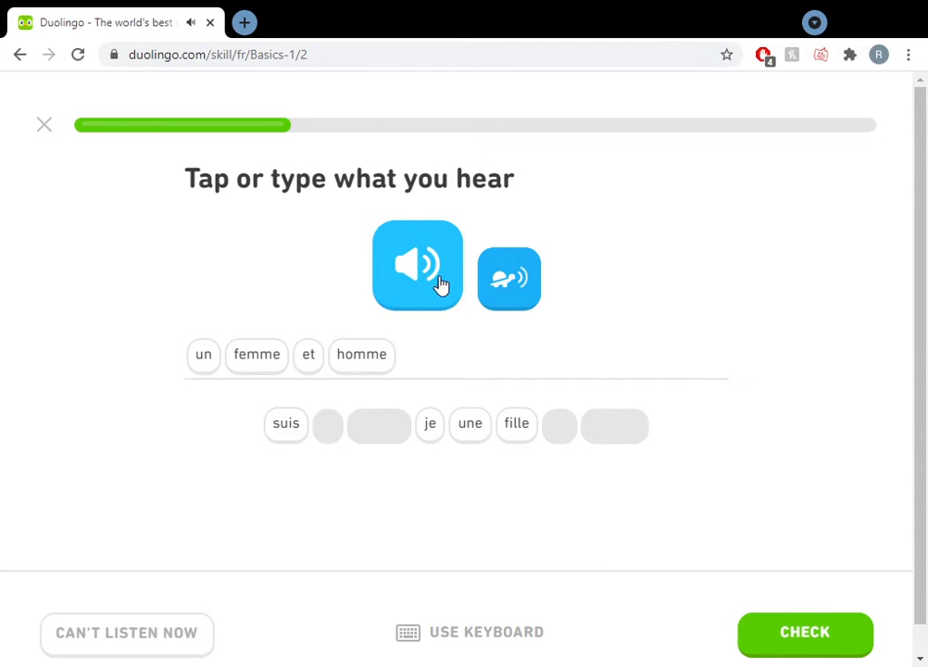
pyautogui.moveTo(508, 278)
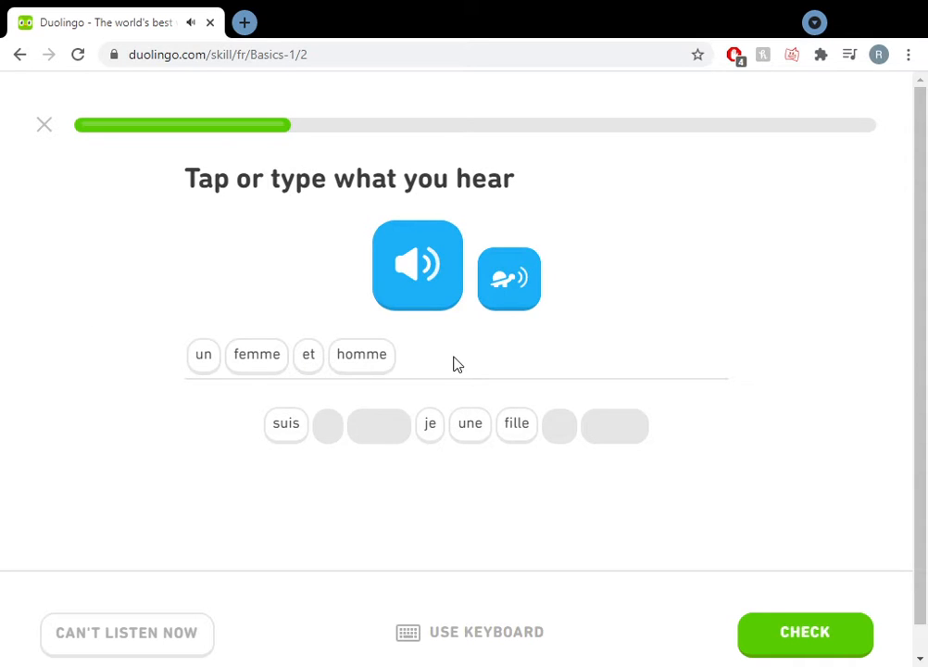
pyautogui.moveTo(793, 573)
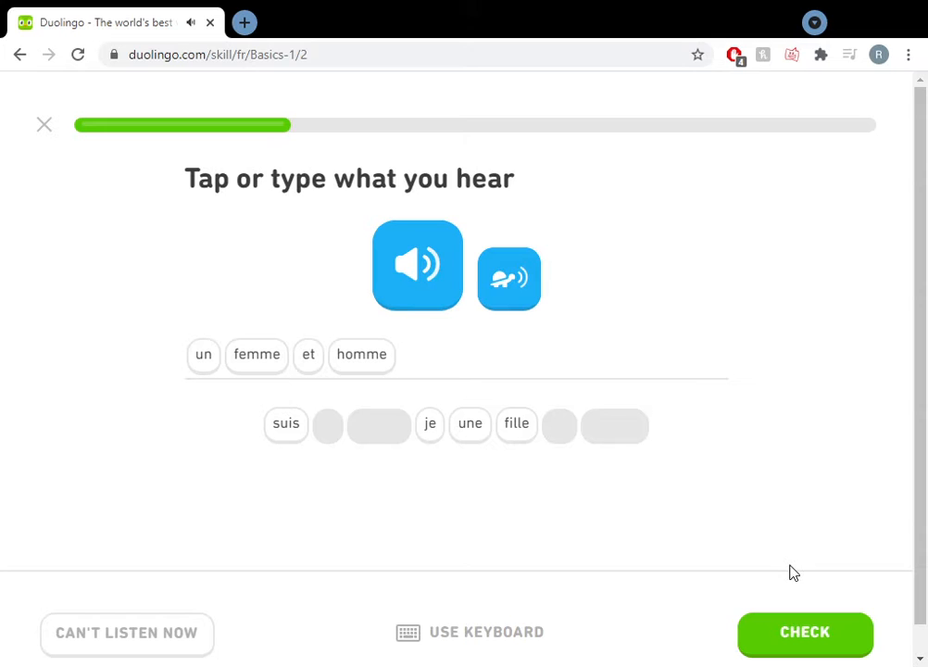
pyautogui.click(804, 632)
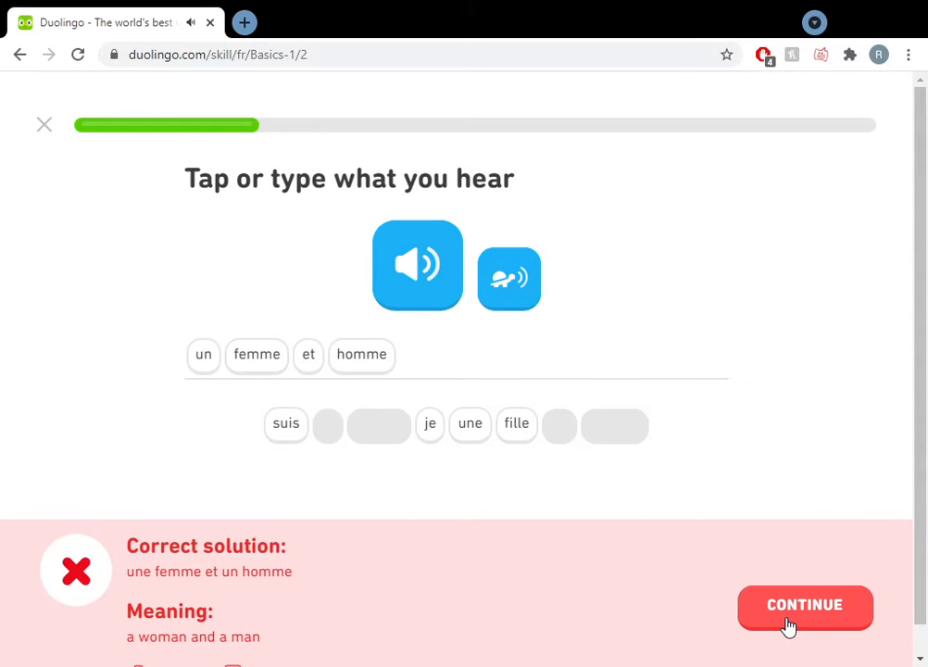
pyautogui.scroll(-3)
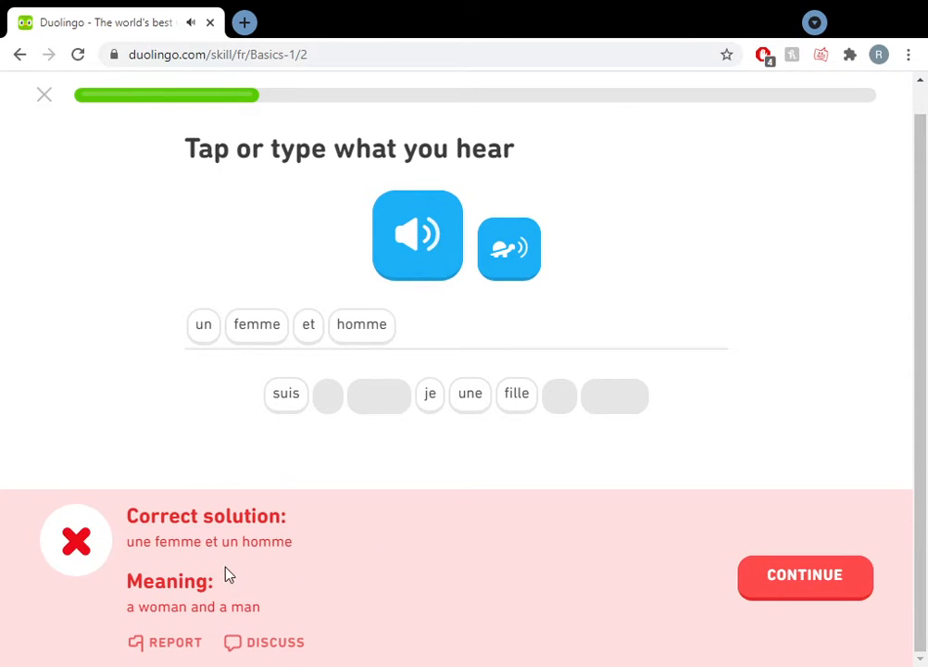
pyautogui.moveTo(412, 476)
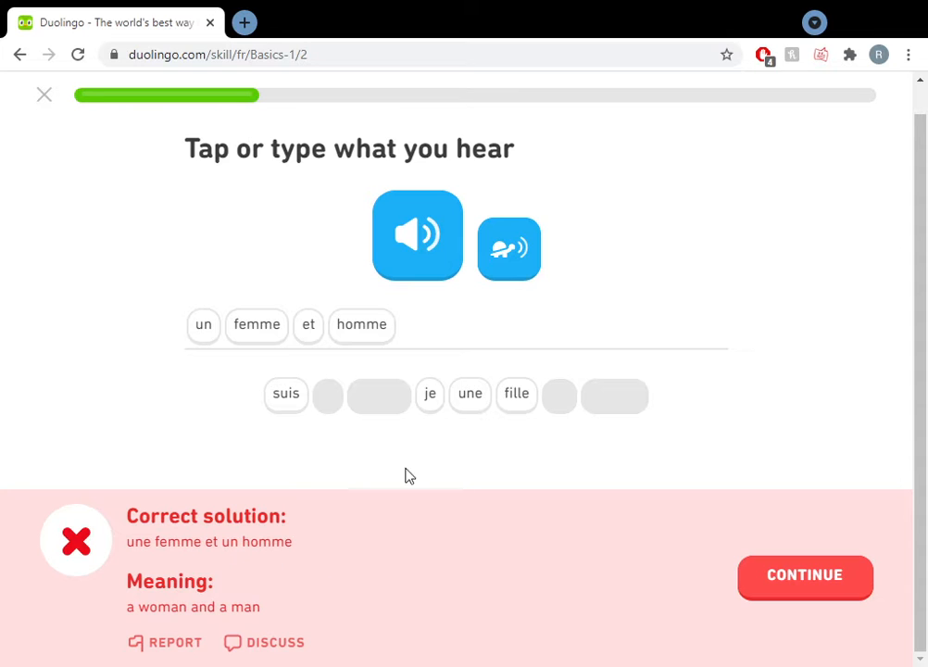
pyautogui.moveTo(511, 454)
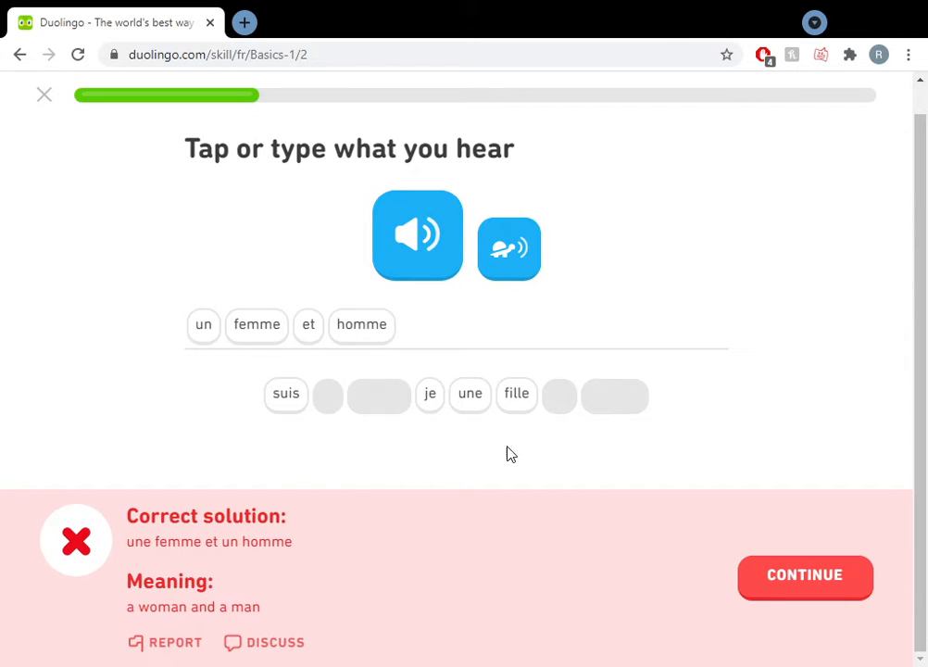
# Build 'I am a woman' from word tiles for 'Je suis une femme.' and get it marked correct
pyautogui.click(804, 574)
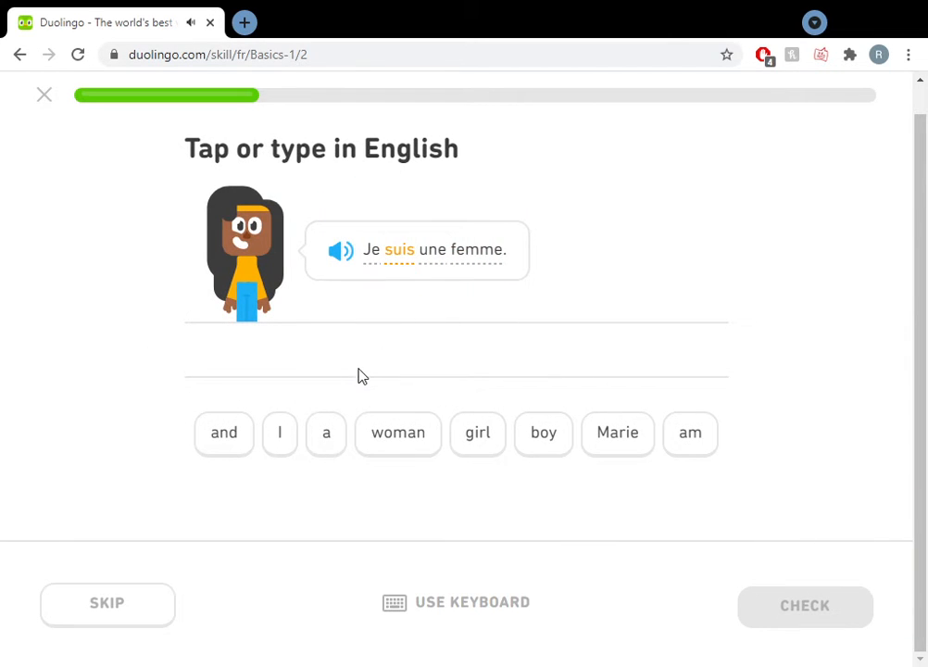
pyautogui.moveTo(422, 285)
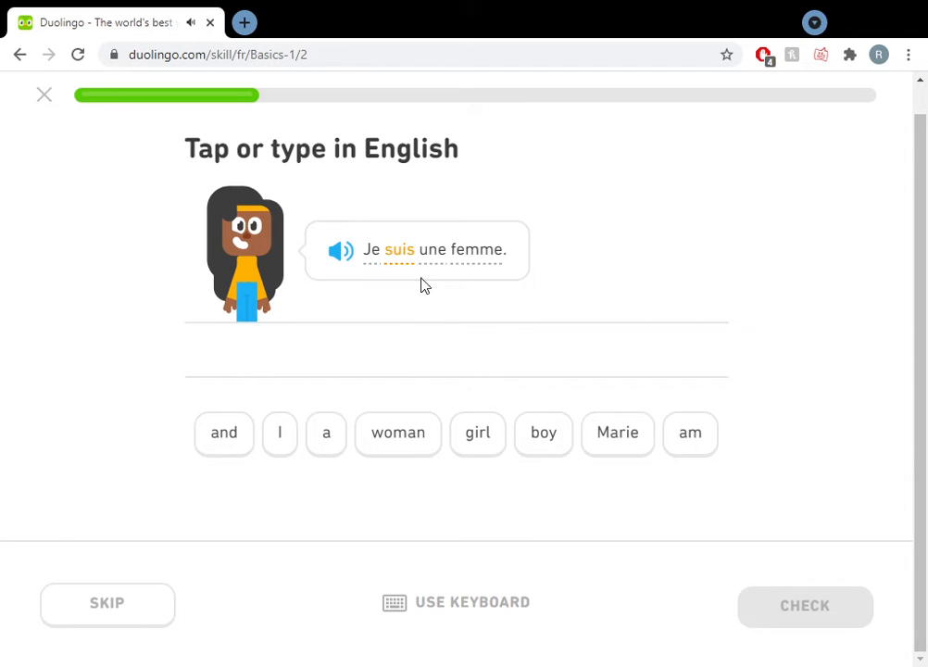
pyautogui.moveTo(541, 271)
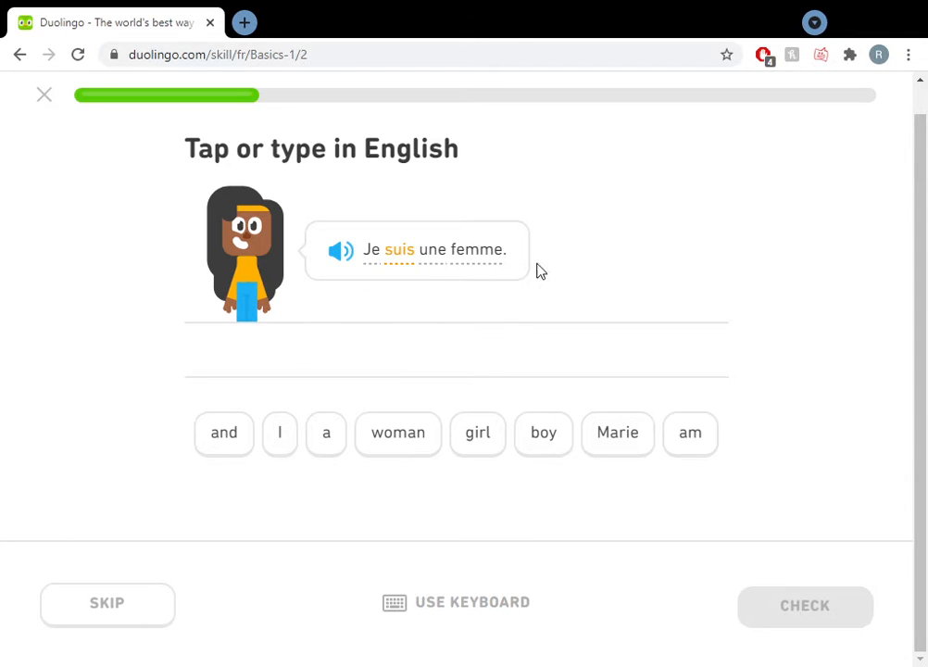
pyautogui.moveTo(641, 472)
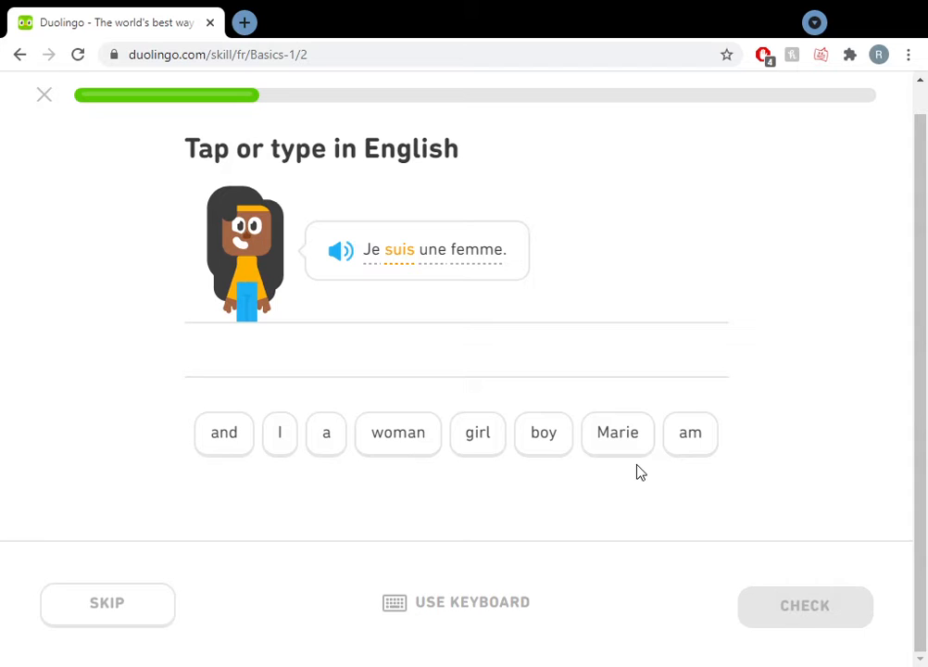
pyautogui.click(279, 433)
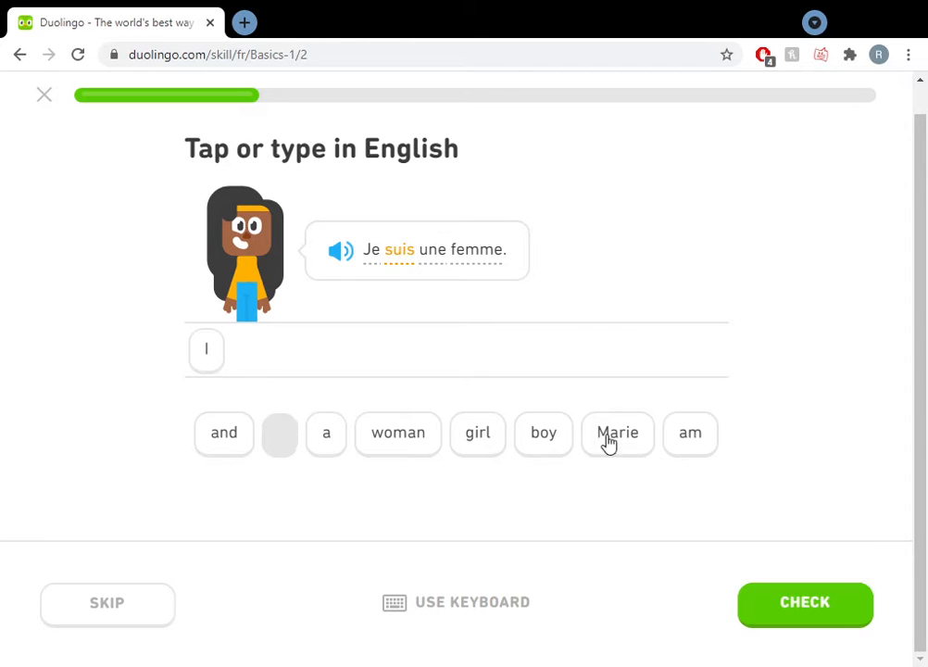
pyautogui.click(689, 434)
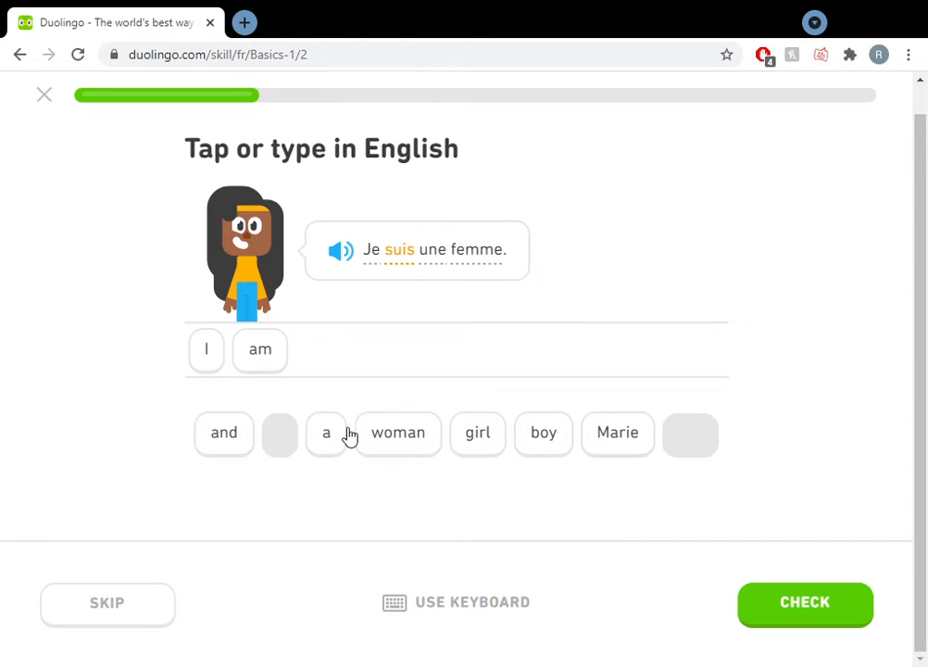
pyautogui.click(326, 433)
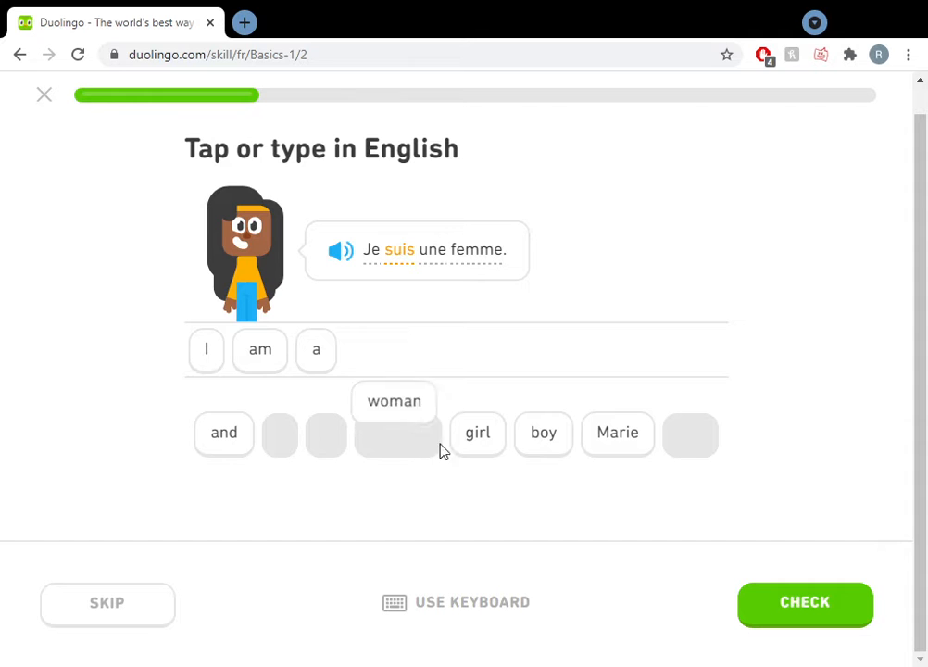
pyautogui.click(804, 602)
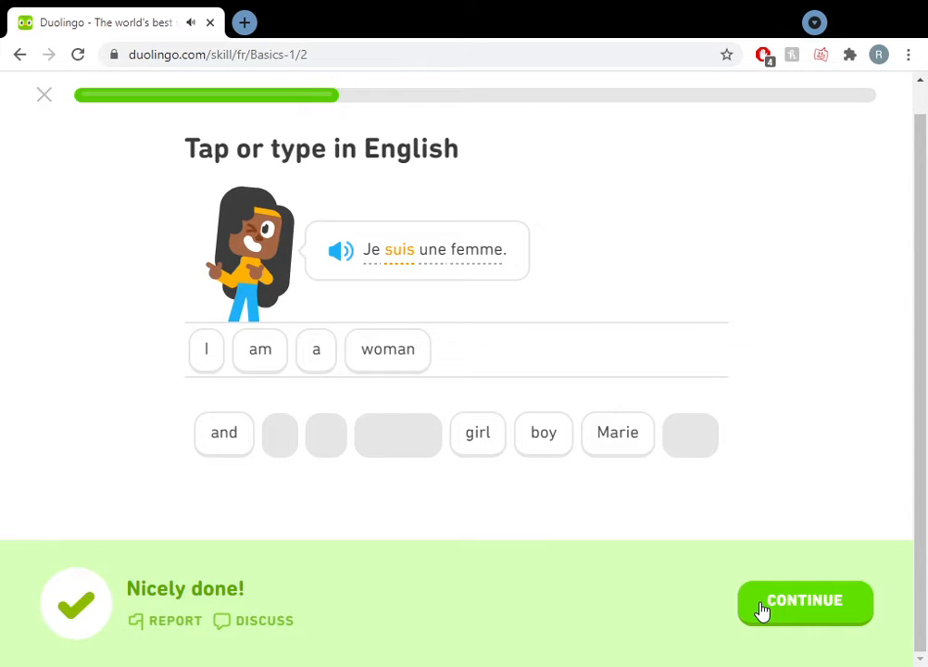
# Answer 'une' to the listening question, then 'I am a girl' for 'Je suis une fille.', both correct
pyautogui.click(804, 600)
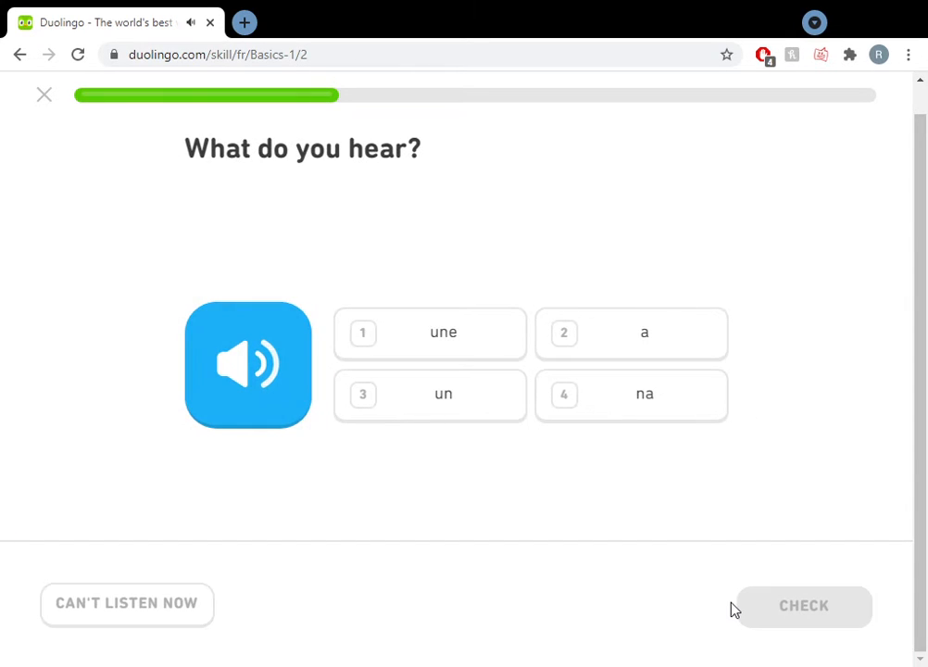
pyautogui.moveTo(456, 333)
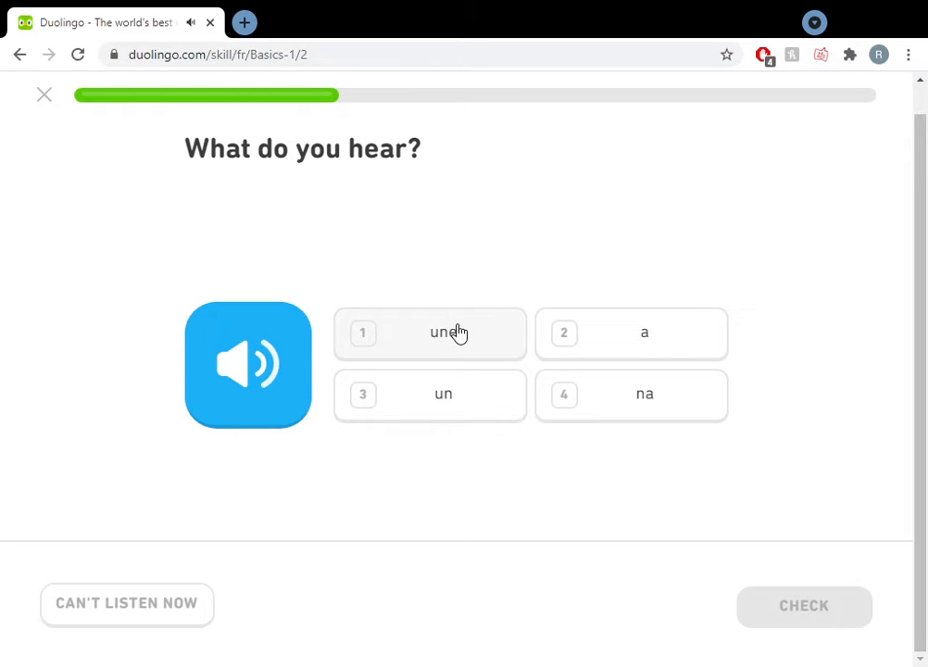
pyautogui.click(430, 334)
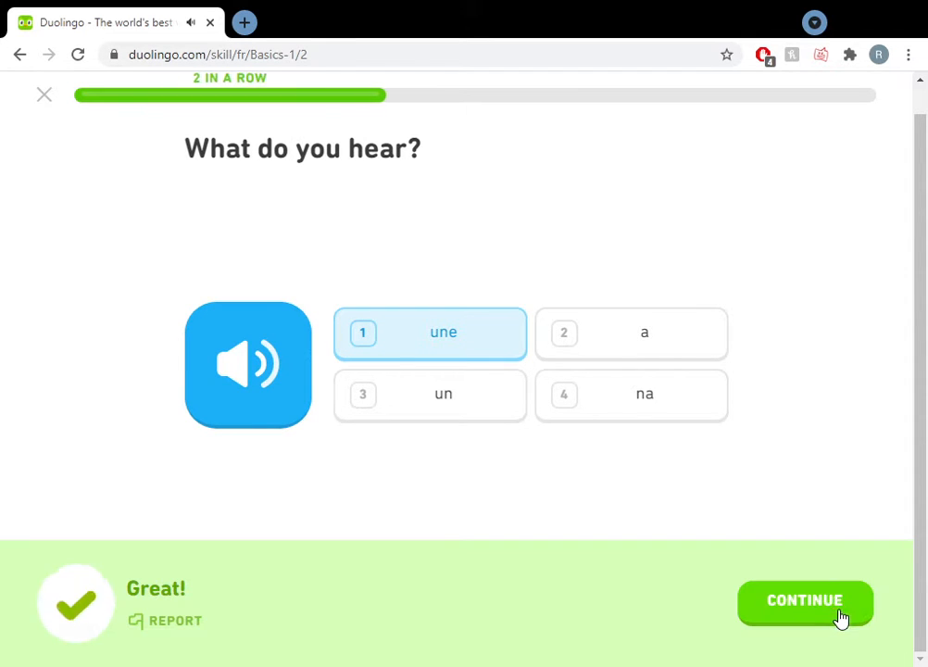
pyautogui.moveTo(233, 658)
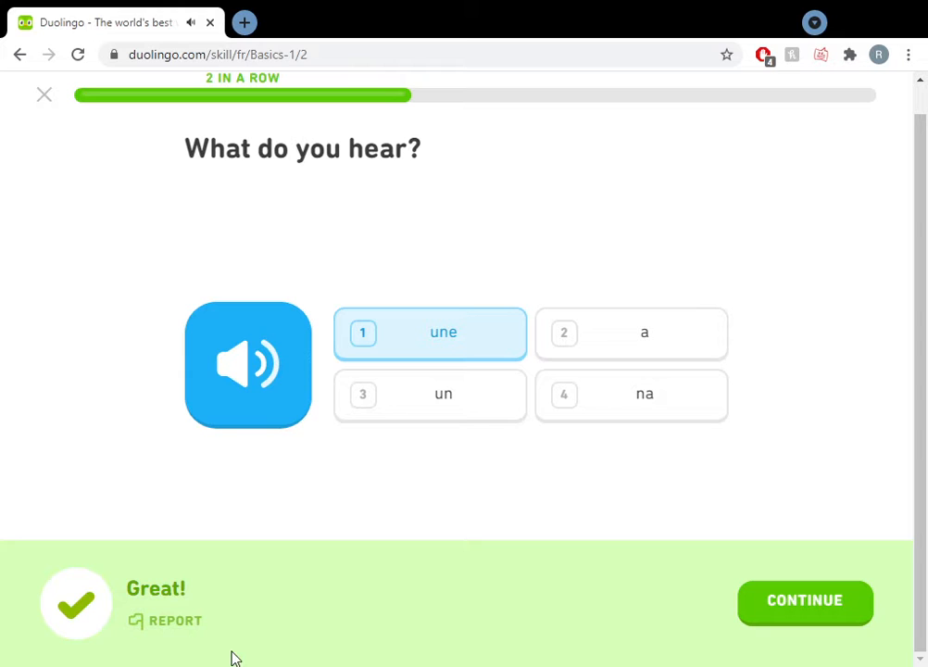
pyautogui.click(804, 604)
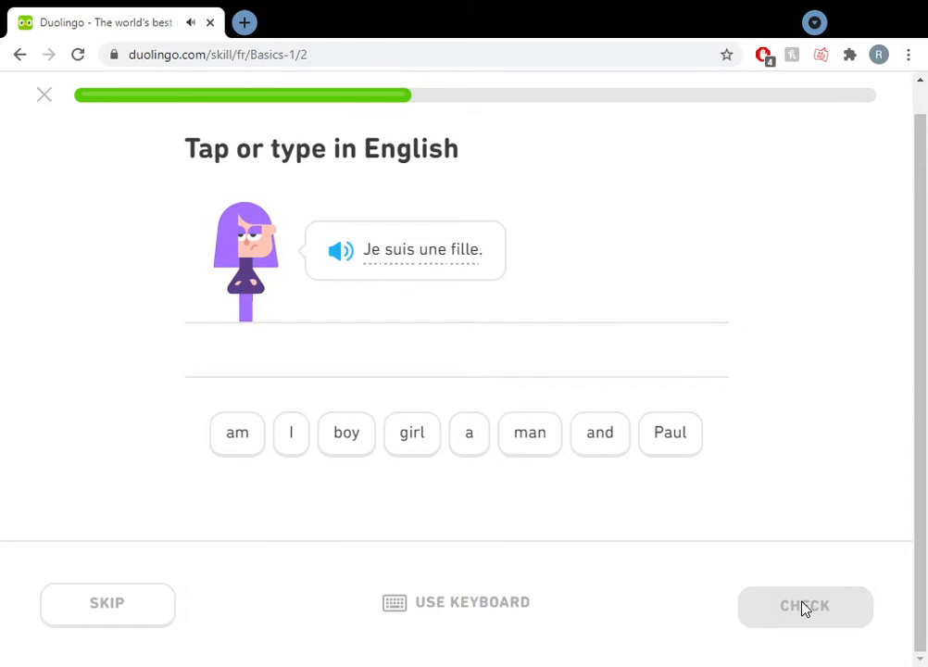
pyautogui.moveTo(291, 433)
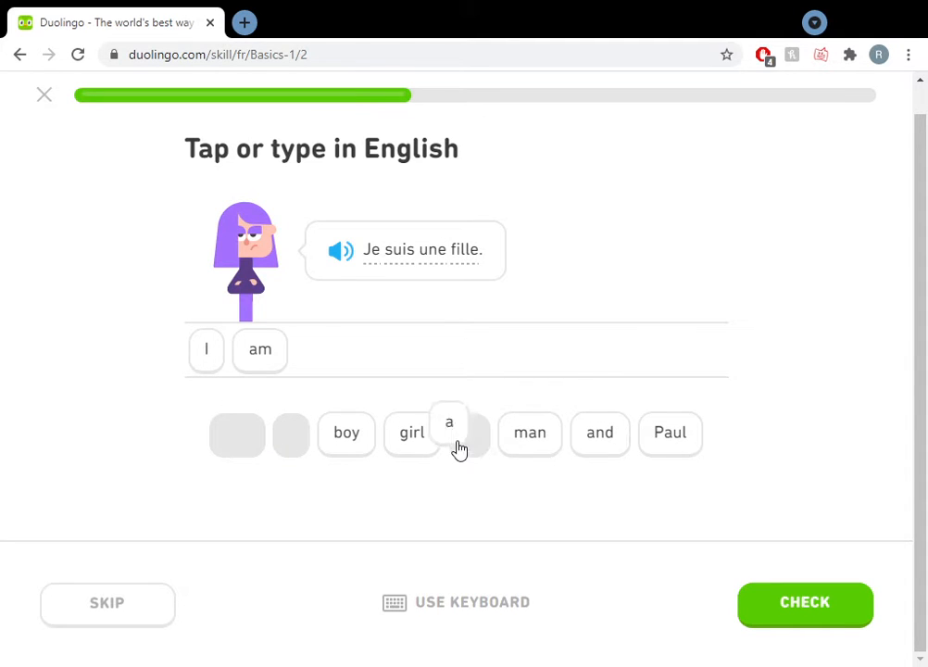
pyautogui.click(411, 434)
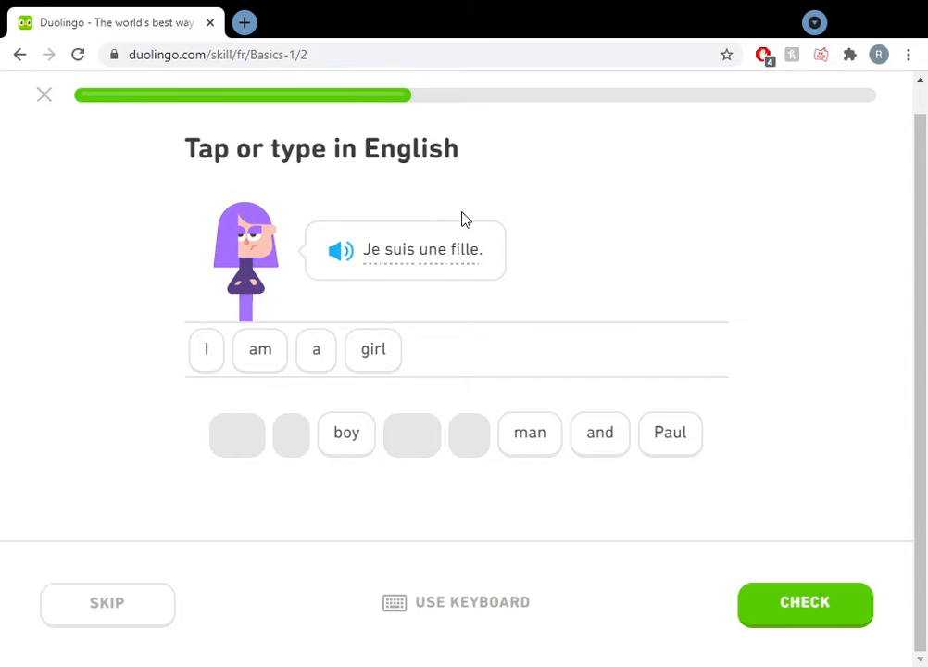
pyautogui.click(804, 602)
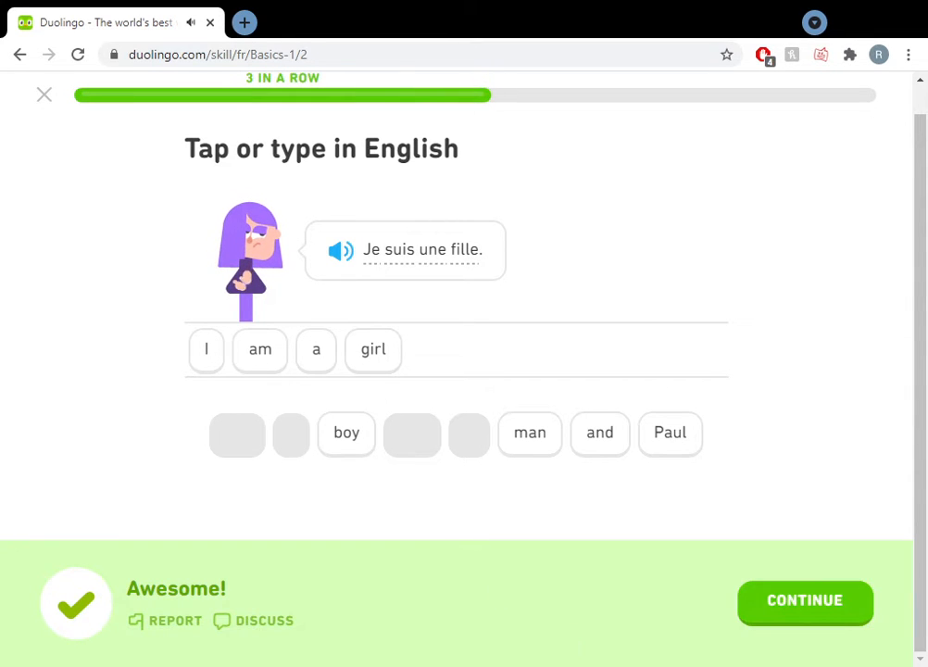
# Pick 'je' as the spoken sound, get it marked correct, and reach the chat exercise
pyautogui.click(804, 604)
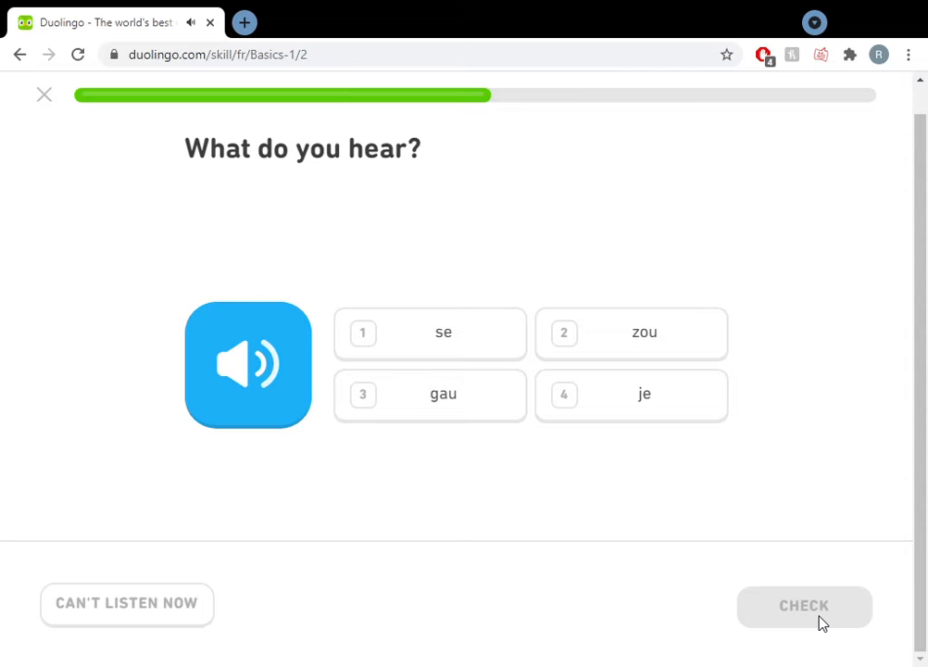
pyautogui.click(629, 394)
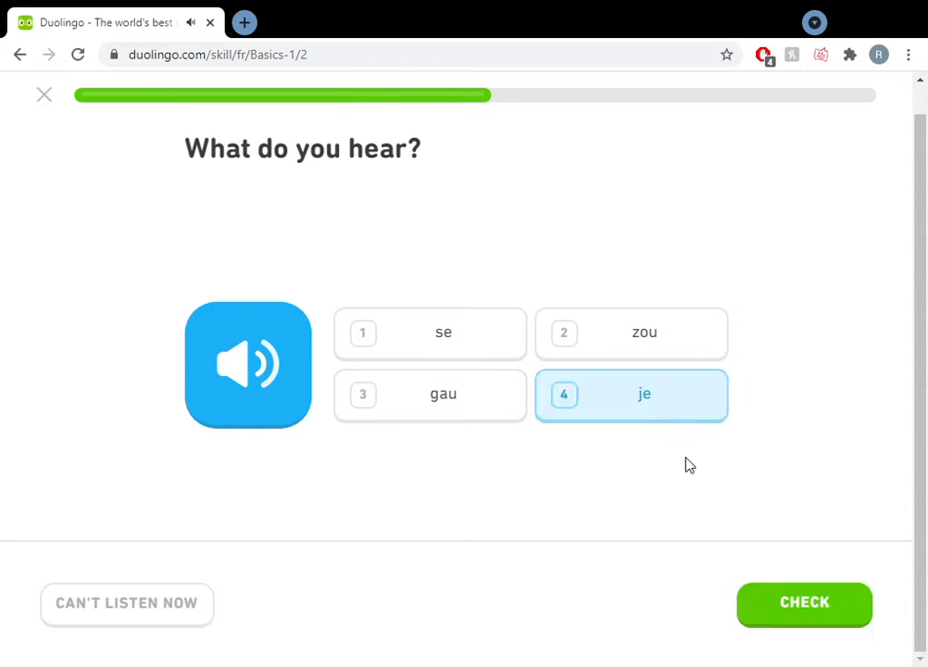
pyautogui.click(804, 603)
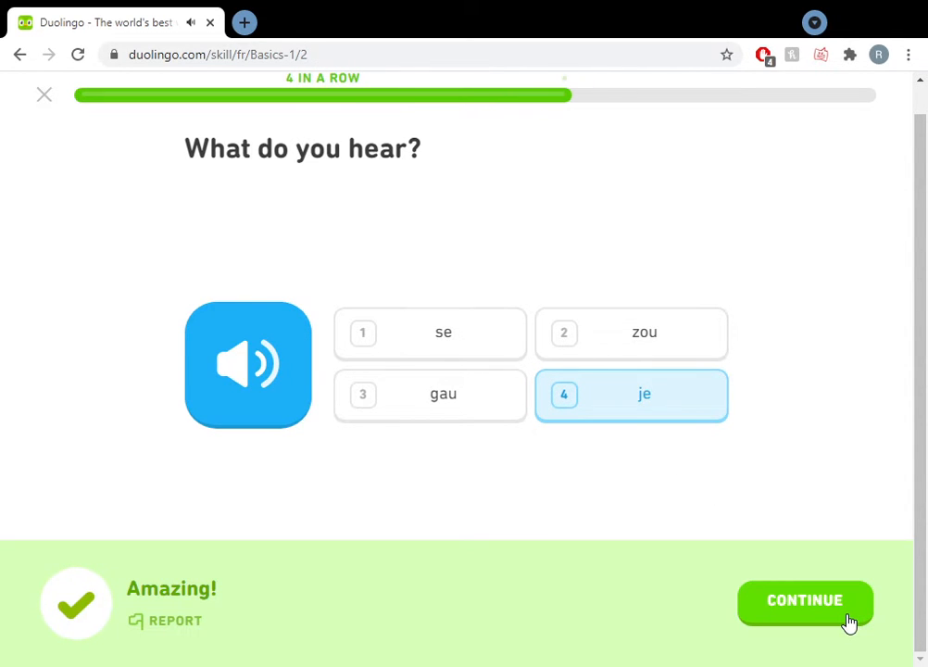
pyautogui.click(804, 600)
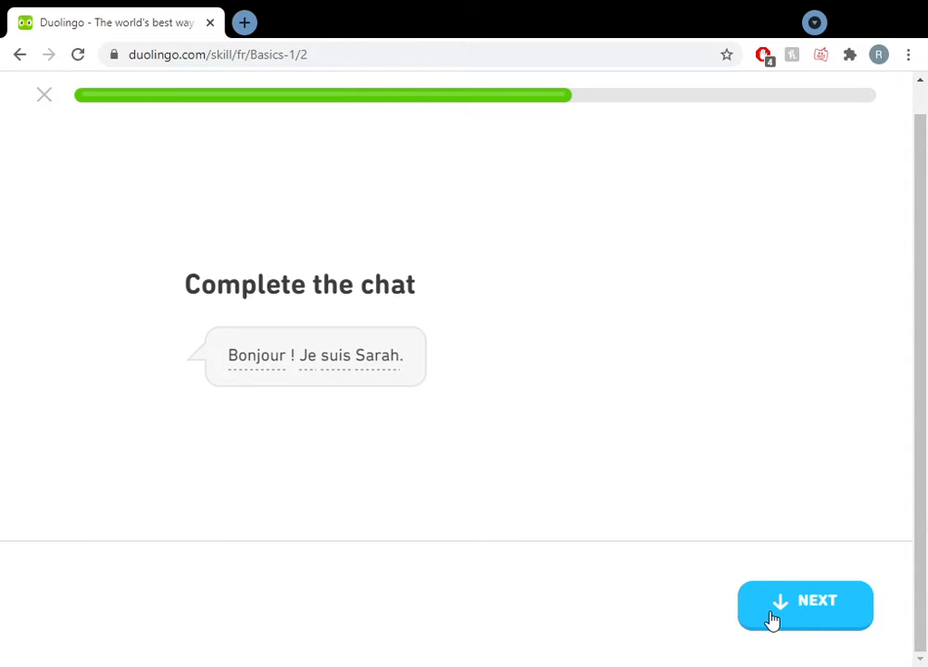
# Reply 'Bonjour, je suis Paul.' in the chat exercise and continue past the correct result
pyautogui.click(804, 604)
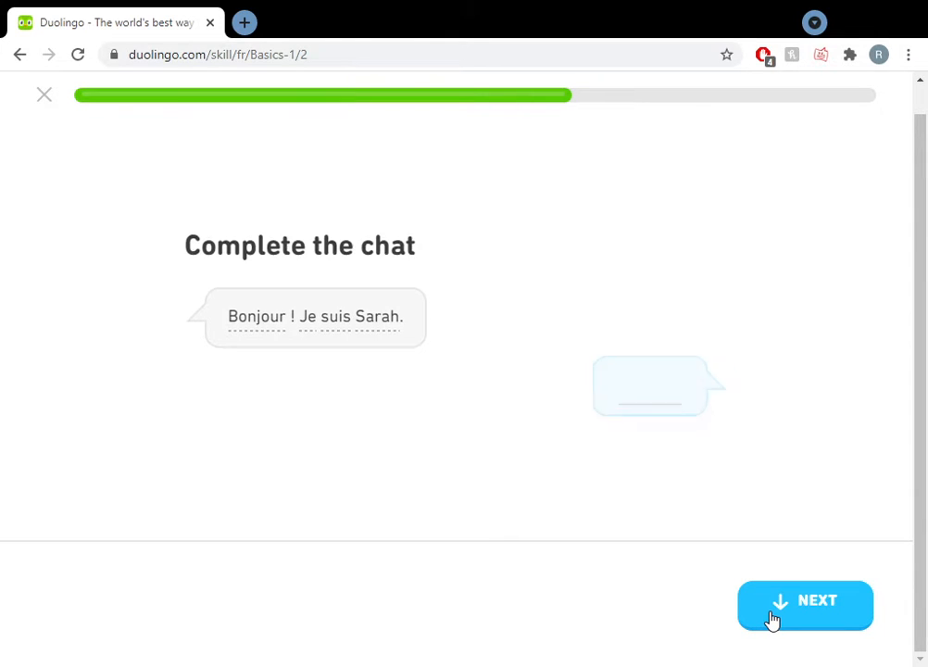
pyautogui.click(804, 608)
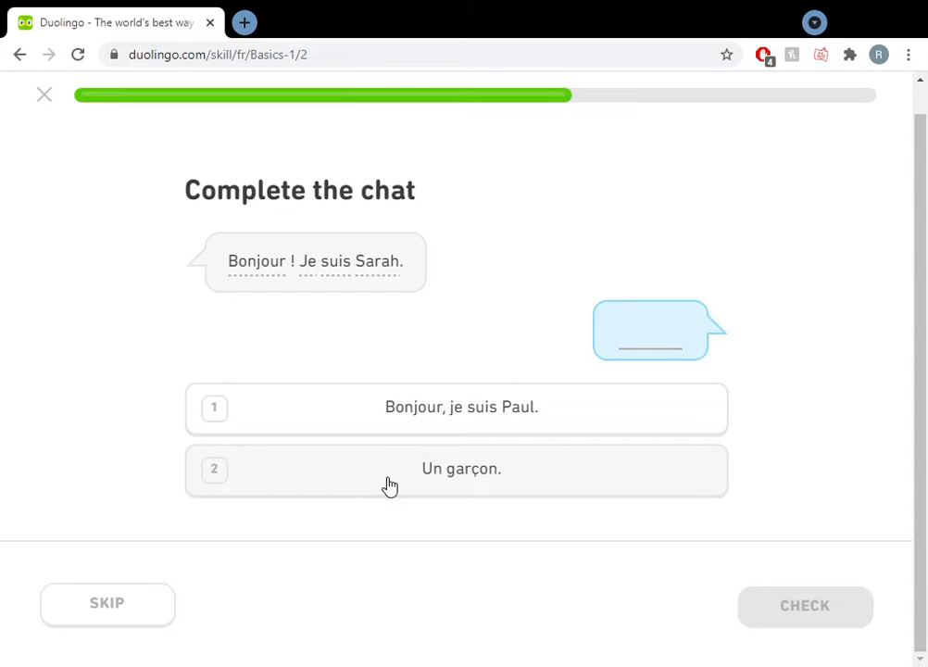
pyautogui.moveTo(485, 411)
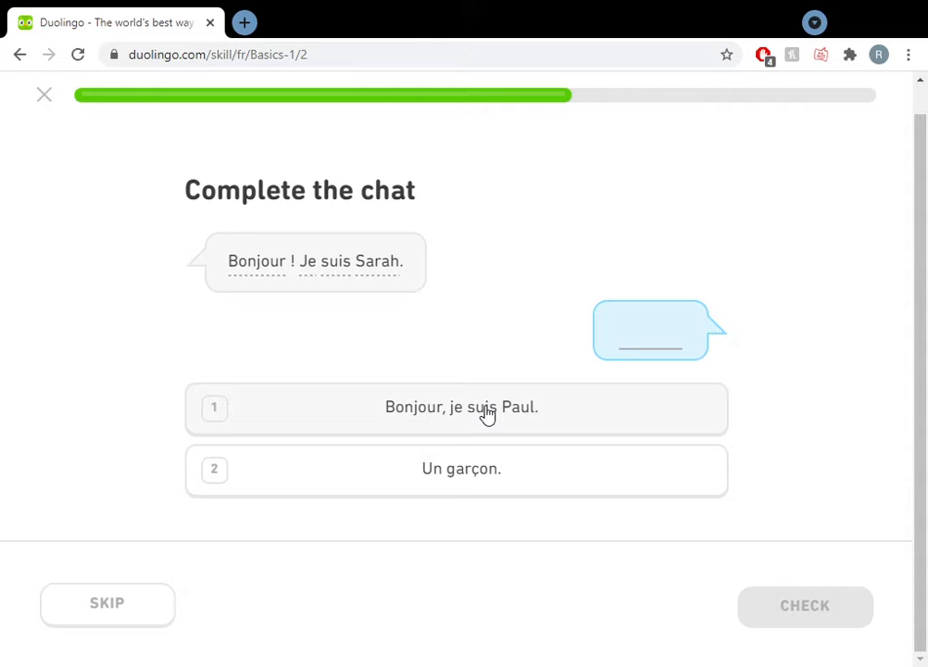
pyautogui.click(459, 408)
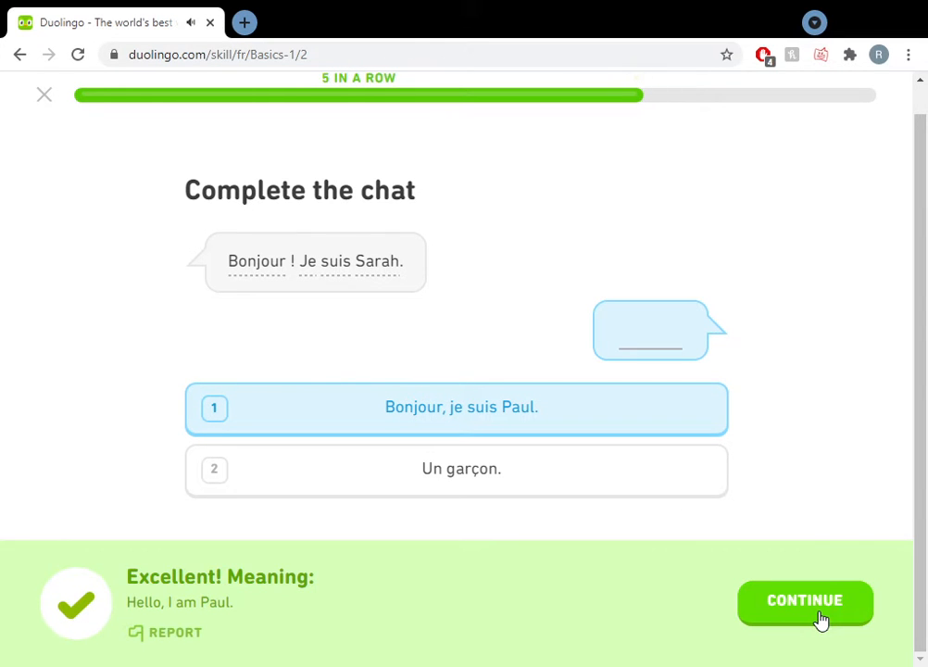
pyautogui.moveTo(422, 561)
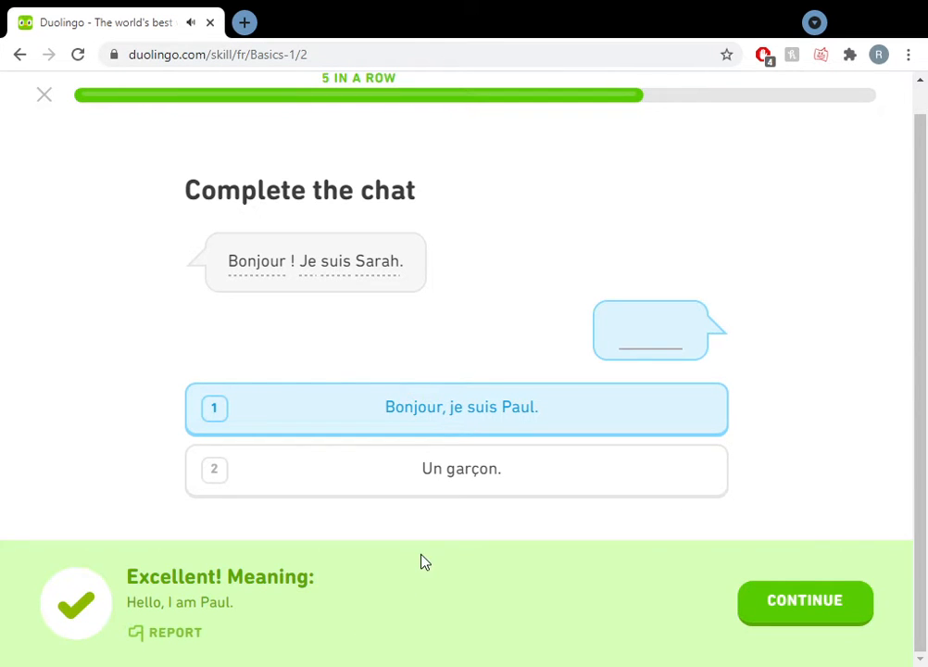
pyautogui.moveTo(455, 411)
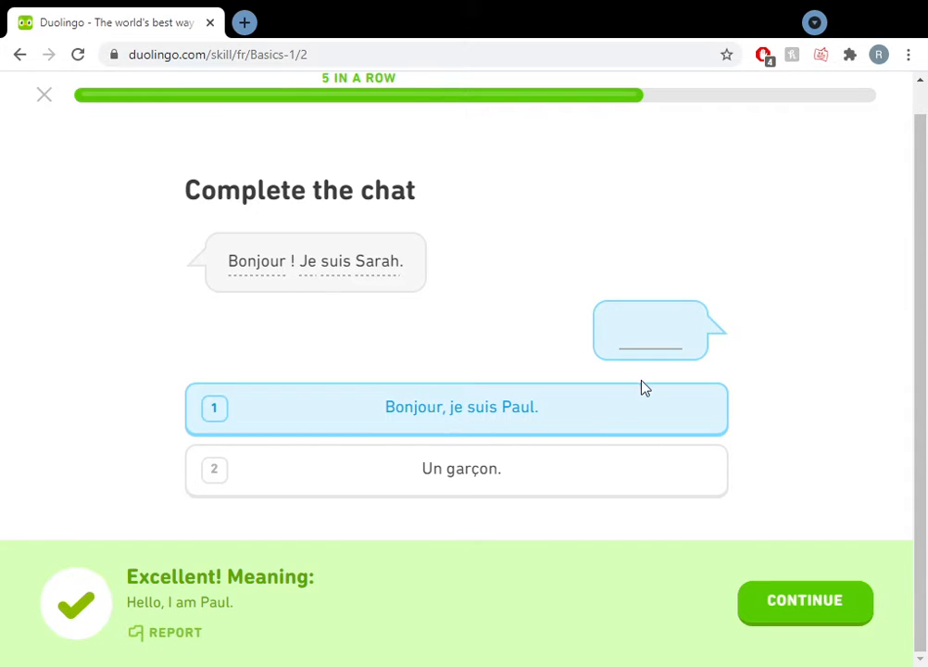
pyautogui.click(804, 600)
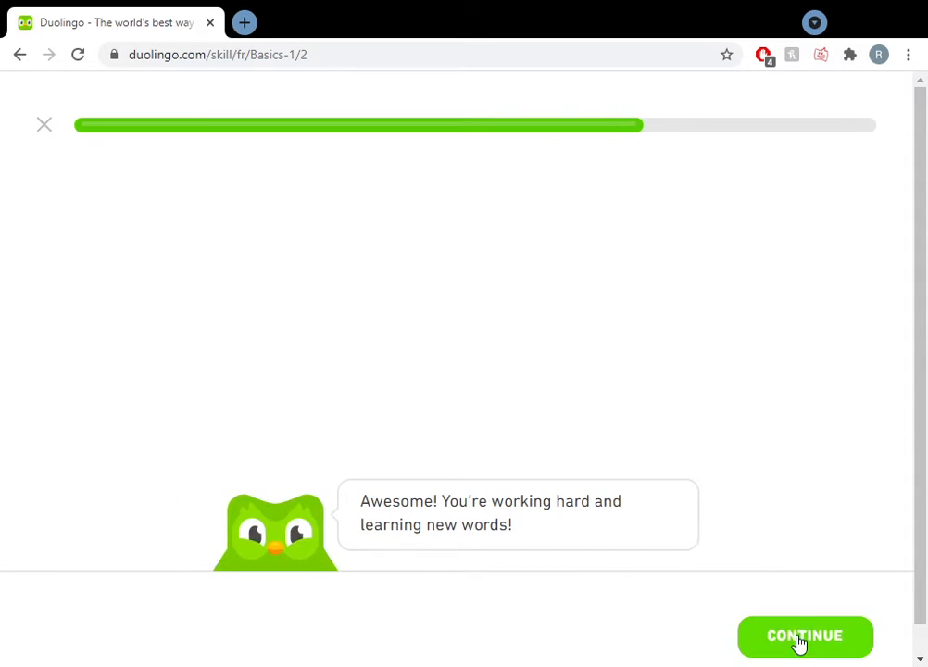
# Fill the blank in 'une ___ et un chat' with 'fille' and have it accepted
pyautogui.click(804, 636)
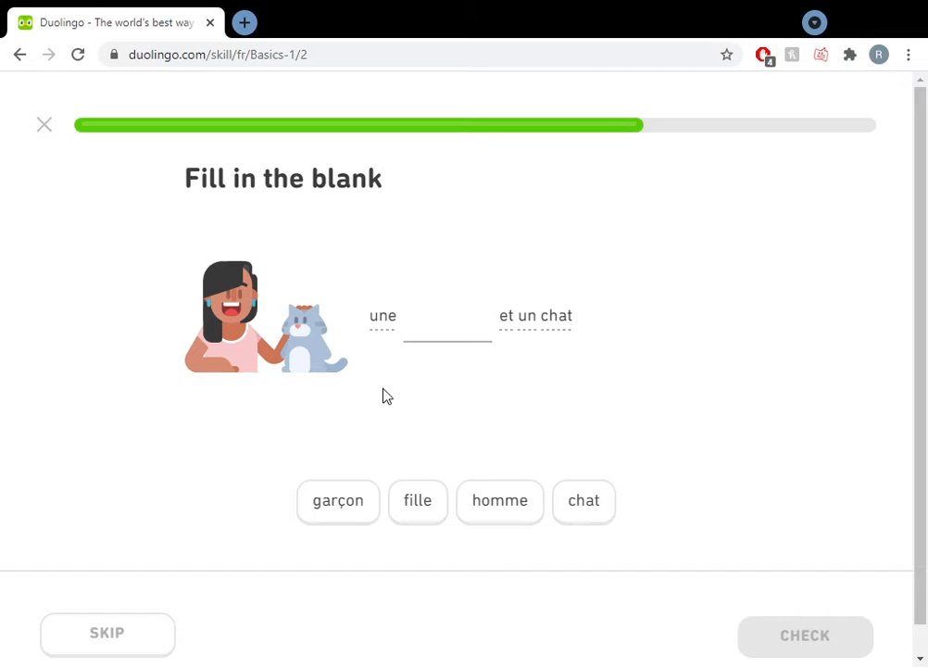
pyautogui.moveTo(454, 500)
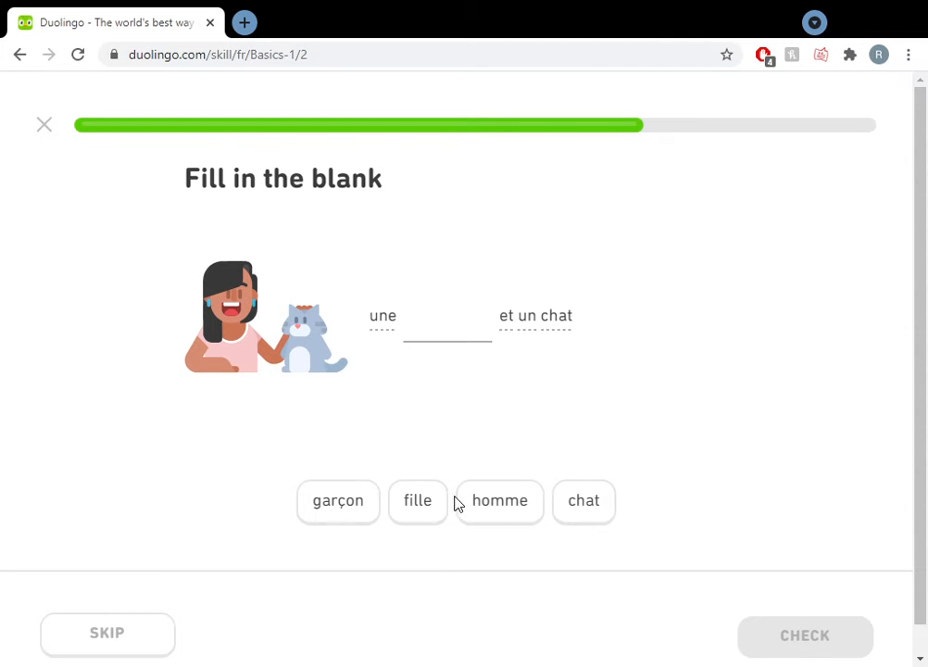
pyautogui.moveTo(389, 508)
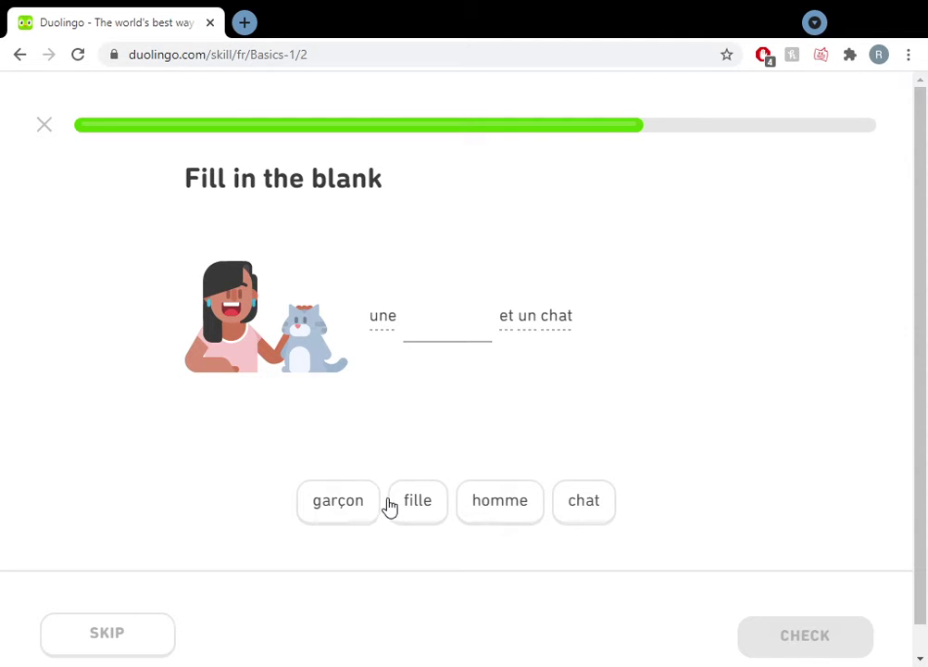
pyautogui.moveTo(583, 539)
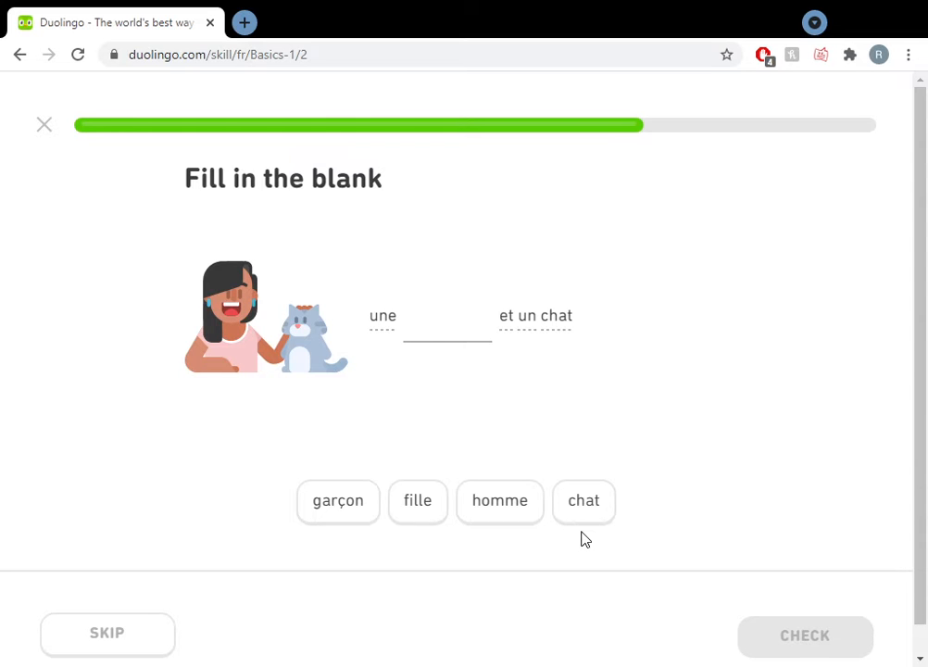
pyautogui.moveTo(418, 515)
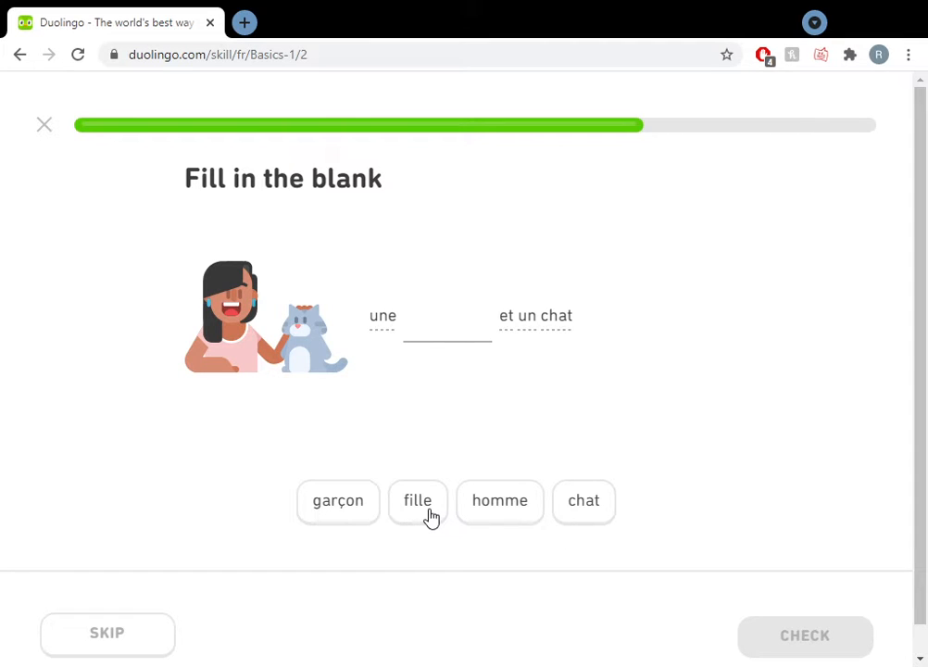
pyautogui.click(419, 500)
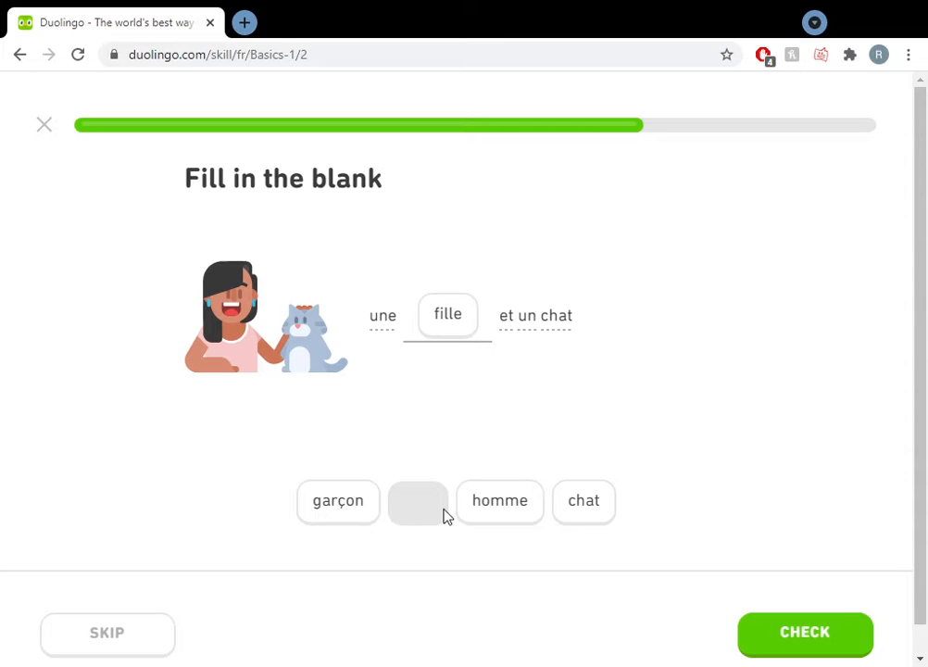
pyautogui.moveTo(893, 658)
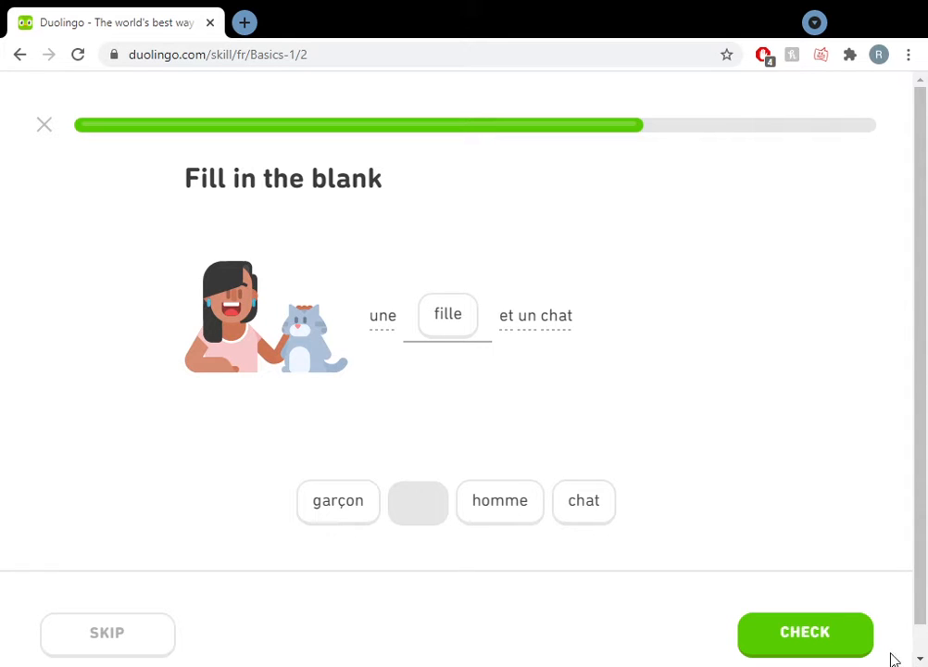
pyautogui.moveTo(54, 395)
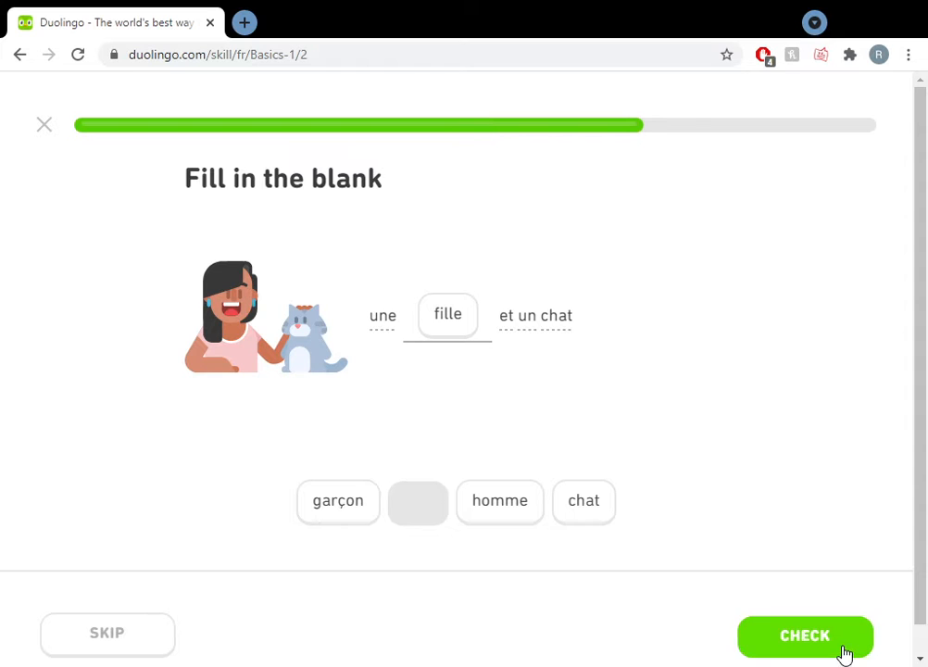
pyautogui.click(804, 635)
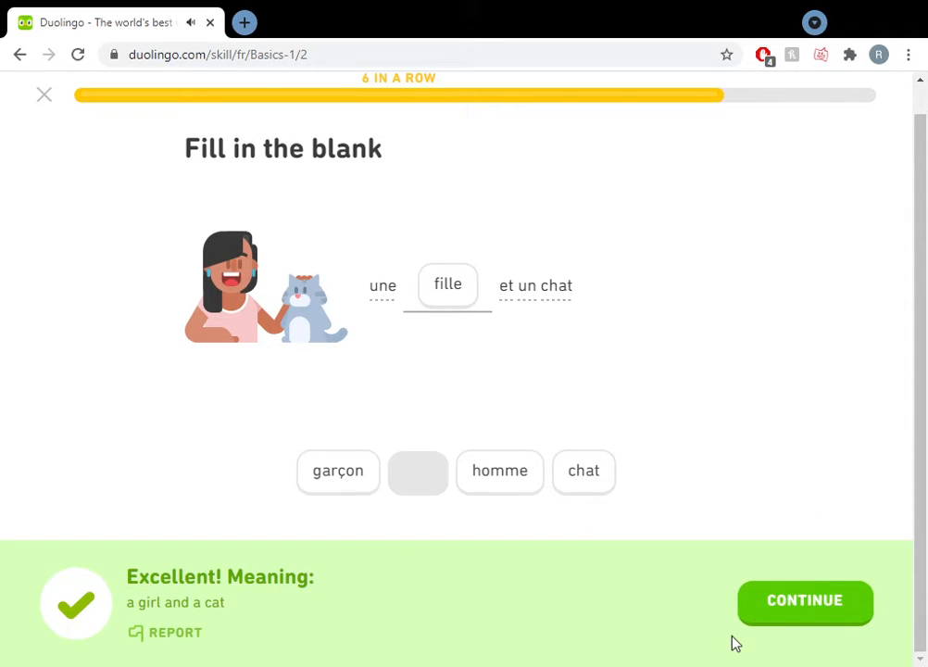
# Reply 'Bonjour, je suis Gabriel.' to Paul in the chat exercise and move on to listening
pyautogui.click(804, 604)
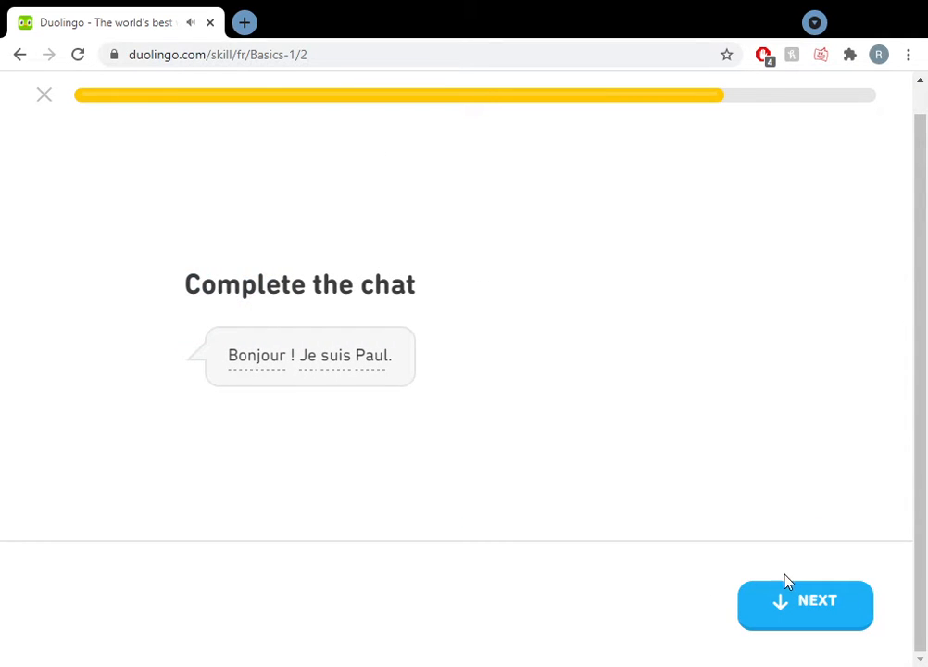
pyautogui.click(804, 604)
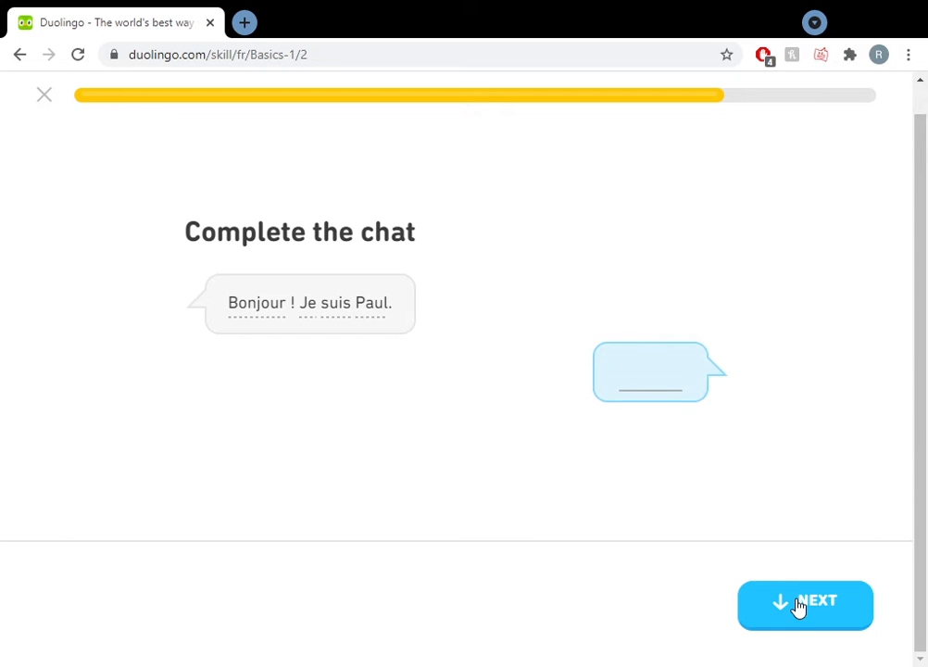
pyautogui.click(804, 605)
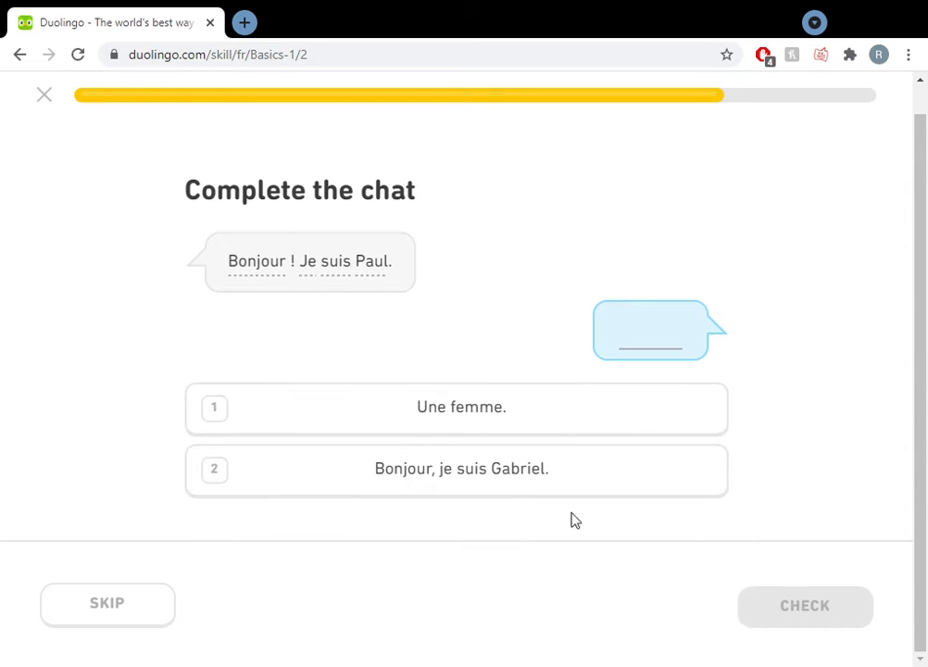
pyautogui.moveTo(504, 497)
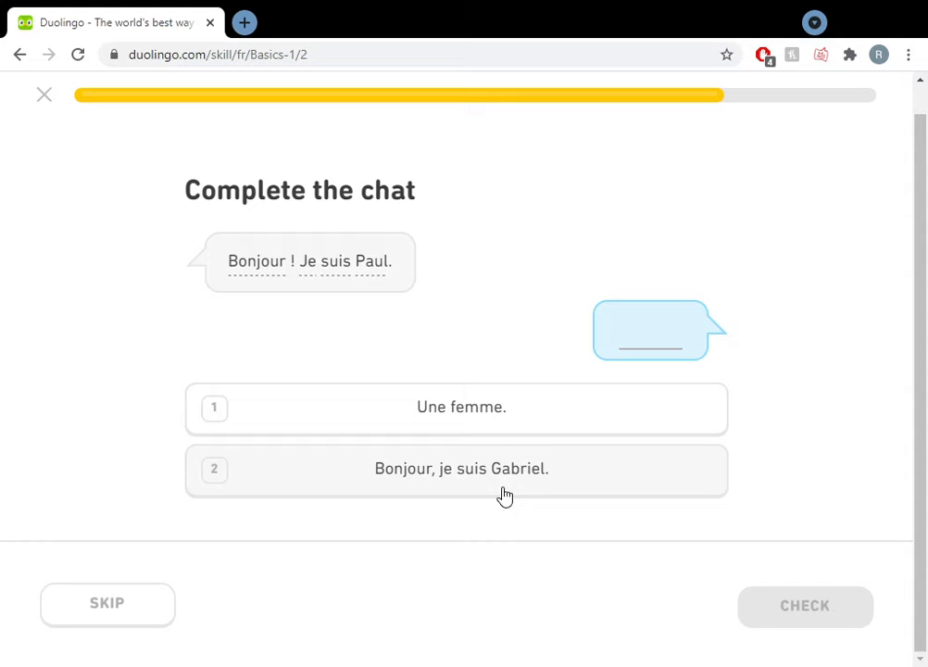
pyautogui.moveTo(359, 491)
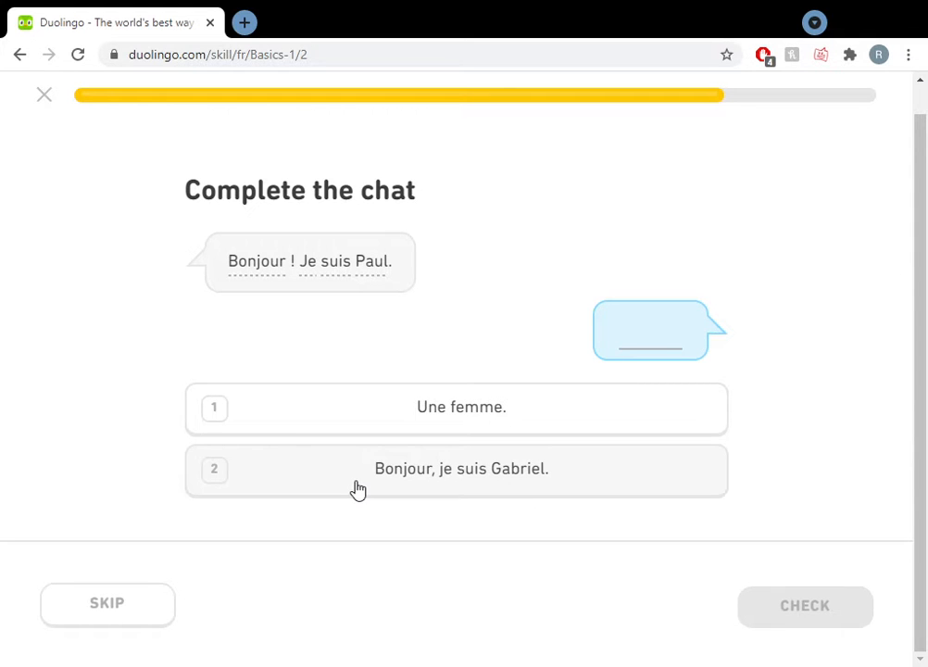
pyautogui.click(455, 469)
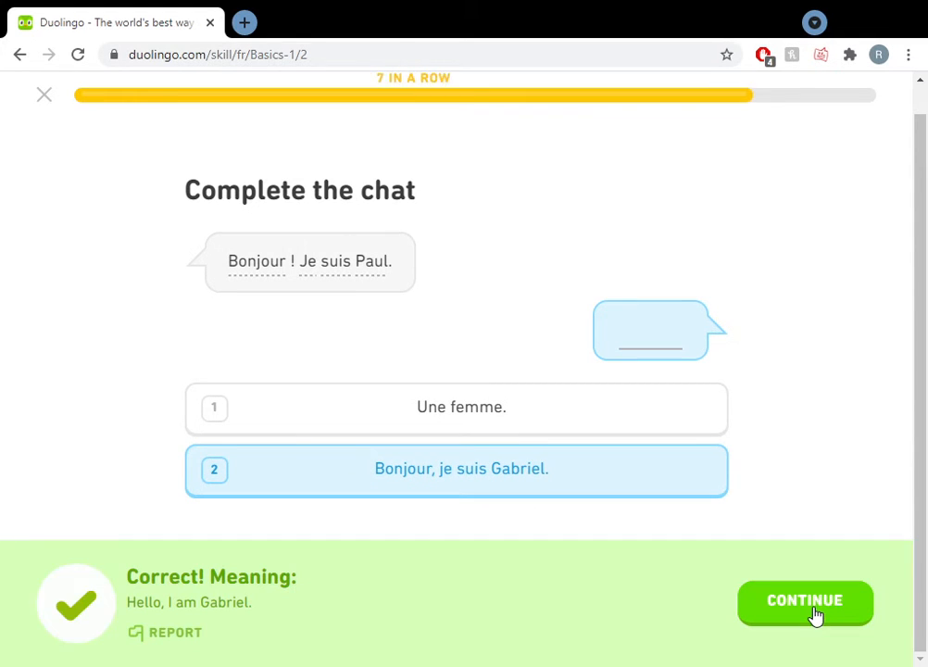
pyautogui.click(804, 601)
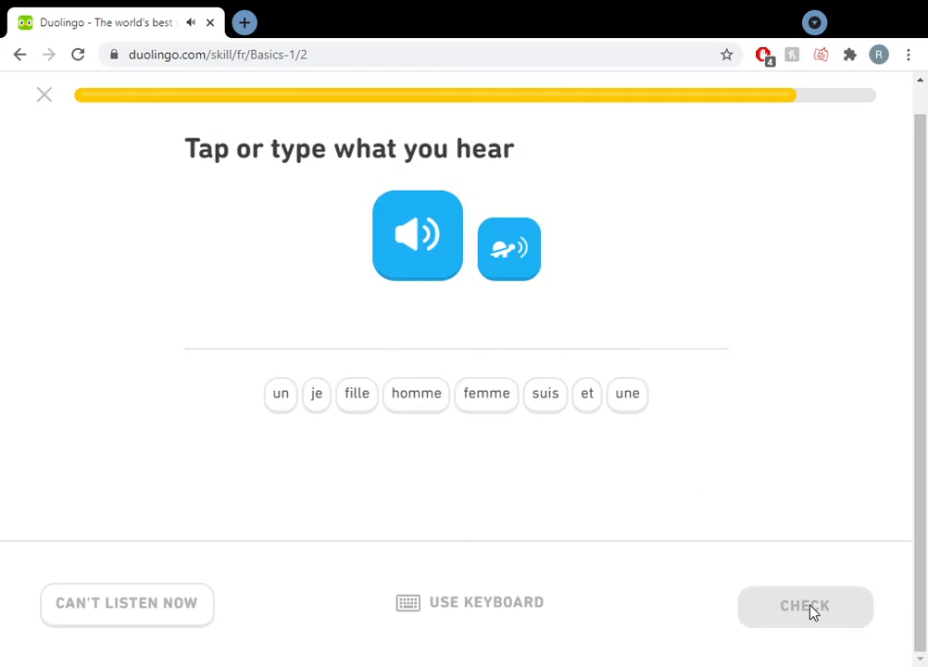
# Rebuild the transcription as 'une femme et un homme', check it correct, and continue
pyautogui.click(281, 393)
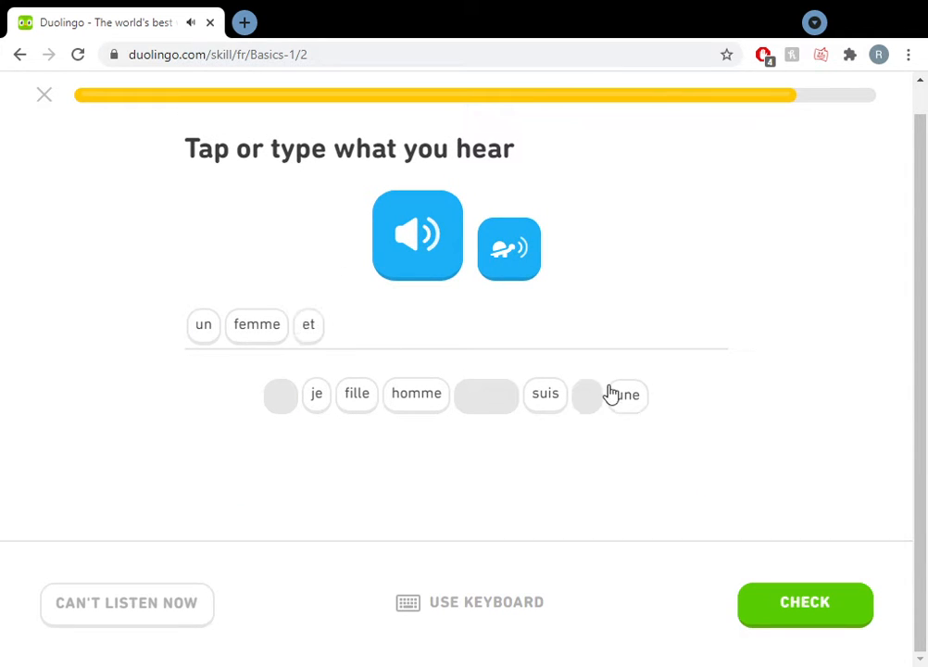
pyautogui.click(626, 395)
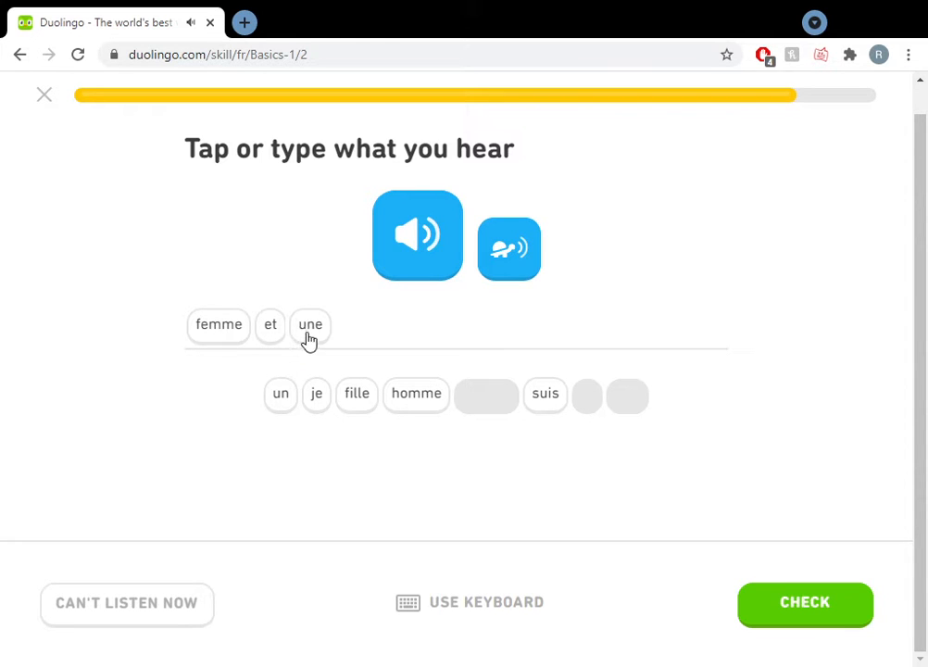
pyautogui.click(271, 326)
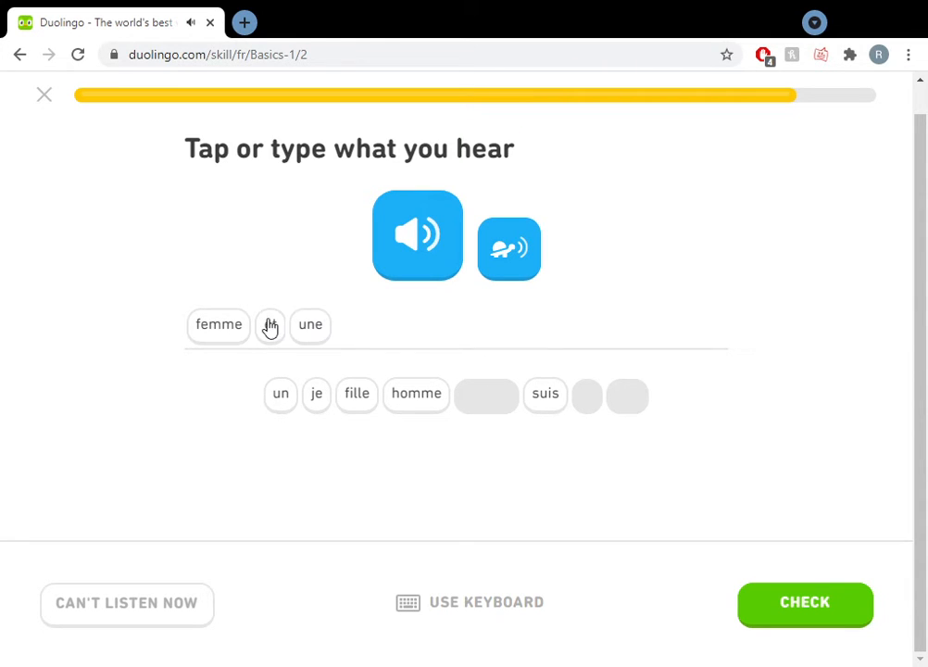
pyautogui.click(218, 326)
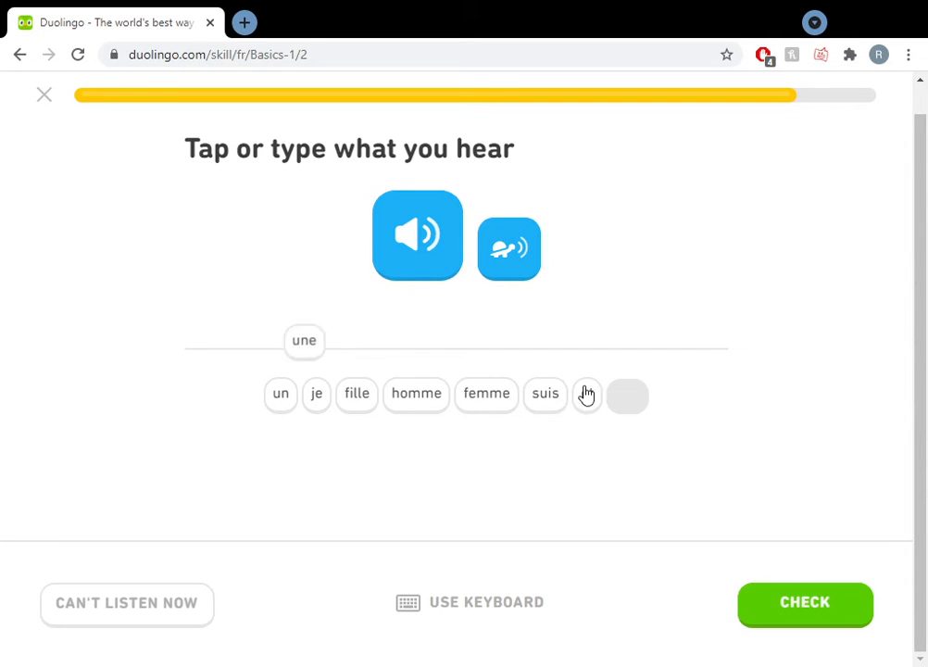
pyautogui.click(486, 393)
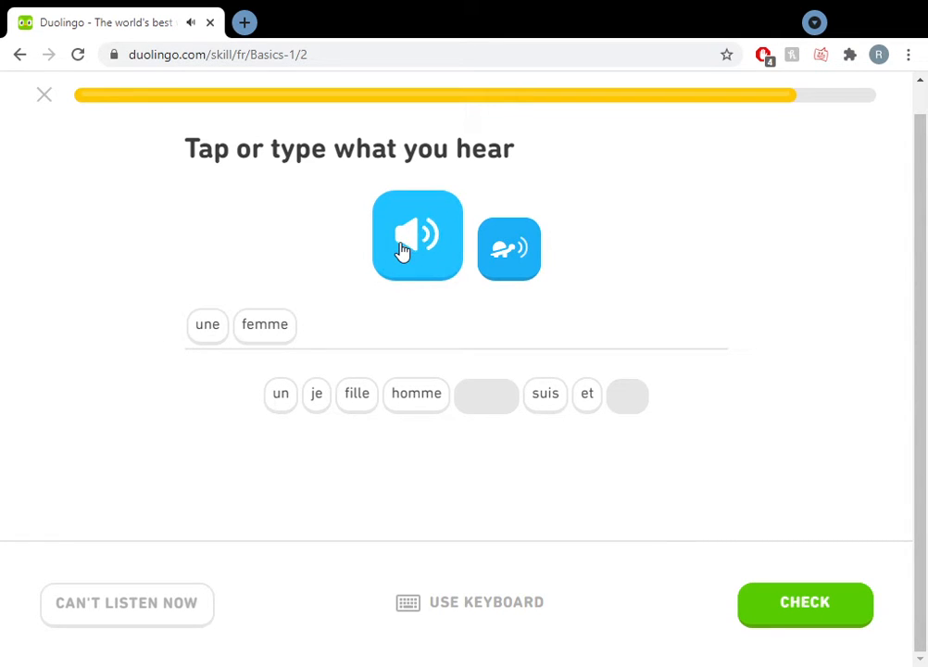
pyautogui.moveTo(596, 406)
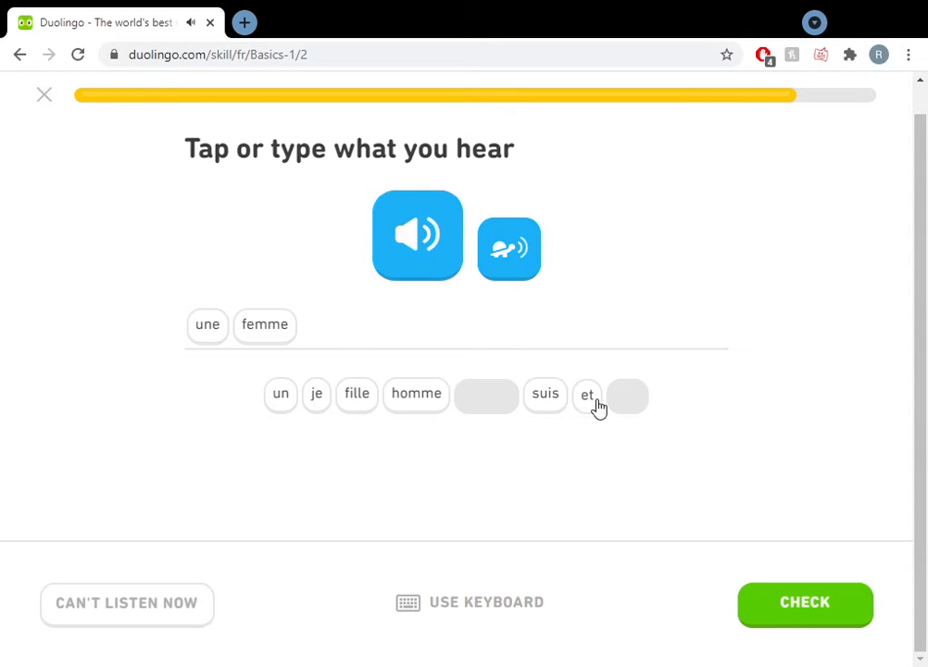
pyautogui.click(587, 396)
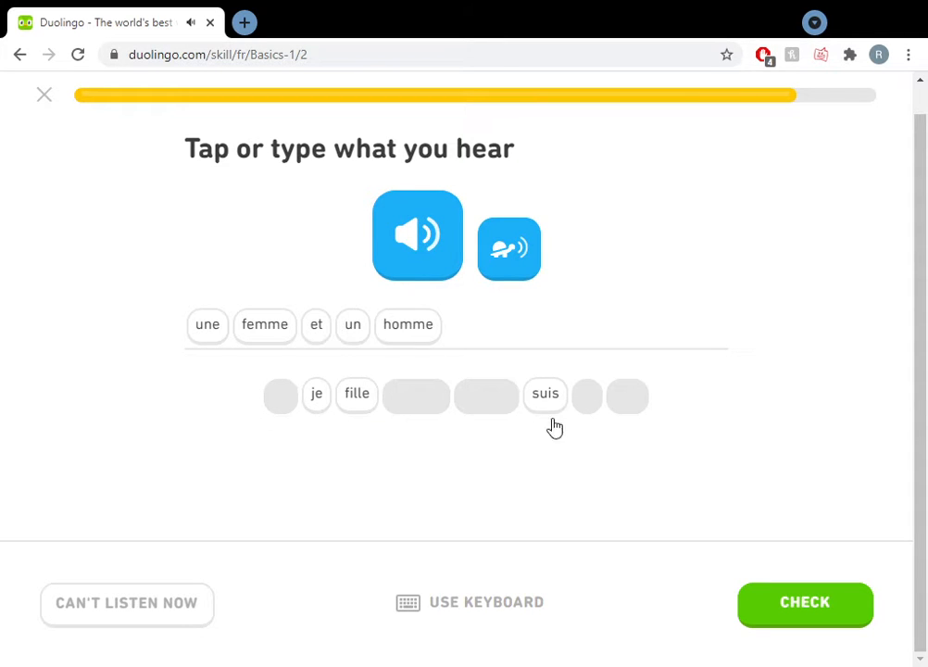
pyautogui.click(804, 602)
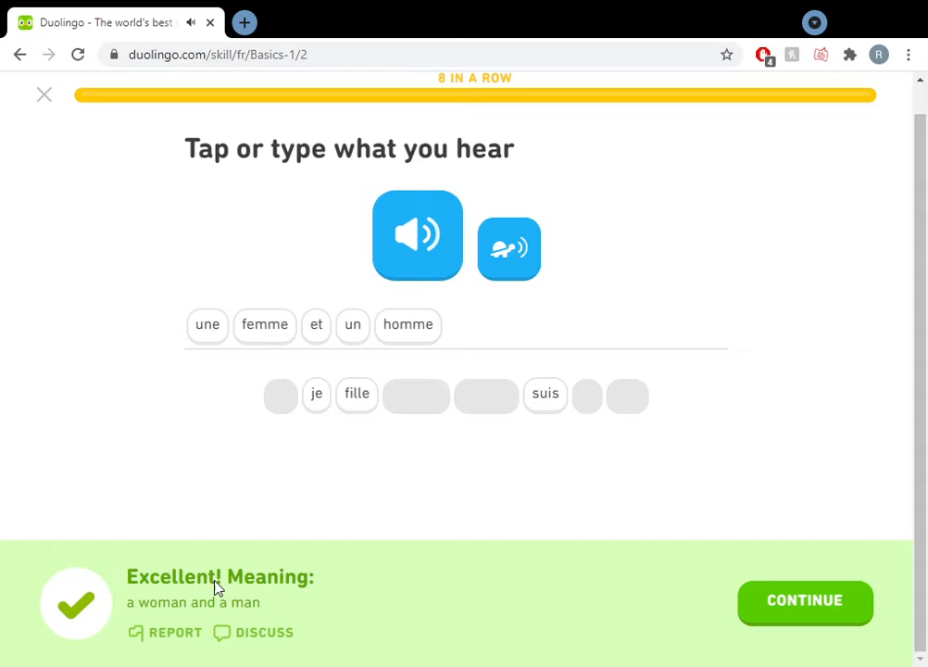
pyautogui.moveTo(306, 330)
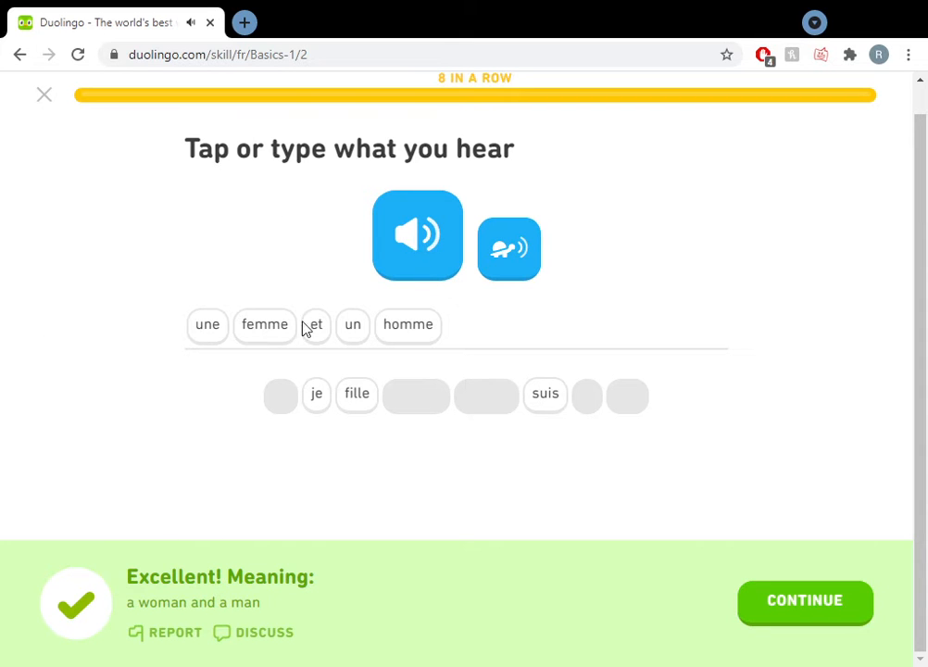
pyautogui.moveTo(119, 330)
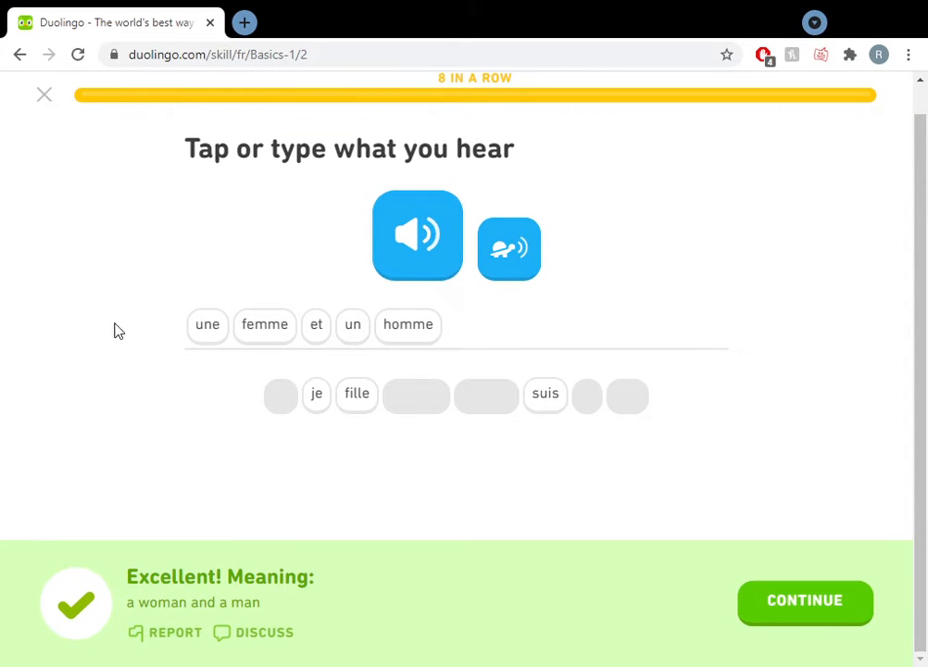
pyautogui.moveTo(318, 350)
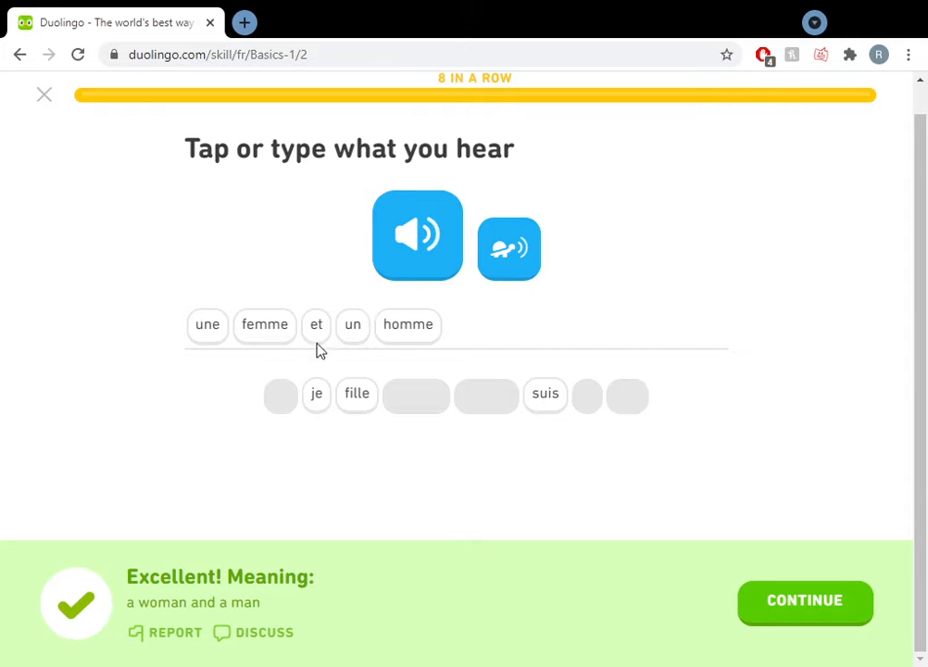
pyautogui.moveTo(111, 230)
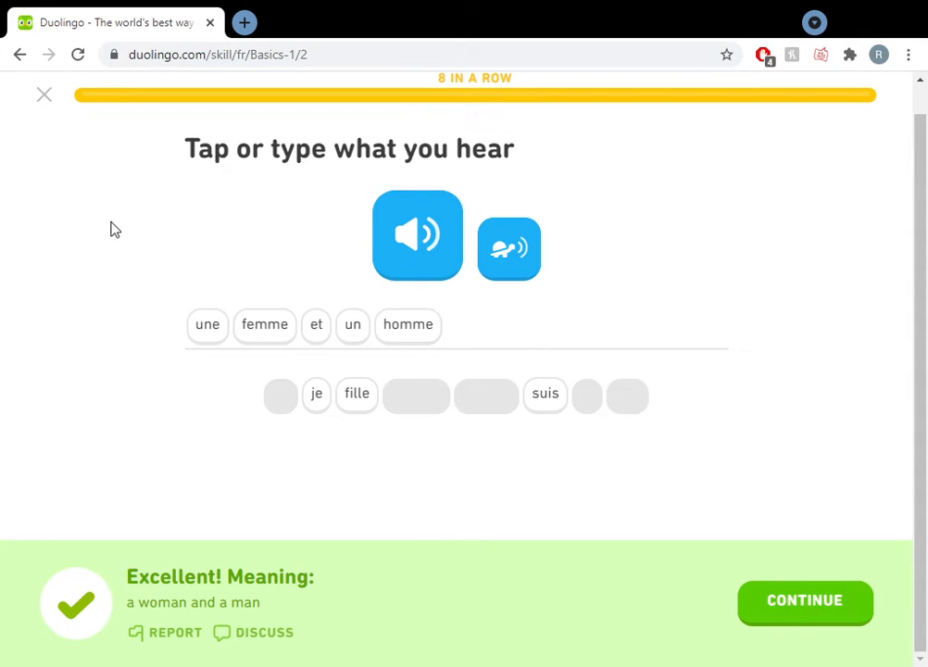
pyautogui.moveTo(311, 359)
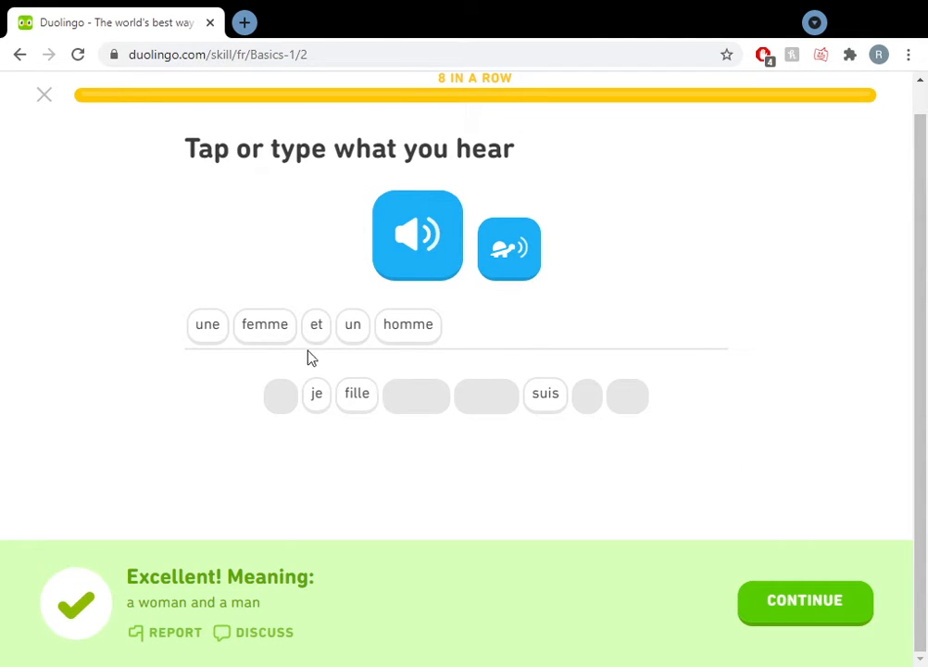
pyautogui.moveTo(88, 259)
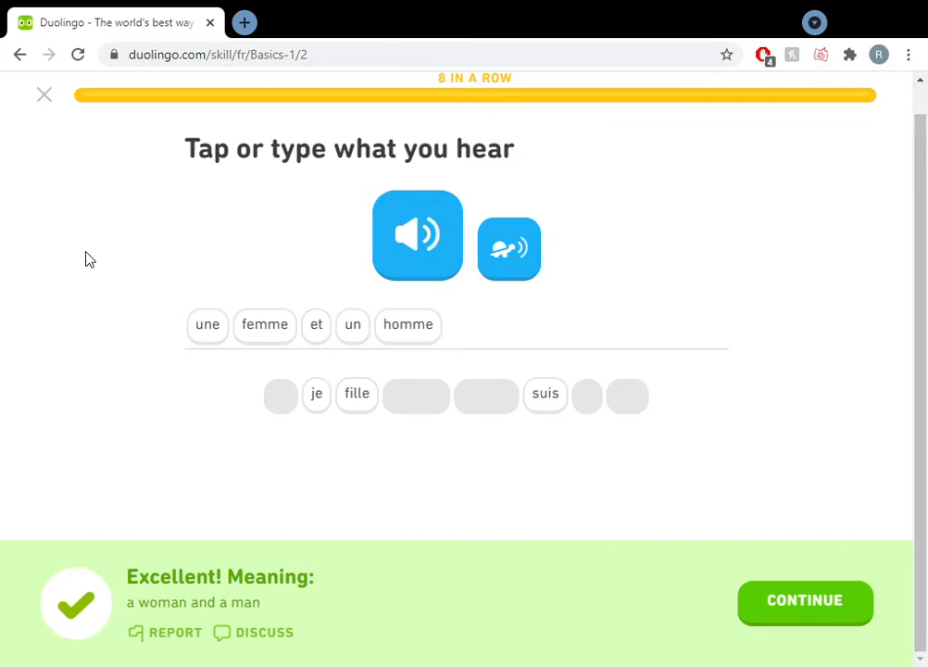
pyautogui.click(804, 604)
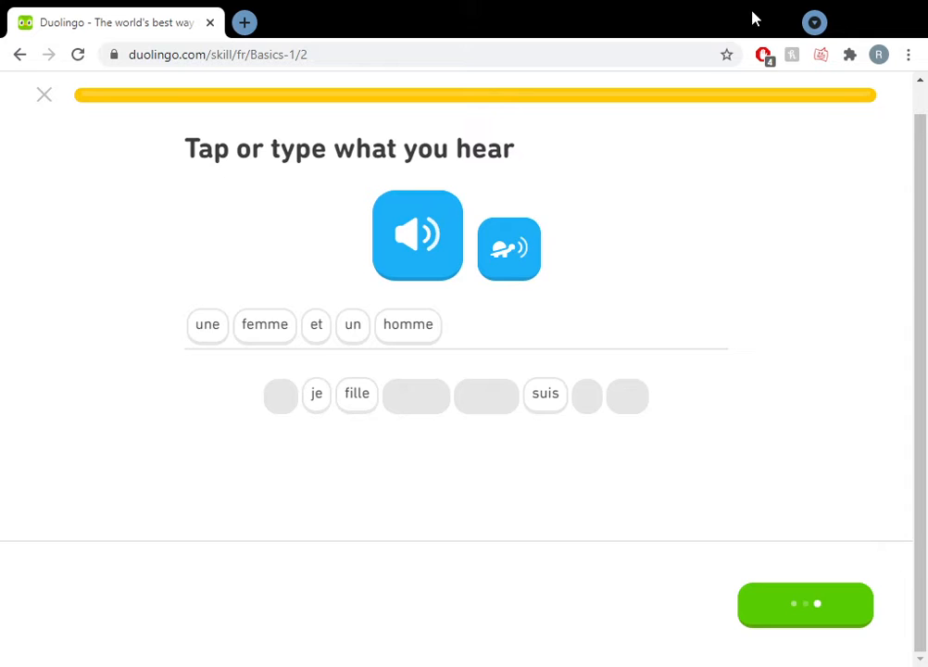
# Collect the lesson results of 14 XP and a 4-lingot daily-goal chest, then return to the course map
pyautogui.click(804, 604)
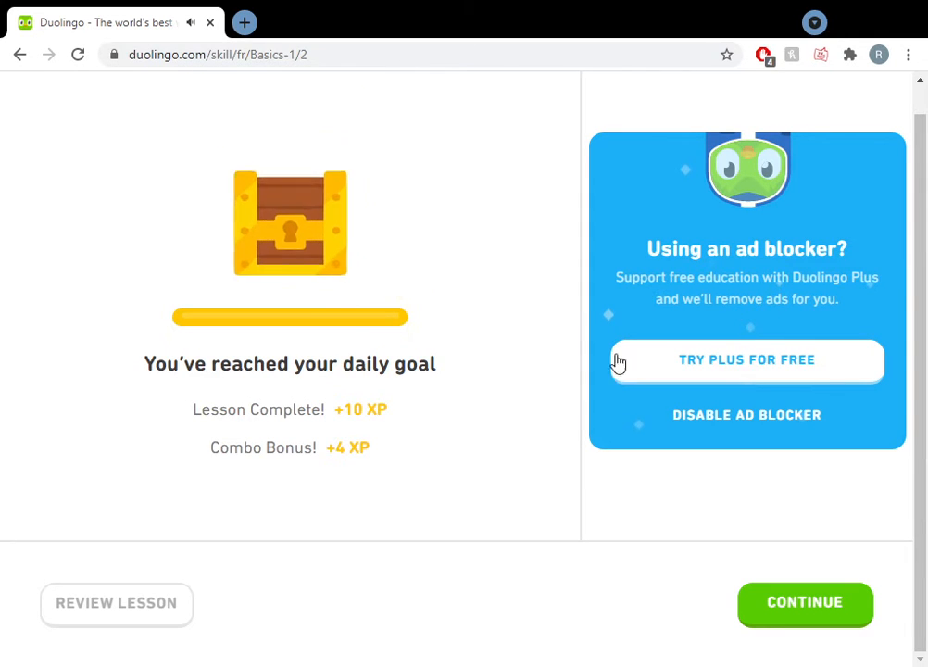
pyautogui.moveTo(486, 408)
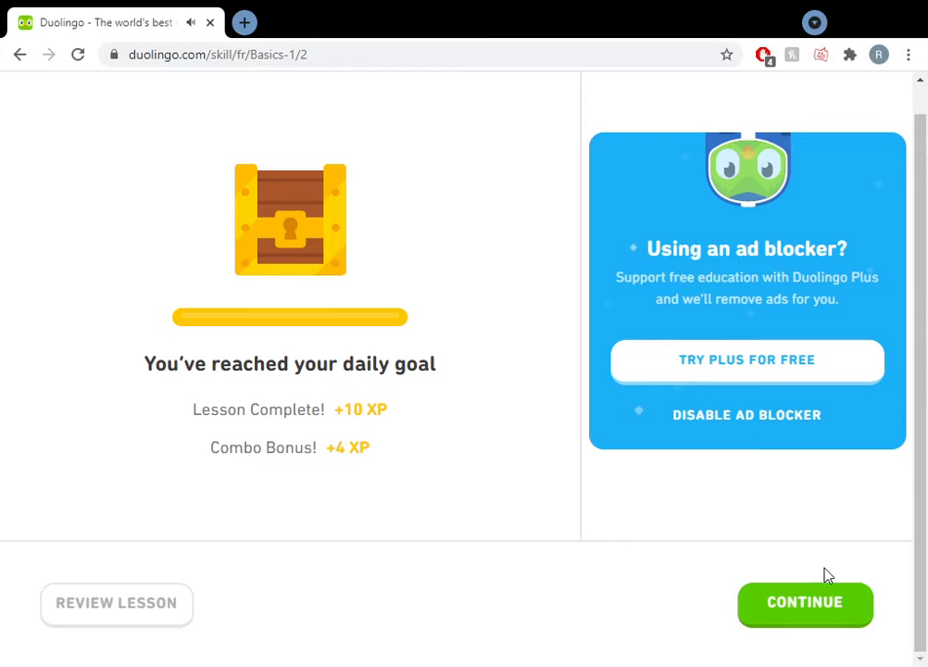
pyautogui.click(804, 602)
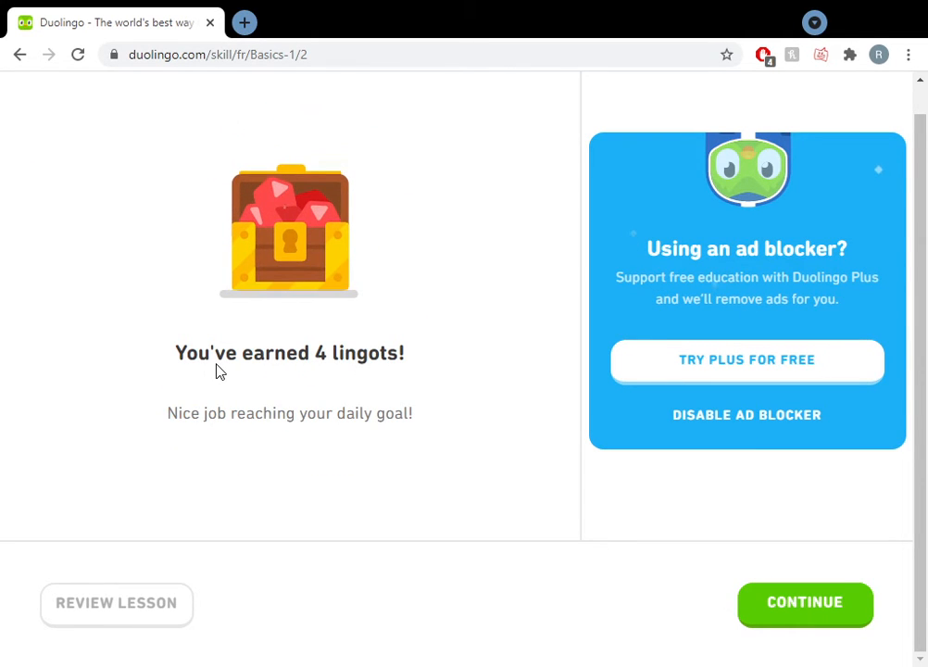
pyautogui.moveTo(804, 604)
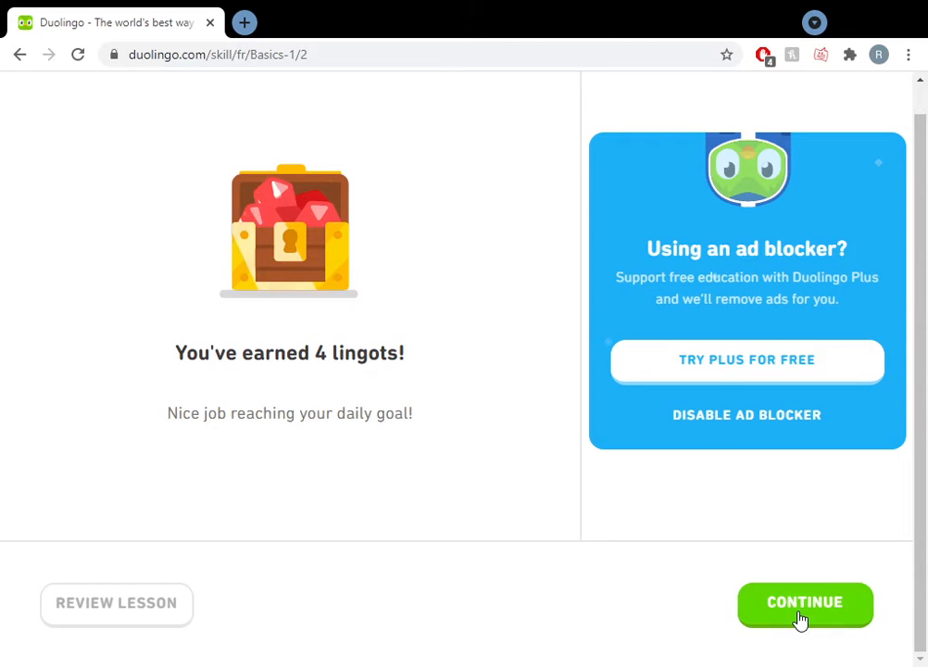
pyautogui.click(804, 602)
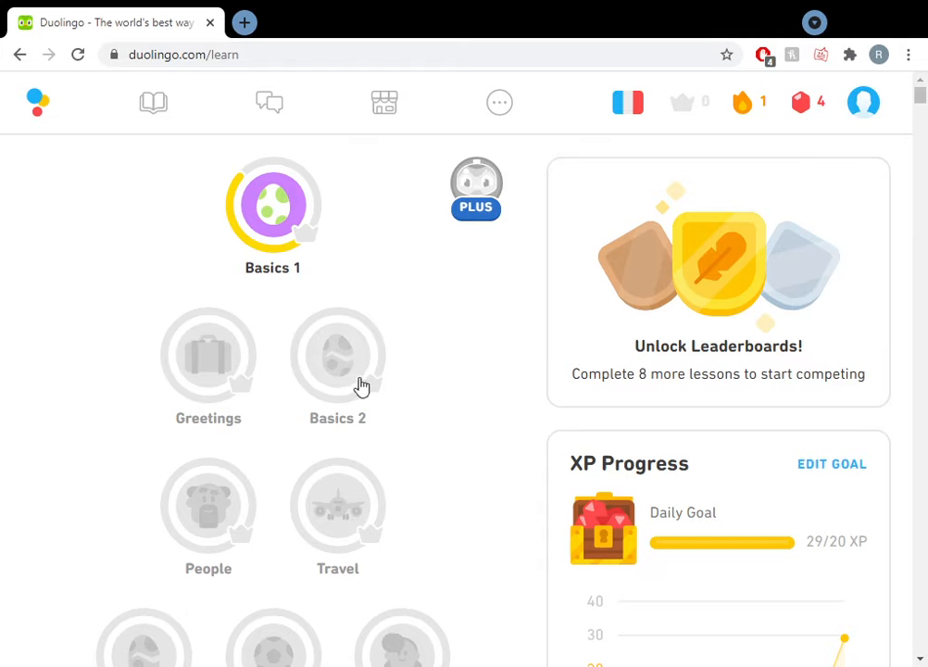
# Via EDIT GOAL under XP Progress, choose the Serious 30 XP per day daily goal
pyautogui.scroll(-3)
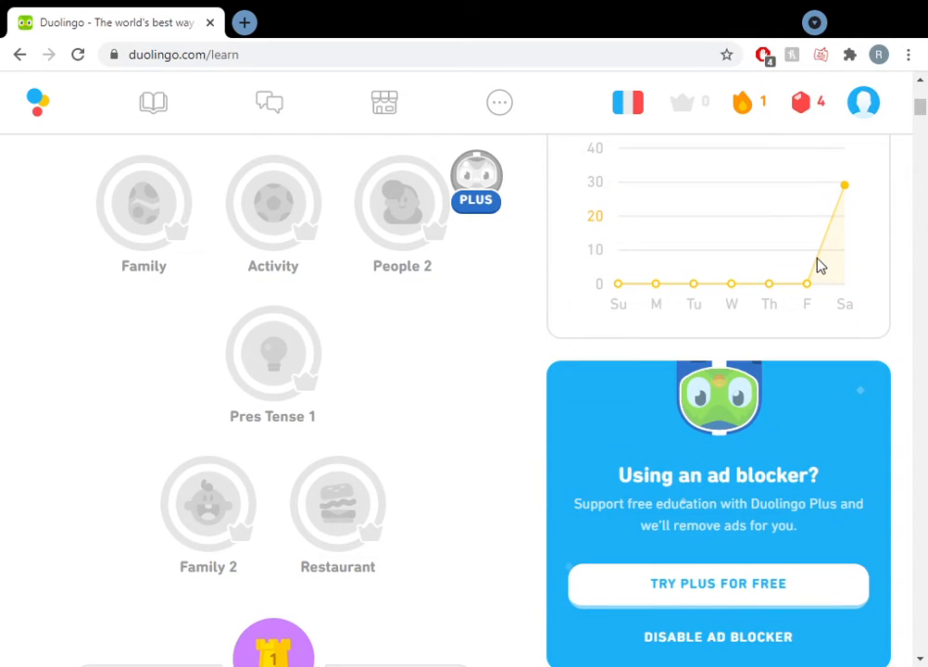
pyautogui.scroll(3)
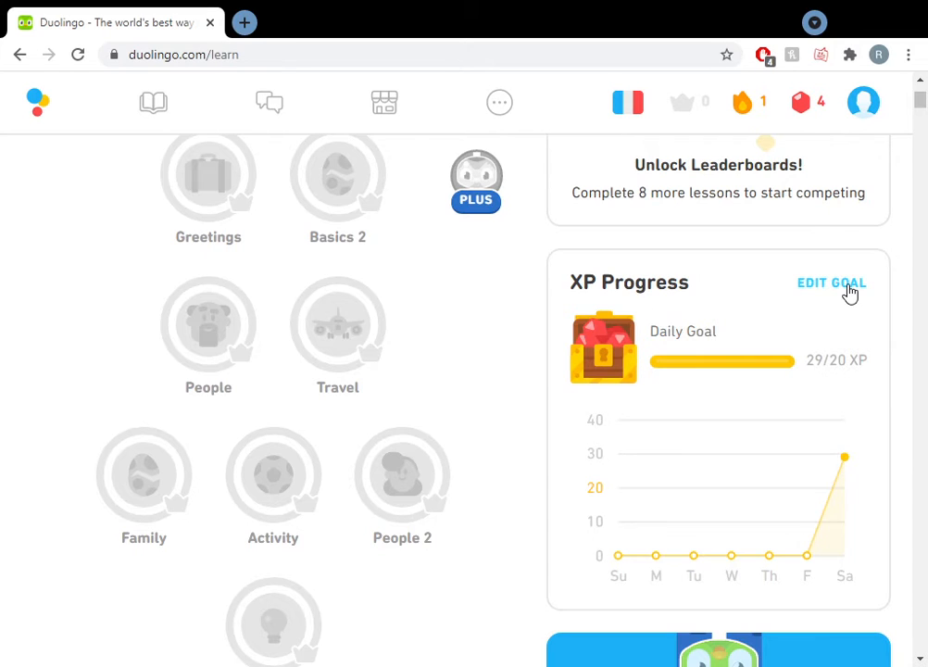
pyautogui.click(830, 282)
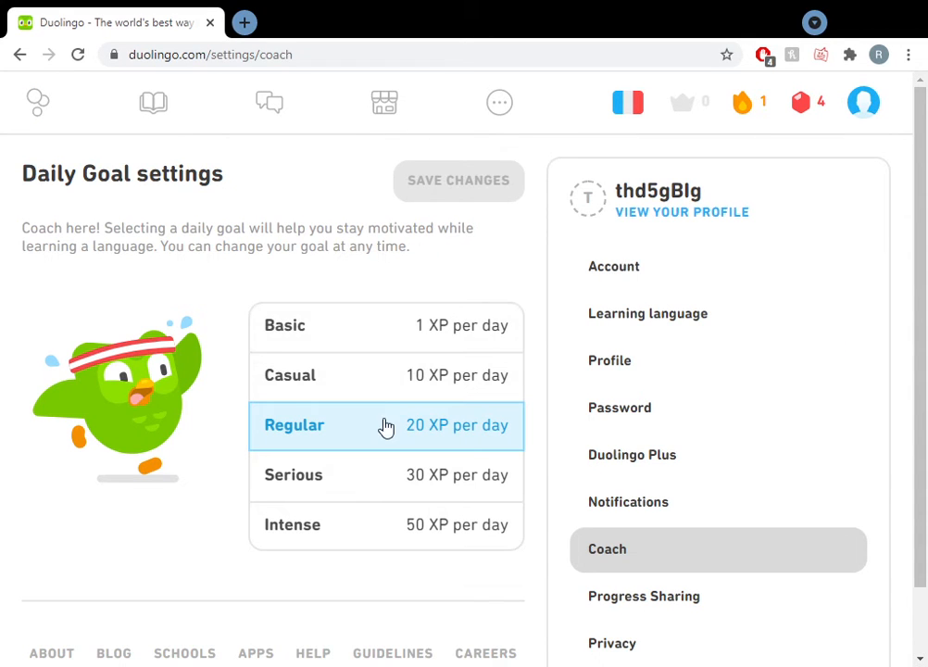
pyautogui.scroll(-3)
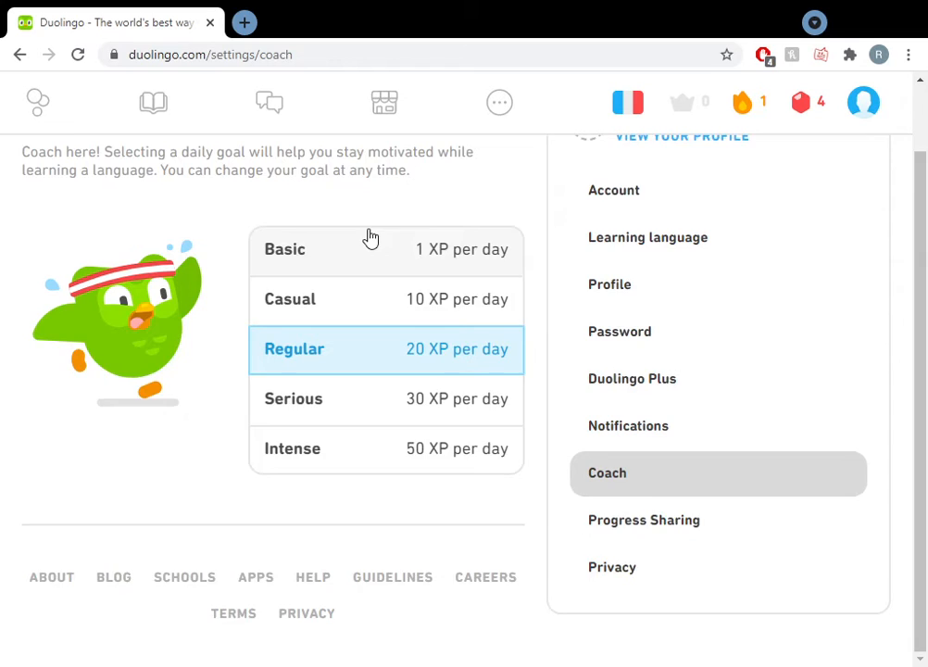
pyautogui.scroll(3)
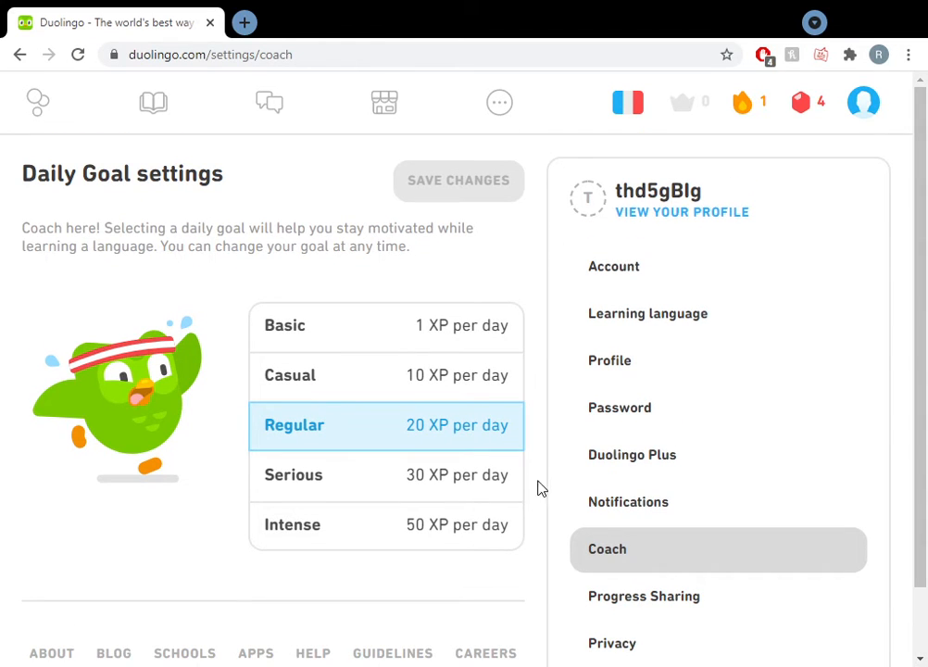
pyautogui.moveTo(477, 371)
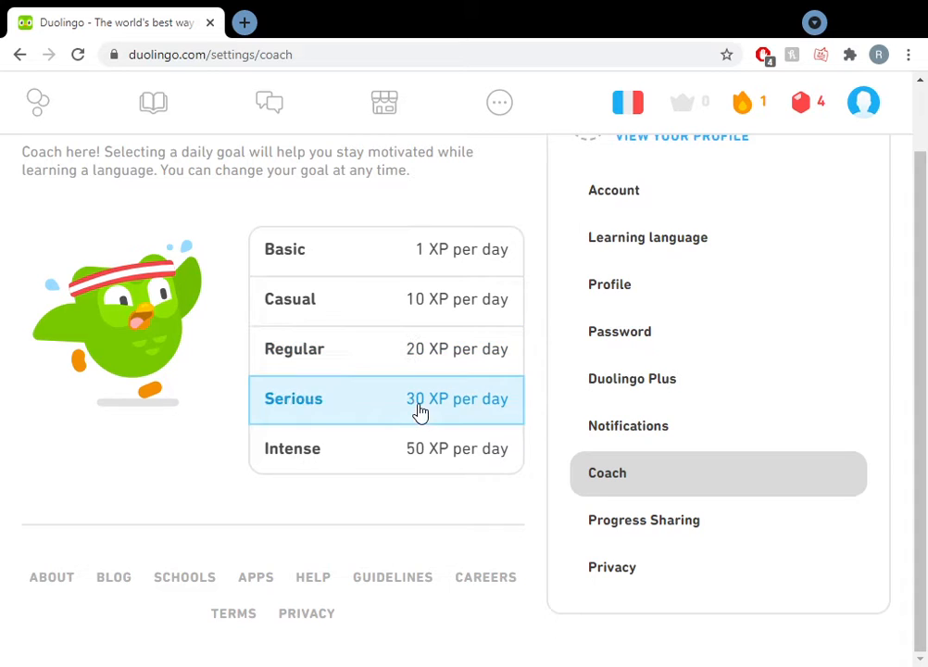
pyautogui.click(37, 102)
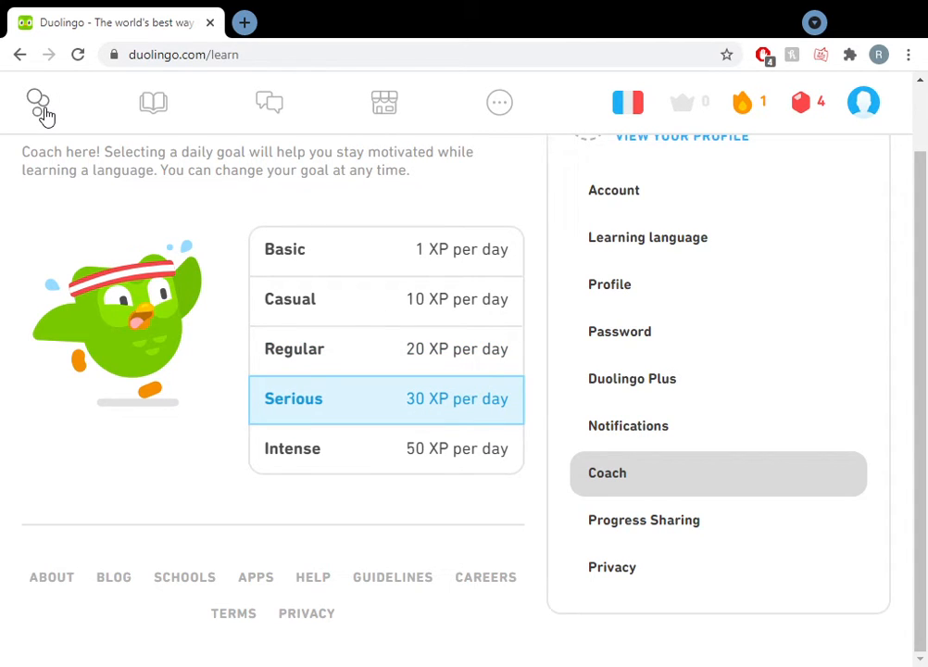
# Return to the course map and start the third Basics 1 lesson
pyautogui.click(39, 102)
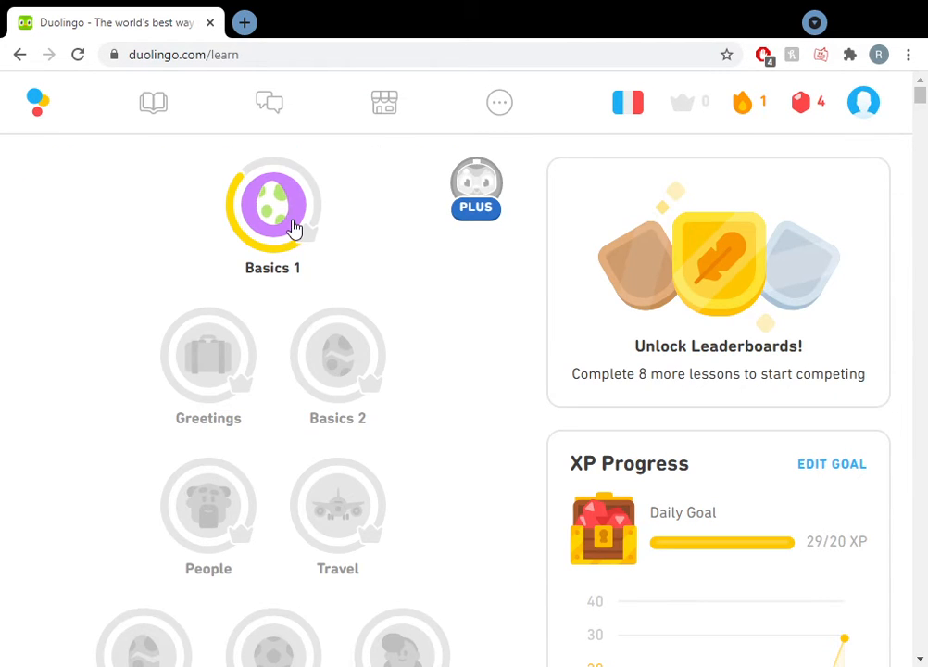
pyautogui.click(272, 203)
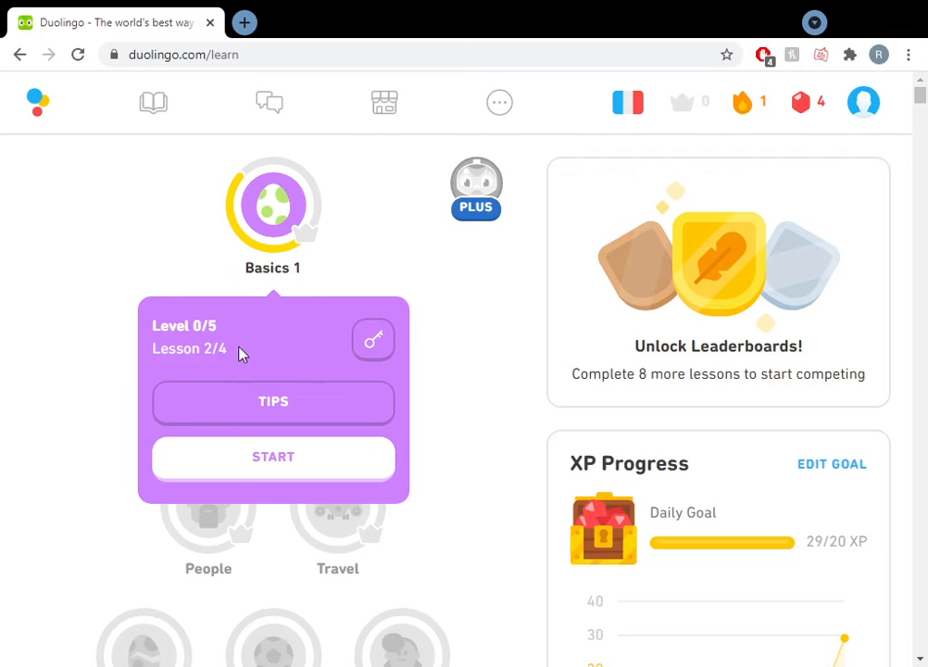
pyautogui.click(274, 455)
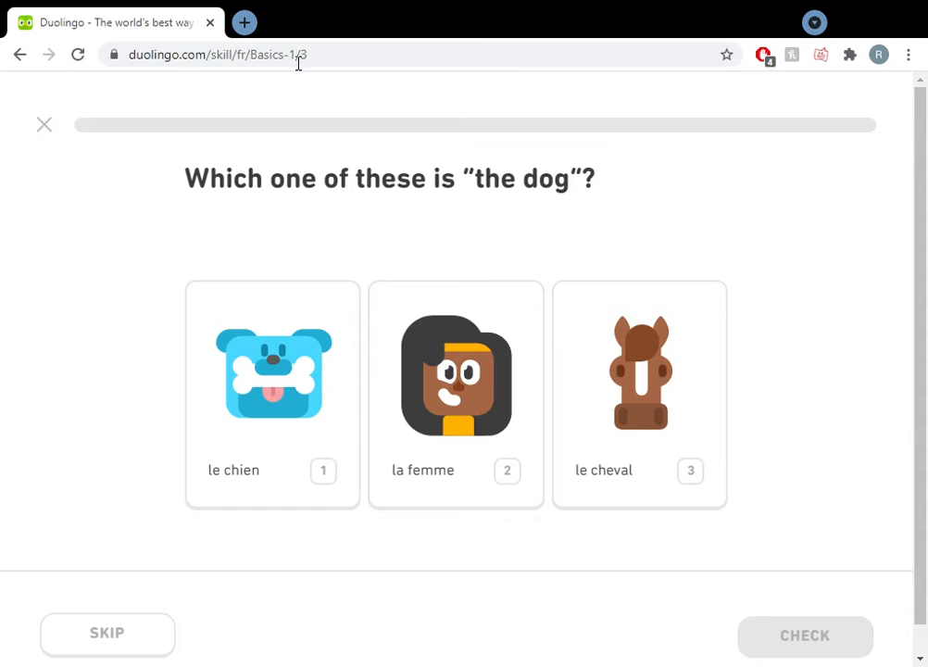
# Identify le chien as the dog and move to the next exercise
pyautogui.click(270, 374)
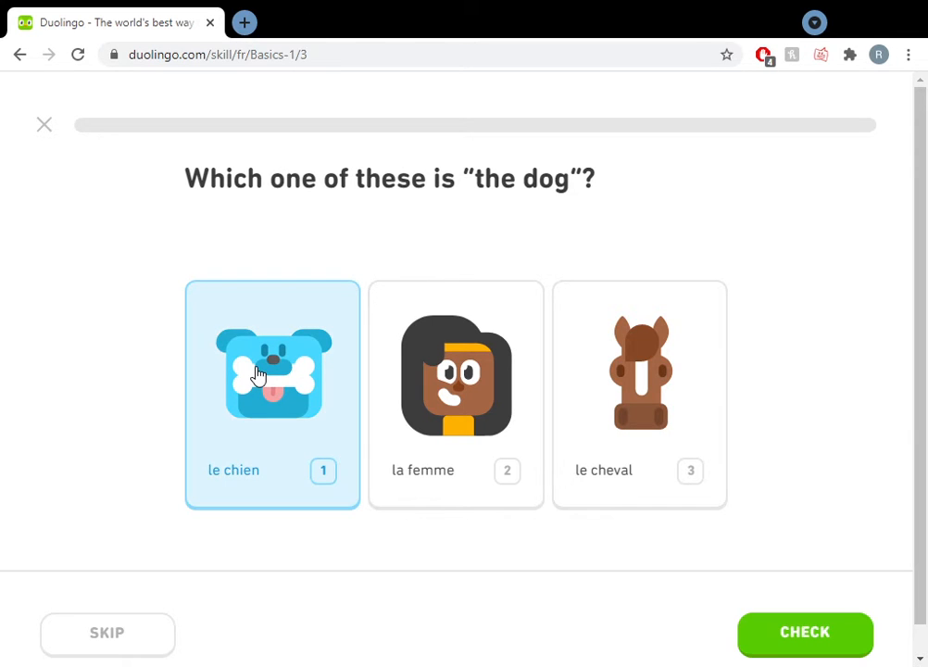
pyautogui.click(804, 632)
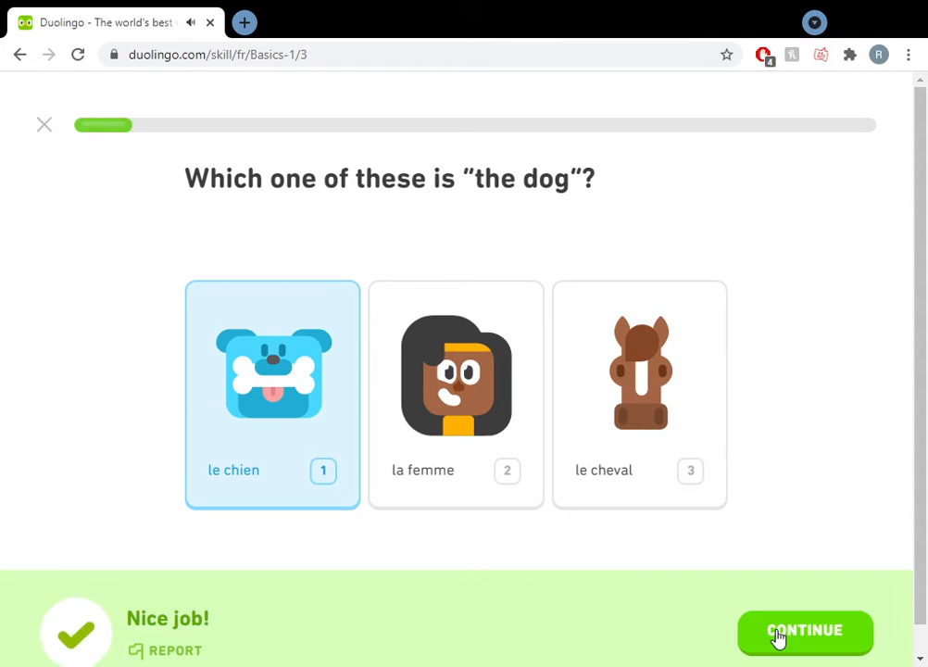
pyautogui.click(804, 630)
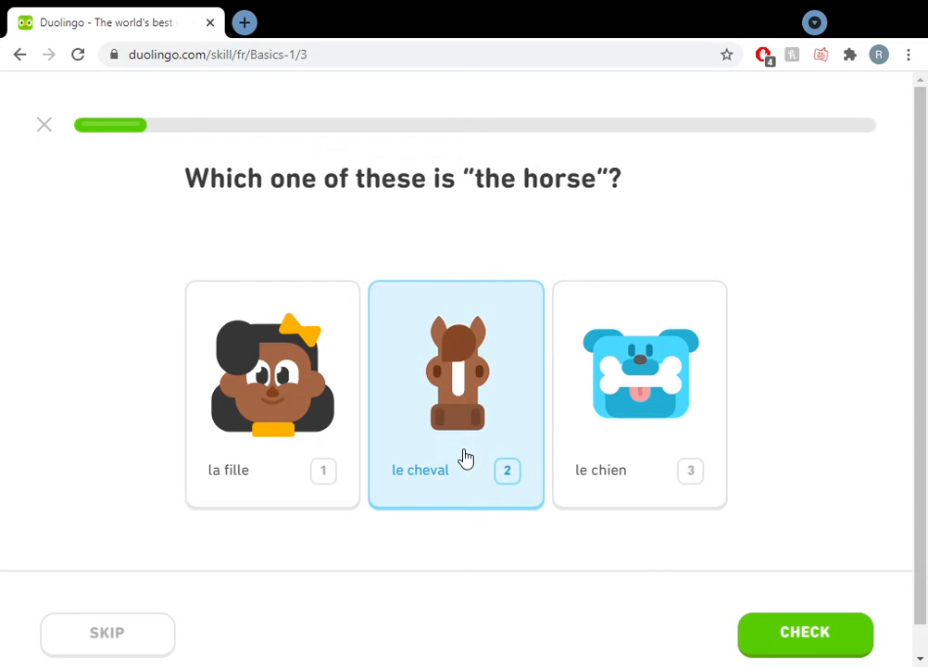
# Answer le cheval for the horse and translate un chien as 'a dog'
pyautogui.click(804, 632)
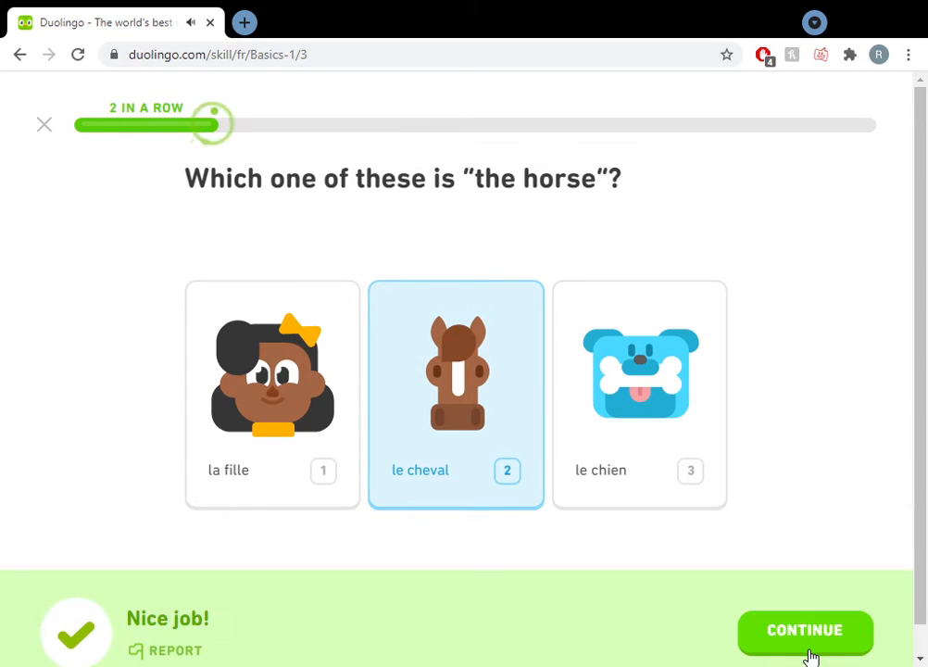
pyautogui.click(804, 629)
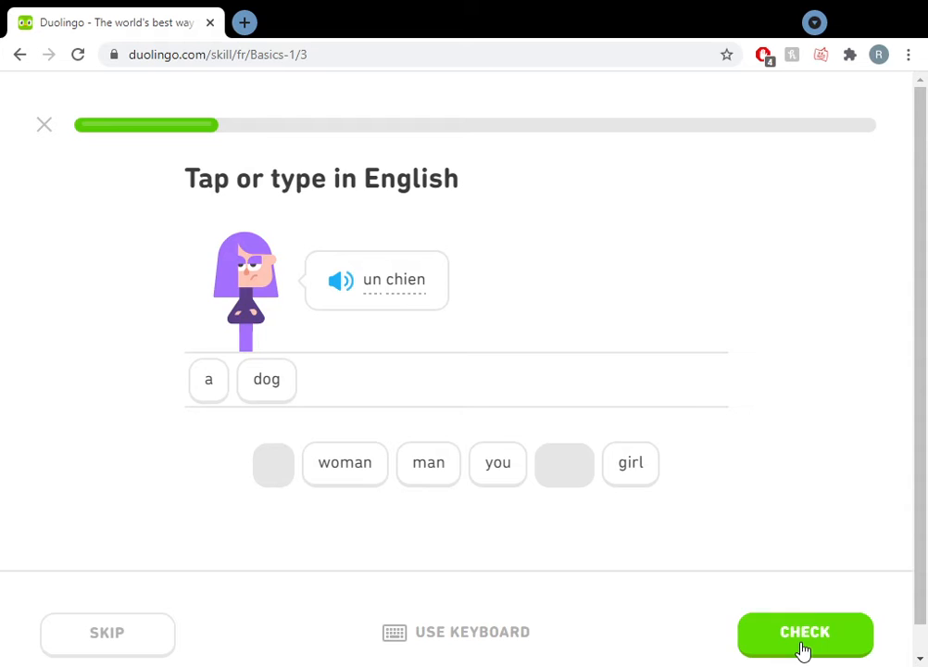
pyautogui.click(804, 633)
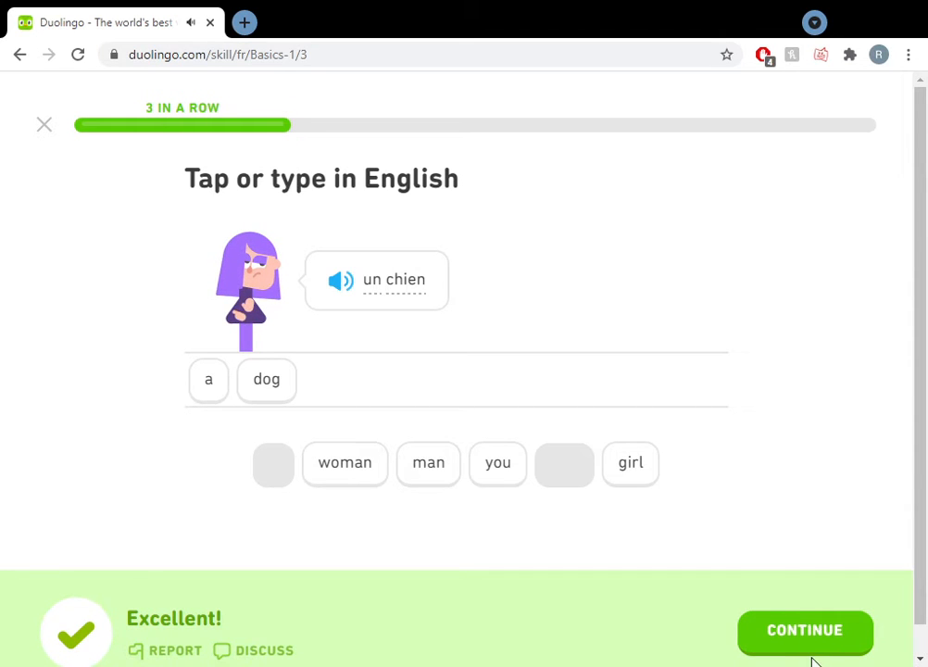
pyautogui.moveTo(31, 396)
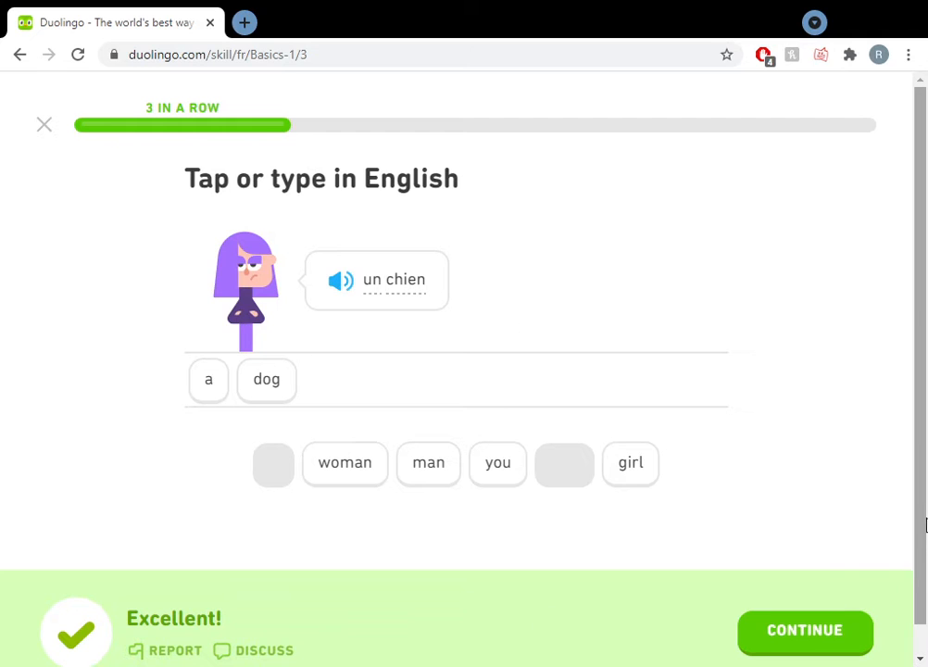
pyautogui.click(804, 630)
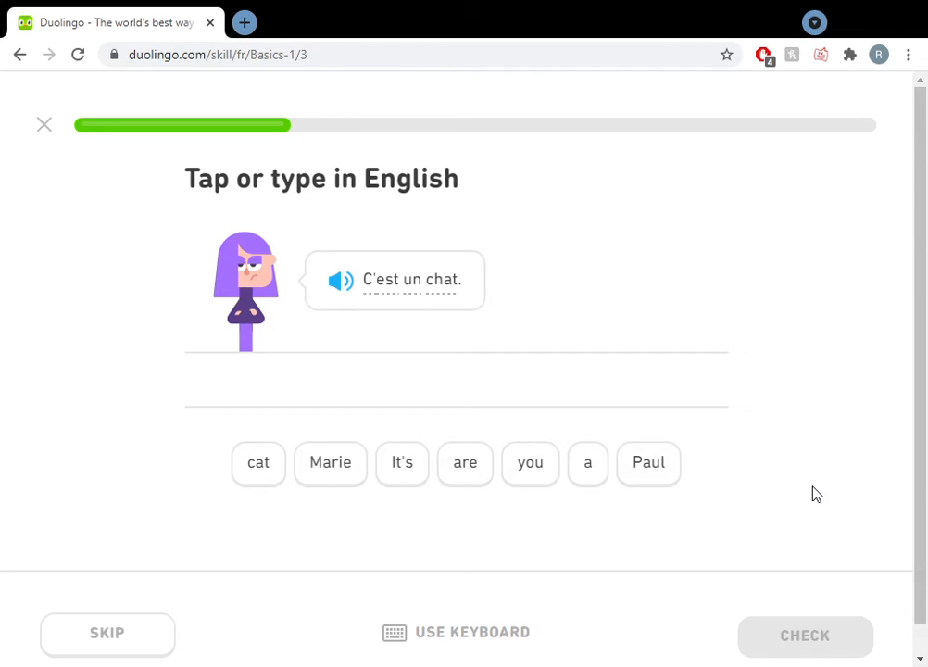
pyautogui.moveTo(415, 466)
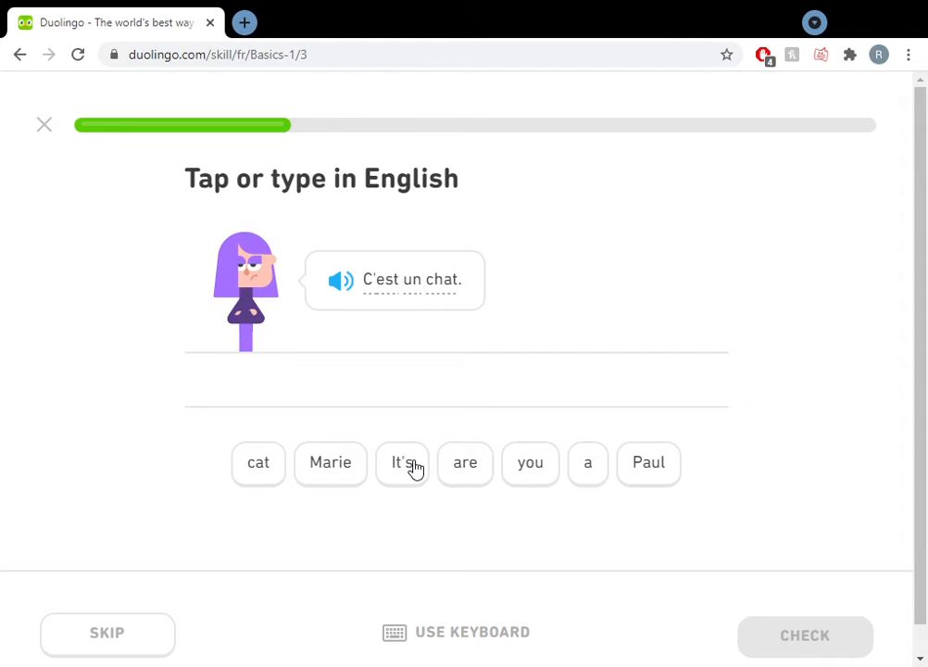
pyautogui.moveTo(367, 454)
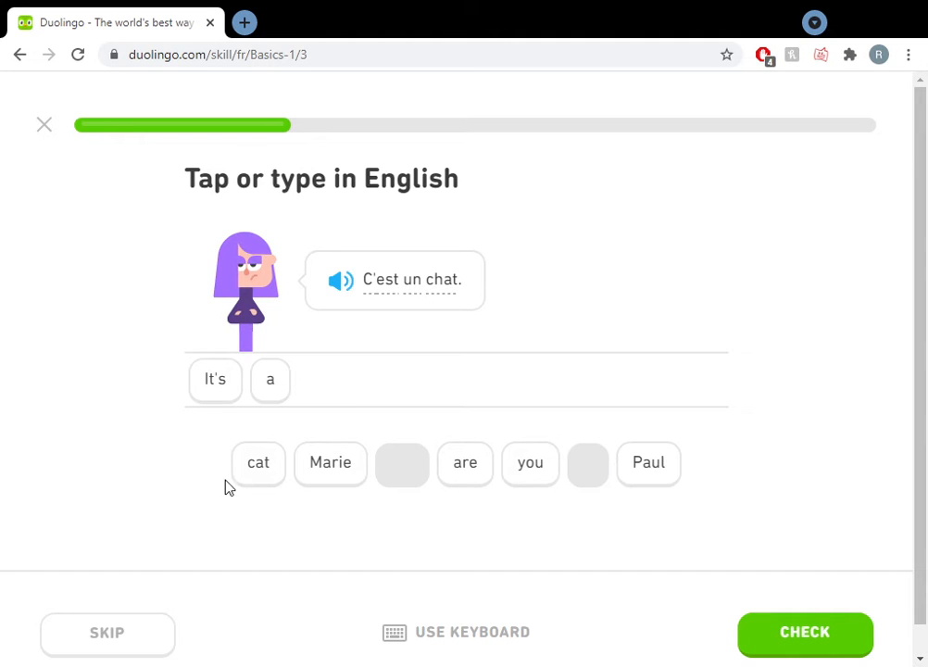
# Translate C'est un chat as 'It's a cat' and continue
pyautogui.click(257, 463)
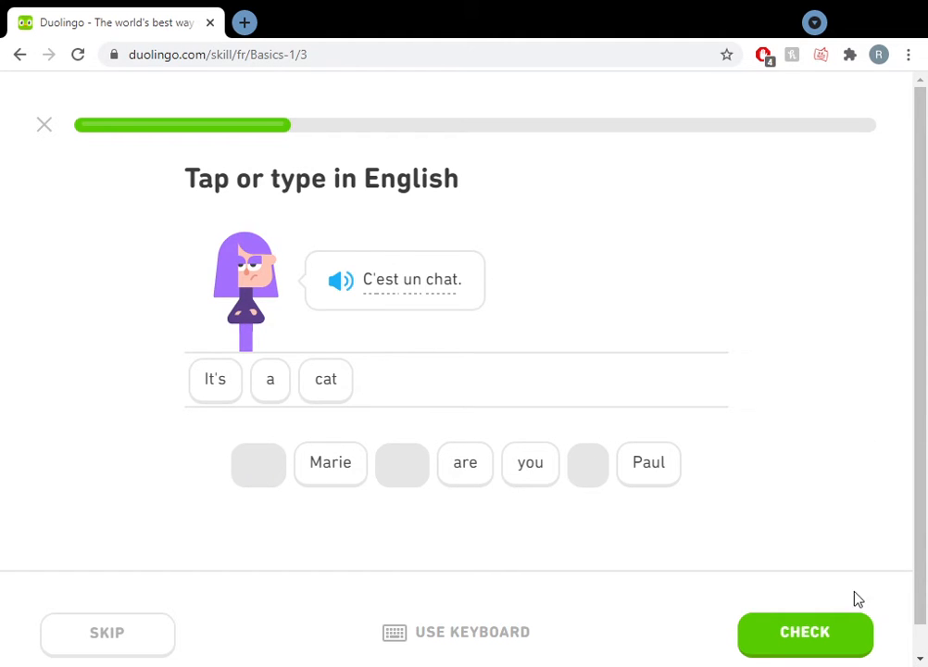
pyautogui.click(804, 632)
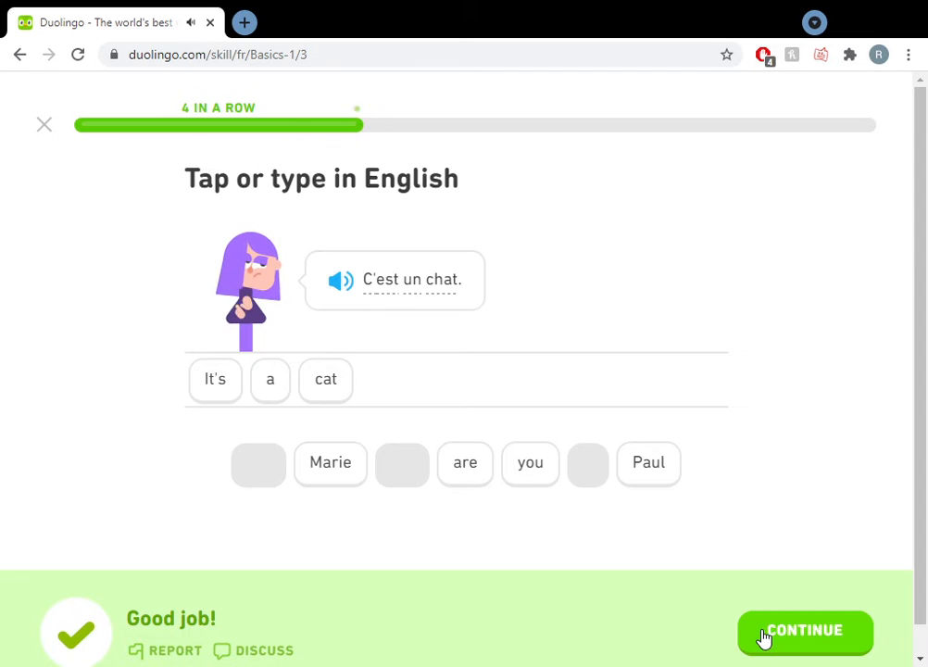
pyautogui.click(804, 630)
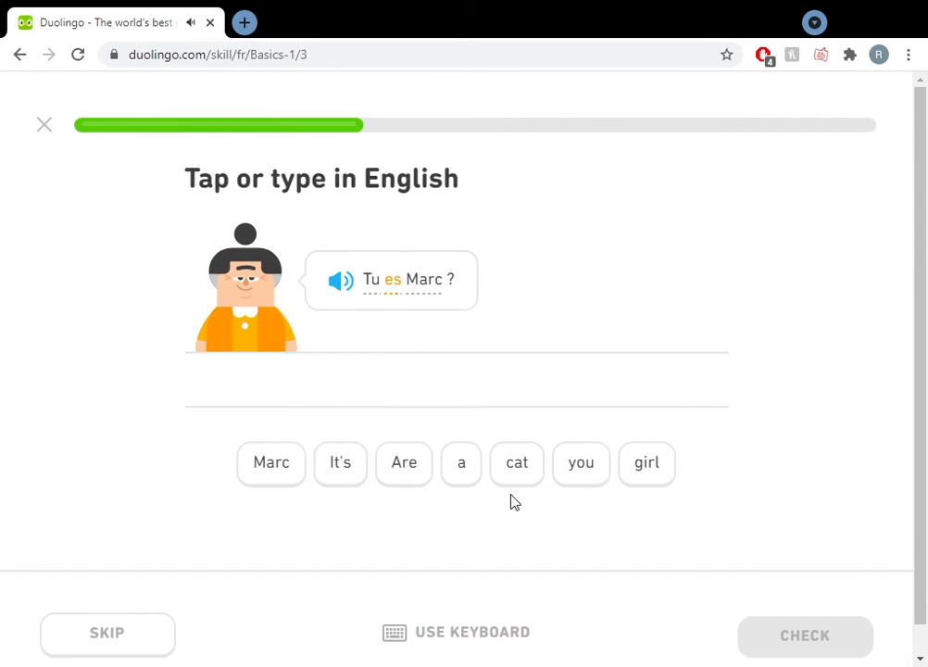
pyautogui.moveTo(404, 466)
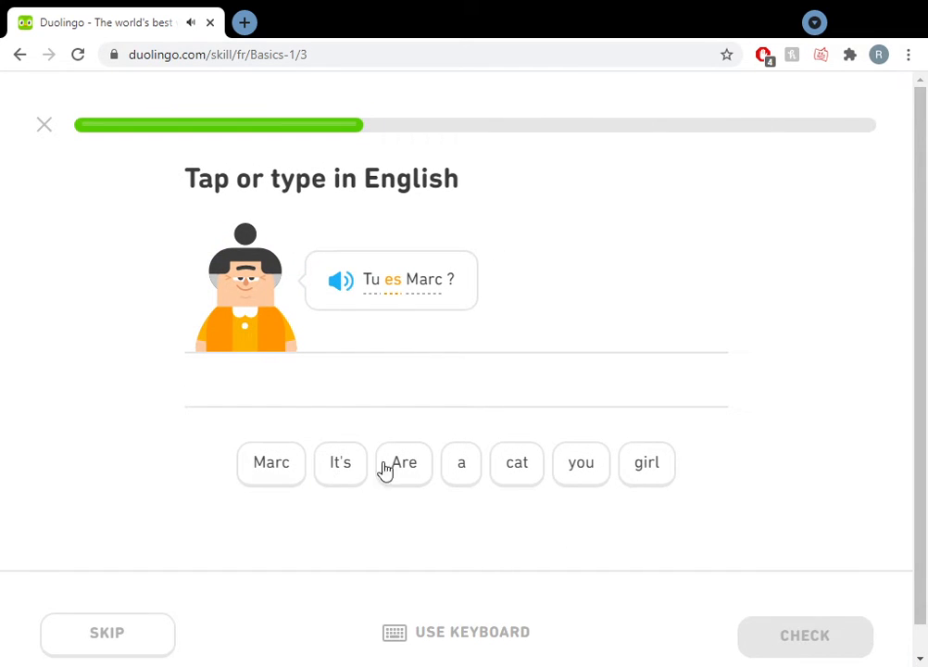
# Translate Tu es Marc ? as 'Are you Marc' and pass the encouragement screen
pyautogui.click(404, 463)
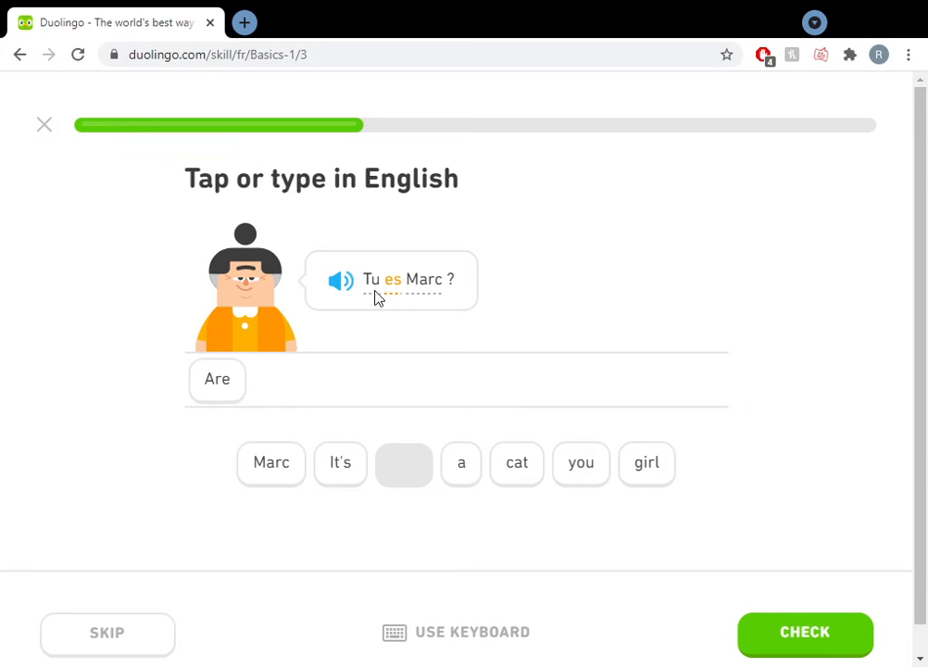
pyautogui.click(582, 463)
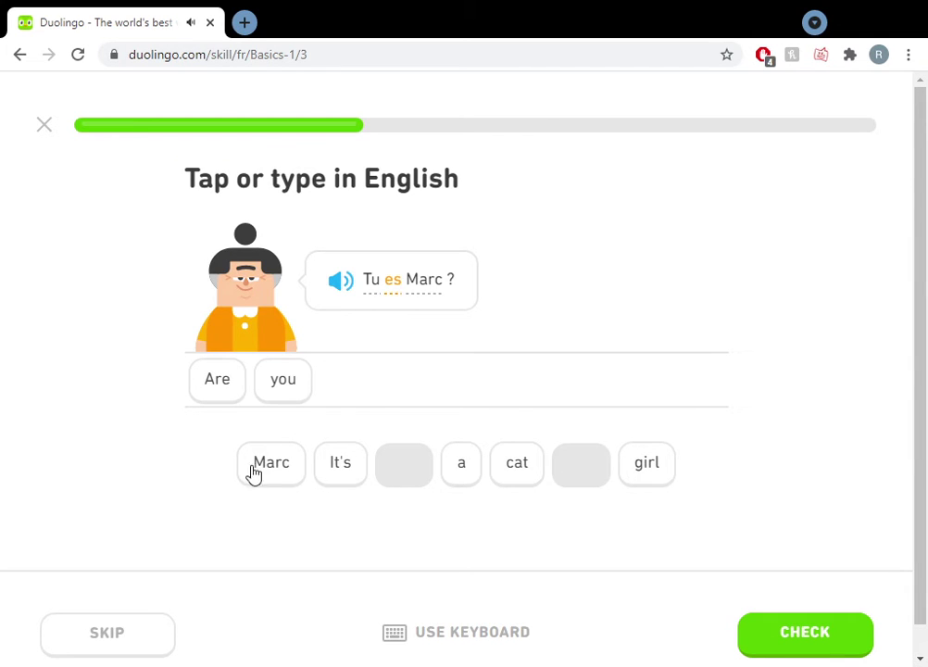
pyautogui.click(270, 463)
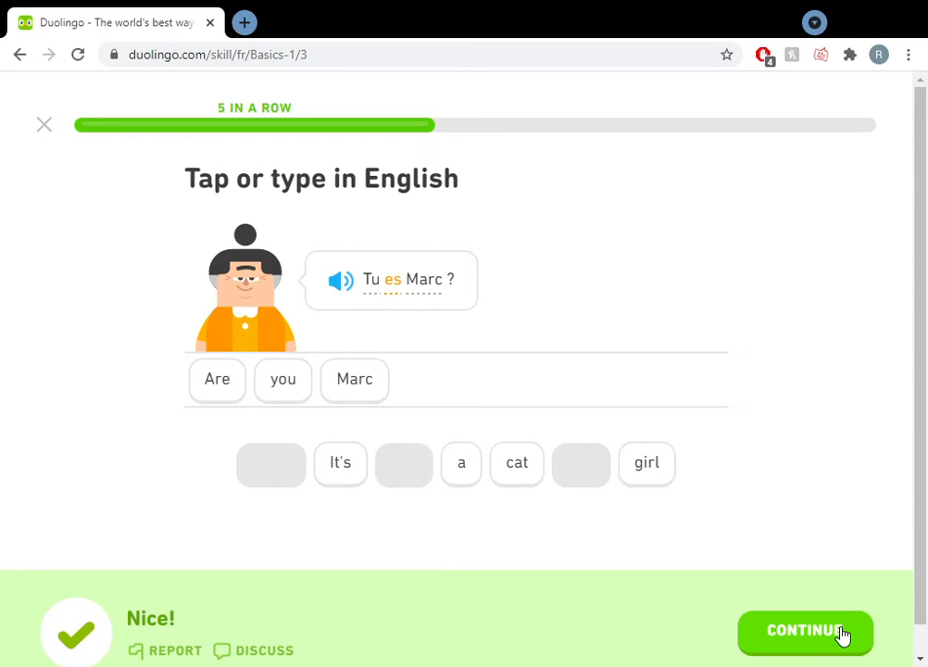
pyautogui.moveTo(812, 630)
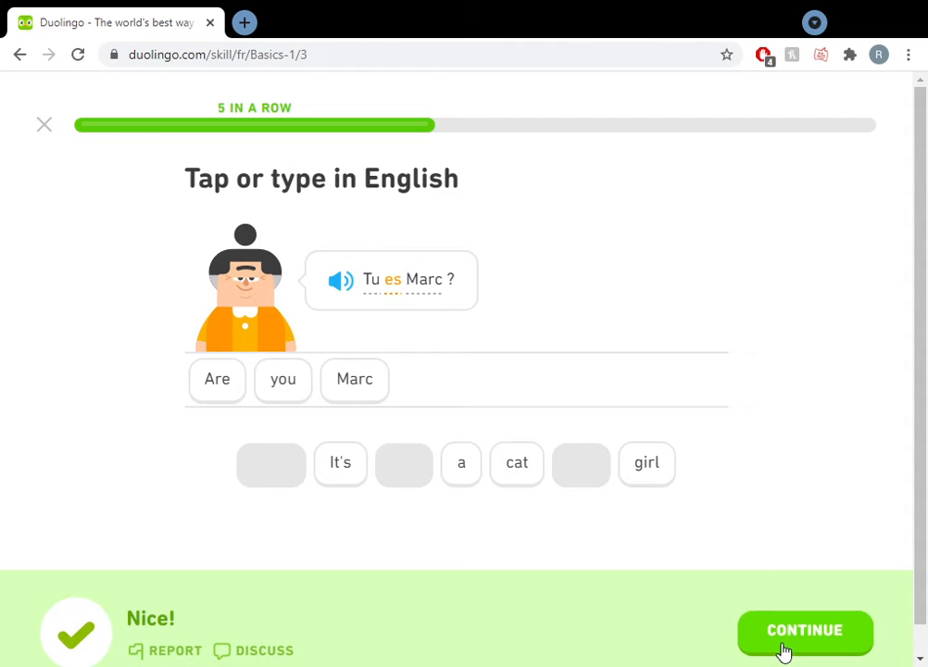
pyautogui.click(804, 636)
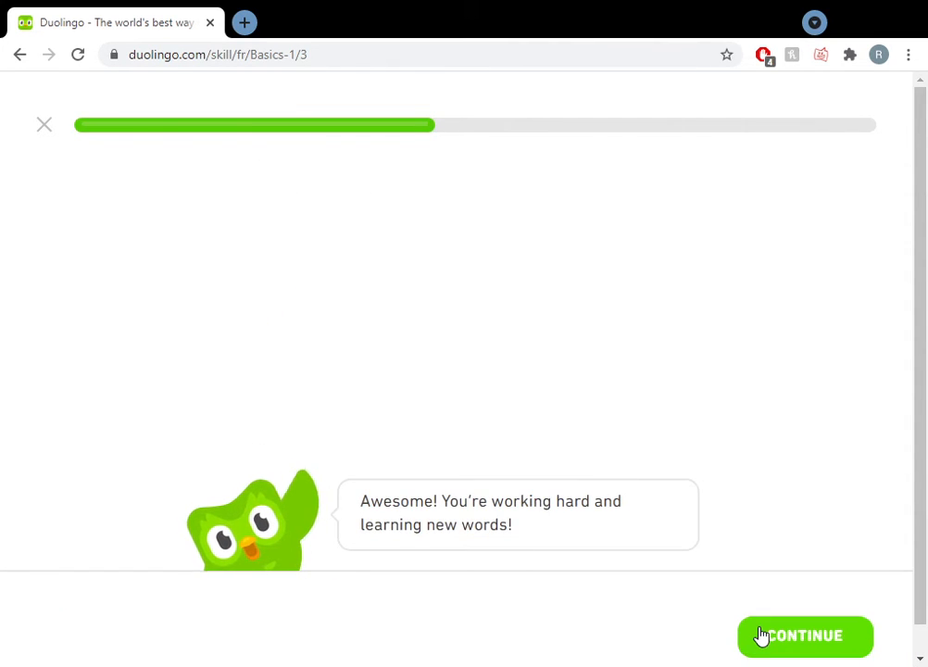
pyautogui.click(804, 635)
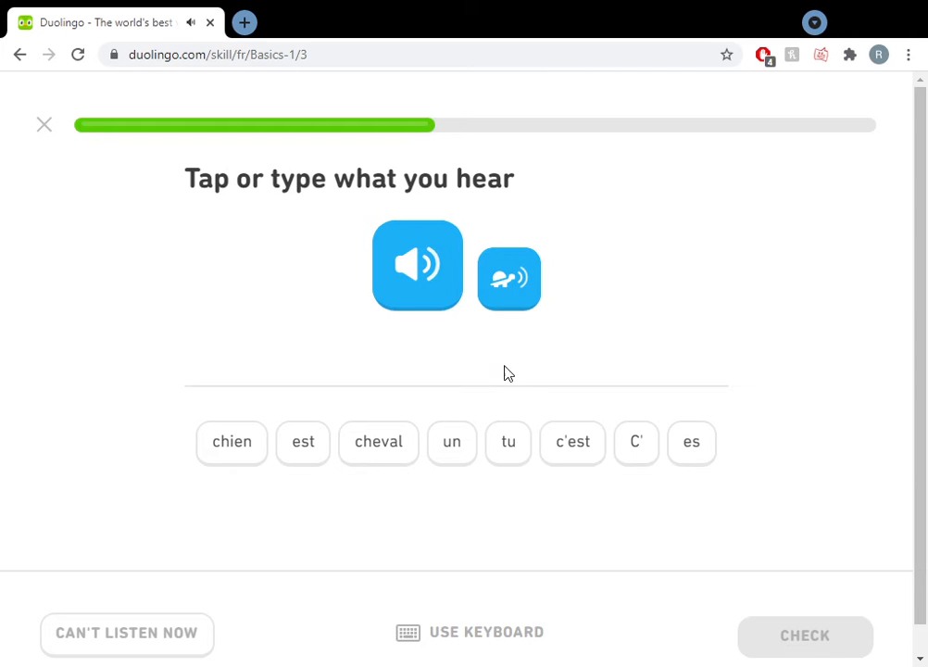
# Transcribe c'est un chien and pick c'est as the heard sound
pyautogui.click(572, 440)
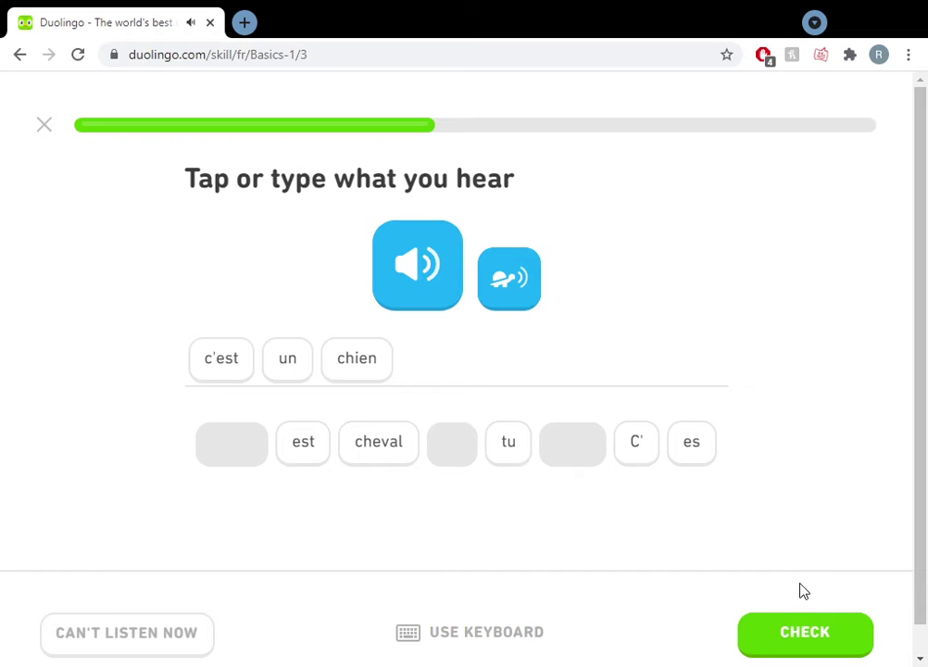
pyautogui.click(804, 632)
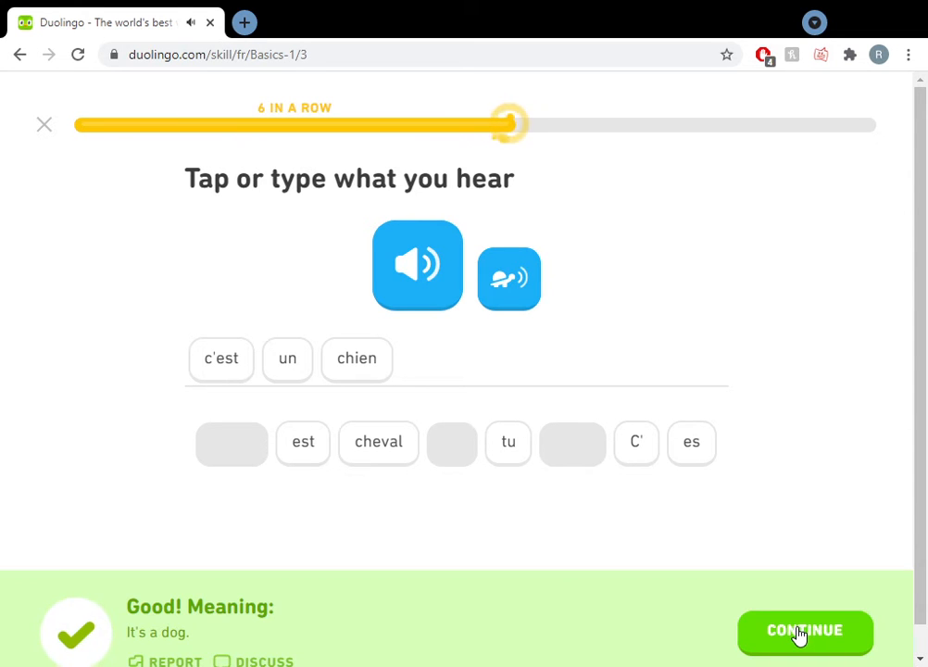
pyautogui.click(804, 630)
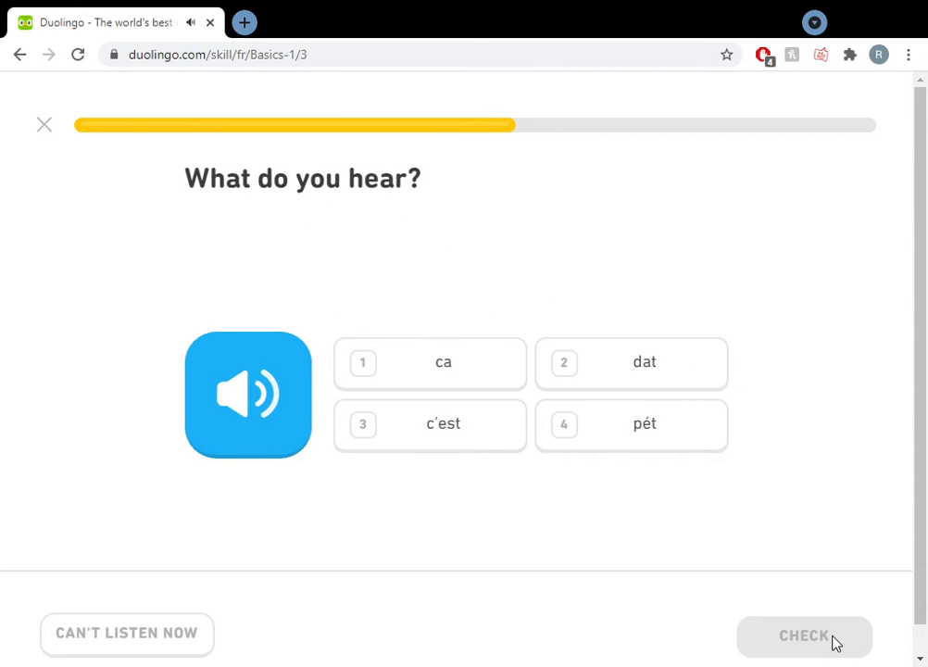
pyautogui.click(430, 424)
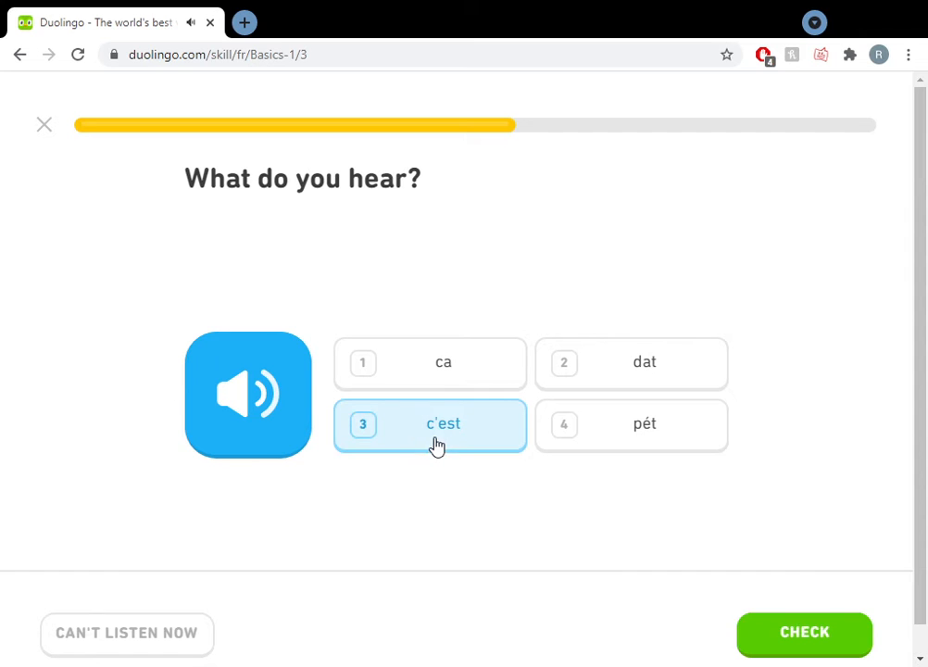
pyautogui.click(804, 631)
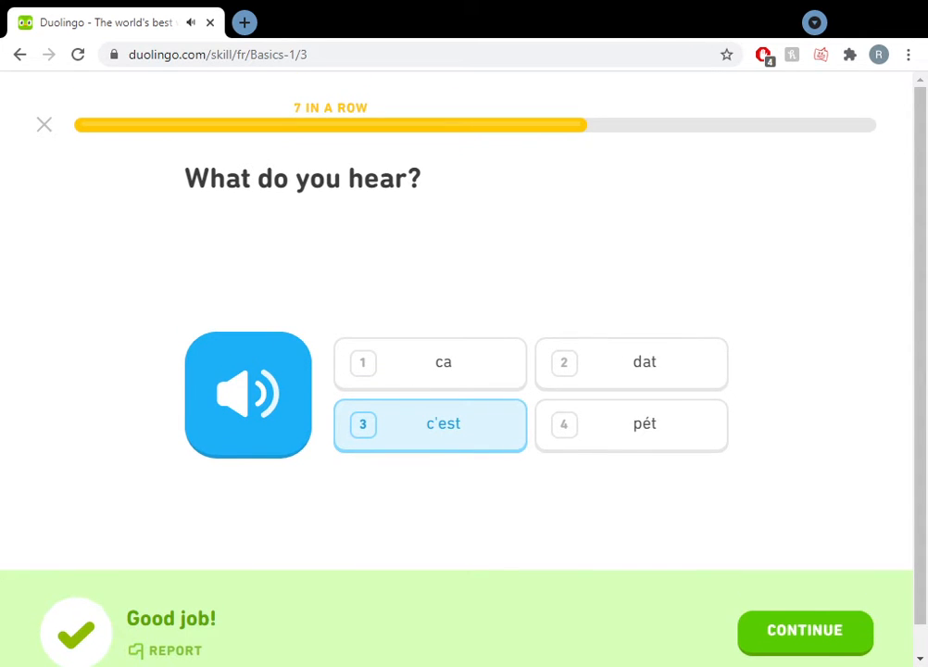
pyautogui.click(804, 630)
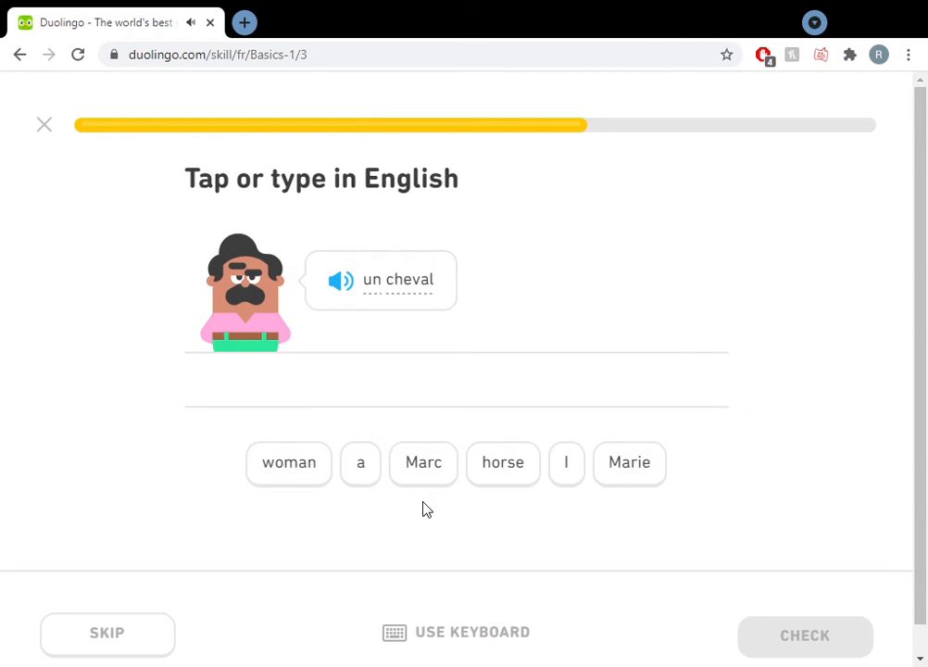
# Translate un cheval as 'a horse' and pick tu by sound, reaching nine in a row
pyautogui.click(359, 463)
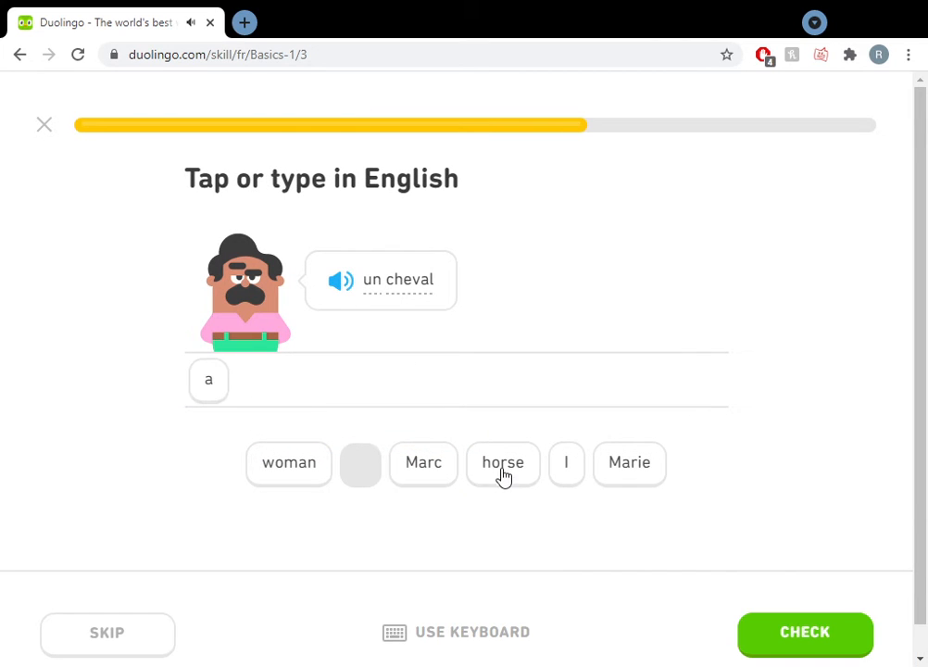
pyautogui.click(504, 463)
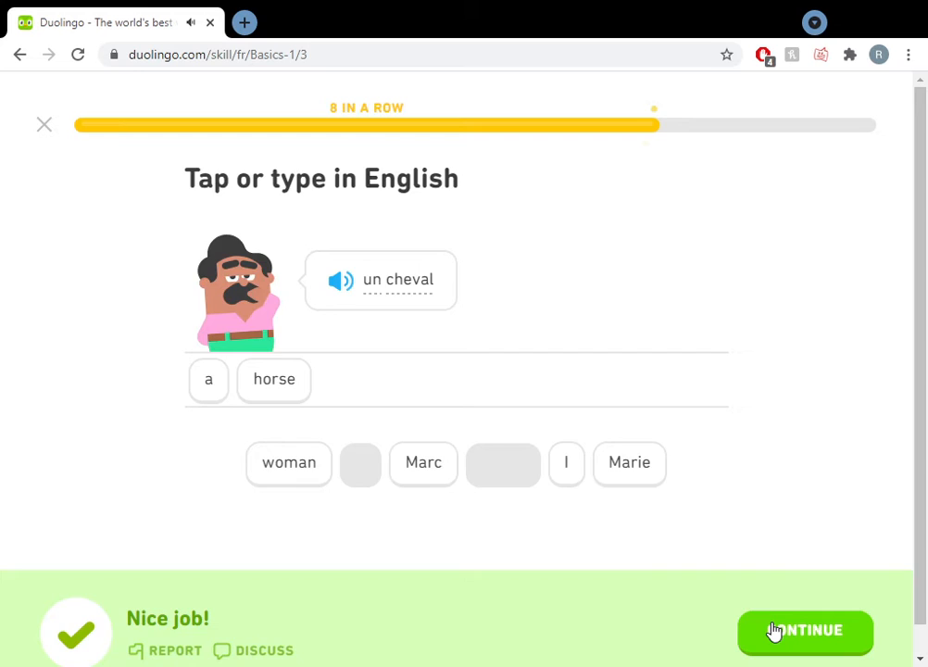
pyautogui.click(804, 629)
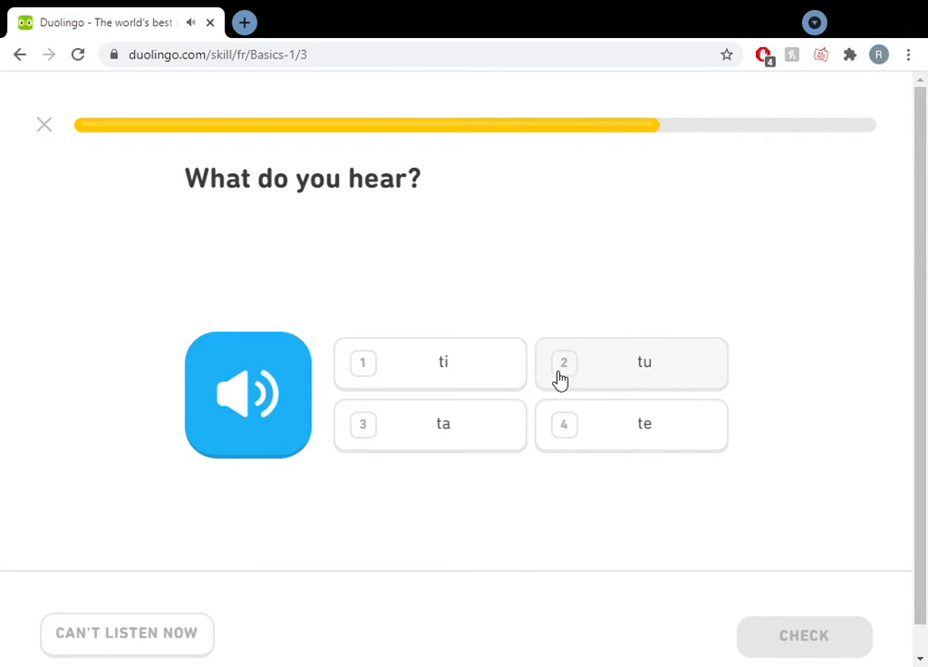
pyautogui.click(629, 361)
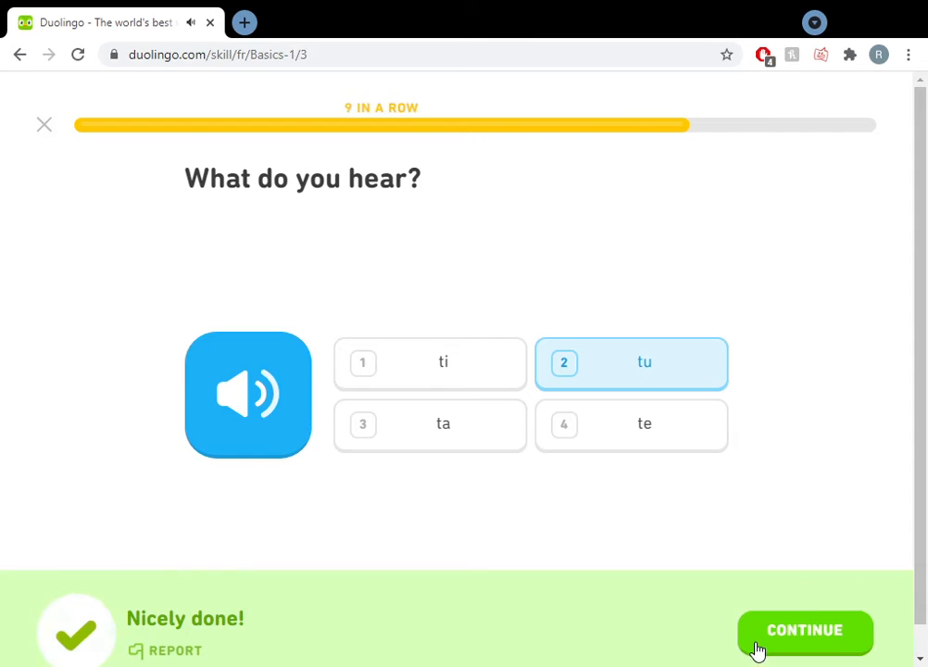
pyautogui.click(804, 630)
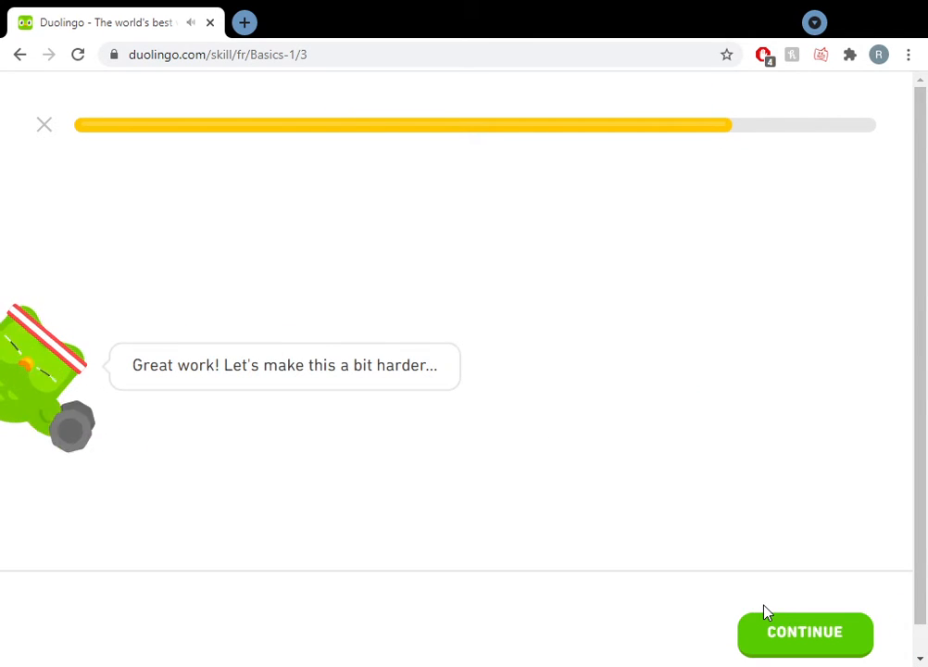
# Build 'Tu es un chien' for 'You are a dog' and continue
pyautogui.click(804, 632)
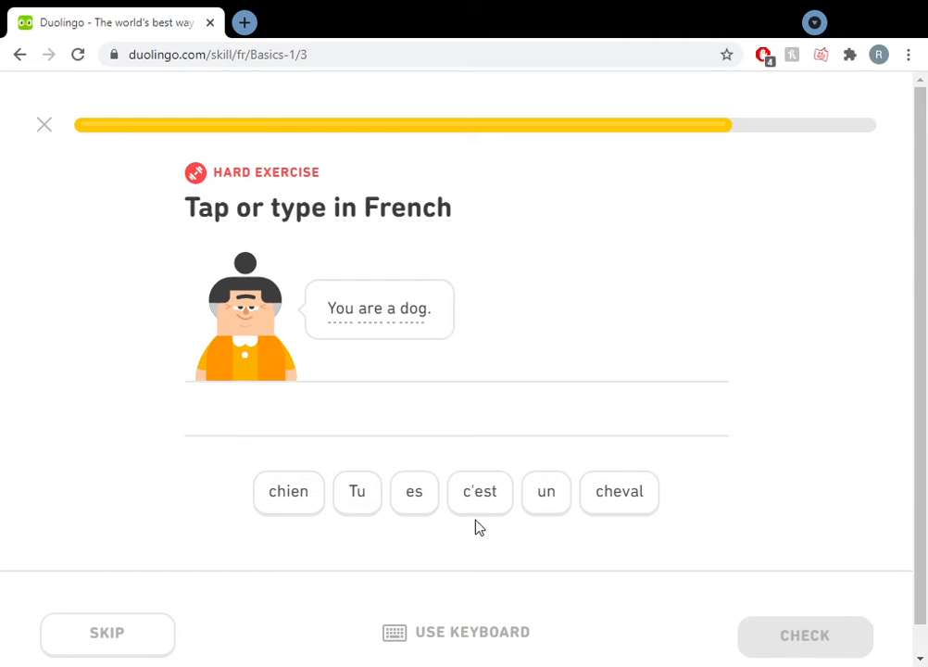
pyautogui.click(356, 492)
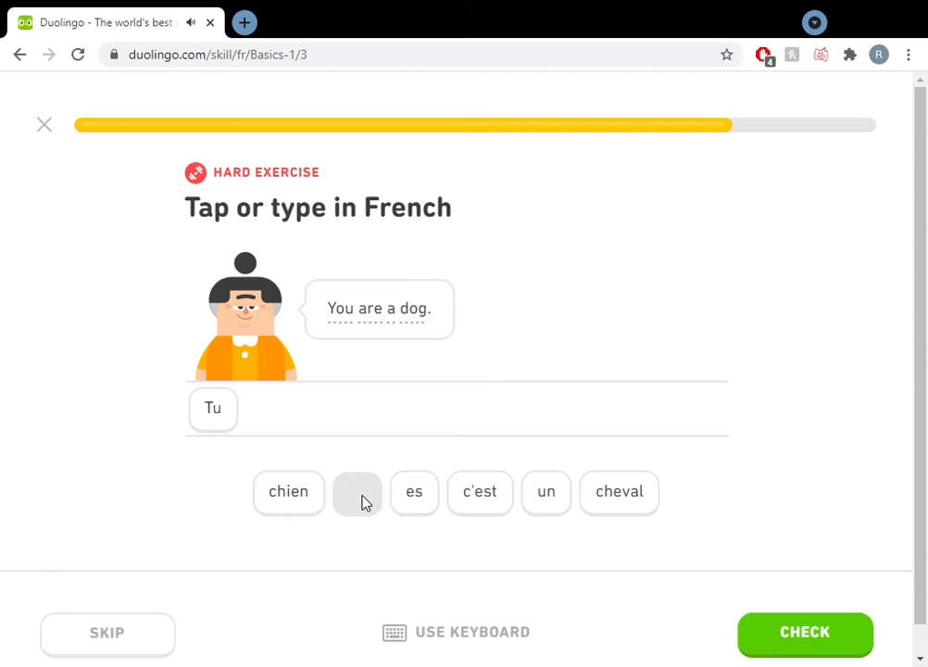
pyautogui.click(415, 493)
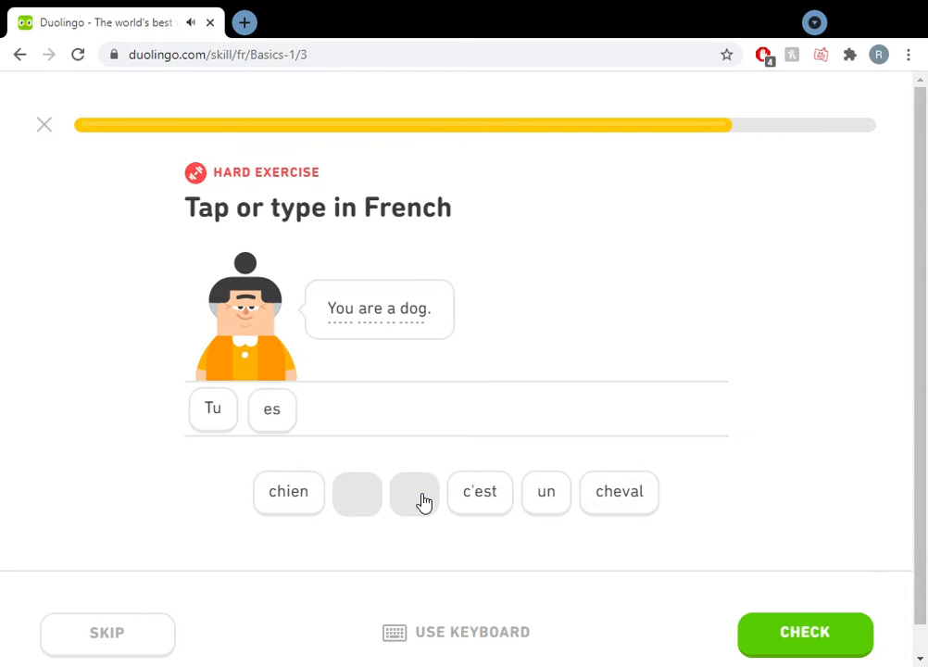
pyautogui.moveTo(422, 500)
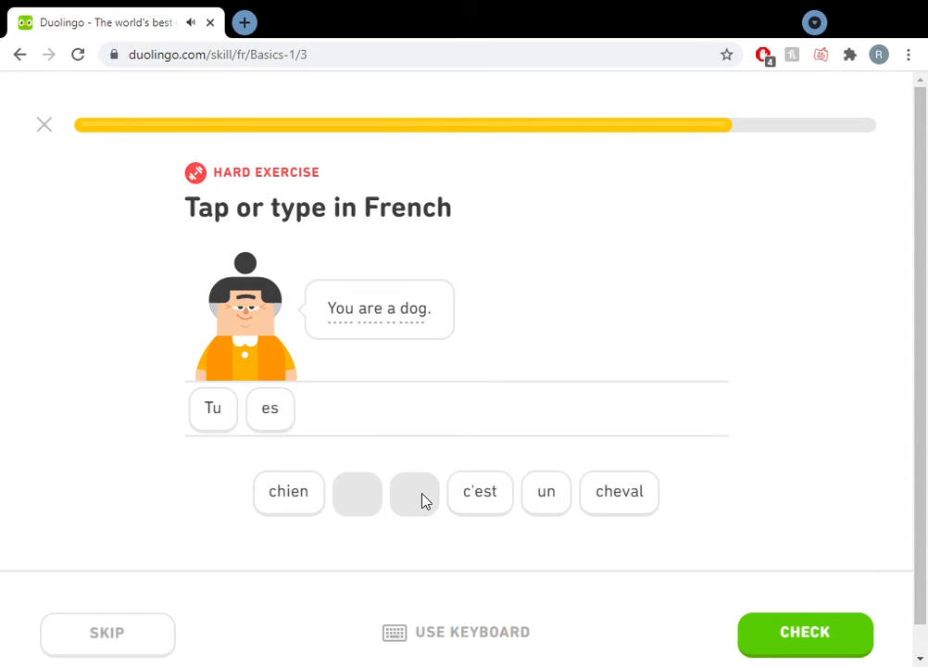
pyautogui.moveTo(480, 493)
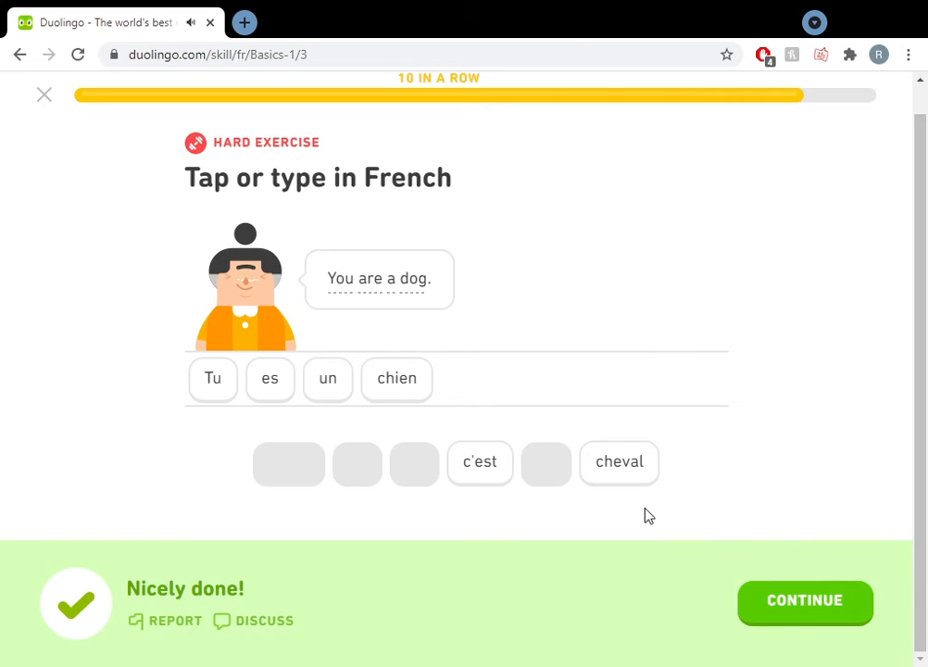
pyautogui.click(804, 600)
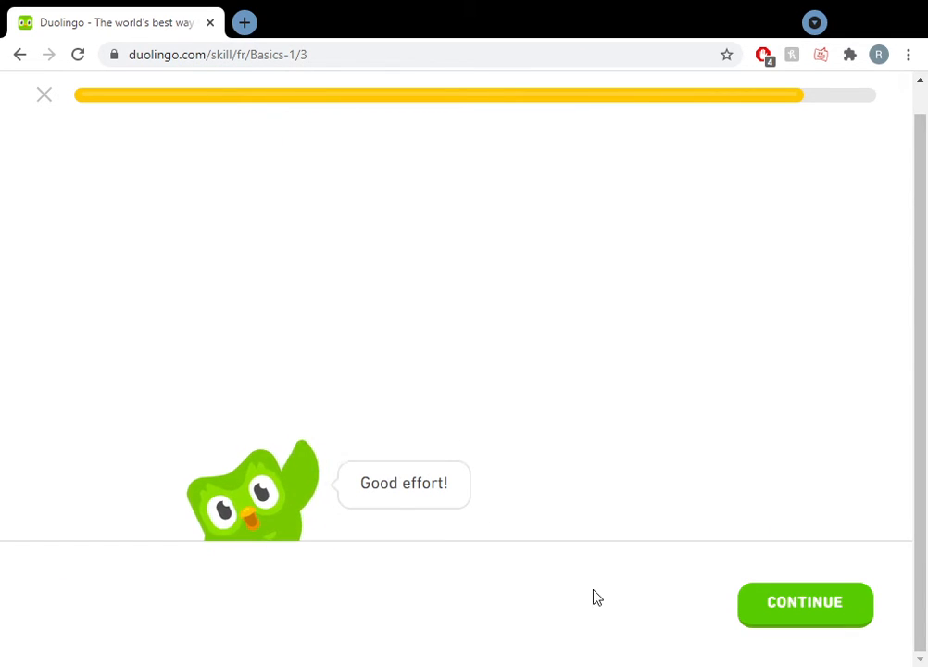
pyautogui.moveTo(723, 593)
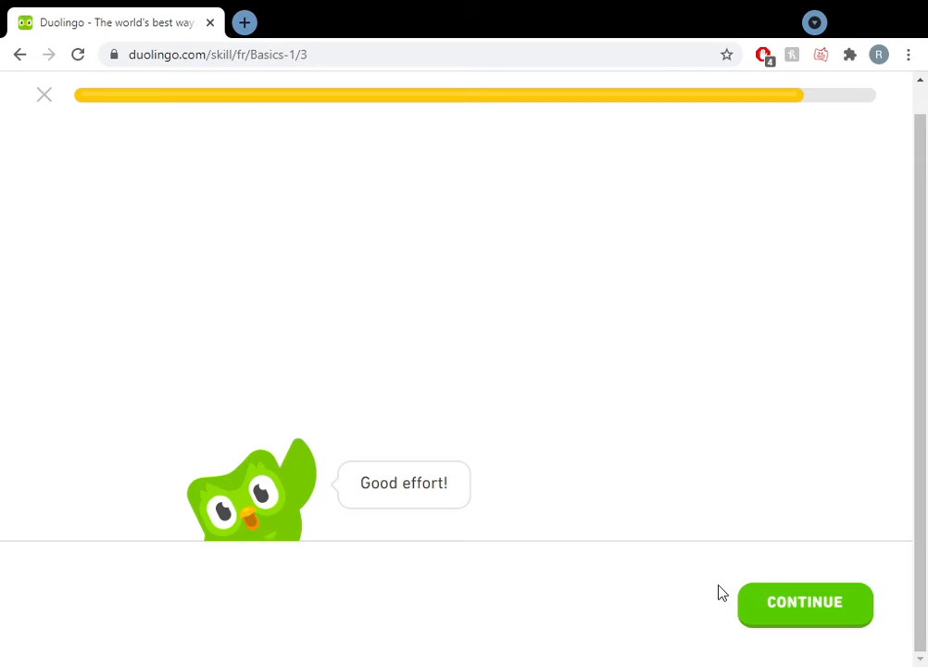
pyautogui.click(804, 602)
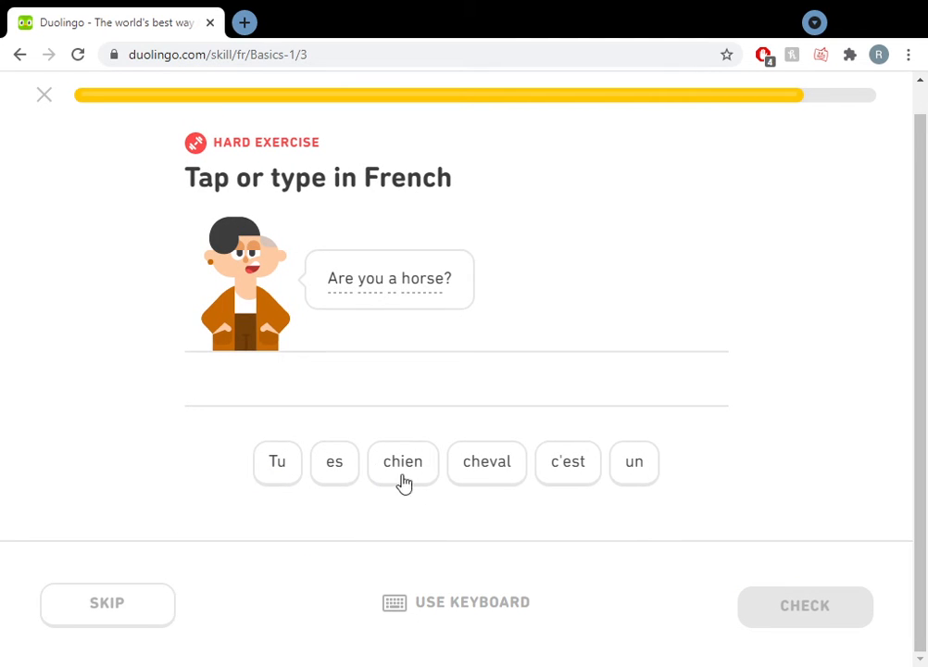
# Submit 'c'est es un cheval' for the horse sentence and get it marked wrong
pyautogui.click(567, 463)
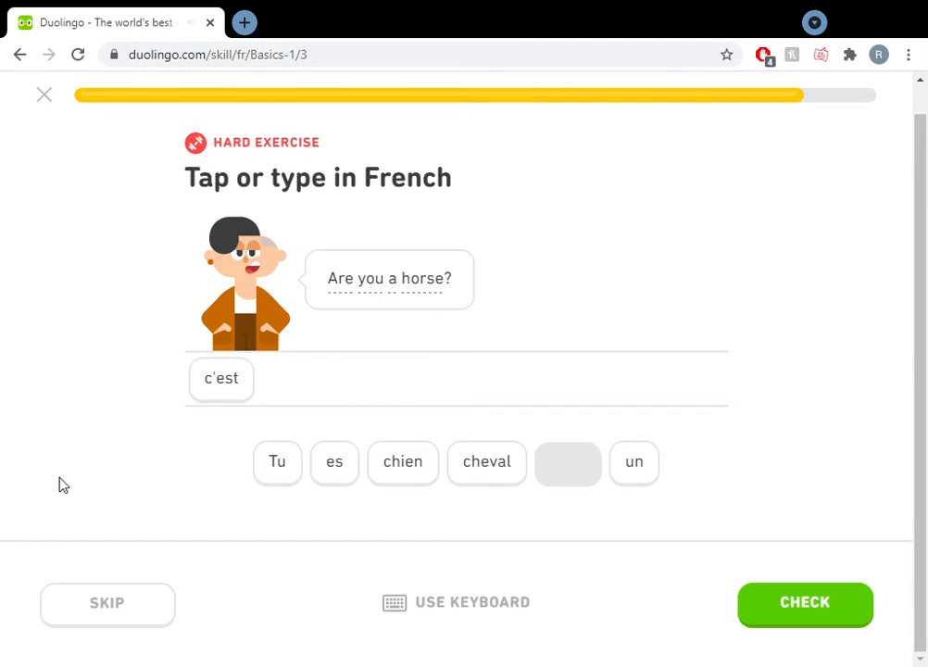
pyautogui.click(333, 464)
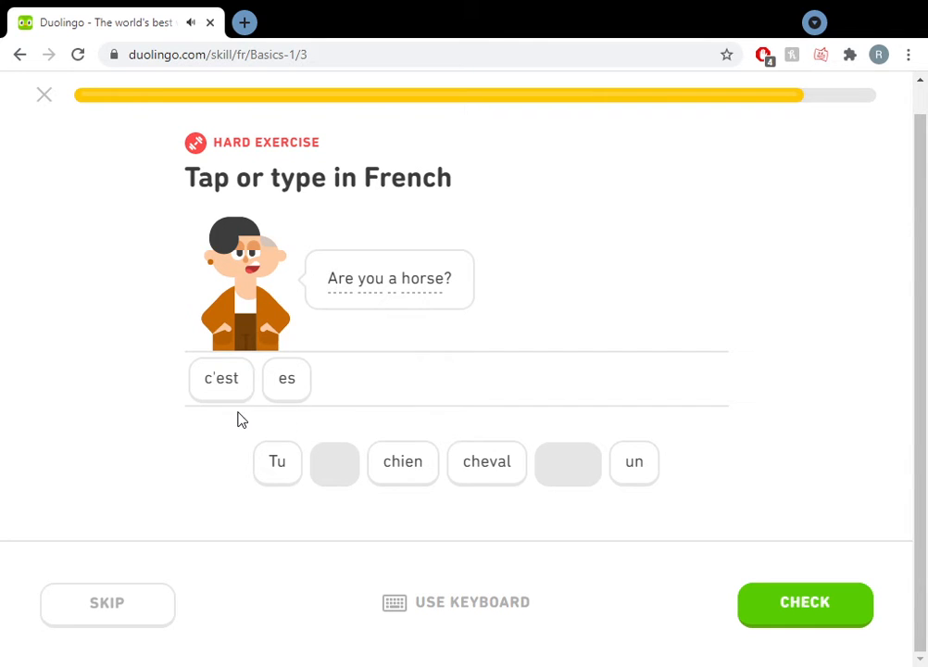
pyautogui.click(633, 463)
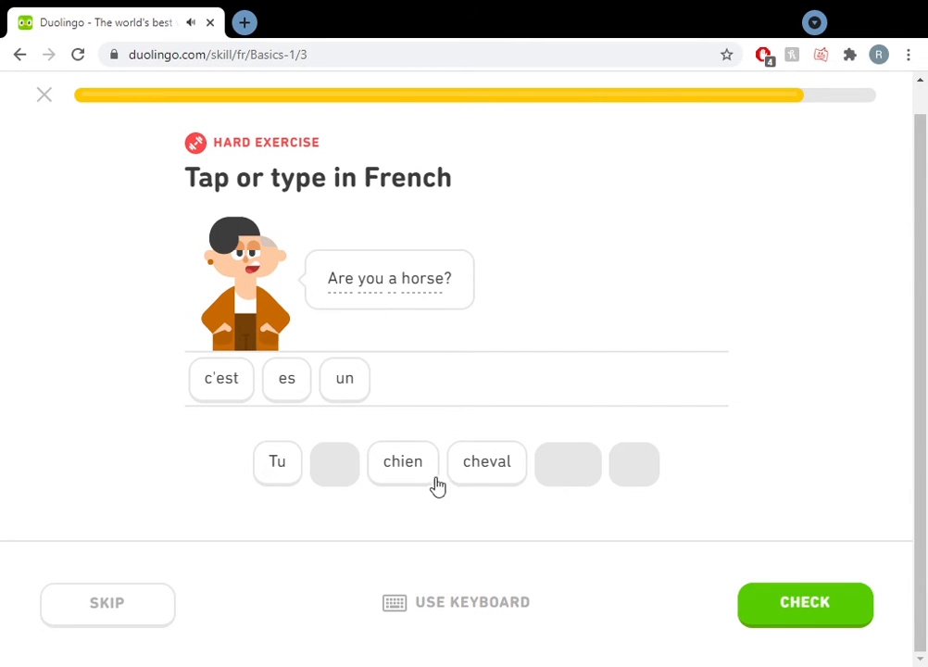
pyautogui.click(485, 463)
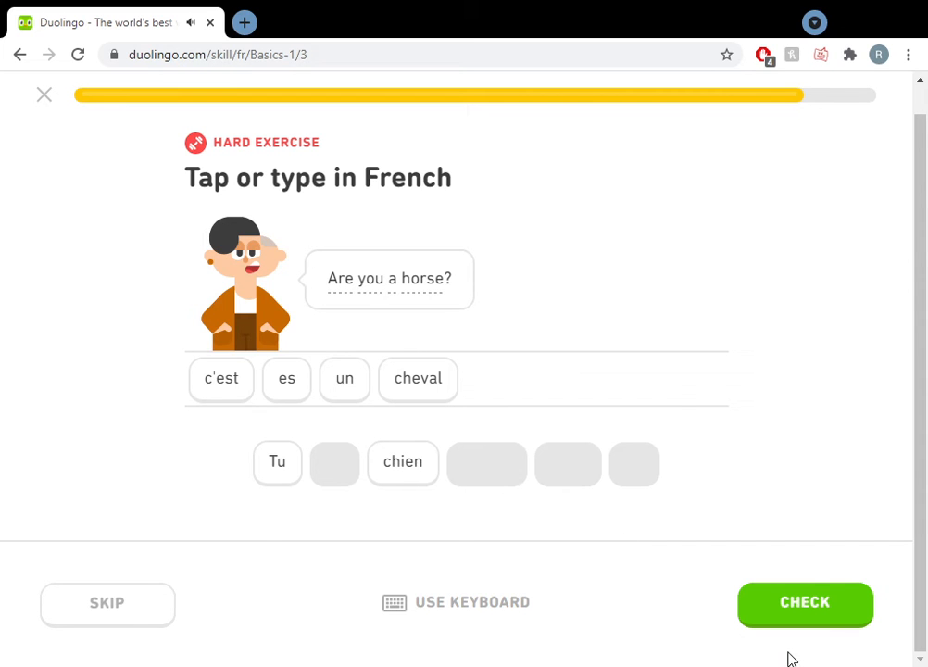
pyautogui.click(804, 602)
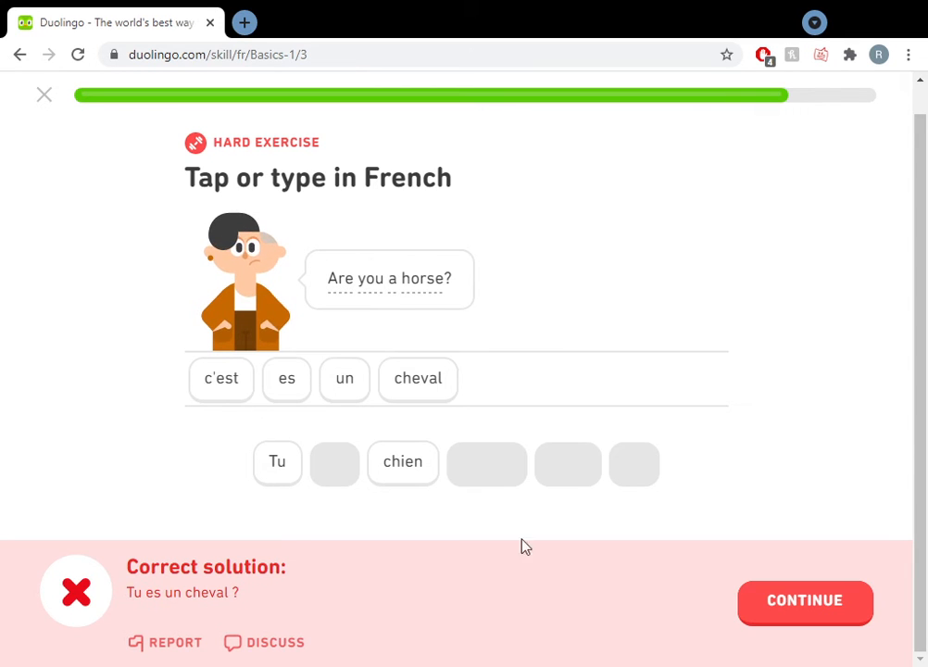
pyautogui.click(804, 601)
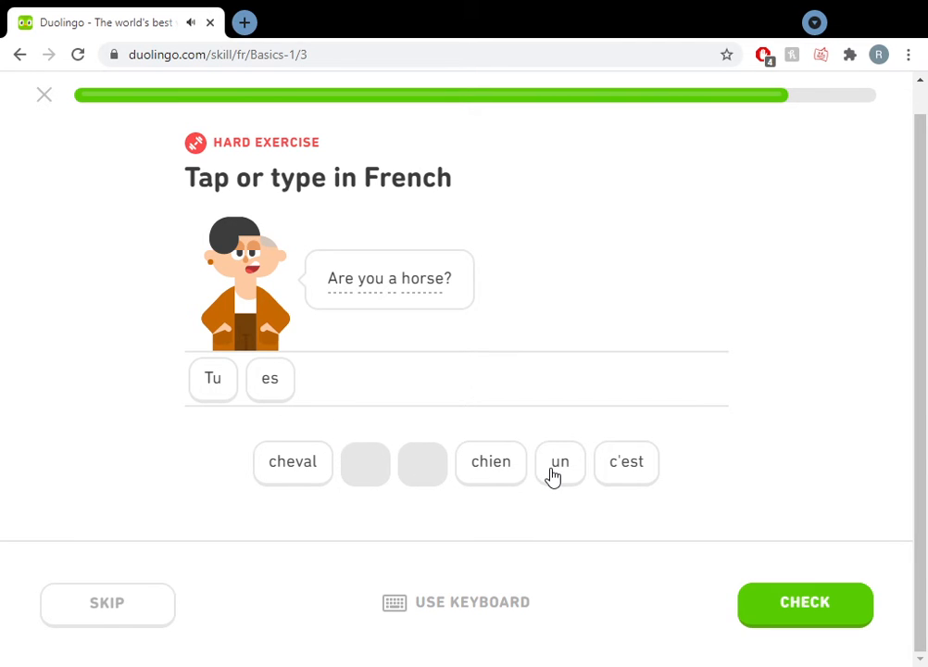
# Retry with 'Tu es un cheval', get it accepted and reach the lesson summary
pyautogui.click(560, 463)
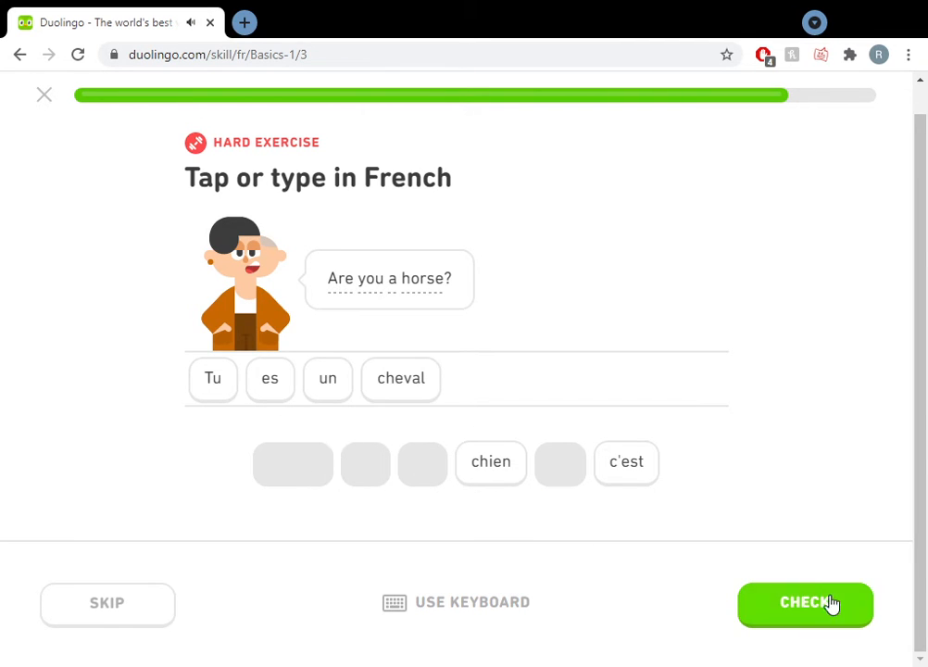
pyautogui.click(804, 604)
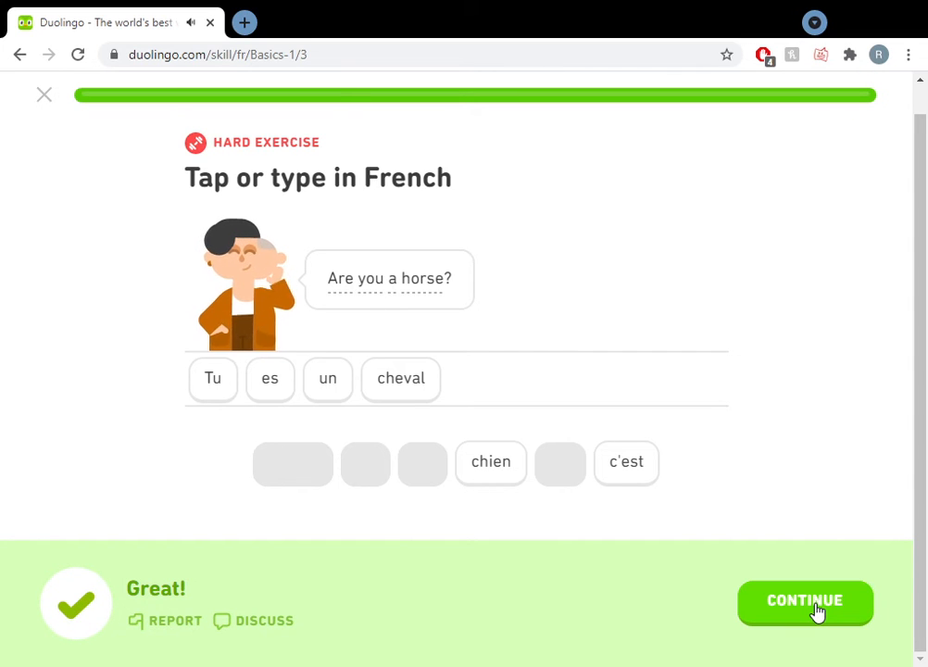
pyautogui.click(804, 604)
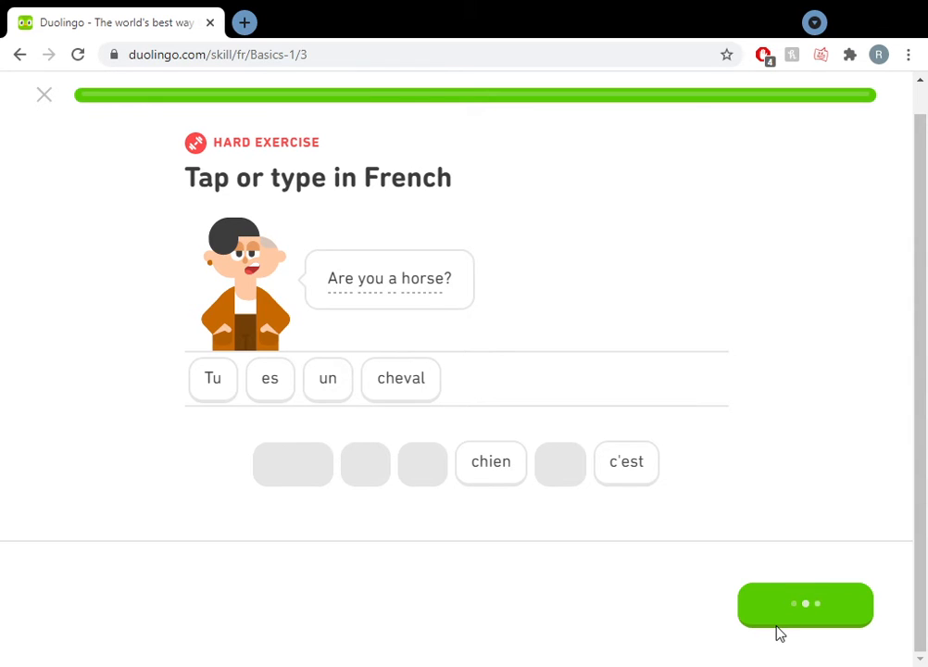
pyautogui.click(804, 604)
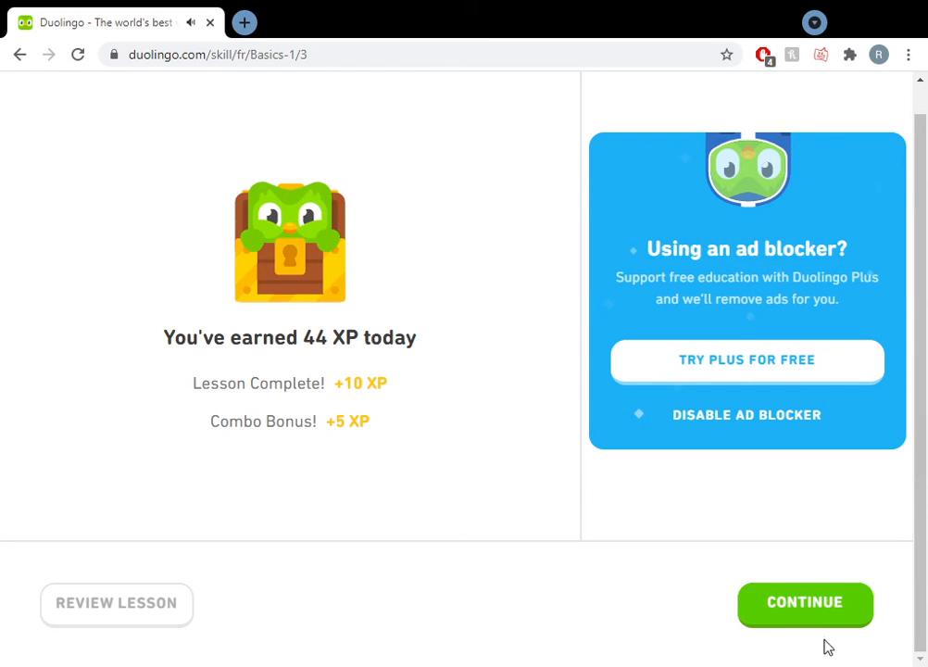
# Leave the 44 XP lesson summary, decline the invite-friends offer, and open Daily Goal settings
pyautogui.click(804, 602)
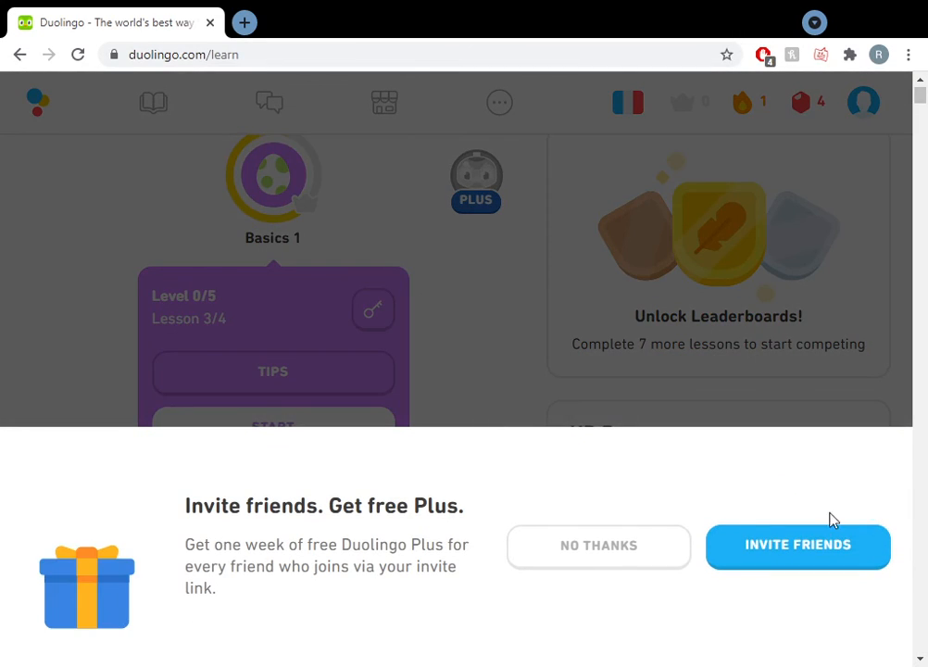
pyautogui.scroll(-3)
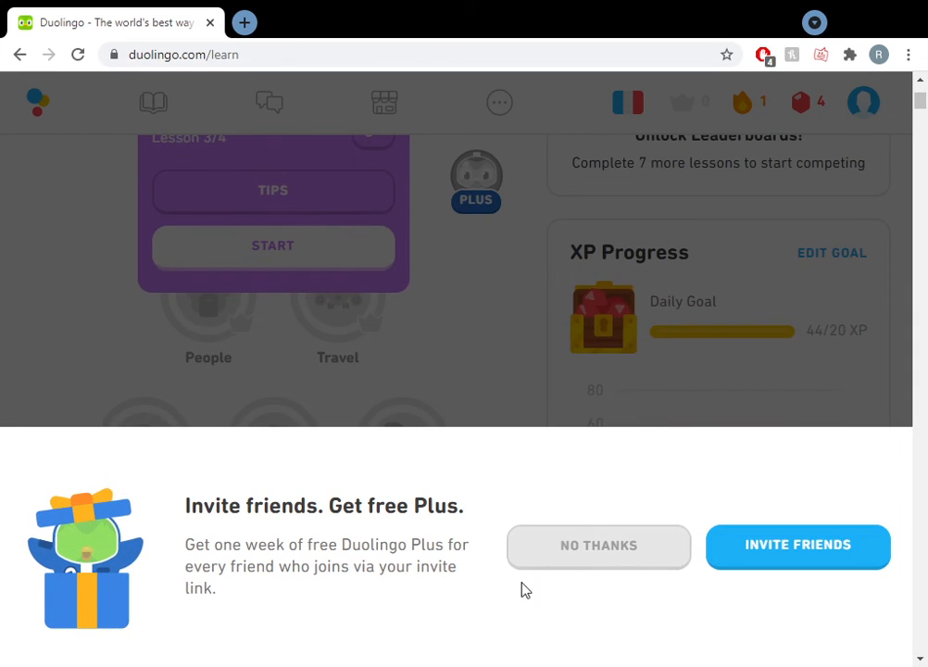
pyautogui.moveTo(519, 567)
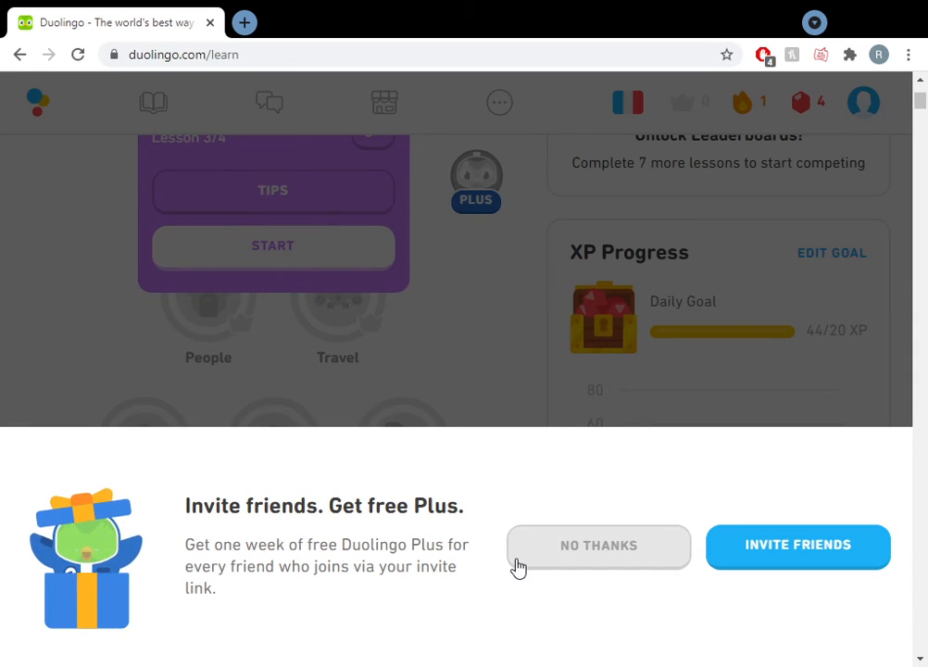
pyautogui.click(599, 545)
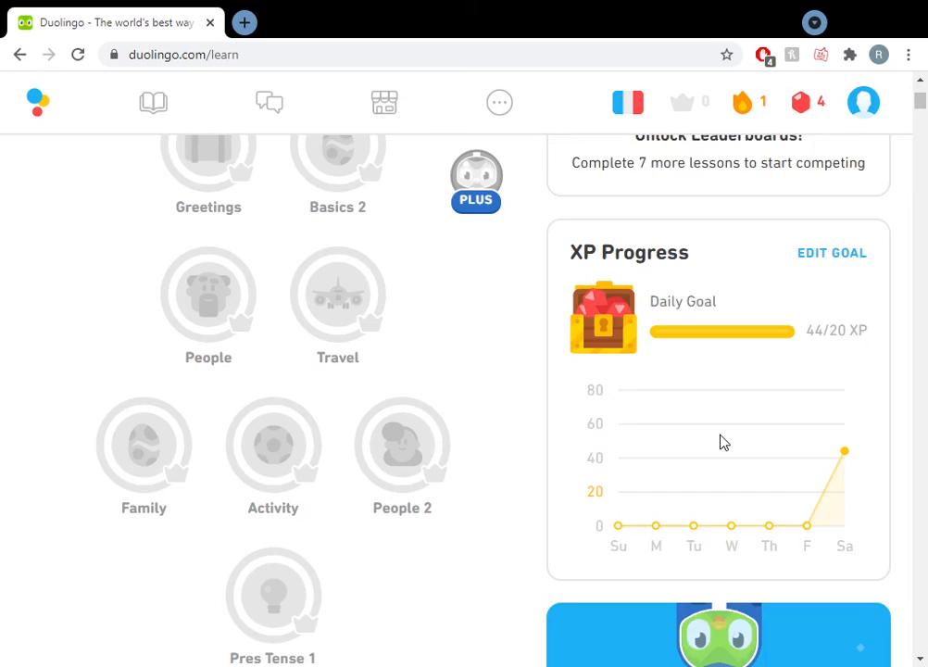
pyautogui.click(830, 252)
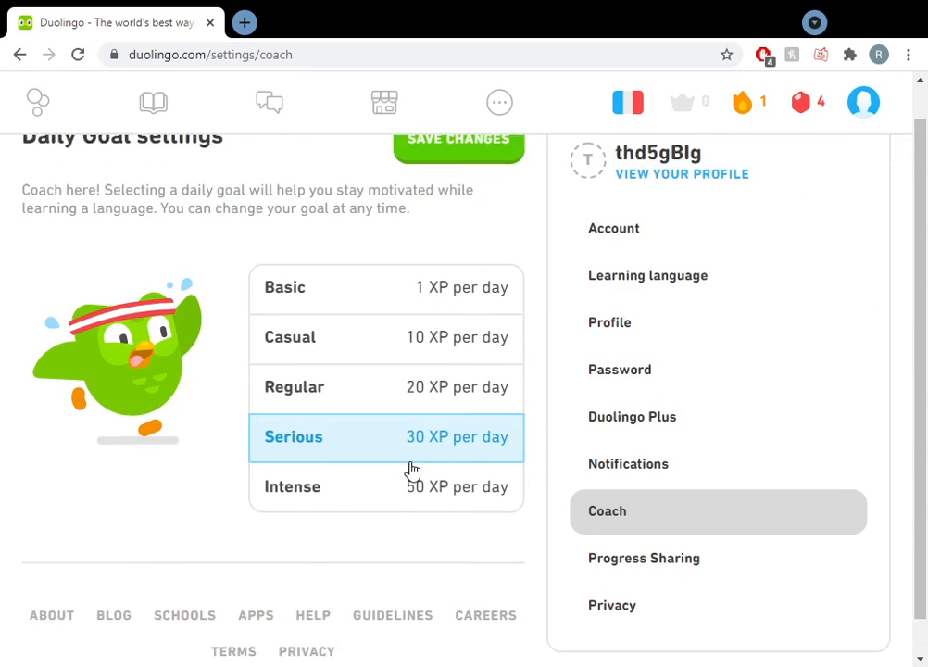
# Save the Serious 30 XP daily goal and return to the course page
pyautogui.scroll(3)
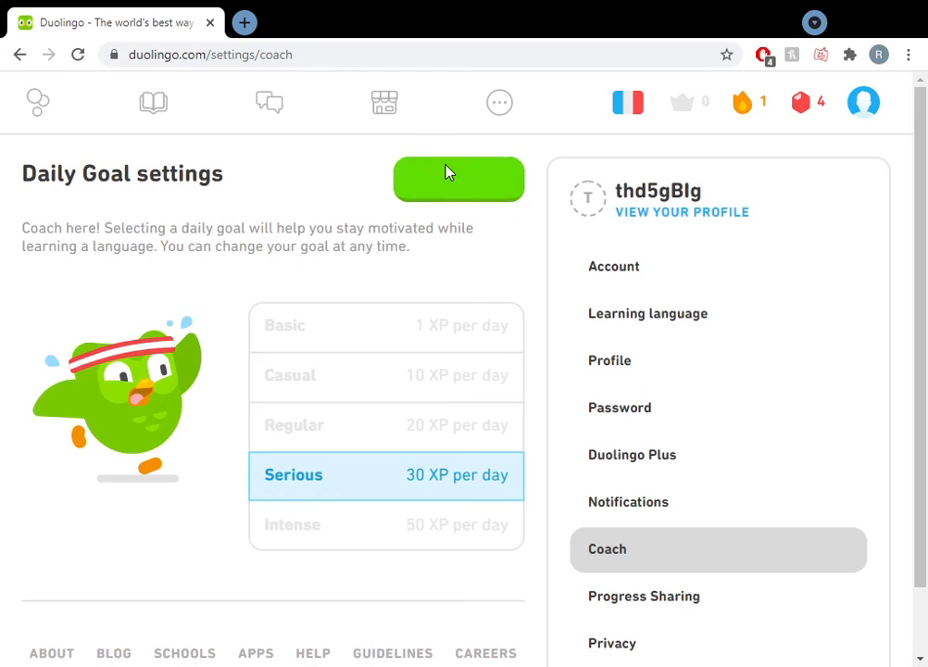
pyautogui.click(459, 178)
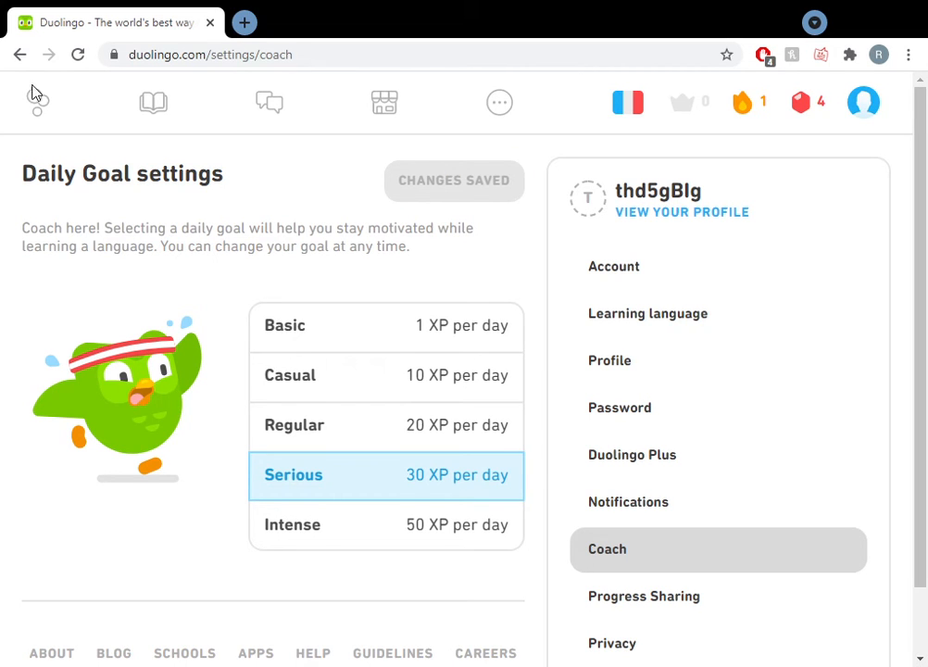
pyautogui.click(37, 102)
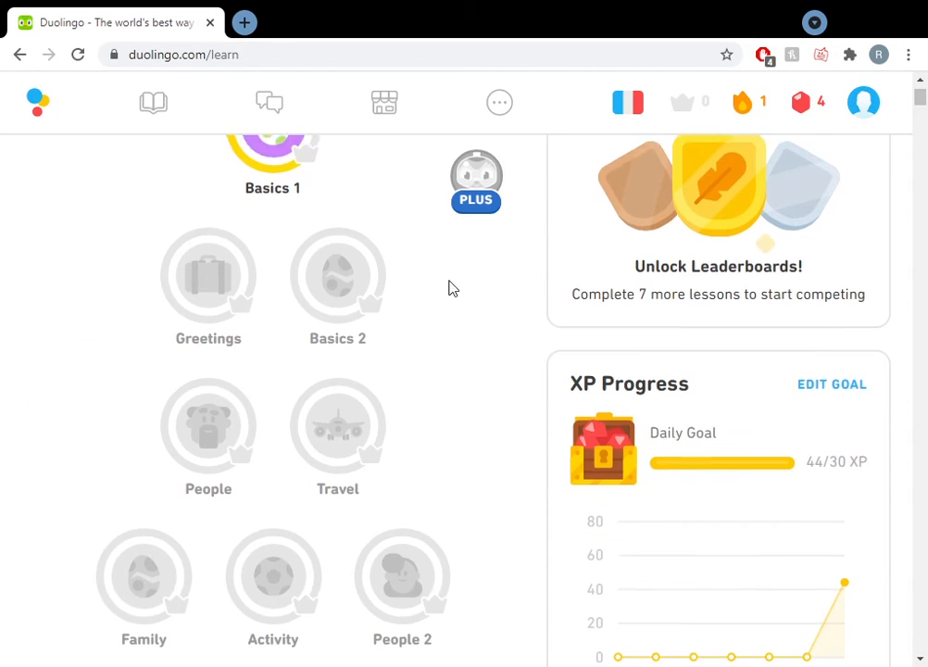
# Scroll the course page showing 44/30 XP and open the account options
pyautogui.scroll(-3)
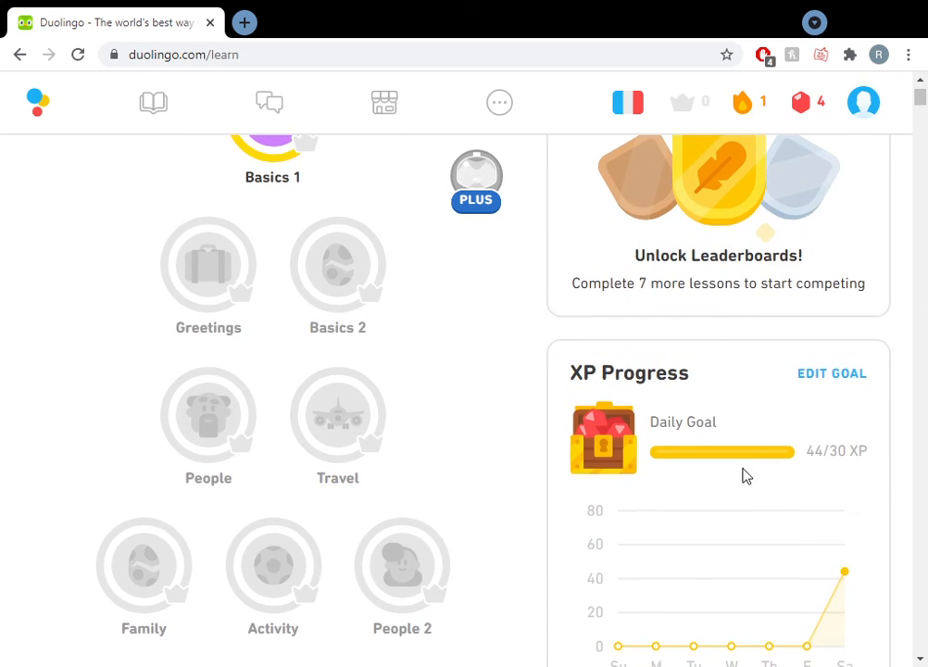
pyautogui.scroll(3)
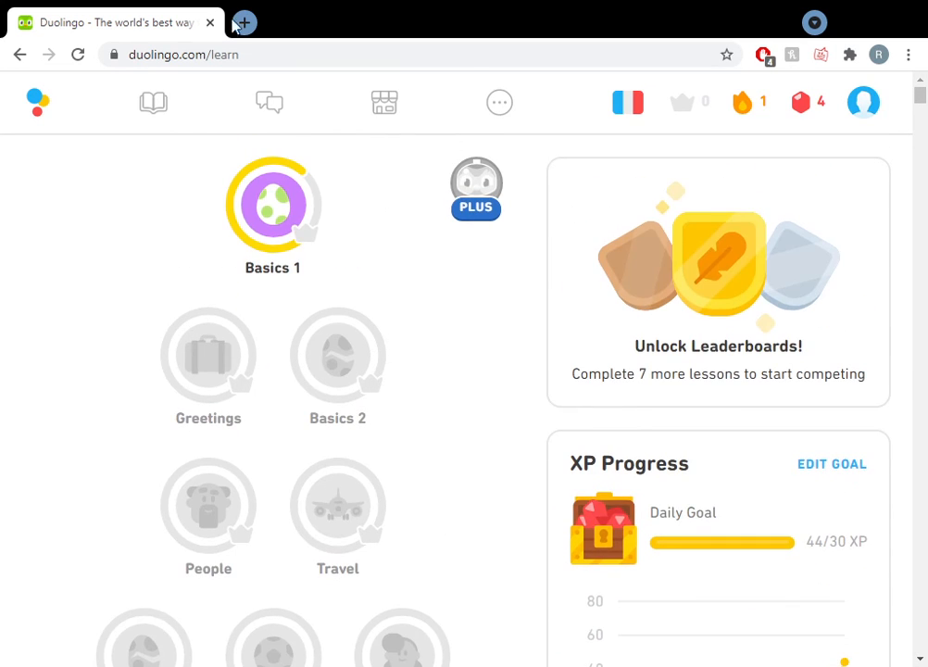
pyautogui.moveTo(863, 103)
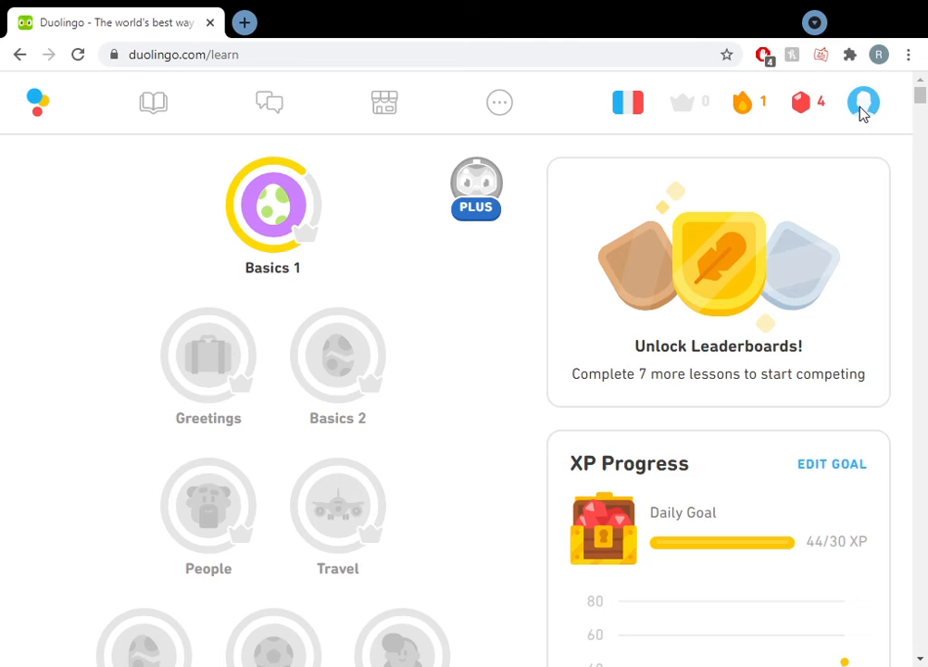
pyautogui.moveTo(782, 515)
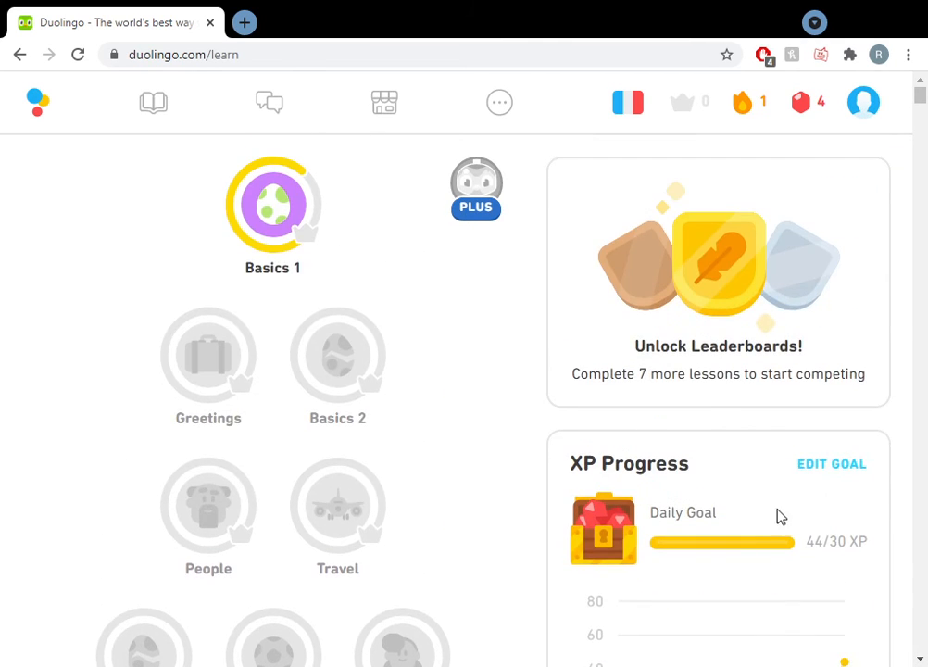
pyautogui.scroll(-3)
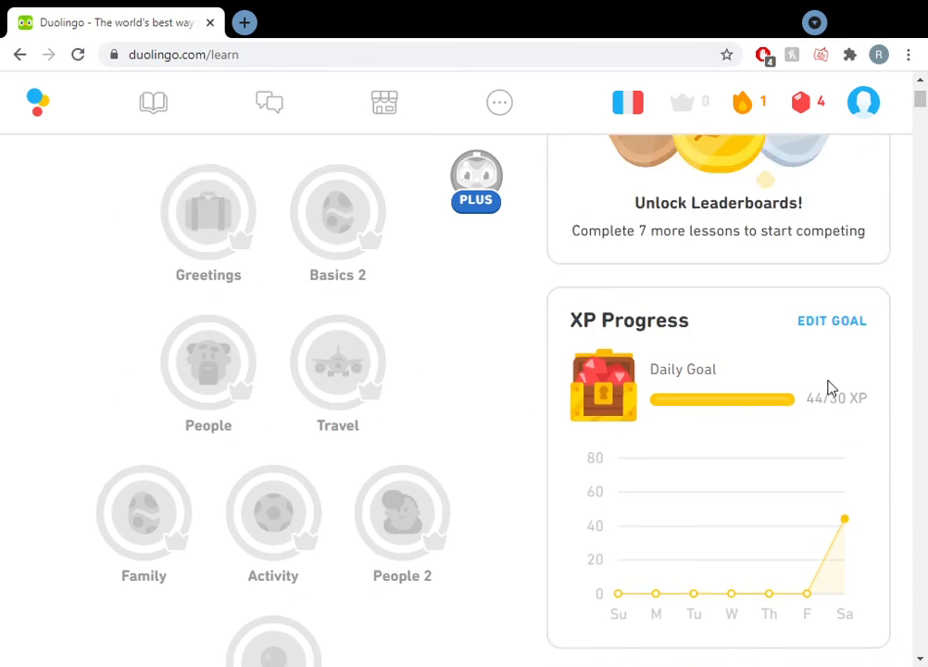
pyautogui.click(863, 102)
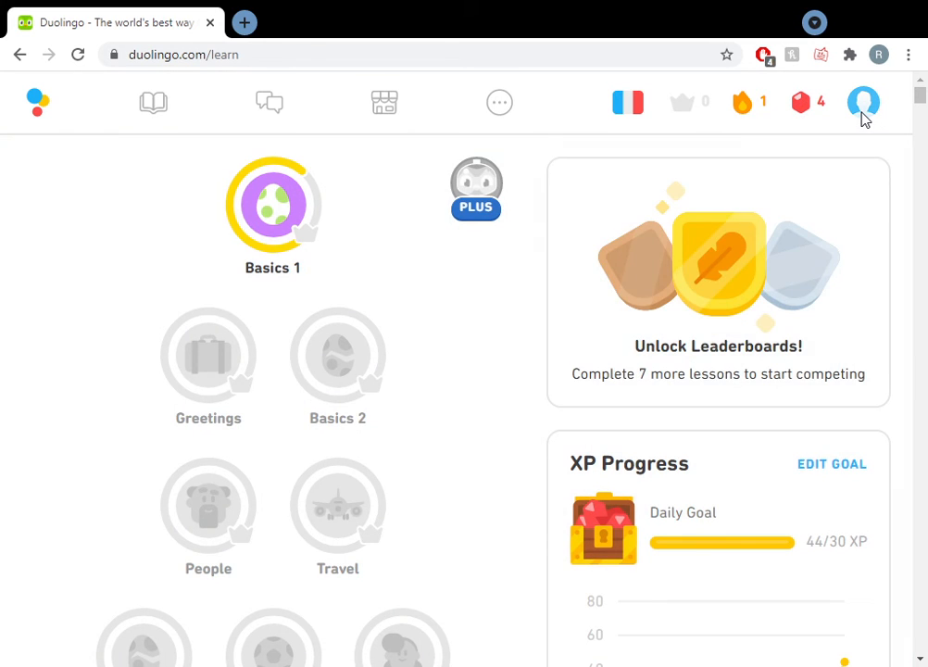
pyautogui.moveTo(826, 134)
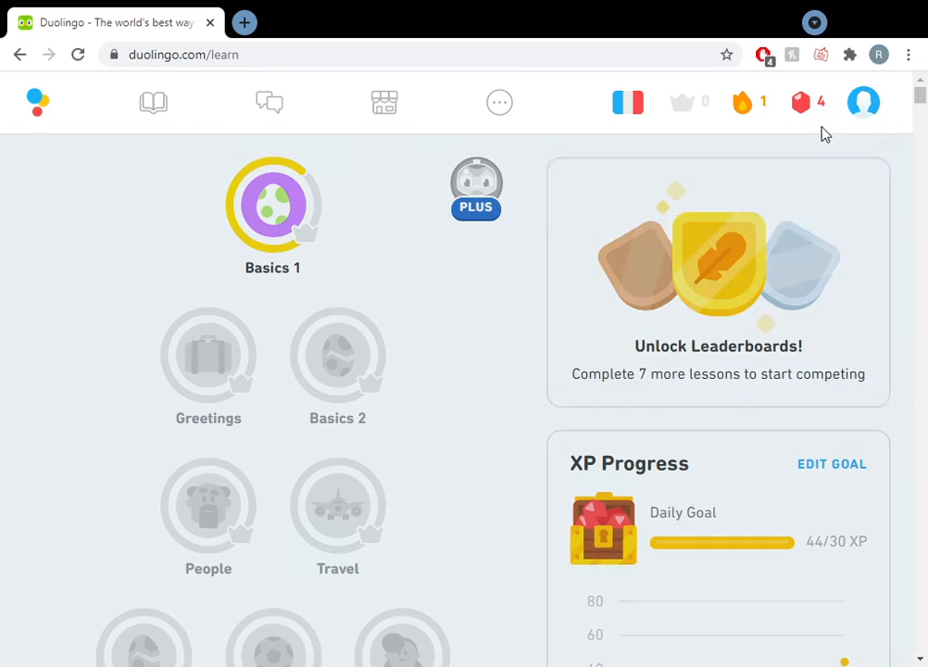
# Review profile statistics and achievements (1-day streak, 44 XP, Bronze league), then open Edit Profile
pyautogui.click(863, 102)
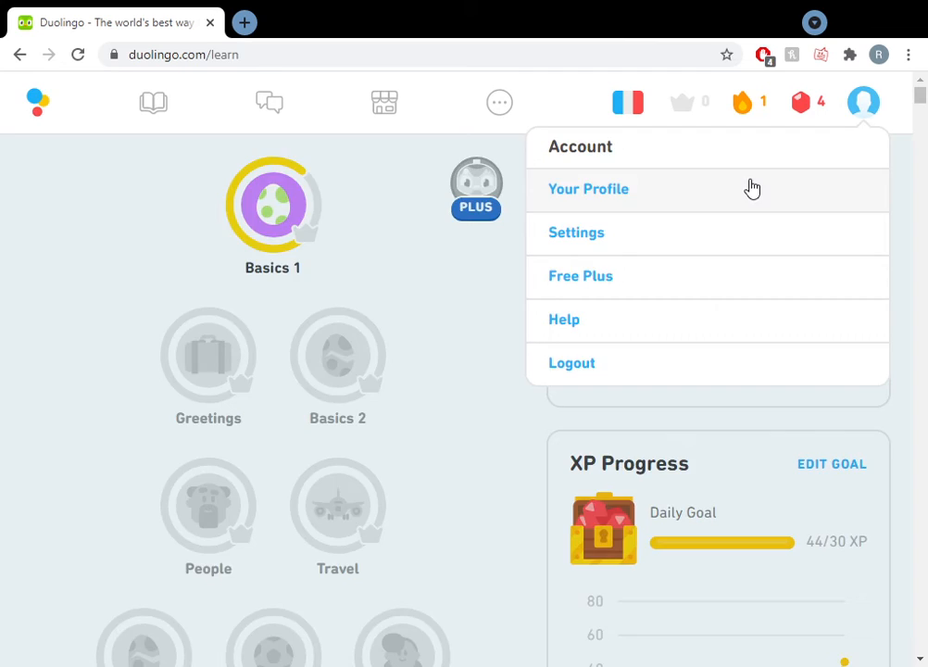
pyautogui.click(589, 189)
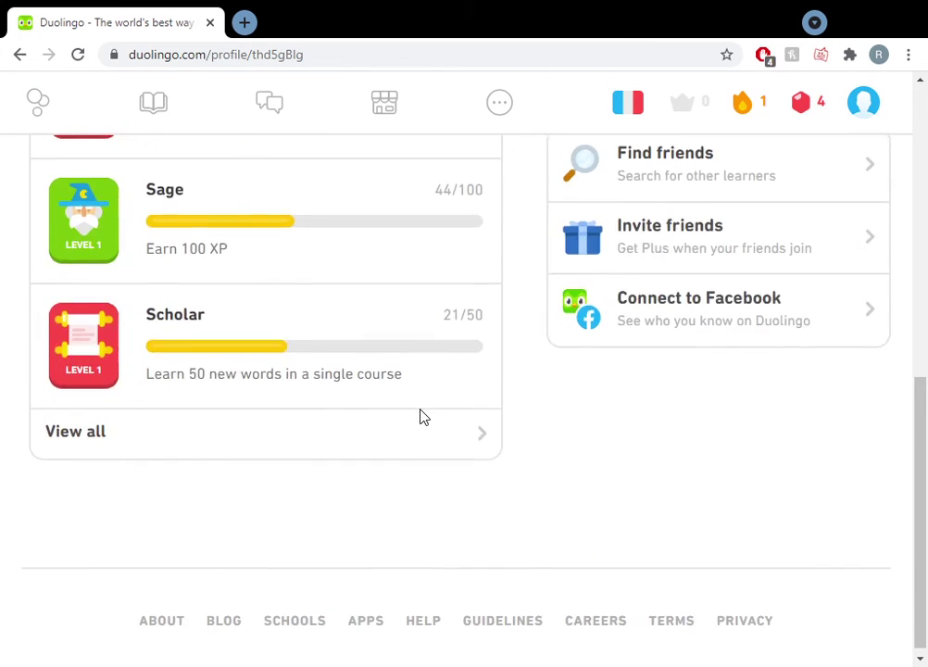
pyautogui.scroll(3)
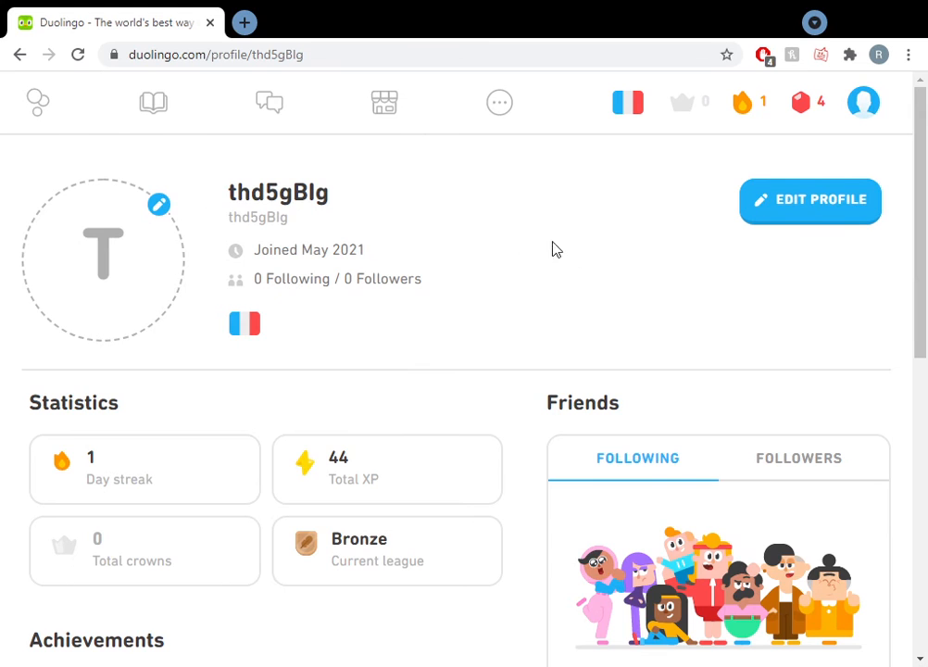
pyautogui.moveTo(263, 305)
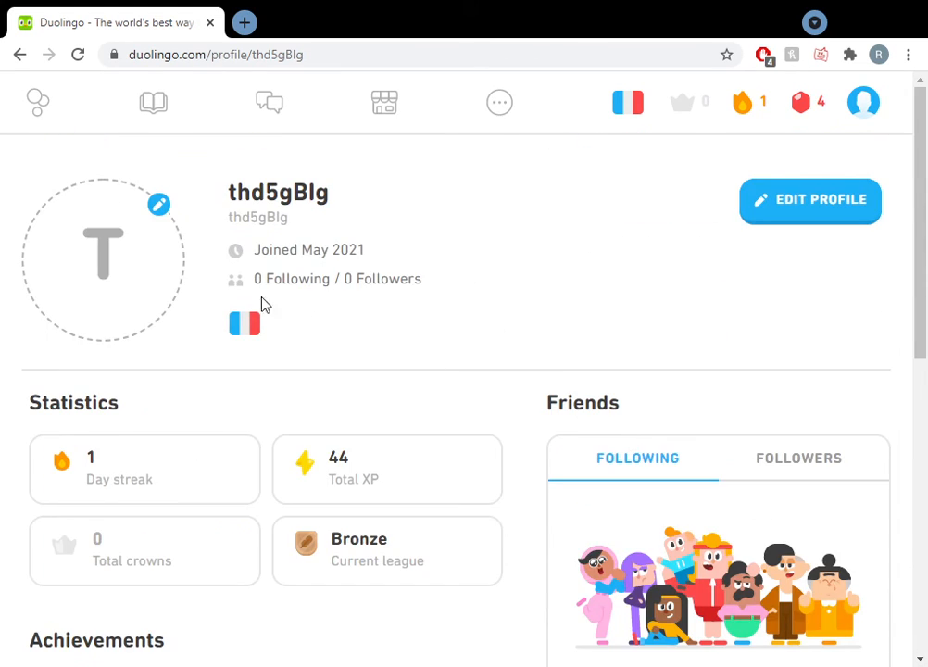
pyautogui.scroll(-3)
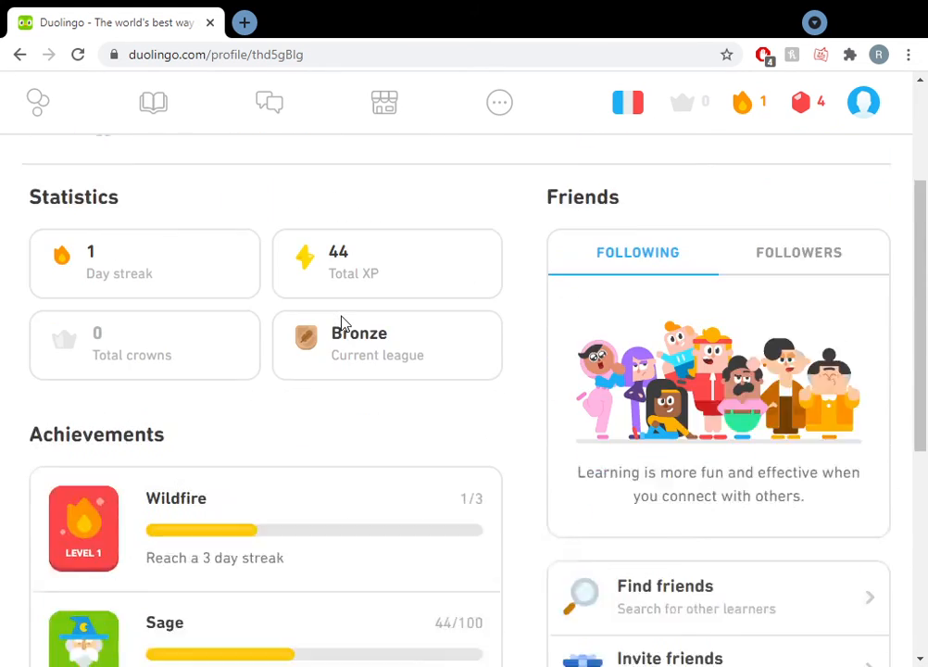
pyautogui.scroll(-3)
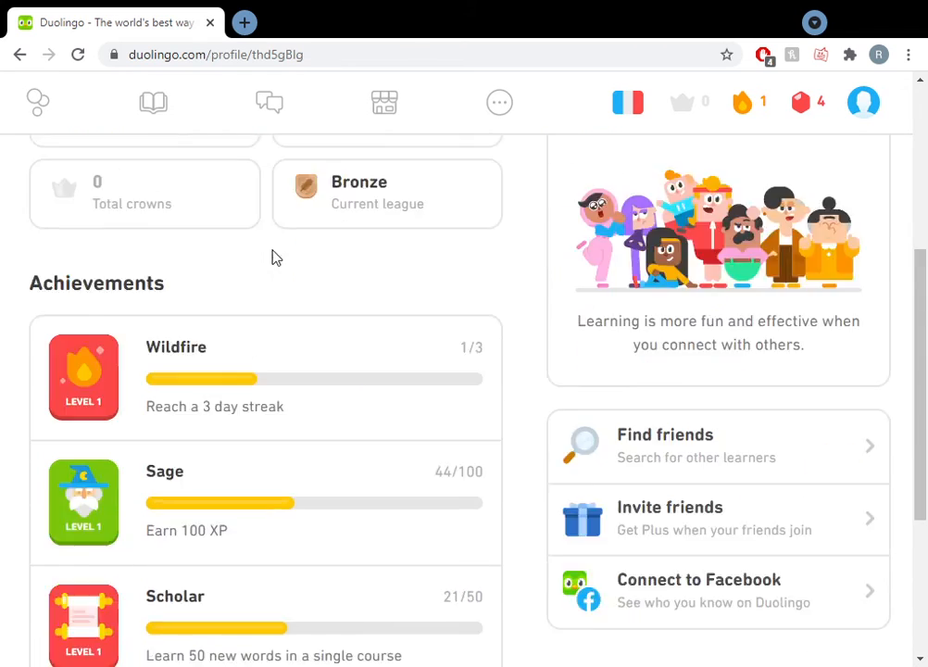
pyautogui.scroll(-3)
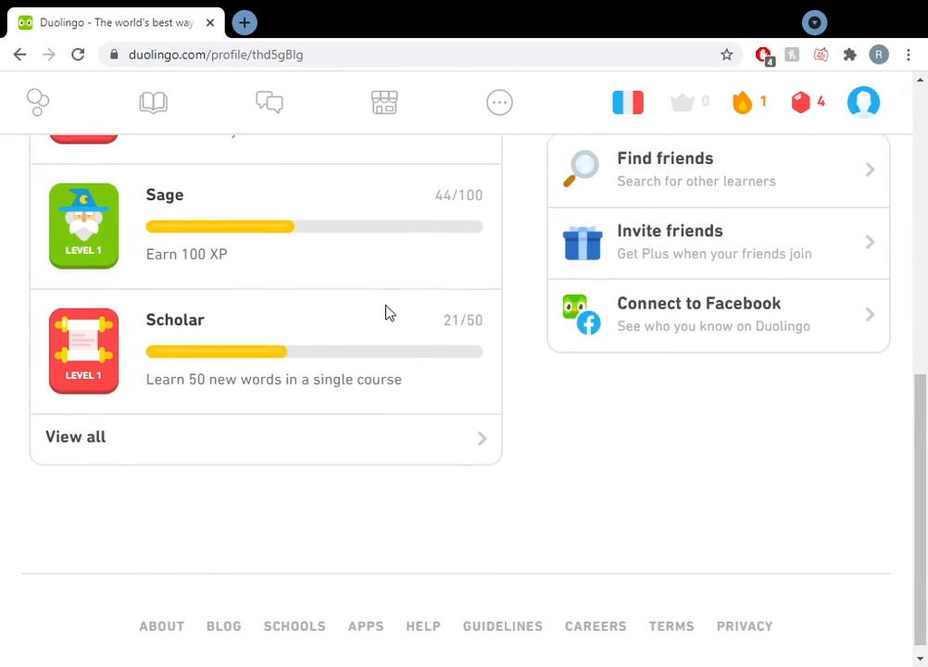
pyautogui.scroll(-3)
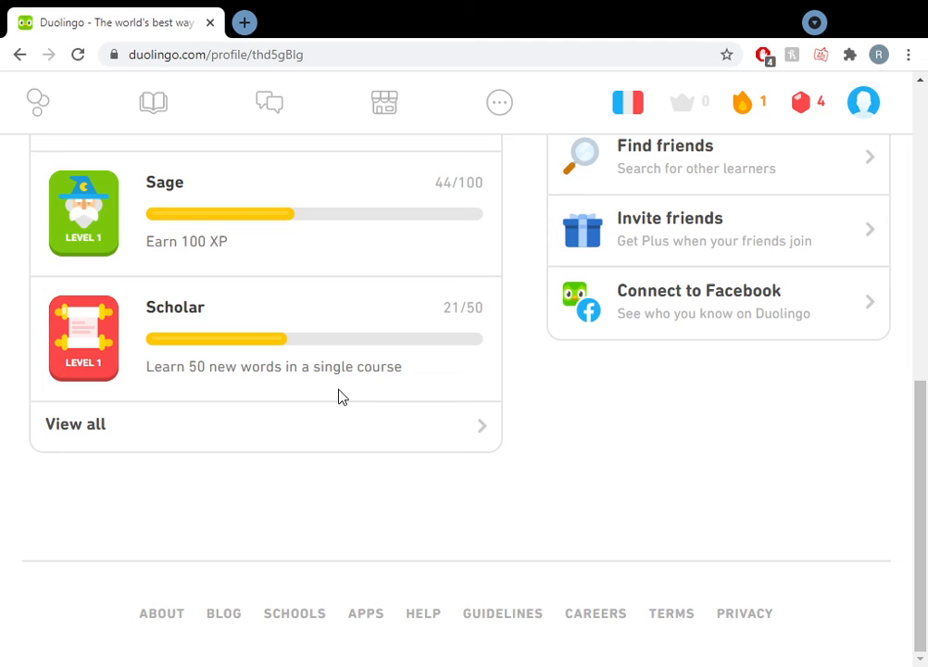
pyautogui.scroll(3)
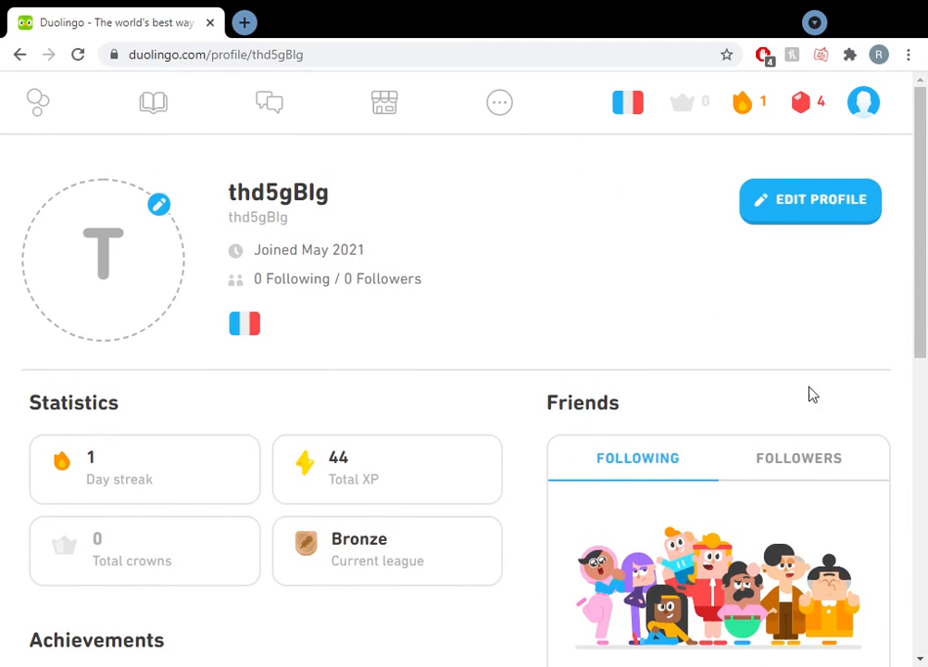
pyautogui.click(809, 200)
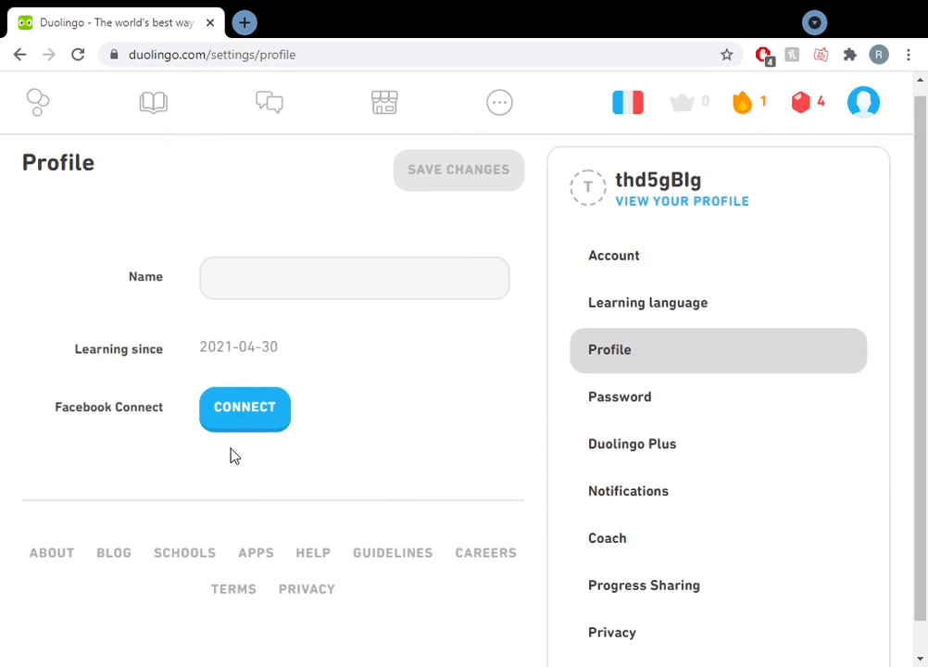
# Set the daily goal to Regular, 20 XP per day, and save it
pyautogui.scroll(-3)
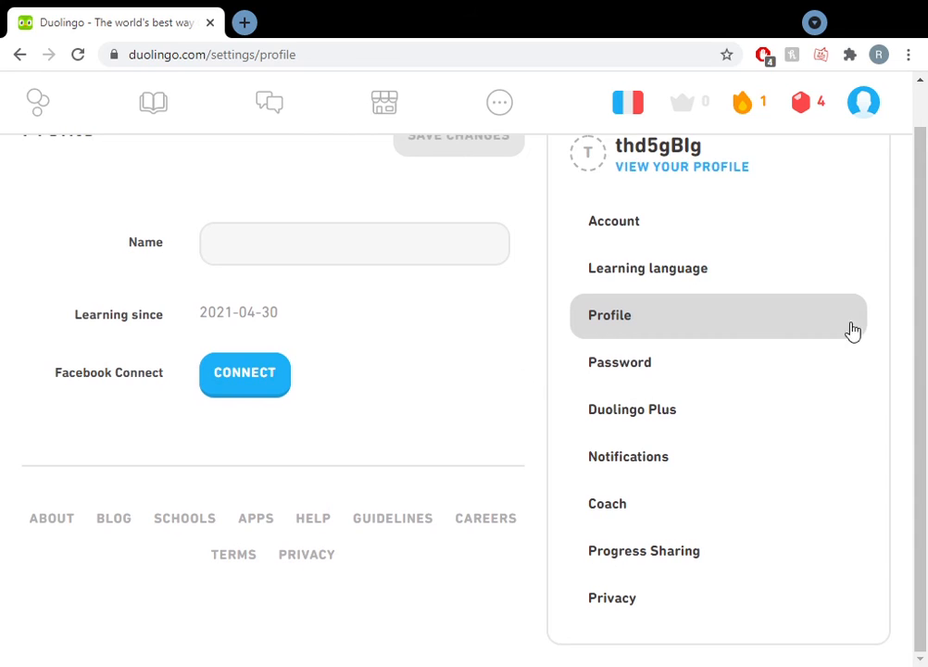
pyautogui.moveTo(615, 224)
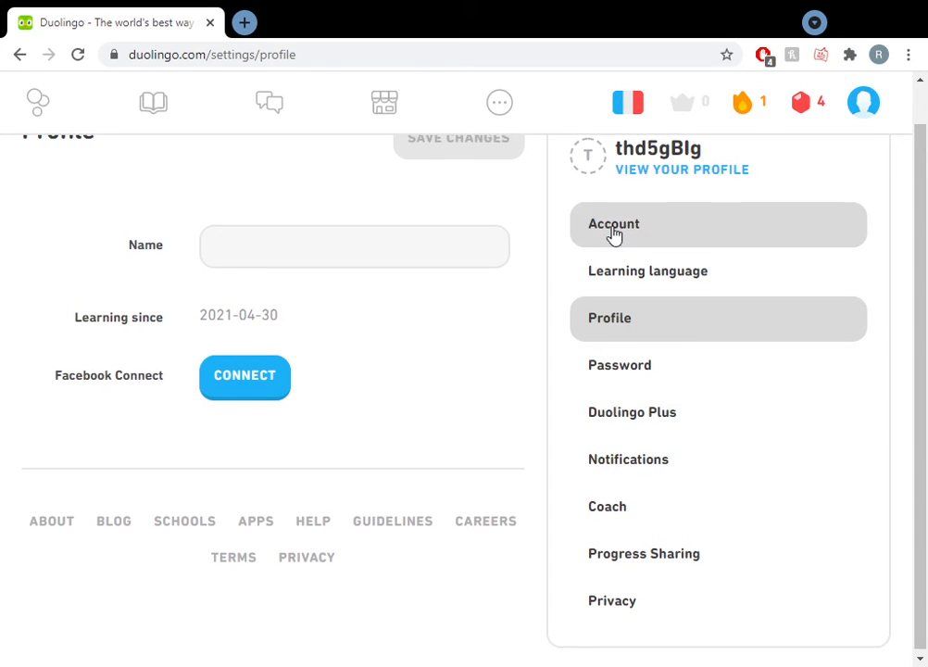
pyautogui.click(37, 102)
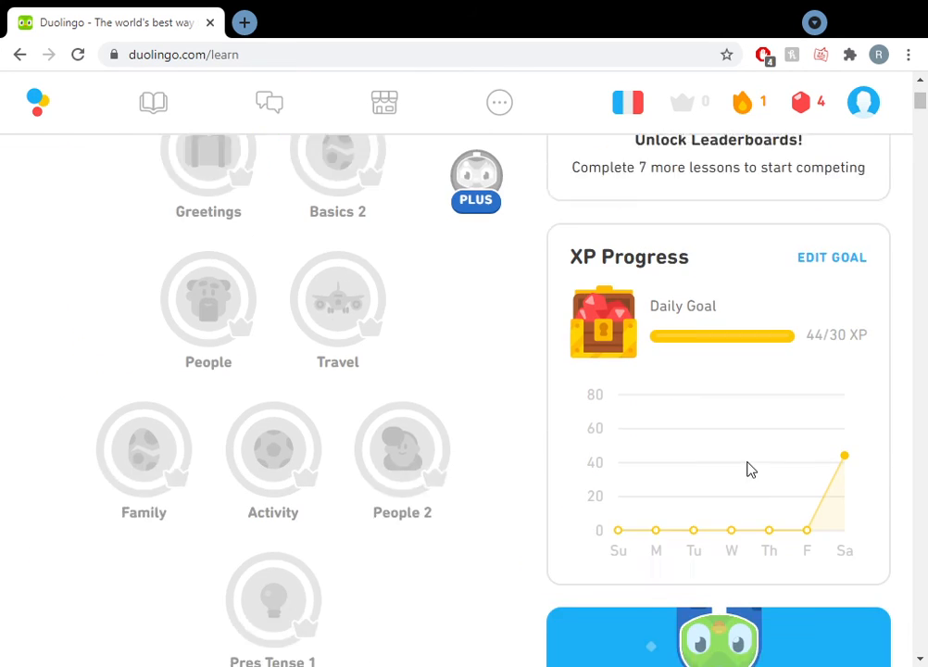
pyautogui.click(830, 255)
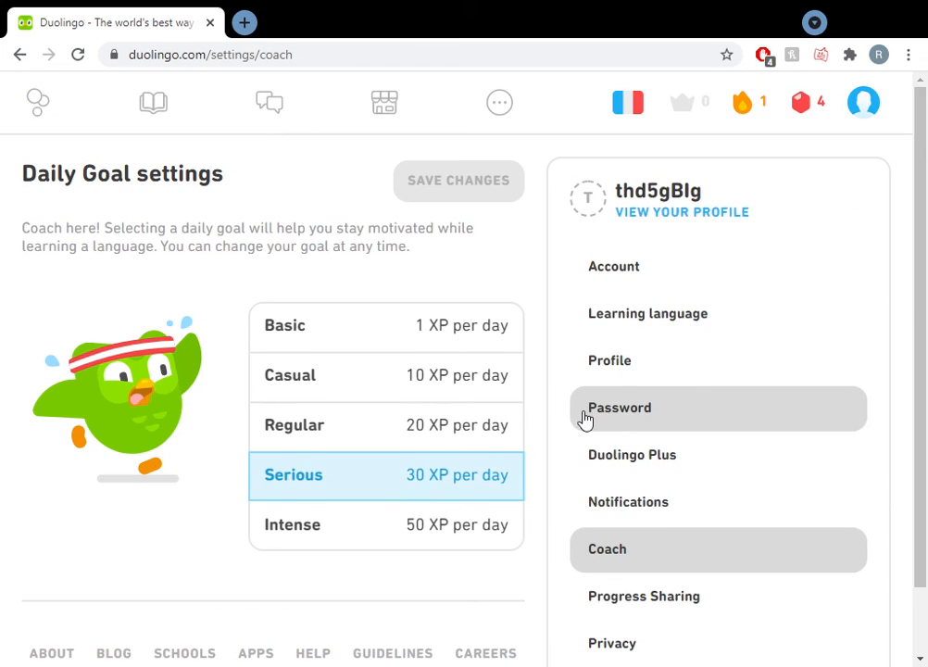
pyautogui.moveTo(586, 510)
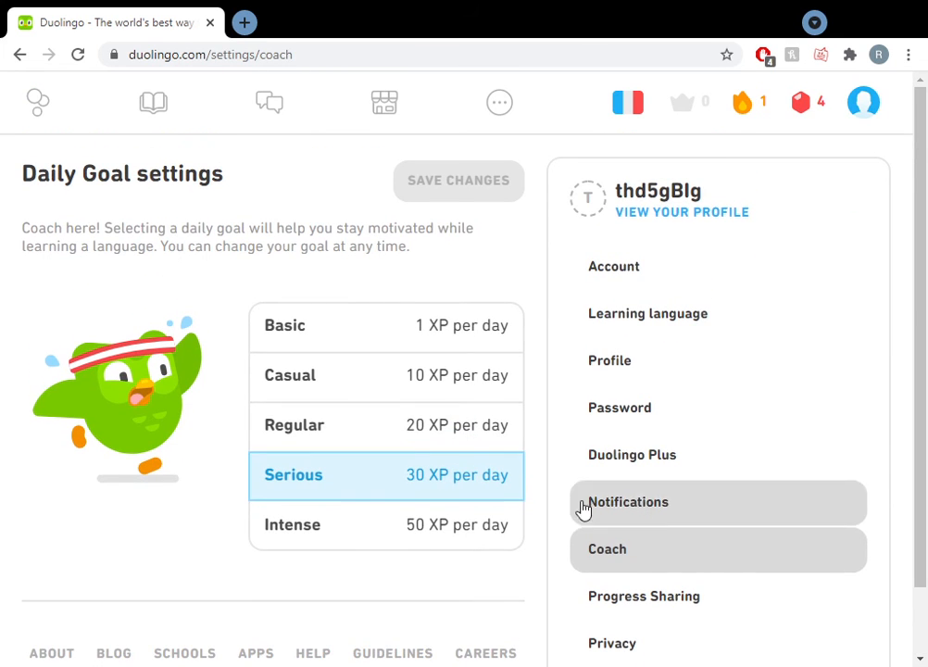
pyautogui.click(389, 424)
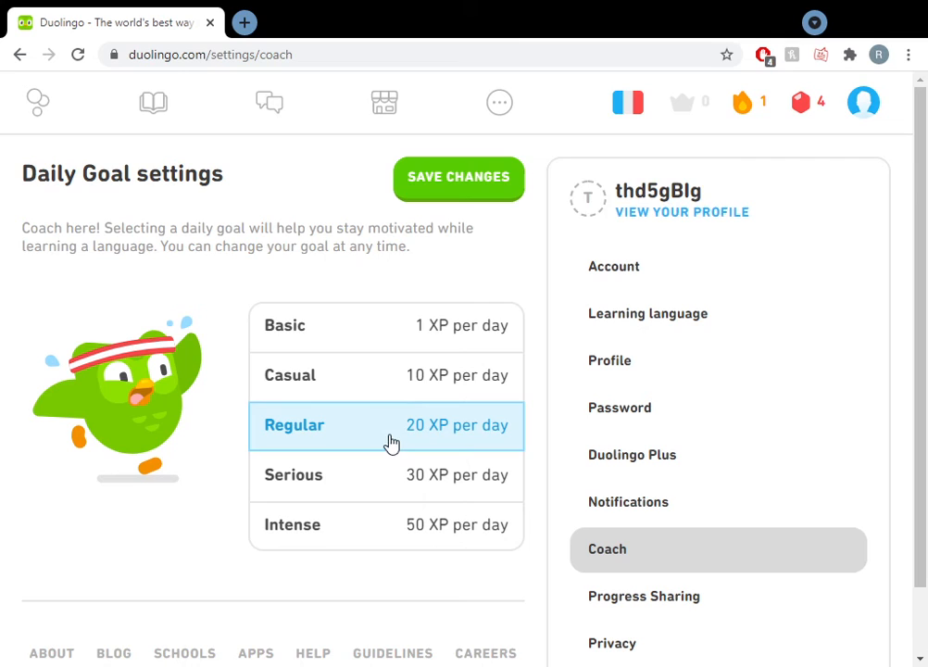
pyautogui.click(459, 178)
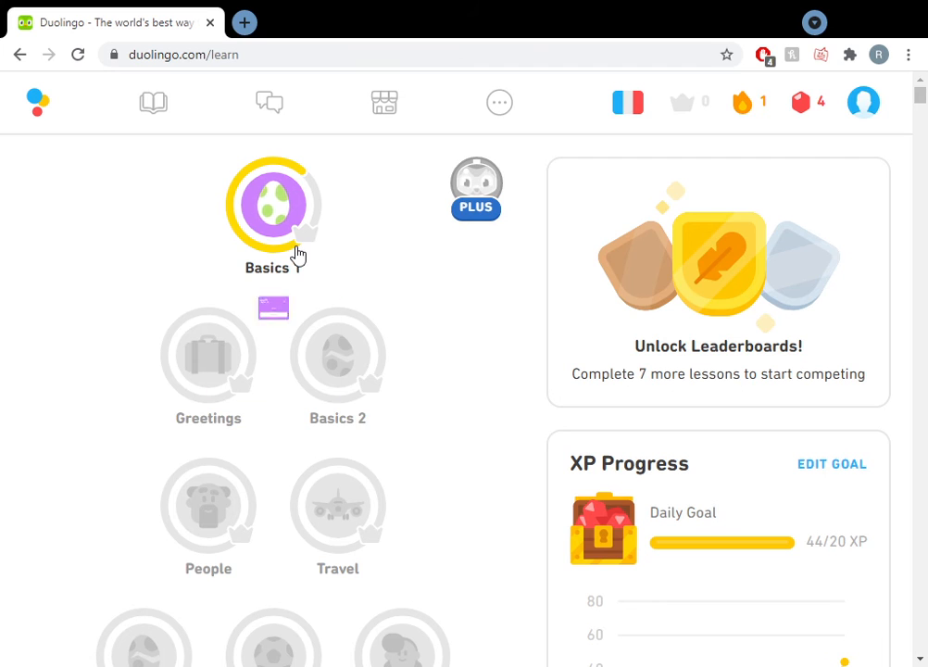
# Scroll to the end of the French course tree and show the Checkpoint 9 details
pyautogui.click(272, 204)
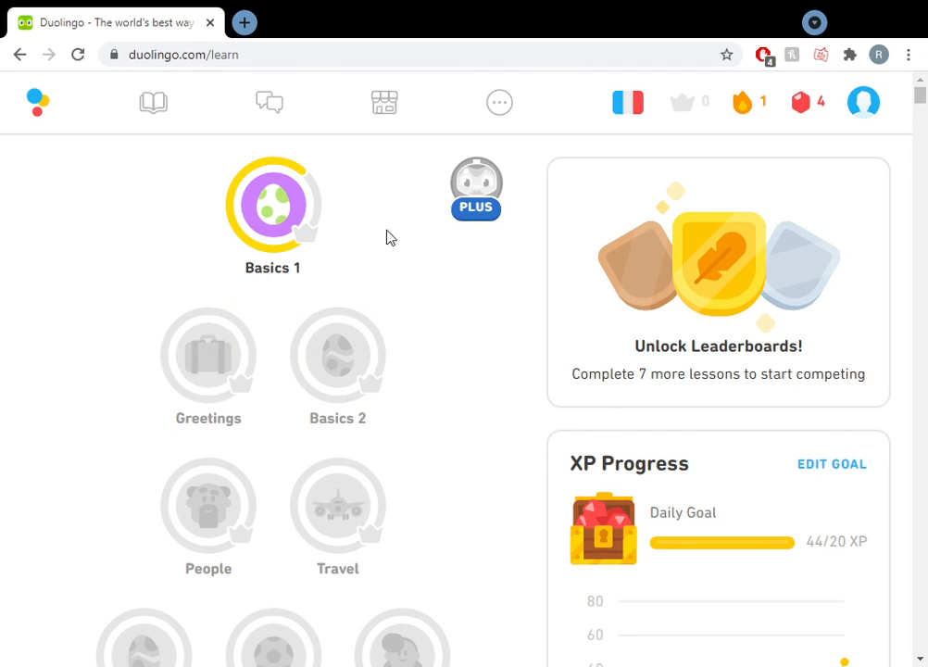
pyautogui.scroll(-3)
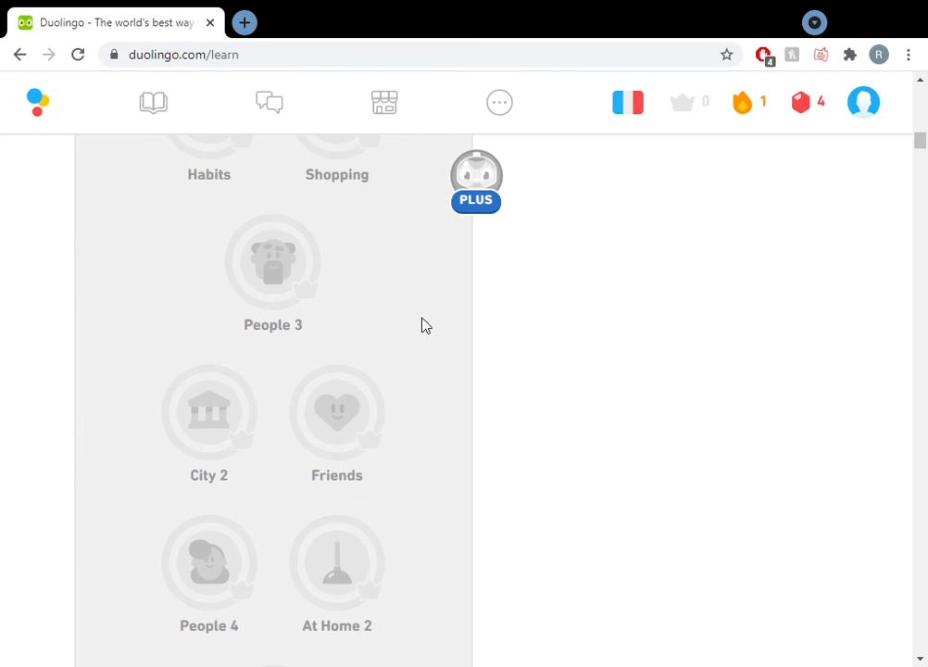
pyautogui.scroll(3)
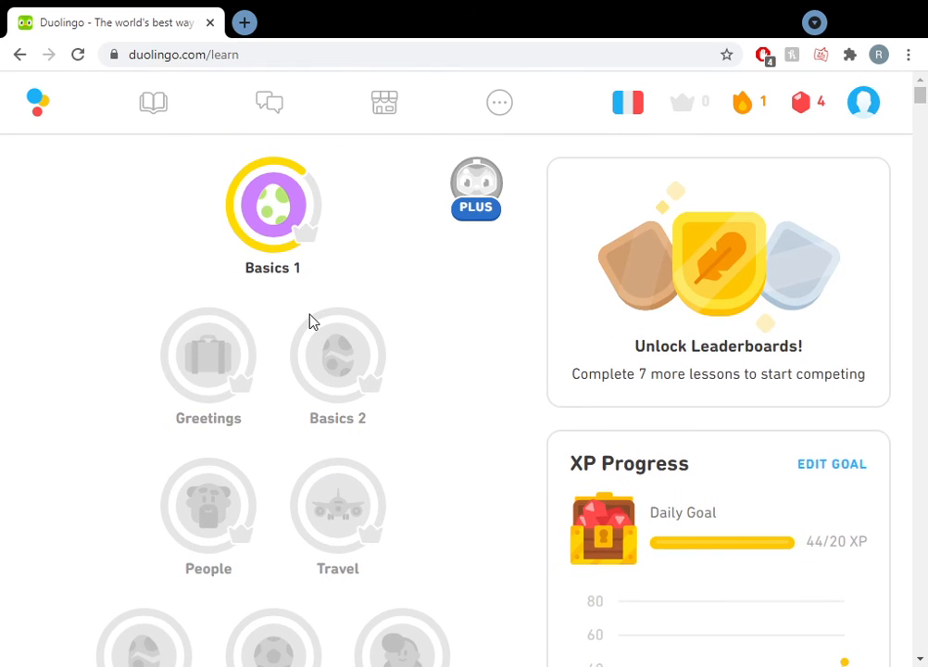
pyautogui.scroll(-3)
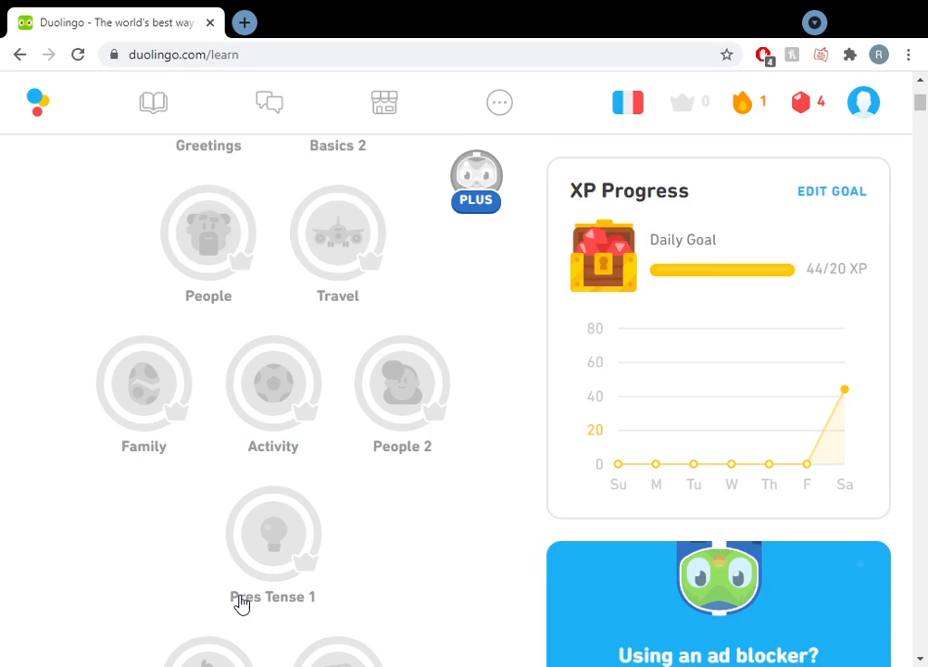
pyautogui.scroll(-3)
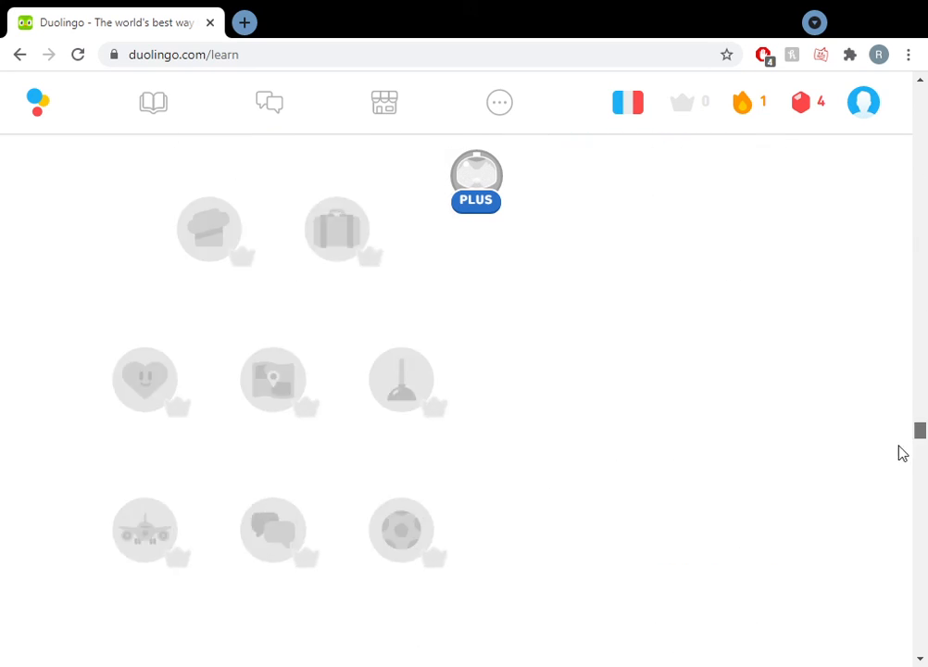
pyautogui.scroll(-3)
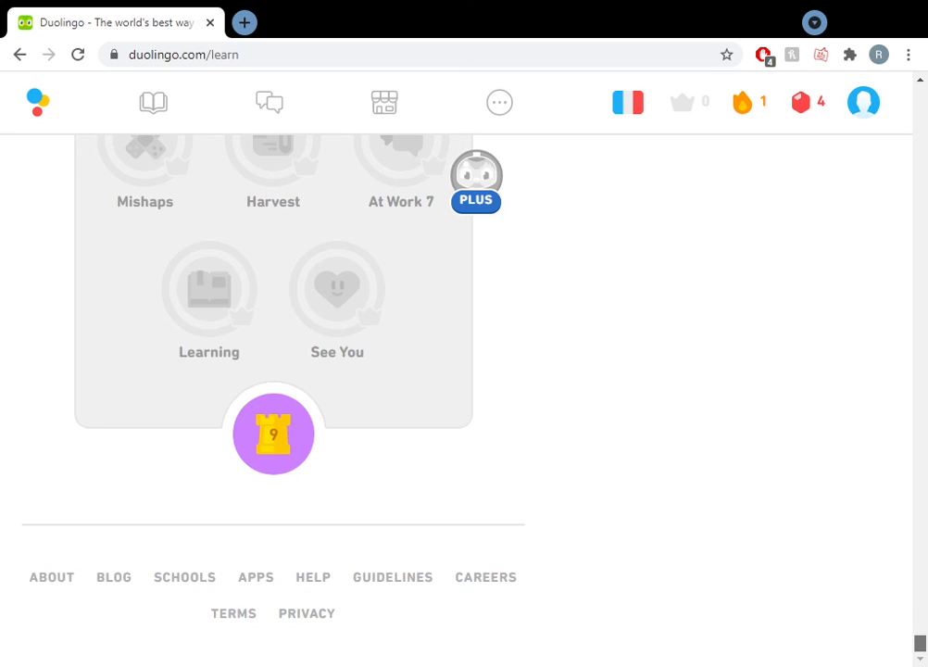
pyautogui.click(274, 434)
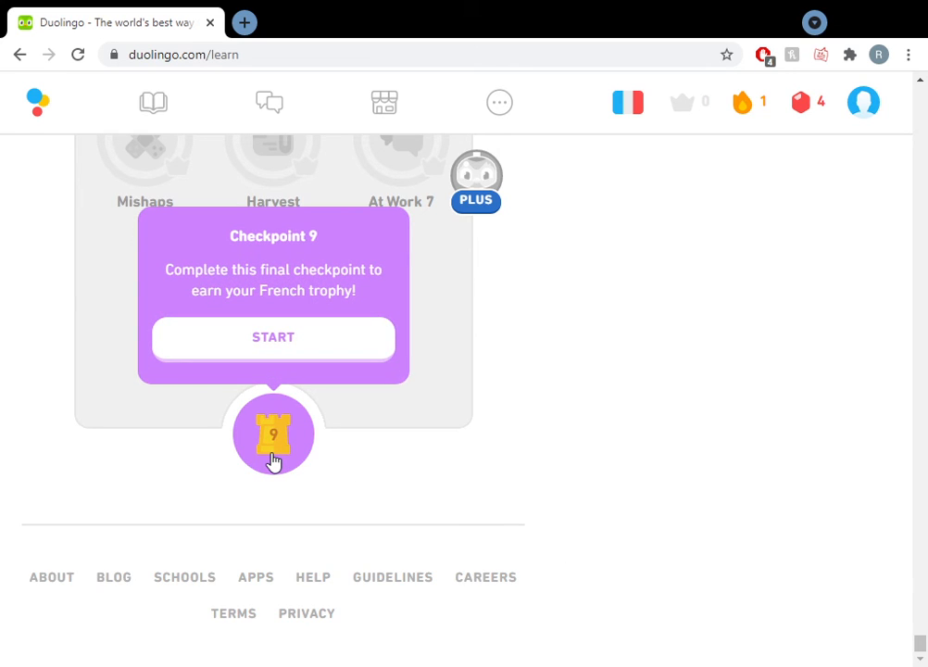
pyautogui.moveTo(829, 545)
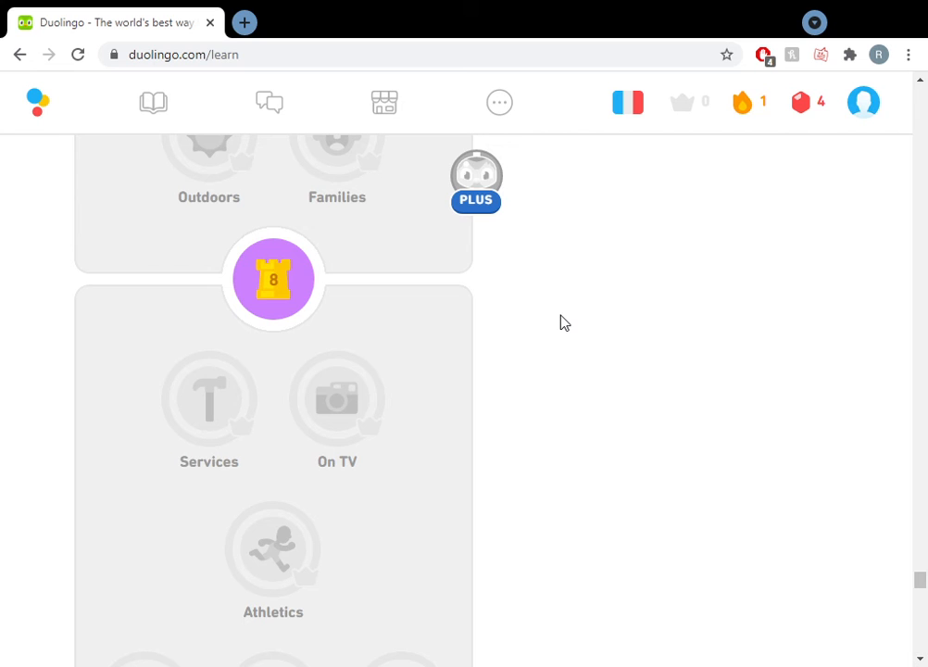
# Scroll the learn page to the Next Achievement card and open View All
pyautogui.scroll(-3)
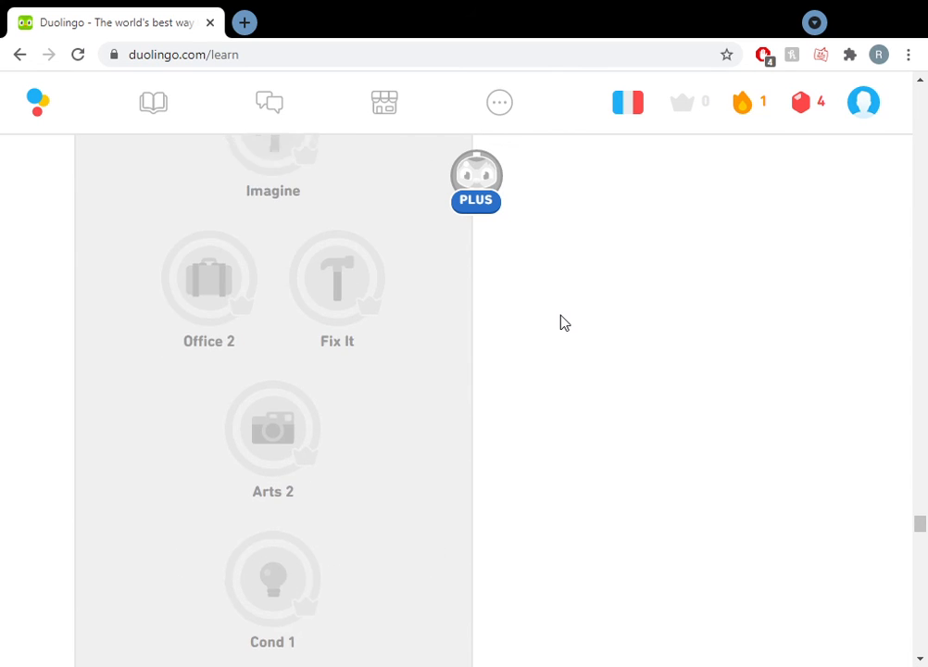
pyautogui.scroll(3)
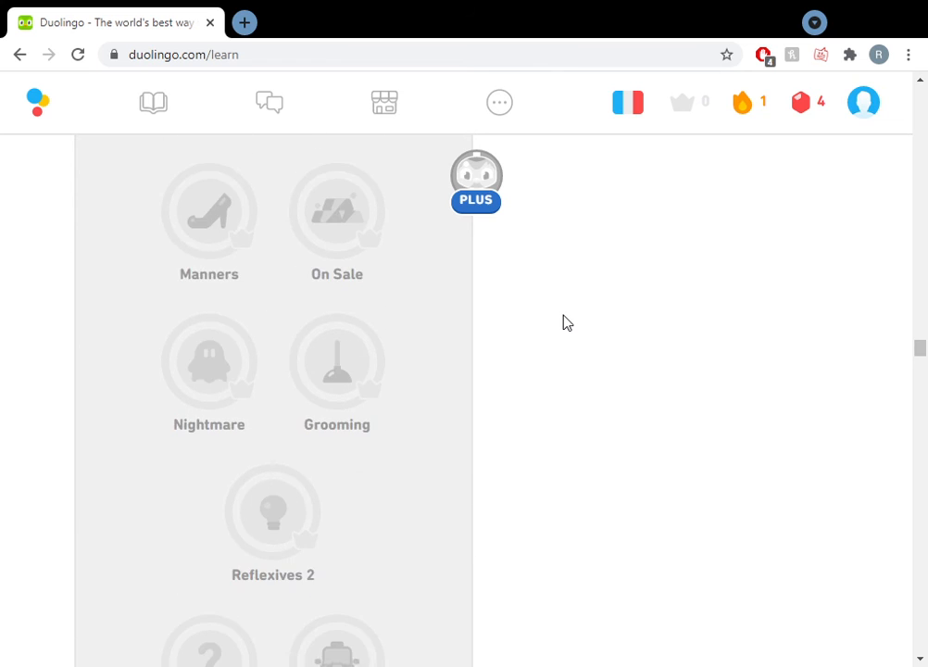
pyautogui.scroll(3)
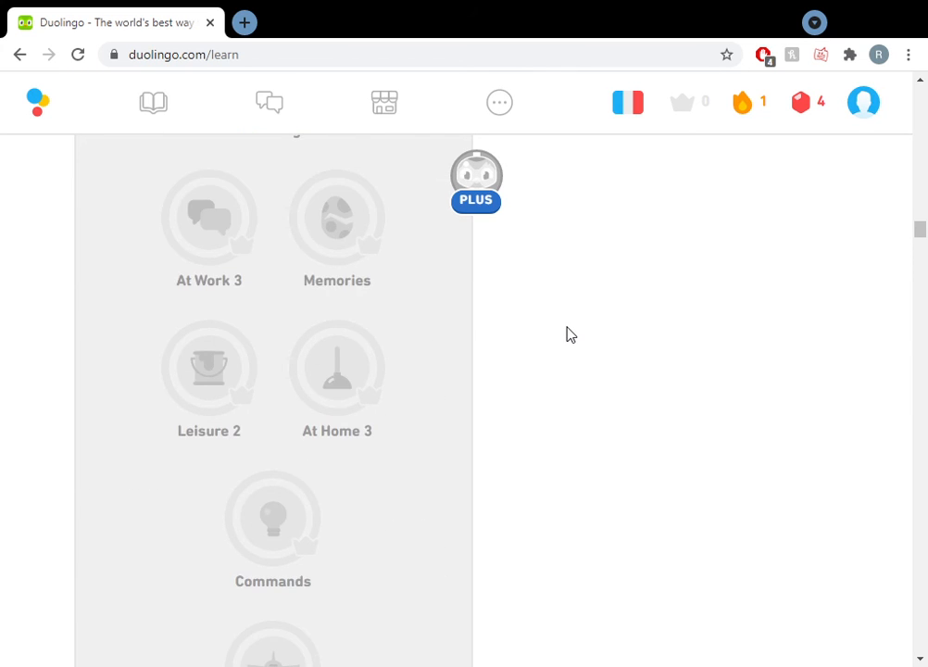
pyautogui.scroll(-3)
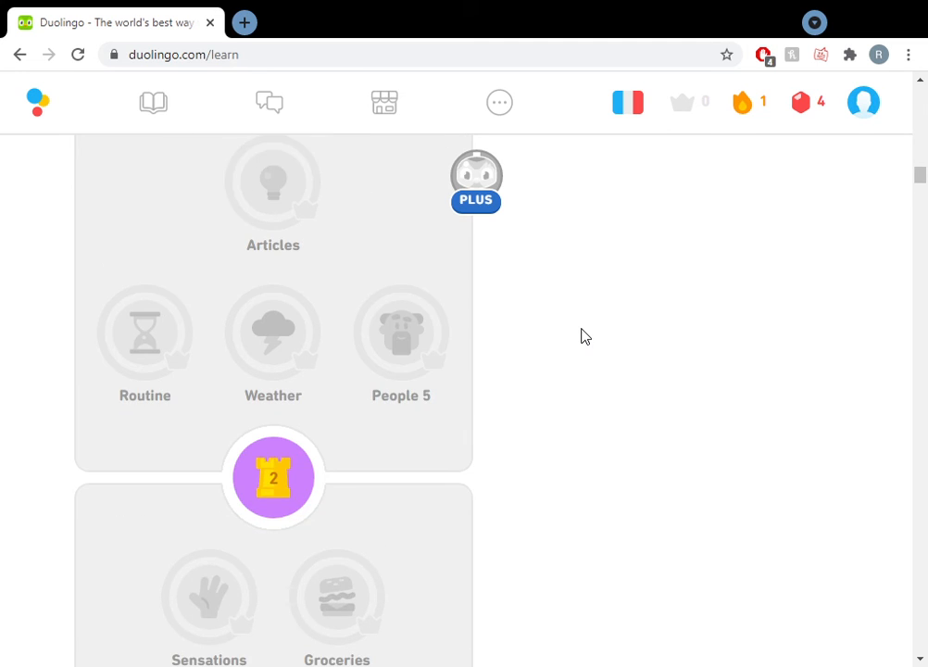
pyautogui.scroll(-3)
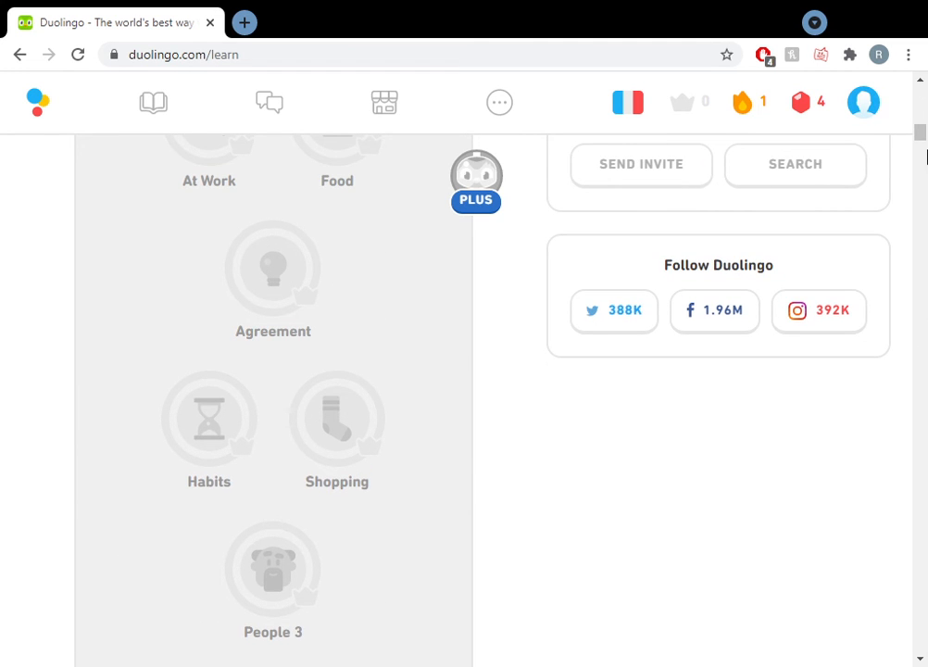
pyautogui.scroll(3)
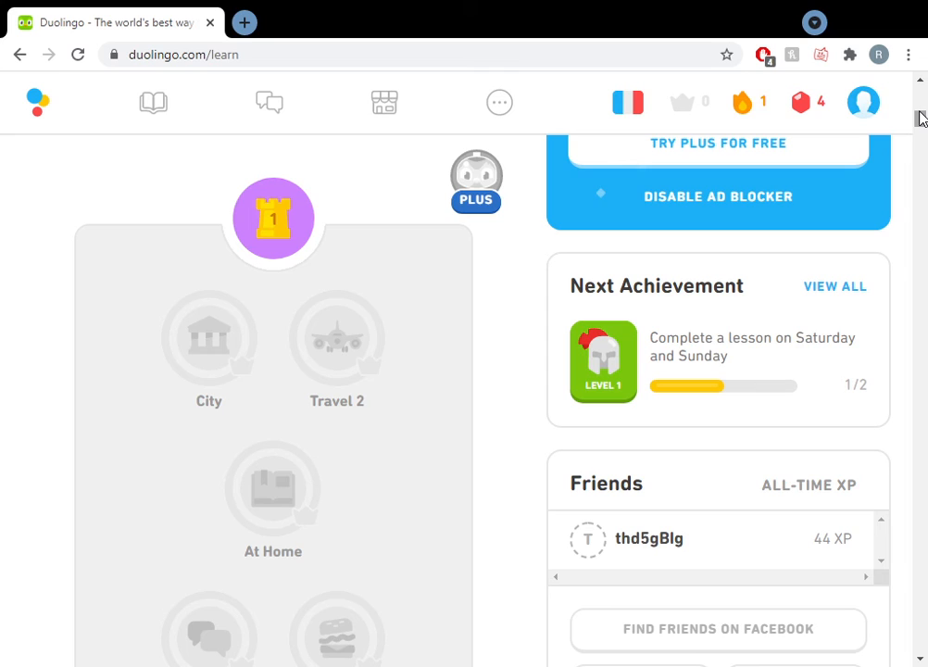
pyautogui.moveTo(615, 352)
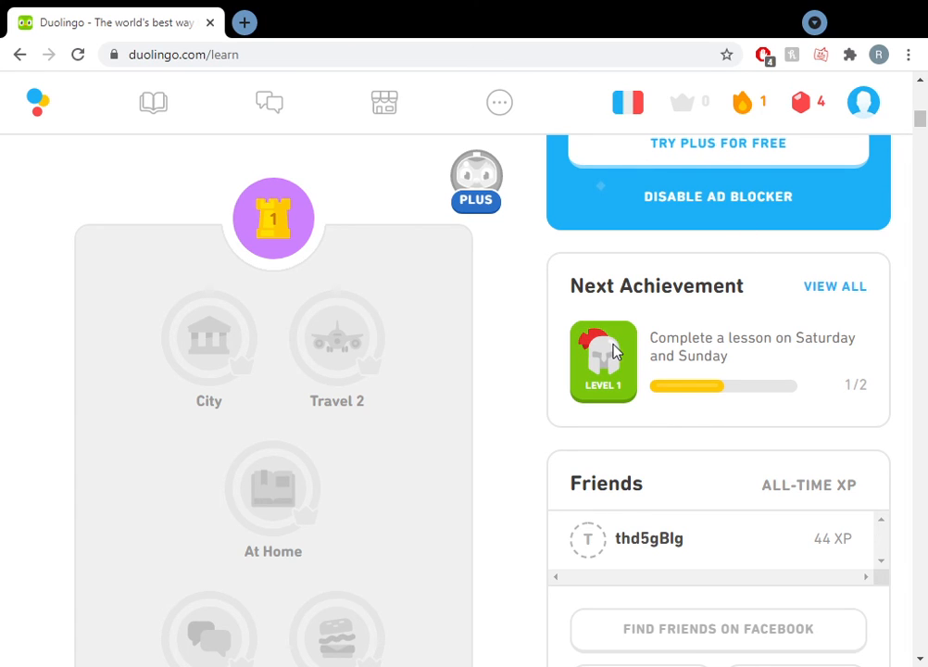
pyautogui.moveTo(819, 356)
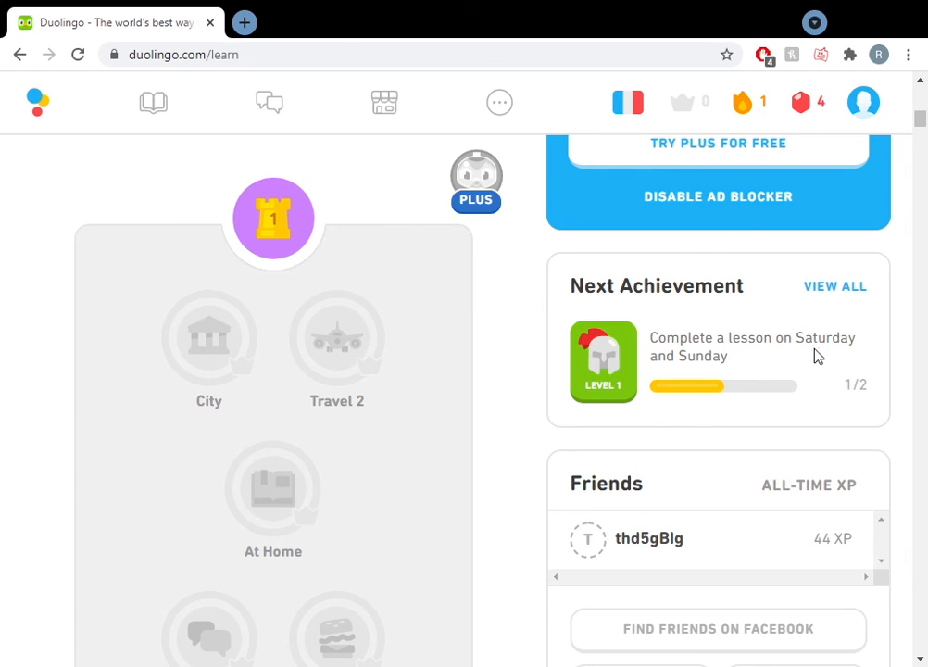
pyautogui.moveTo(819, 356)
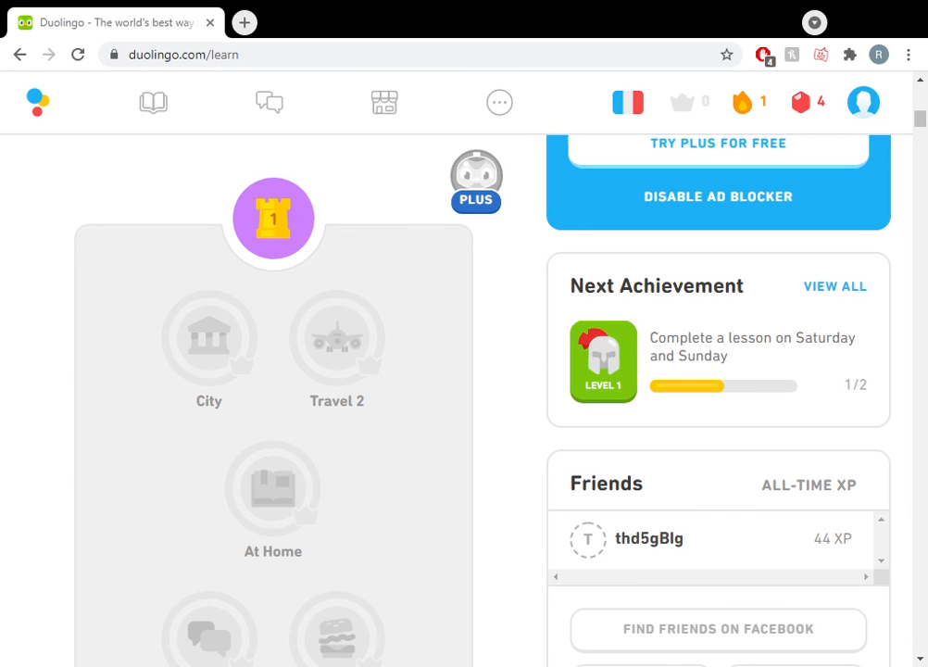
pyautogui.scroll(3)
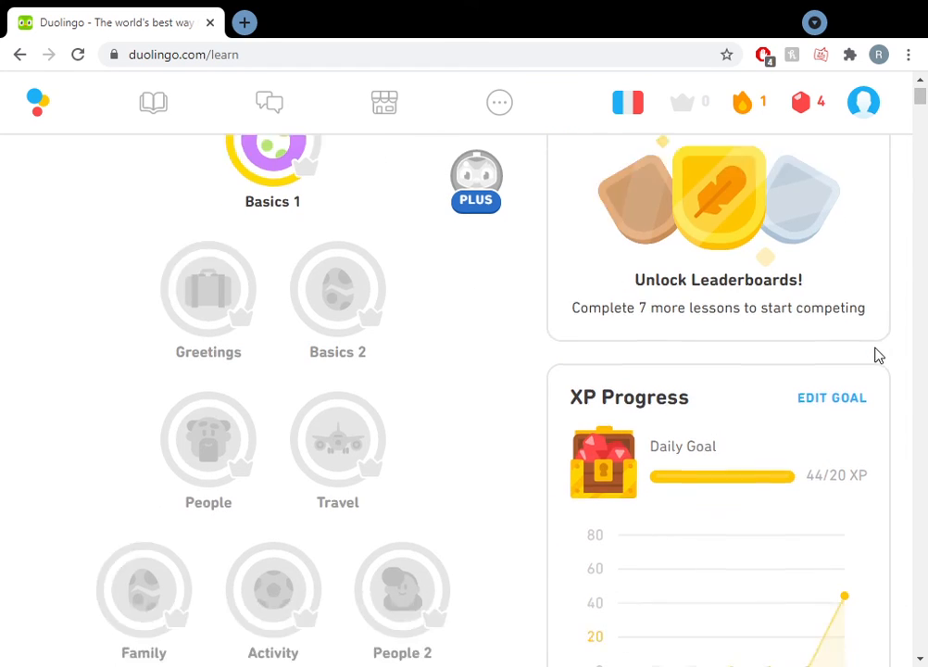
pyautogui.scroll(-3)
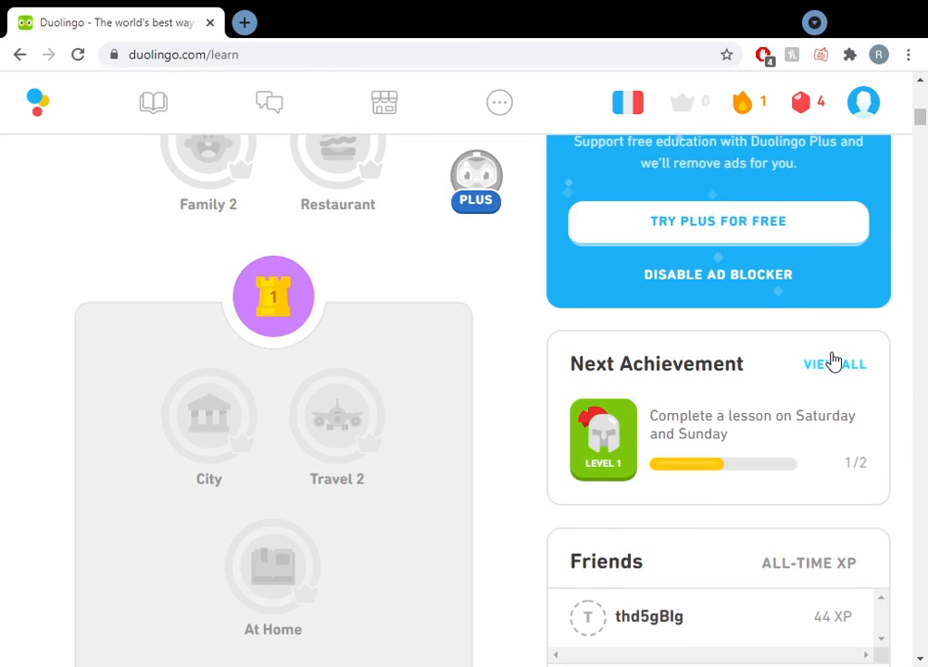
pyautogui.click(648, 615)
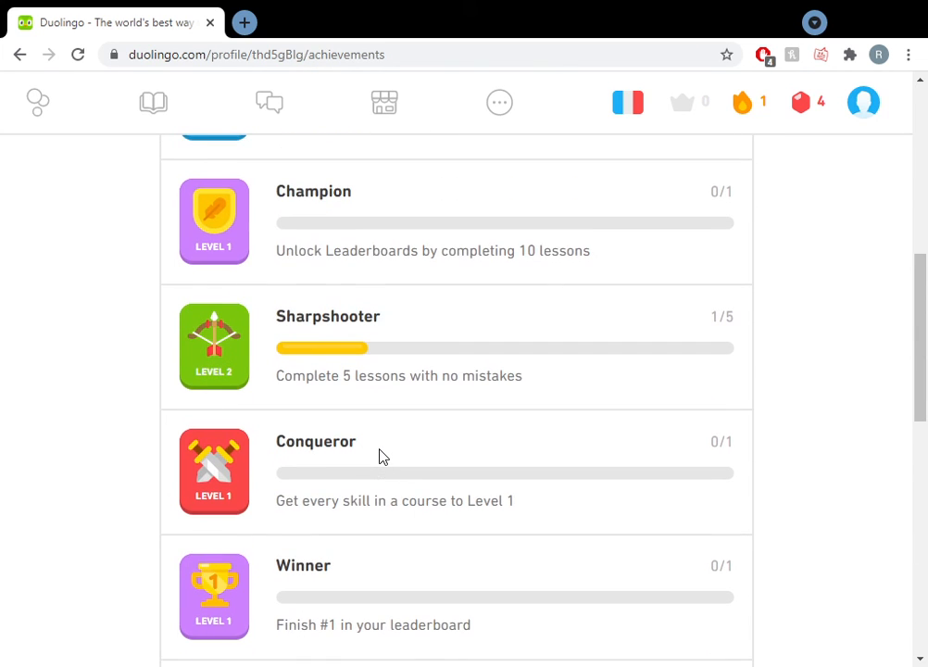
pyautogui.scroll(-3)
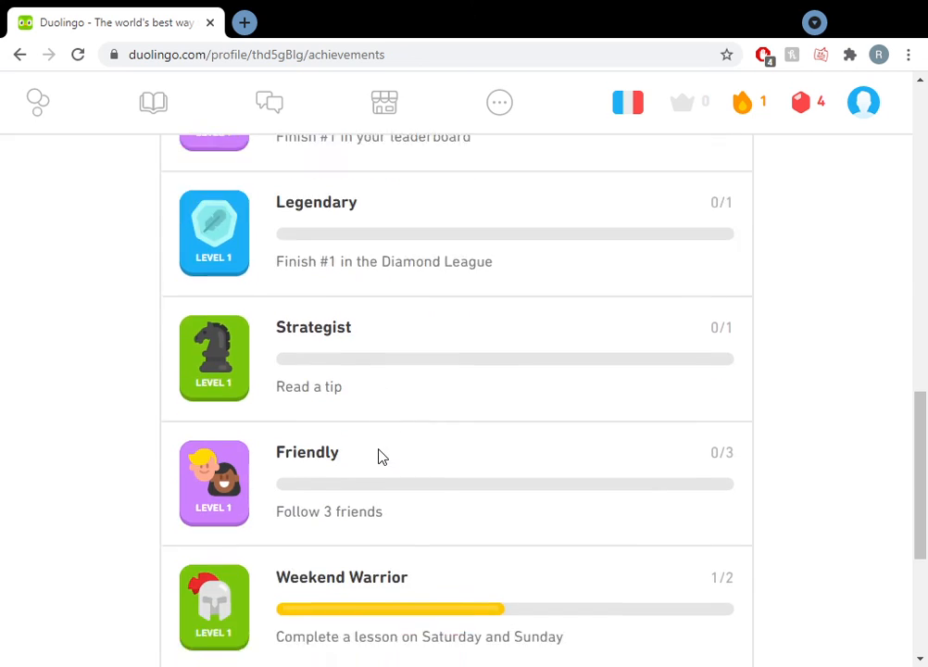
pyautogui.scroll(3)
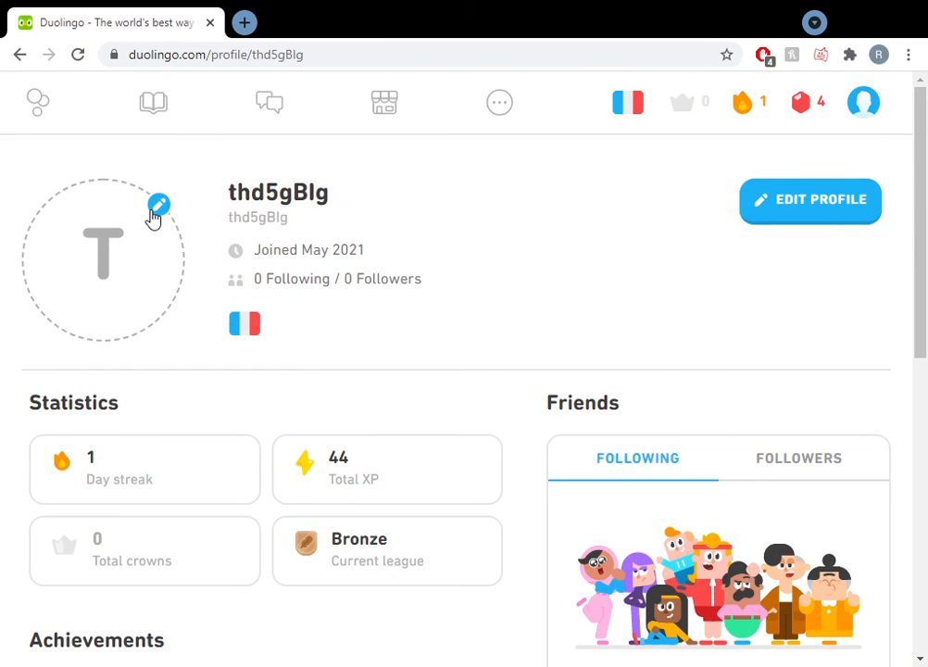
pyautogui.moveTo(837, 23)
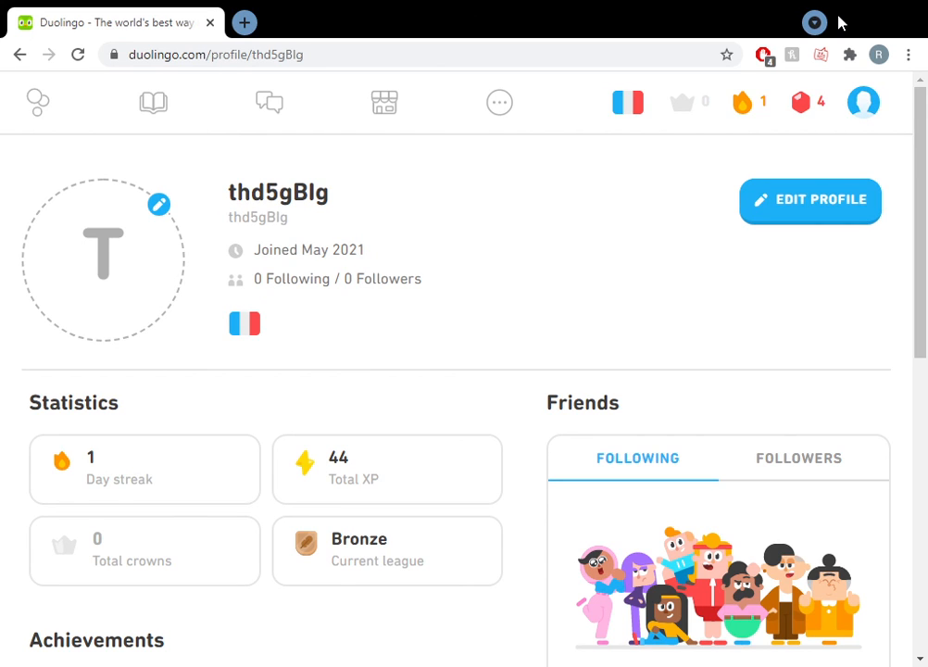
pyautogui.moveTo(204, 189)
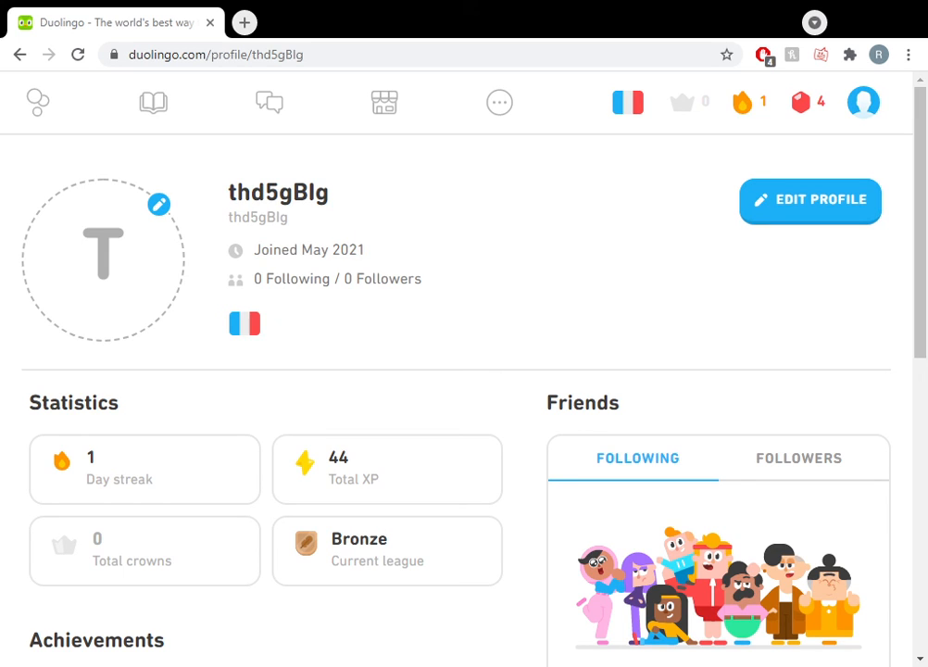
pyautogui.moveTo(415, 211)
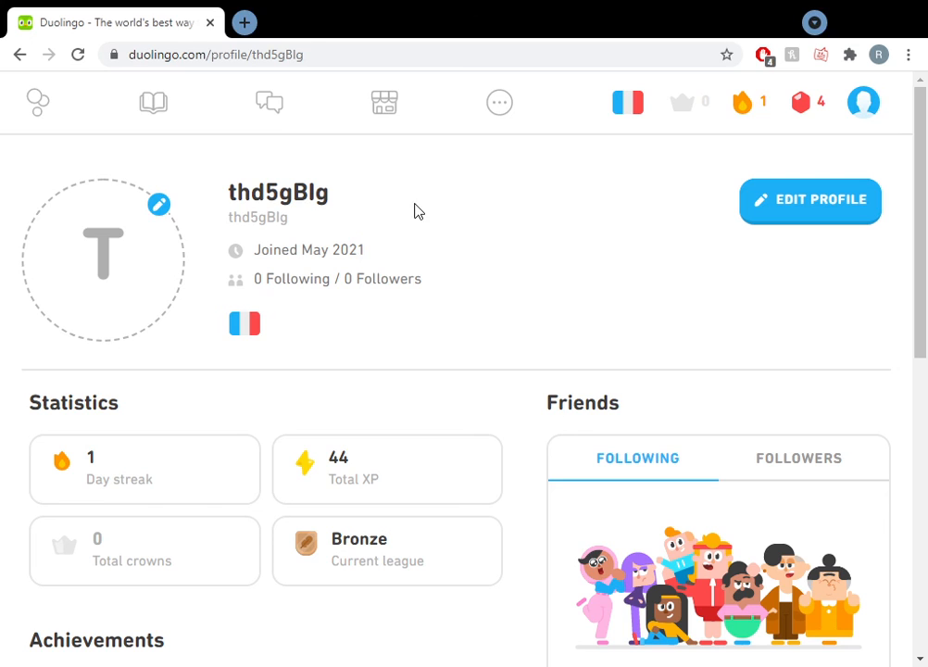
pyautogui.moveTo(159, 202)
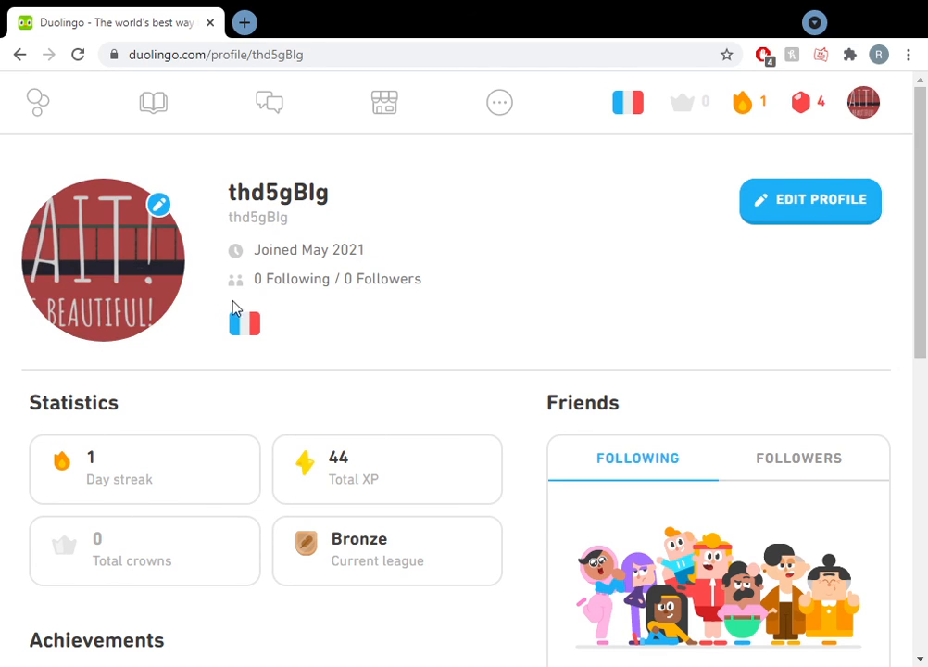
# Scroll the profile page to check the newly uploaded avatar picture
pyautogui.scroll(-3)
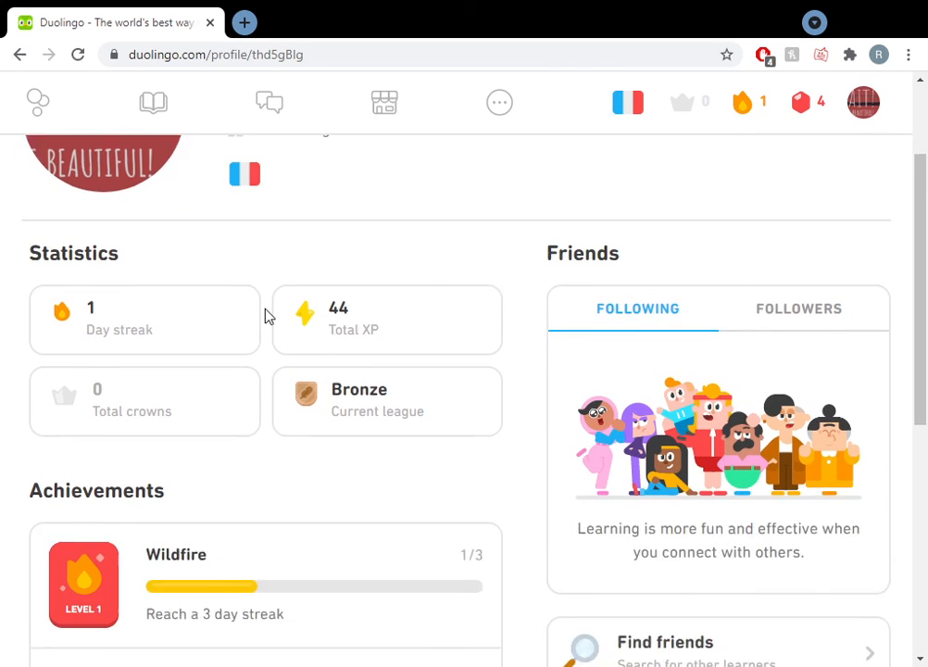
pyautogui.scroll(3)
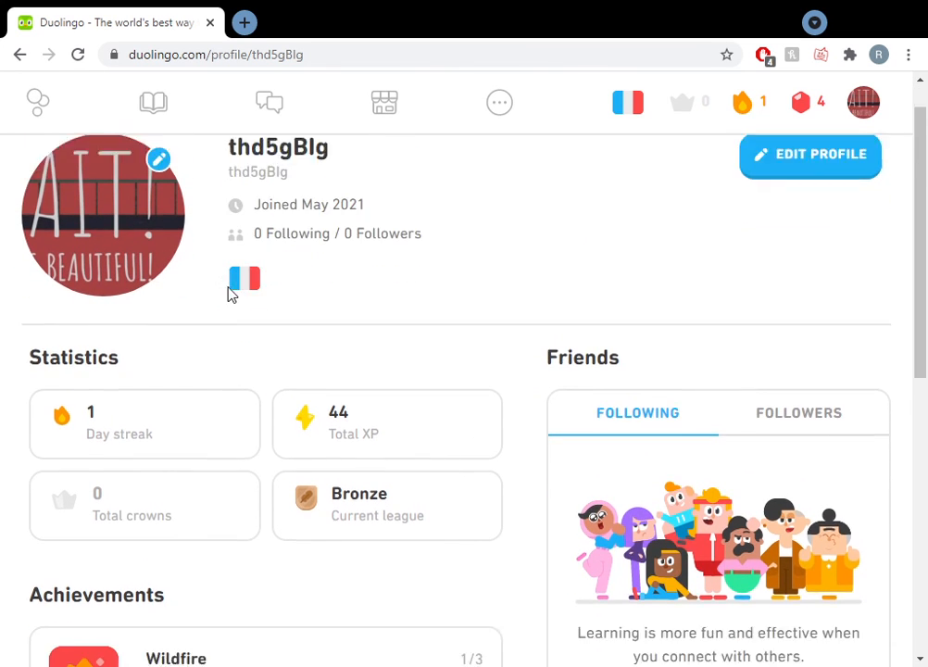
pyautogui.scroll(-3)
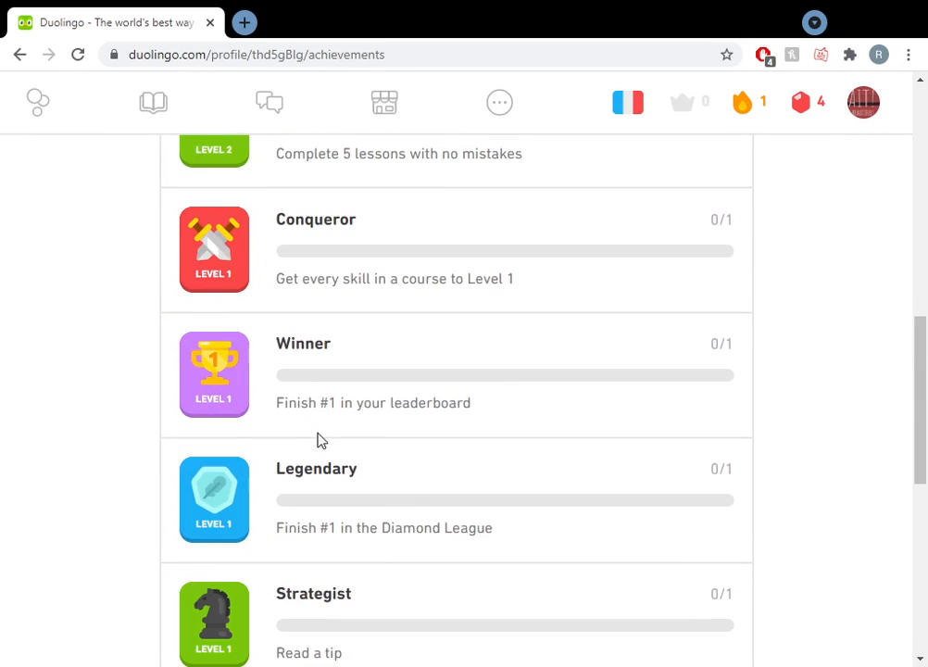
# Scroll through every achievement badge's progress and return to the top of the list
pyautogui.scroll(-3)
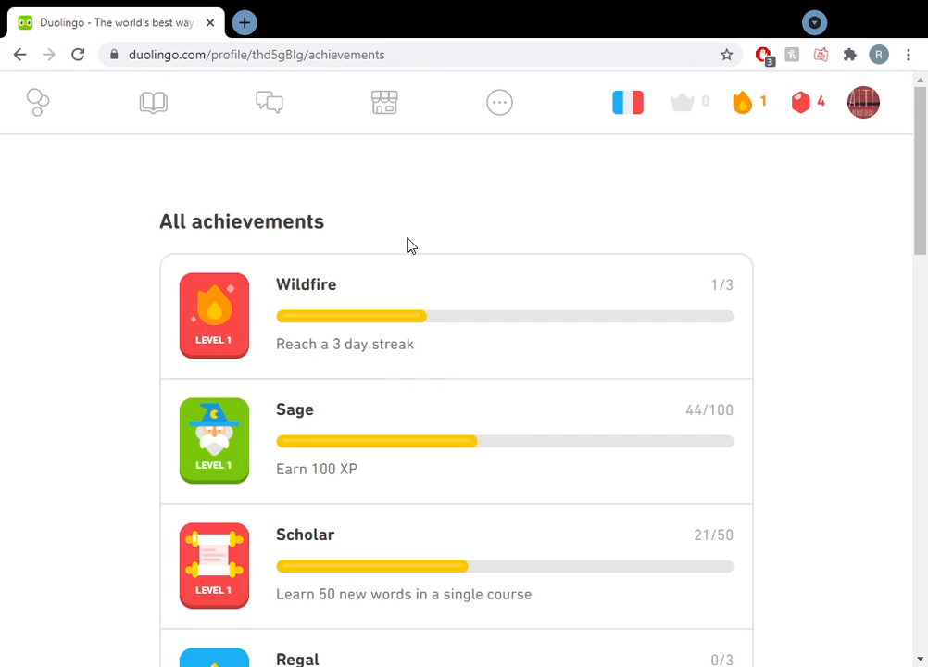
pyautogui.scroll(-3)
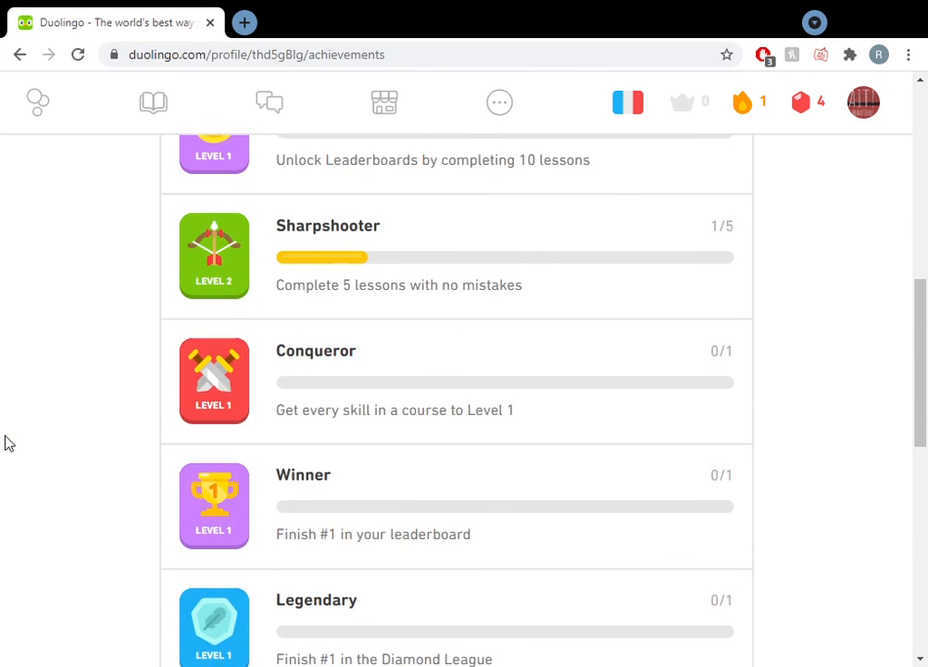
pyautogui.scroll(3)
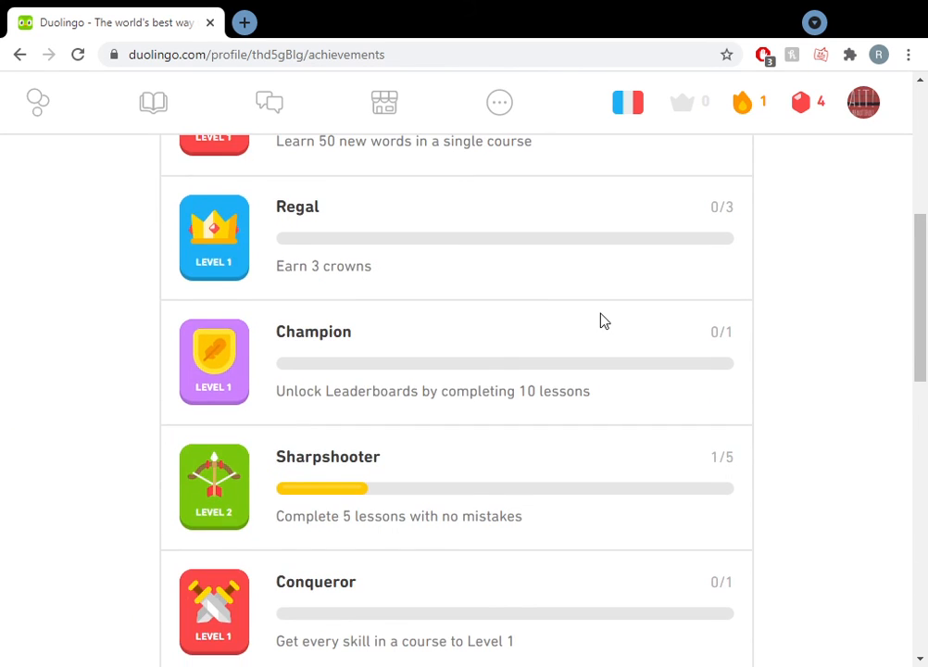
pyautogui.scroll(3)
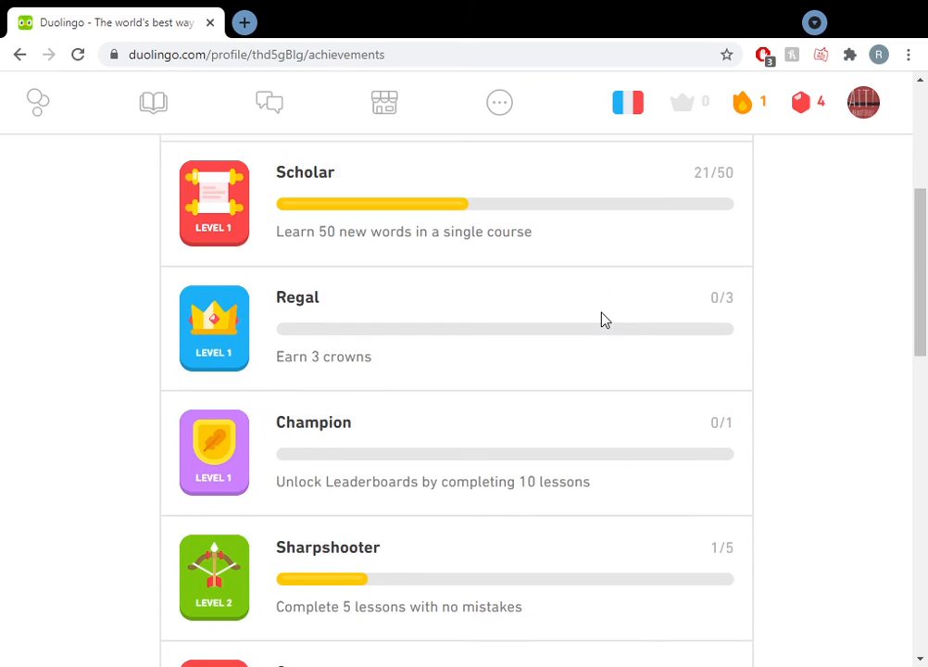
pyautogui.scroll(-3)
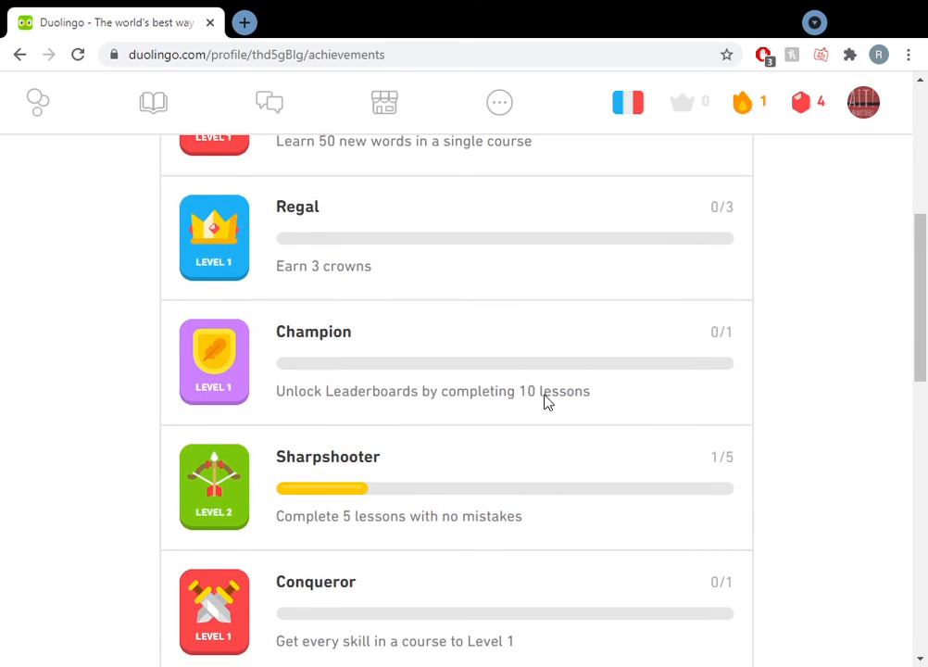
pyautogui.scroll(3)
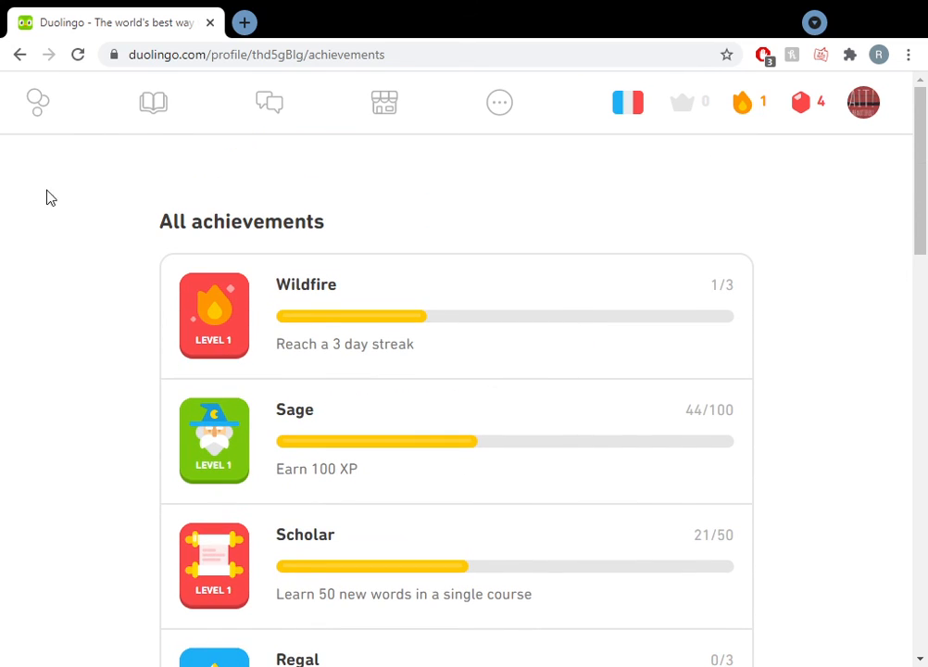
pyautogui.moveTo(37, 102)
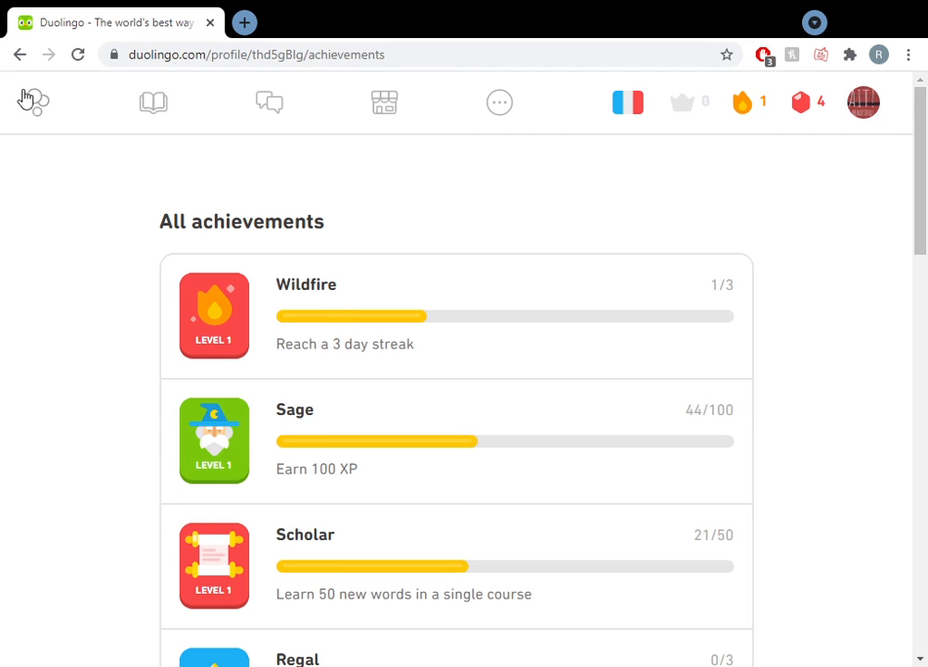
# Go back to the learning home page via the Learn icon in the top bar
pyautogui.click(33, 101)
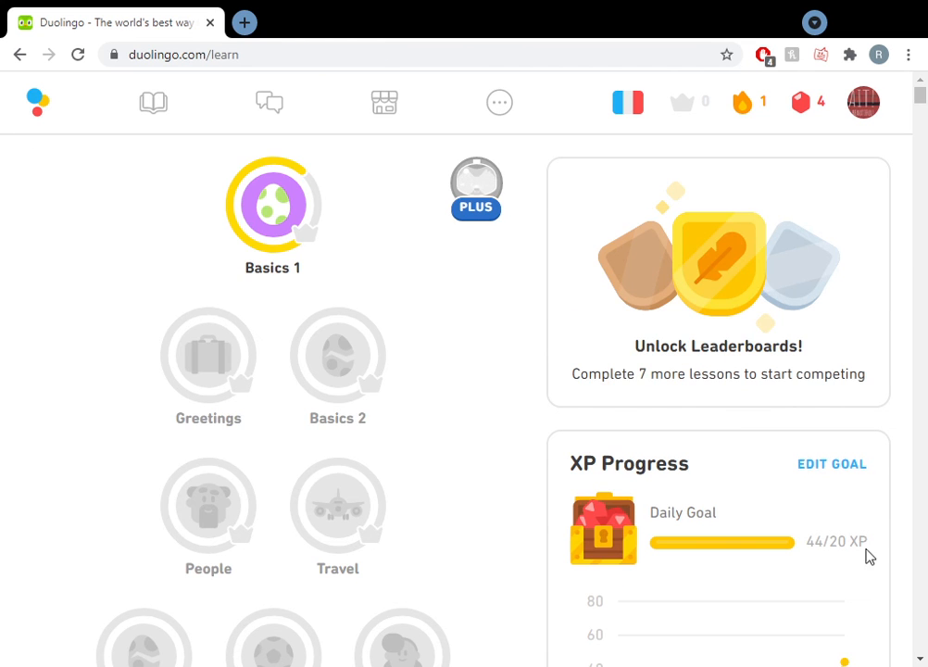
pyautogui.moveTo(454, 346)
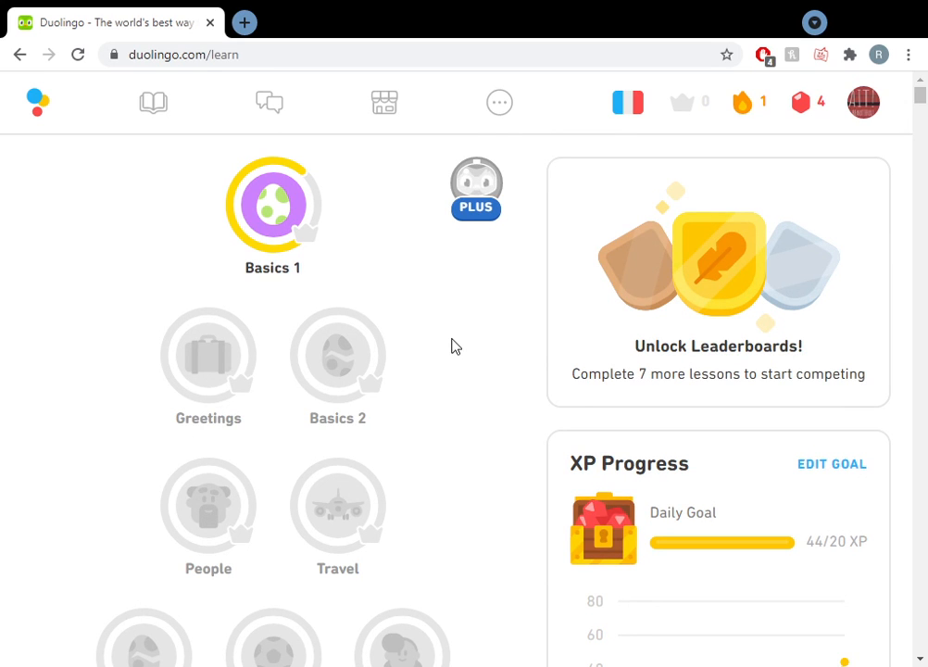
pyautogui.moveTo(637, 178)
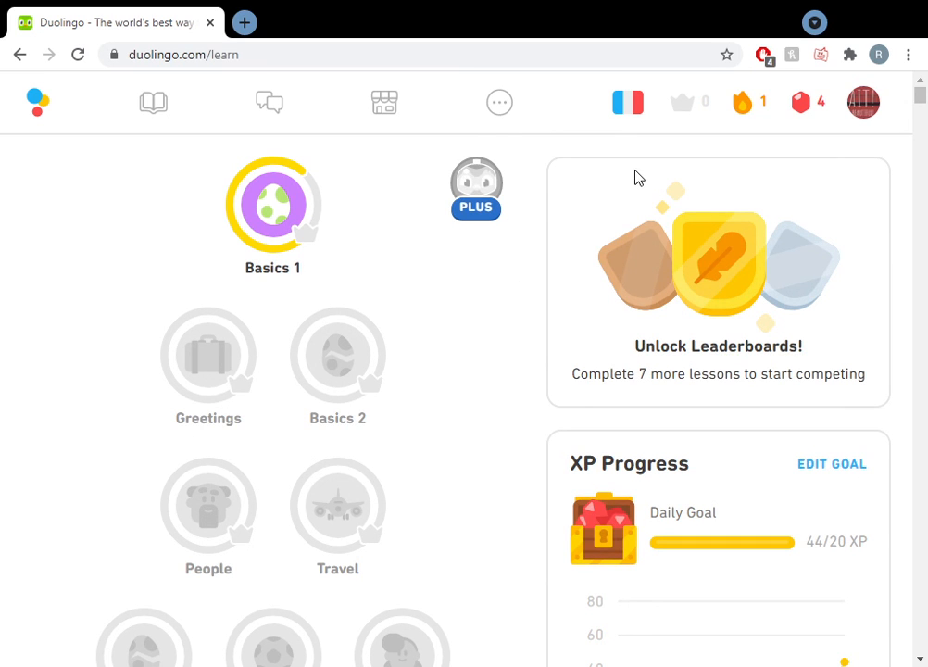
pyautogui.moveTo(648, 176)
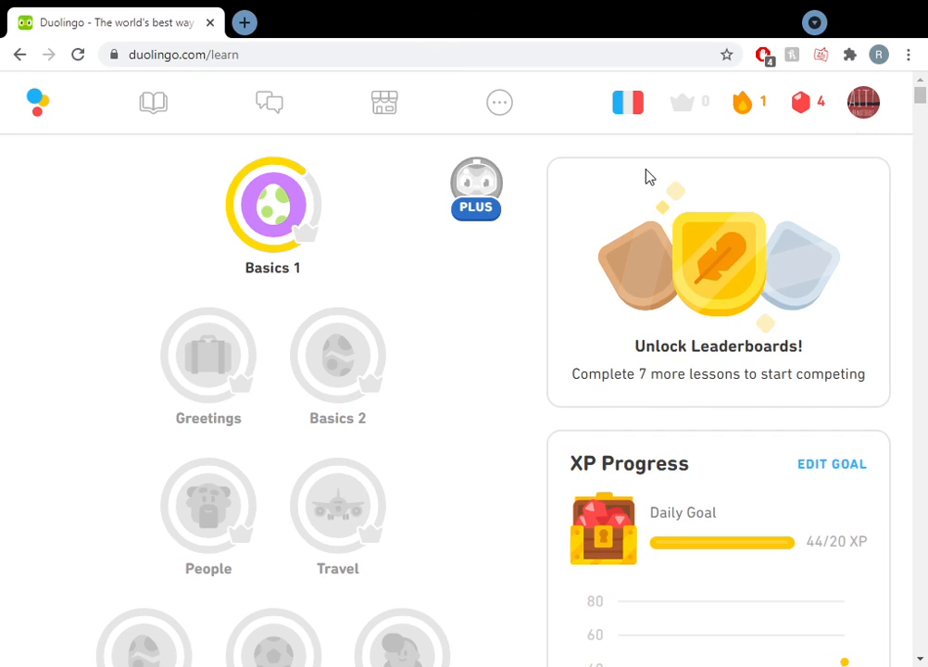